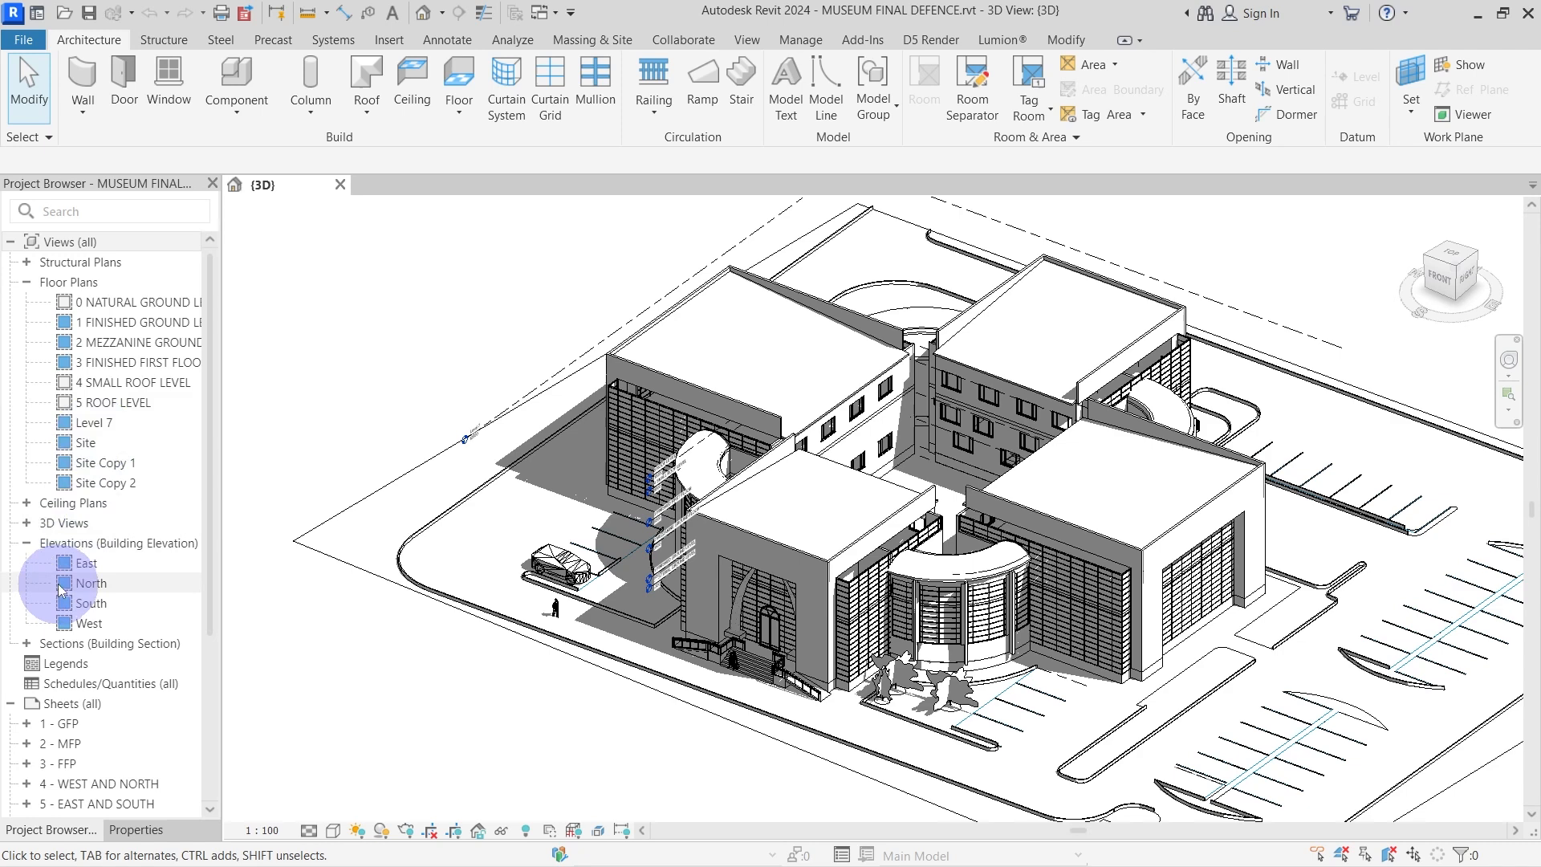
mouse_move(152, 302)
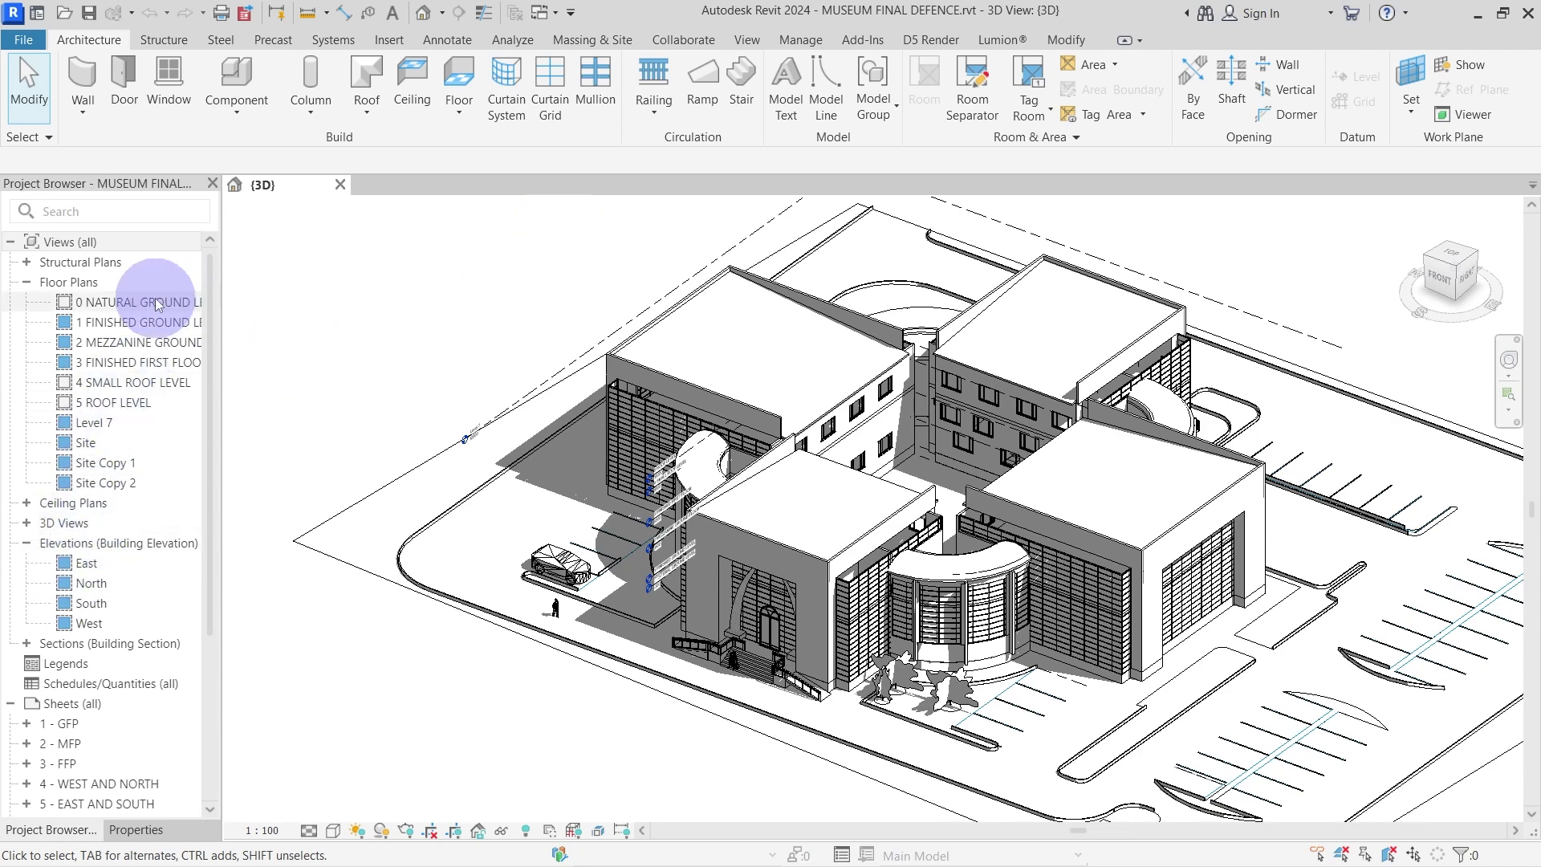
Open the 0 NATURAL GROUND LEVEL plan and place a camera eye point at the site's upper right.
double_click(143, 301)
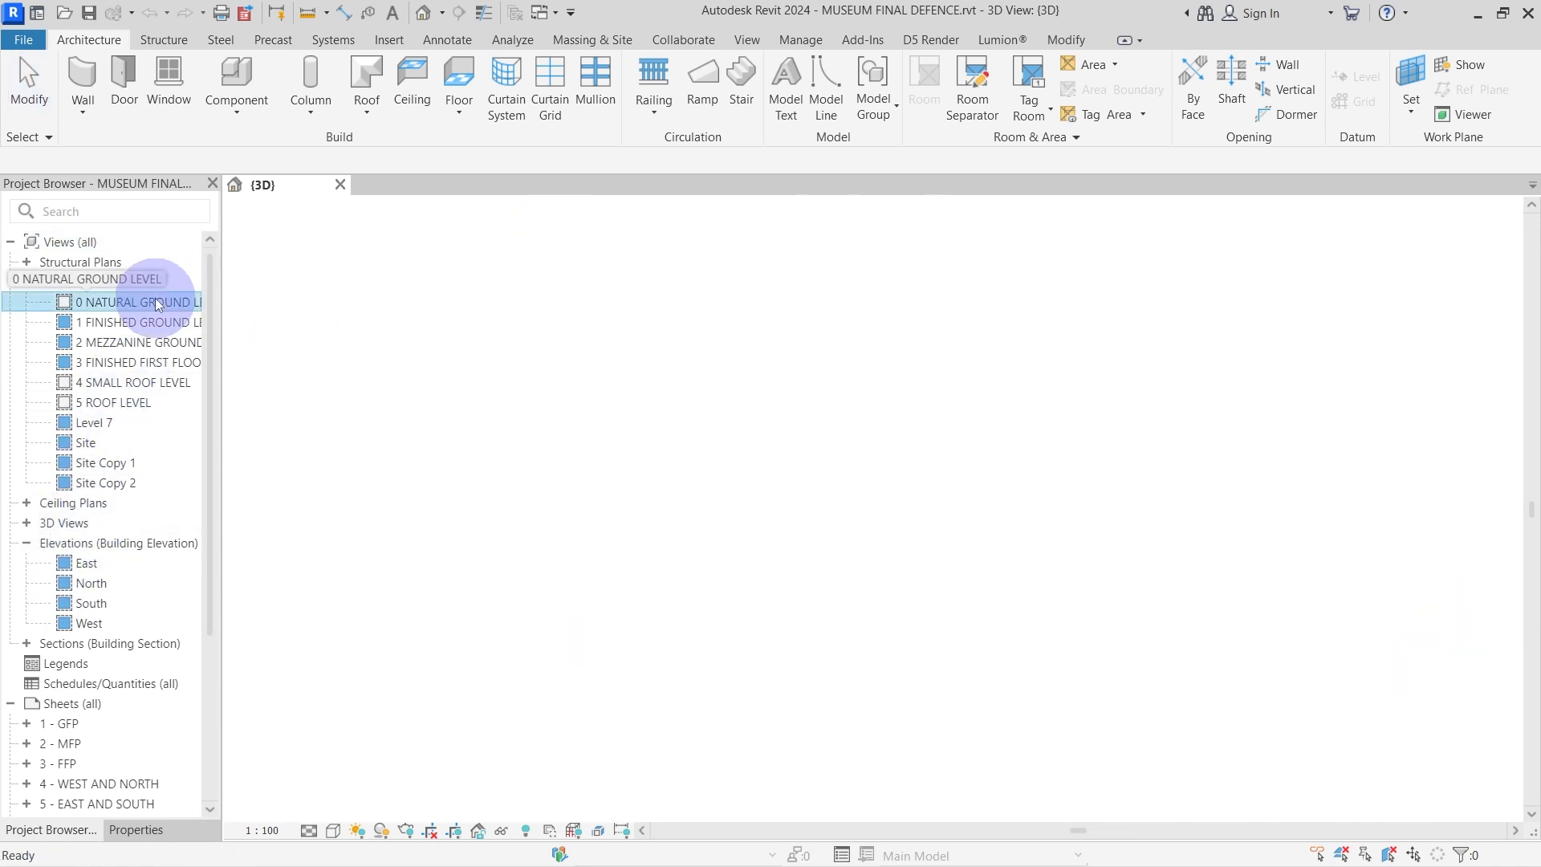
double_click(138, 302)
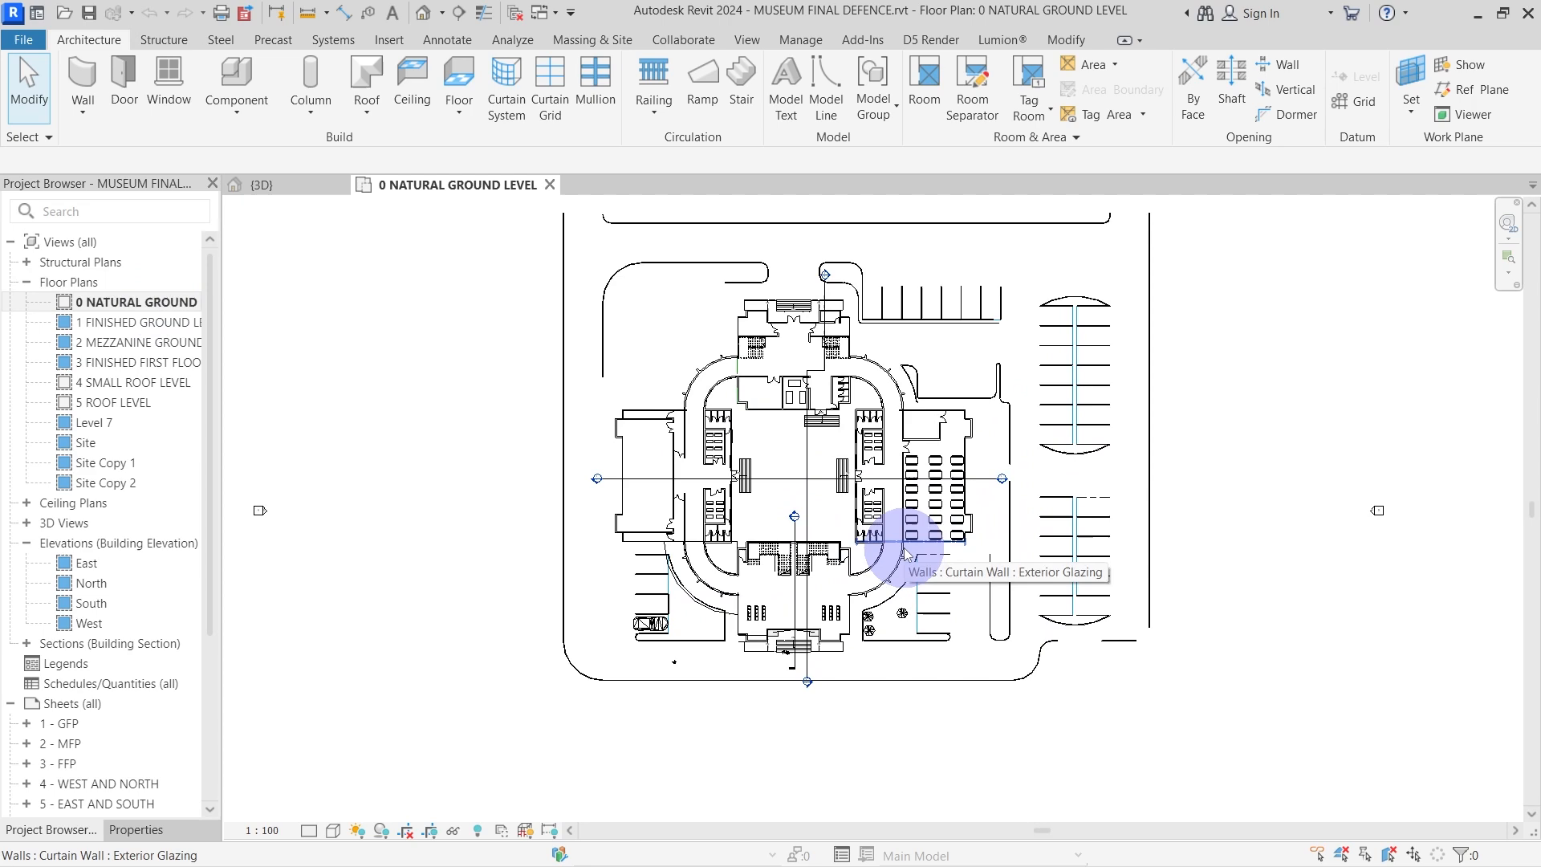
mouse_move(709, 511)
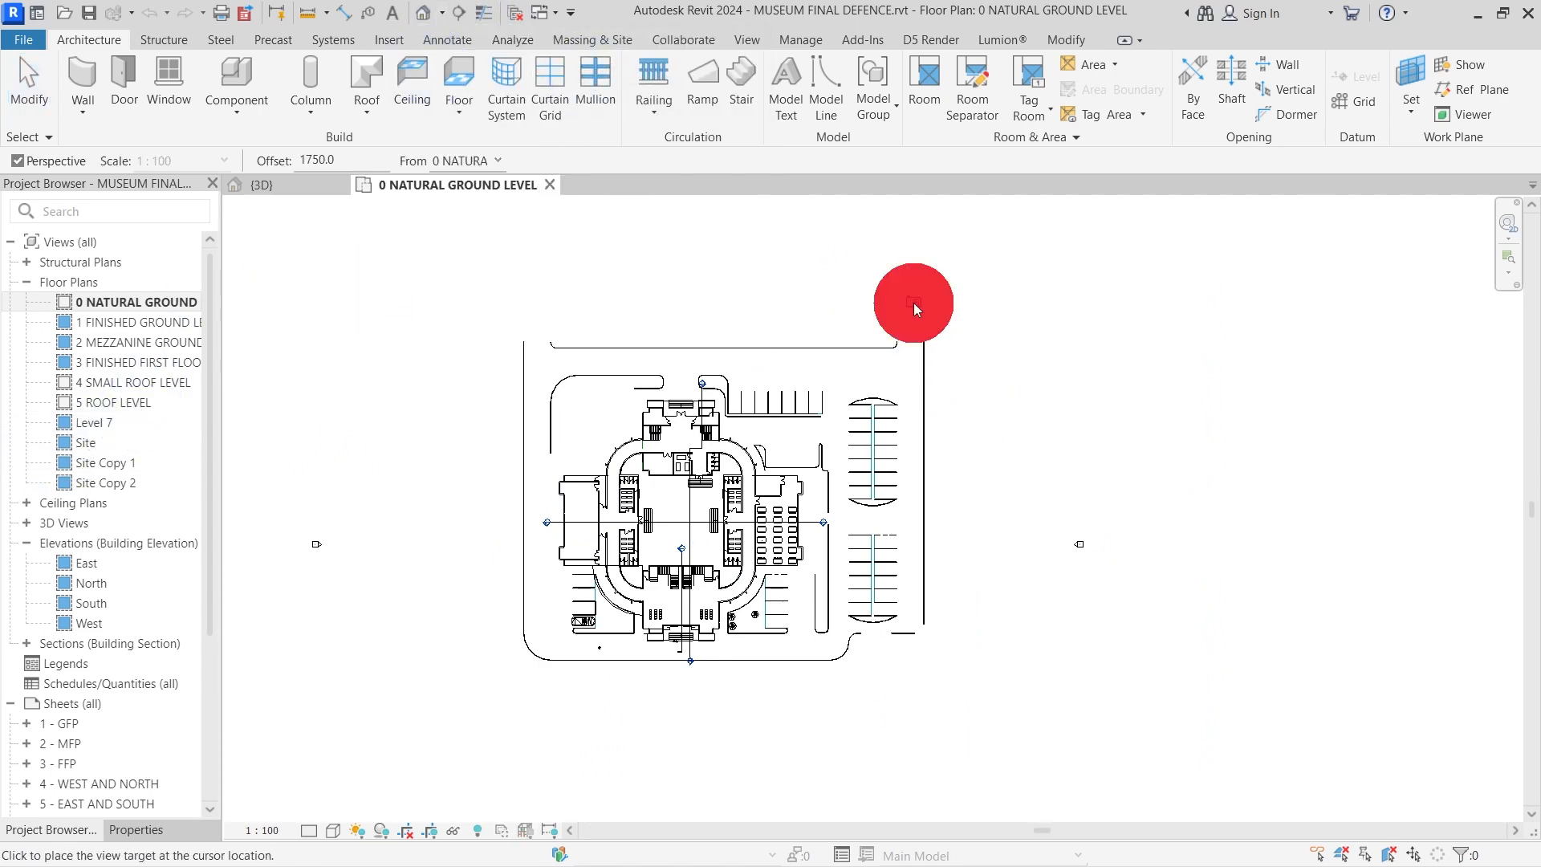
click(912, 303)
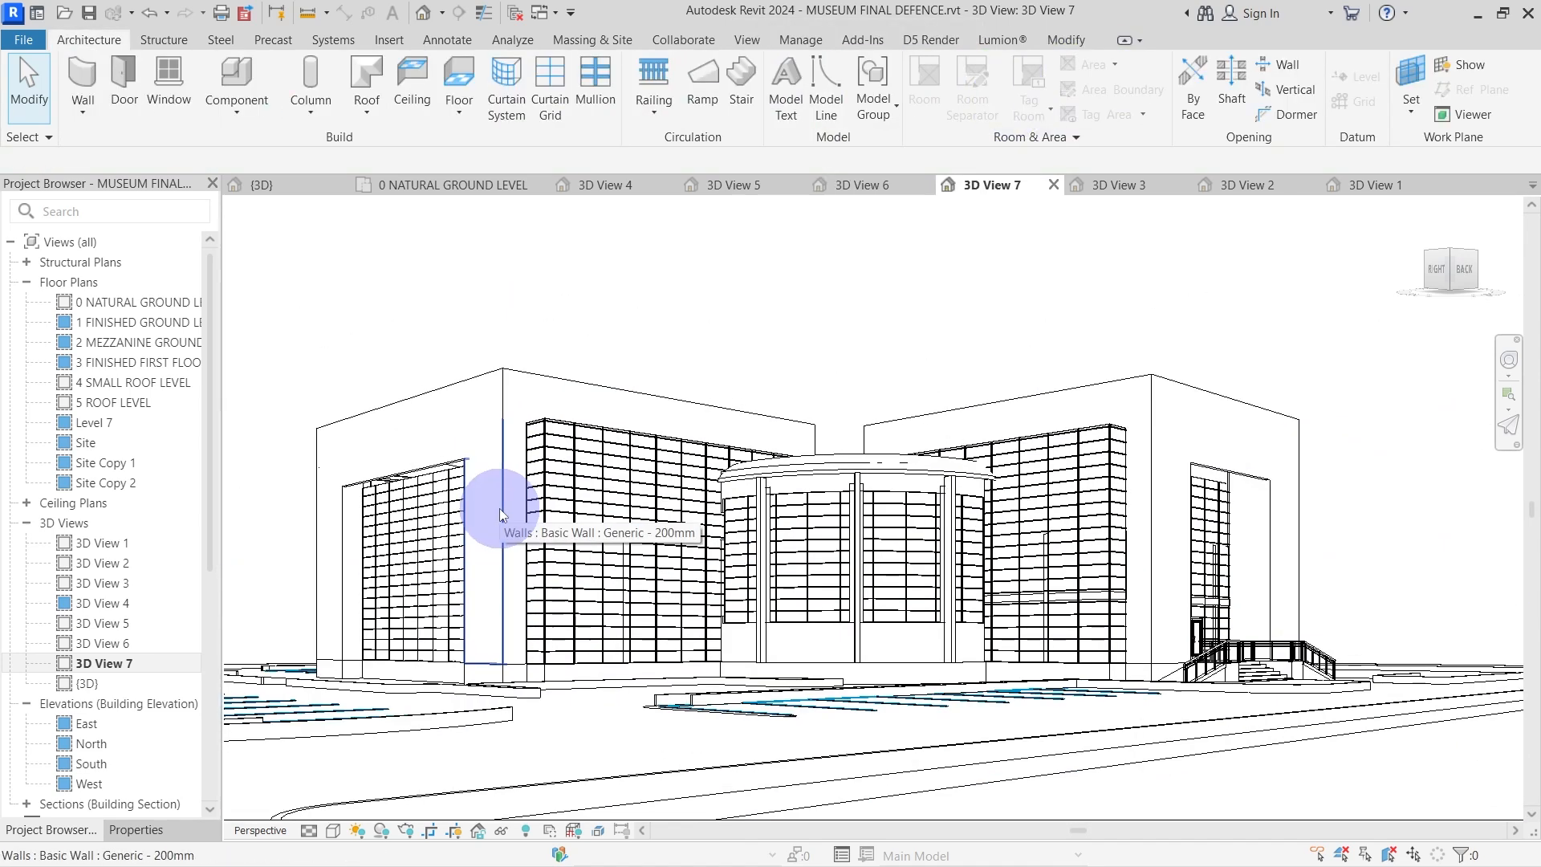
Set the camera target to create 3D View 7, then Zoom to Fit the whole museum frontage.
right_click(500, 507)
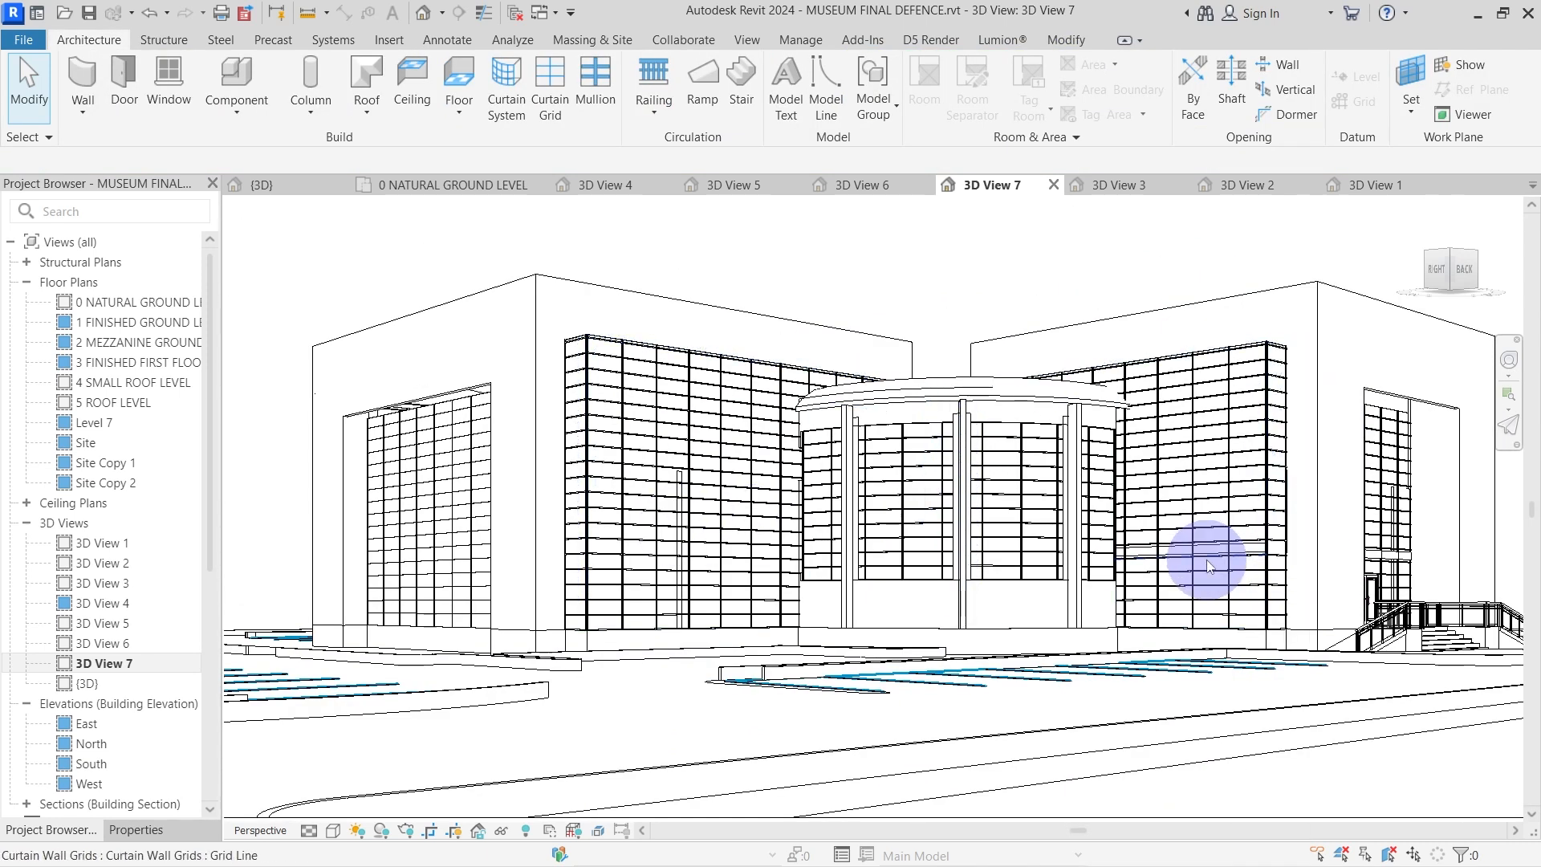
right_click(1207, 564)
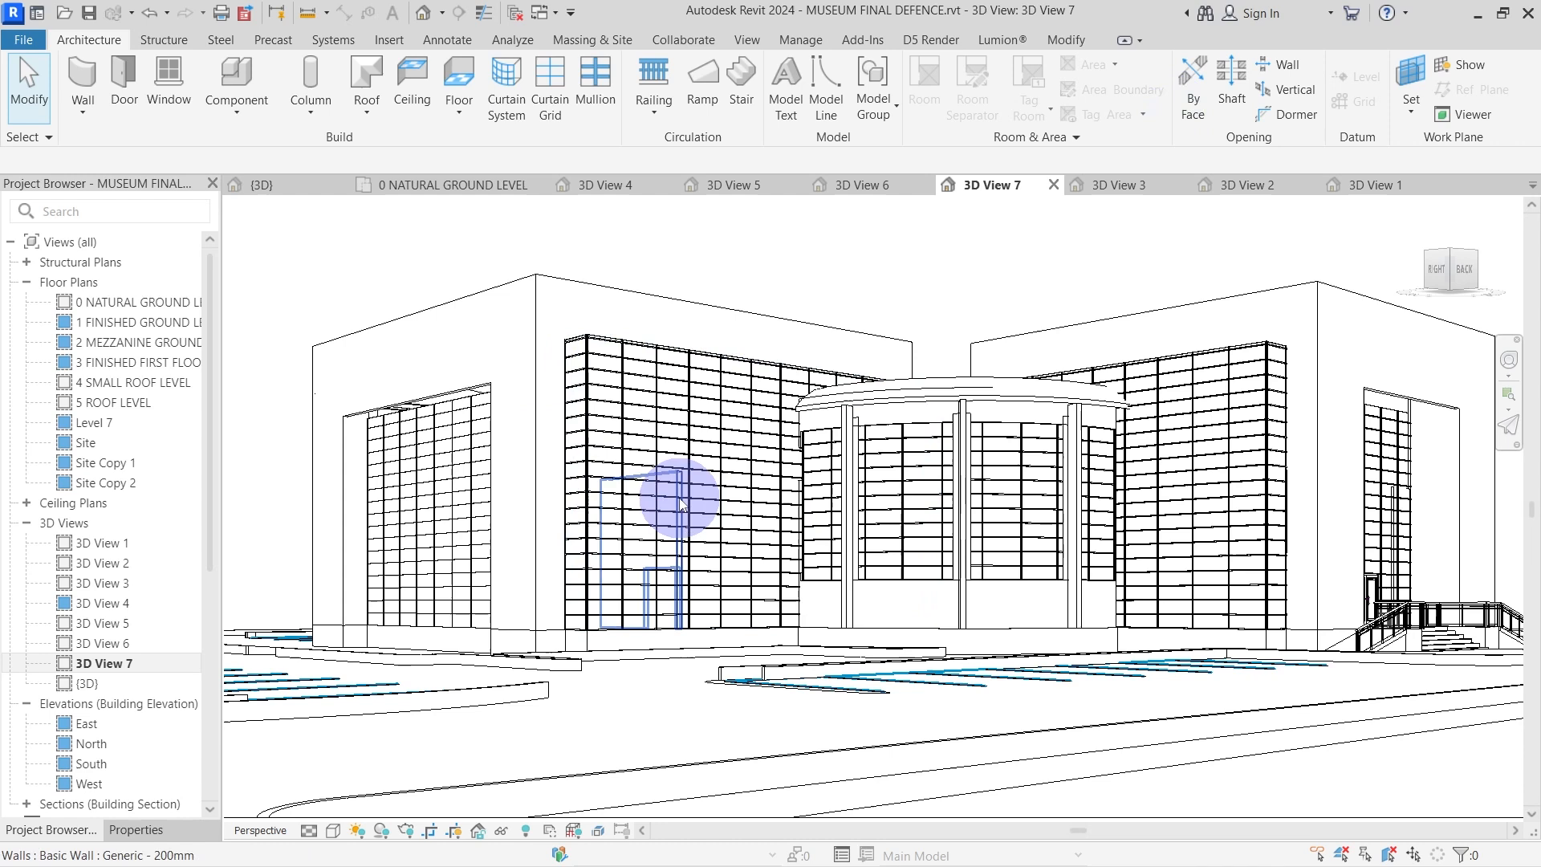
click(881, 453)
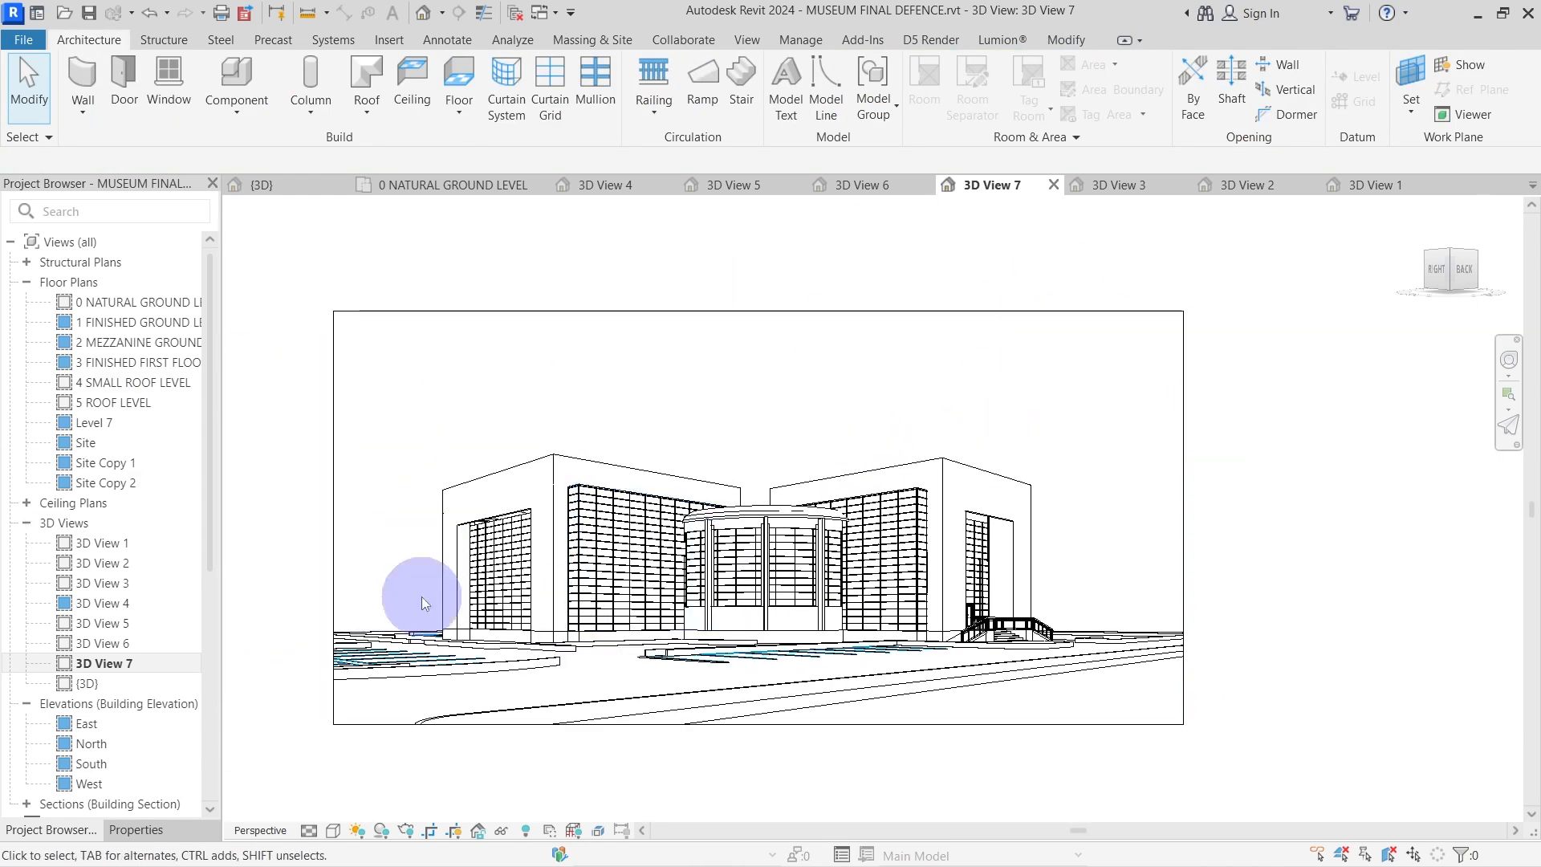
mouse_move(87, 783)
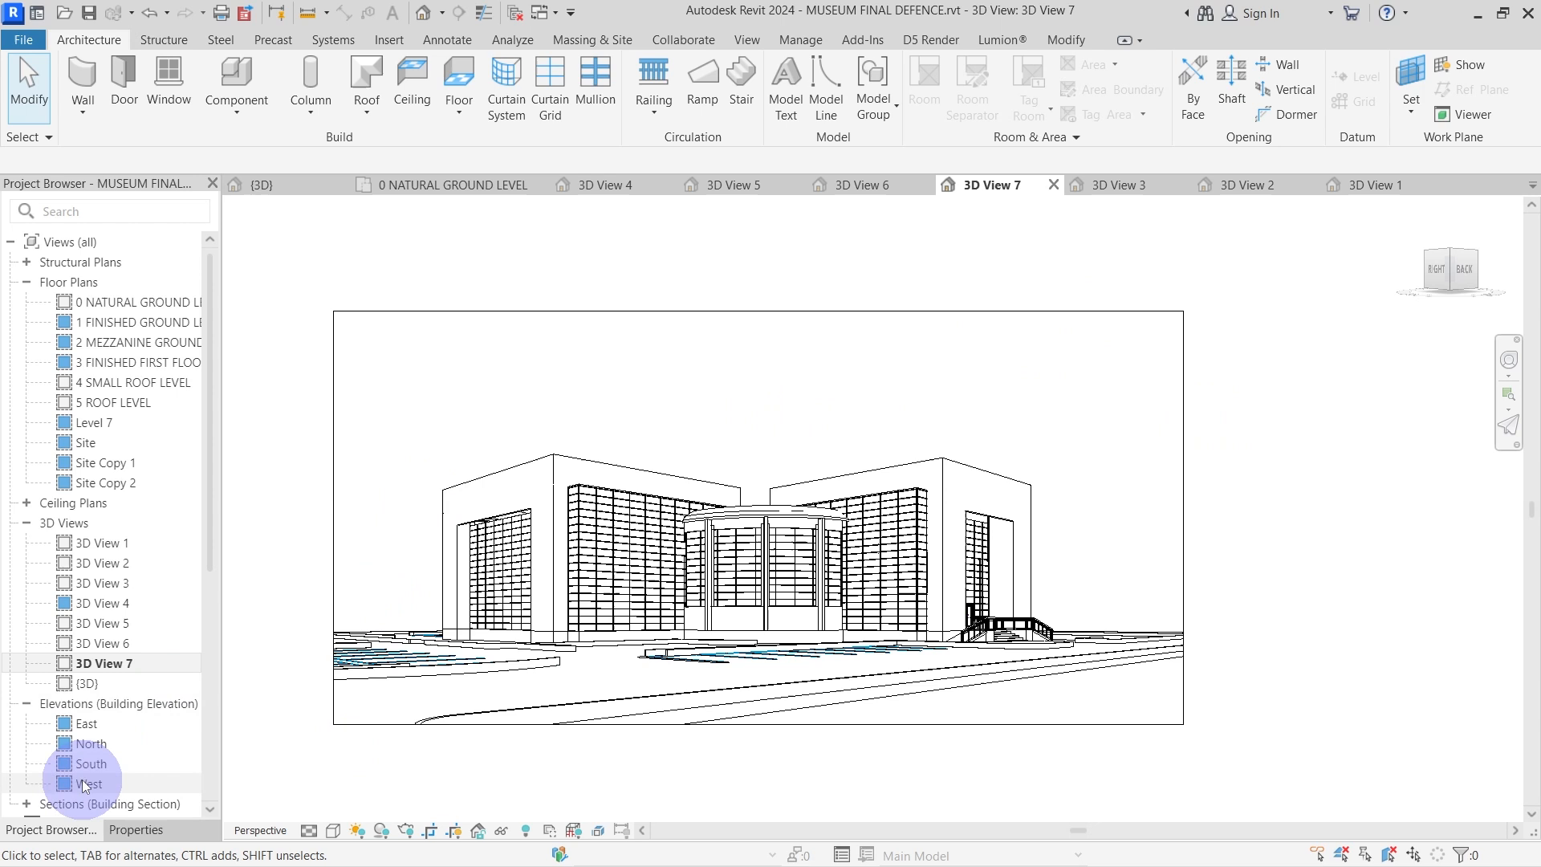
Turn on shadows and set a solar study sun at 84° azimuth and 44° altitude.
click(381, 831)
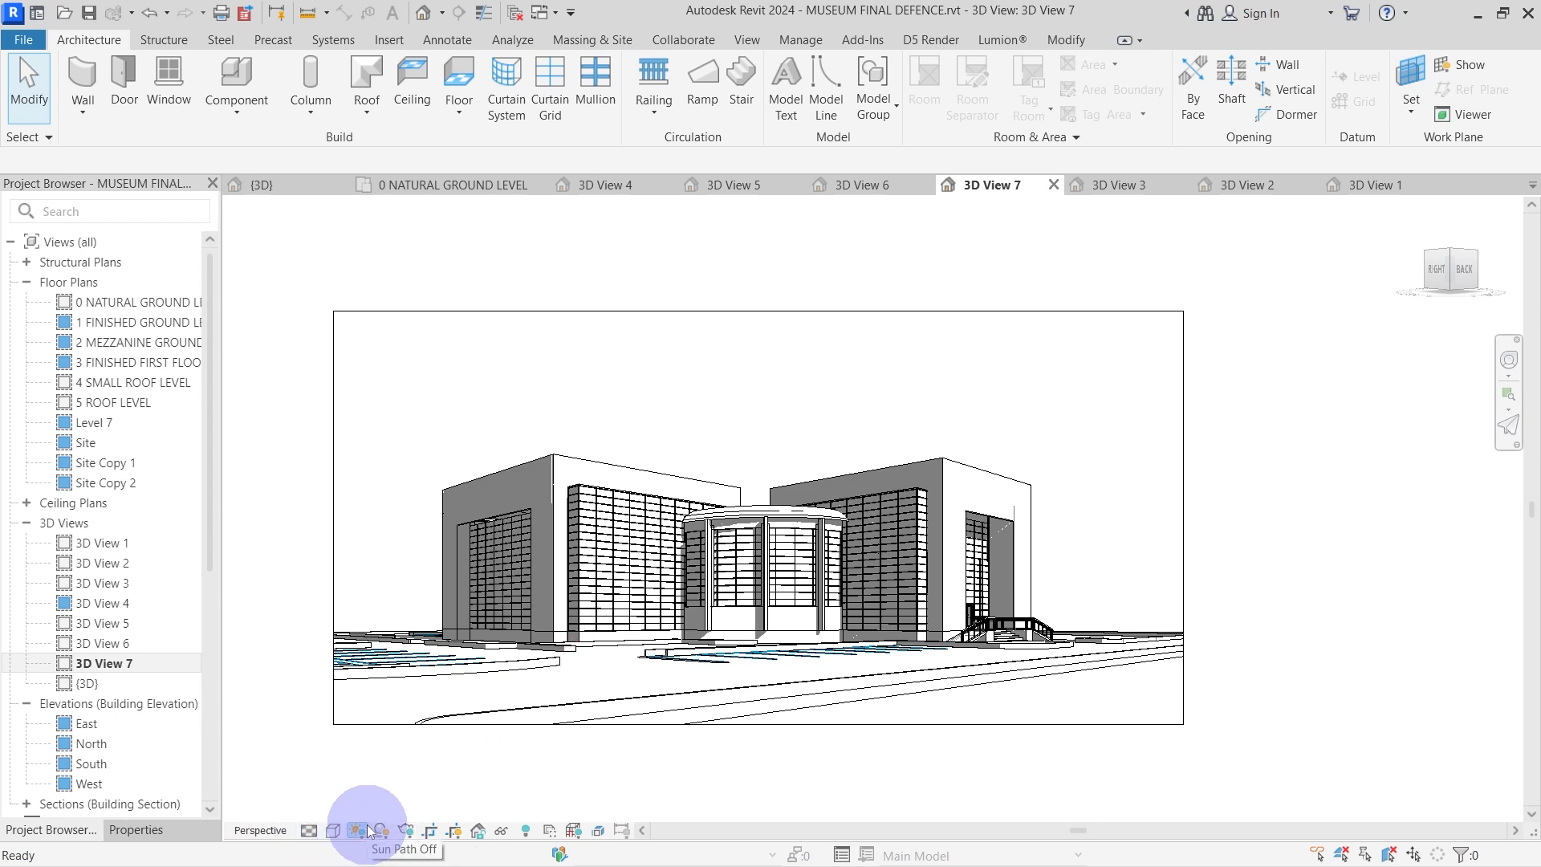
click(366, 828)
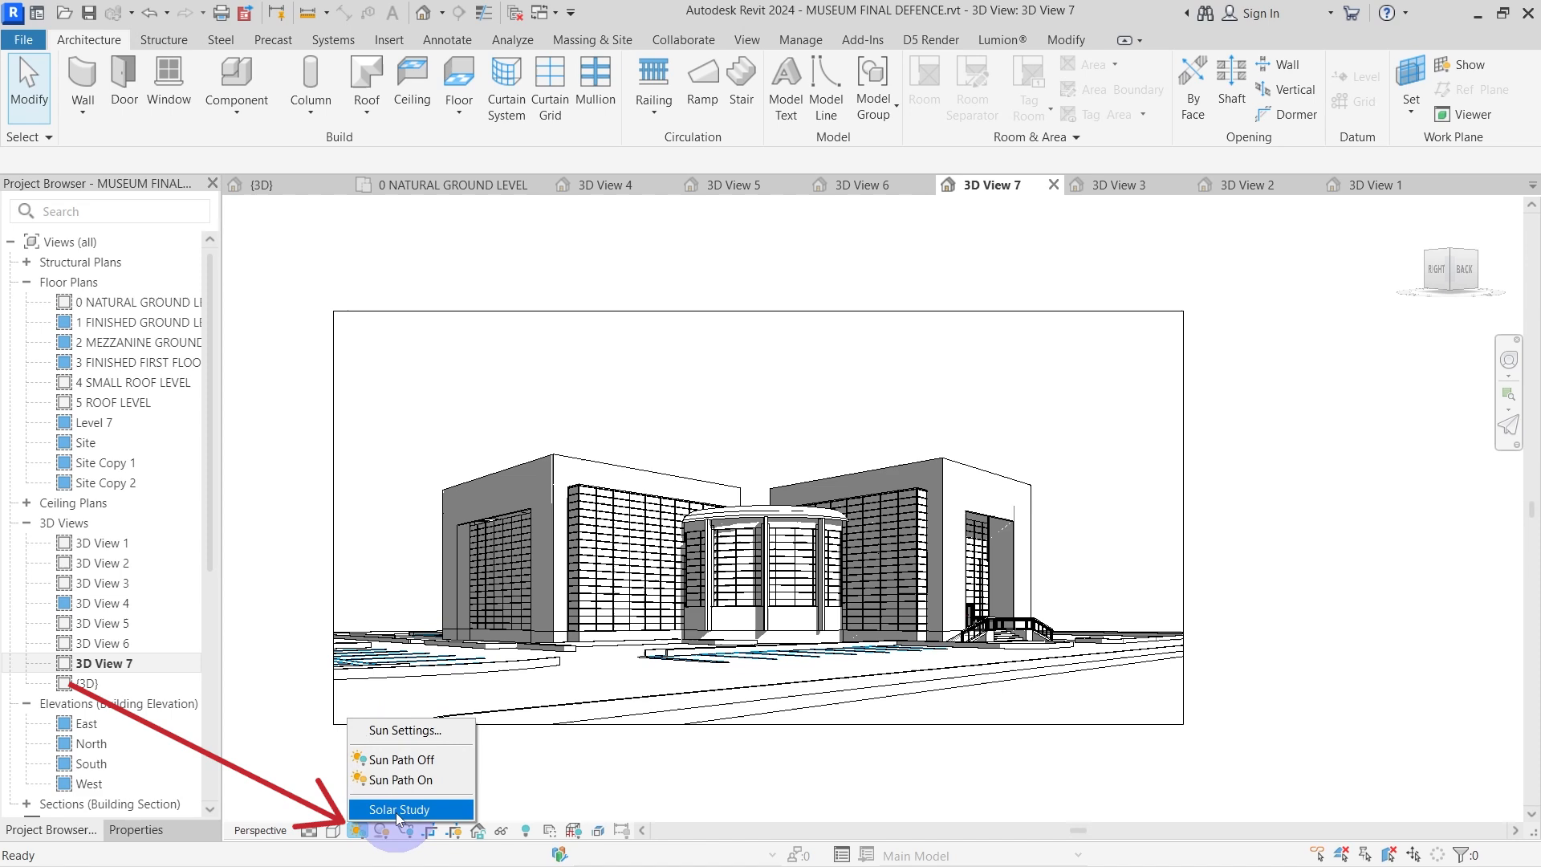
click(397, 809)
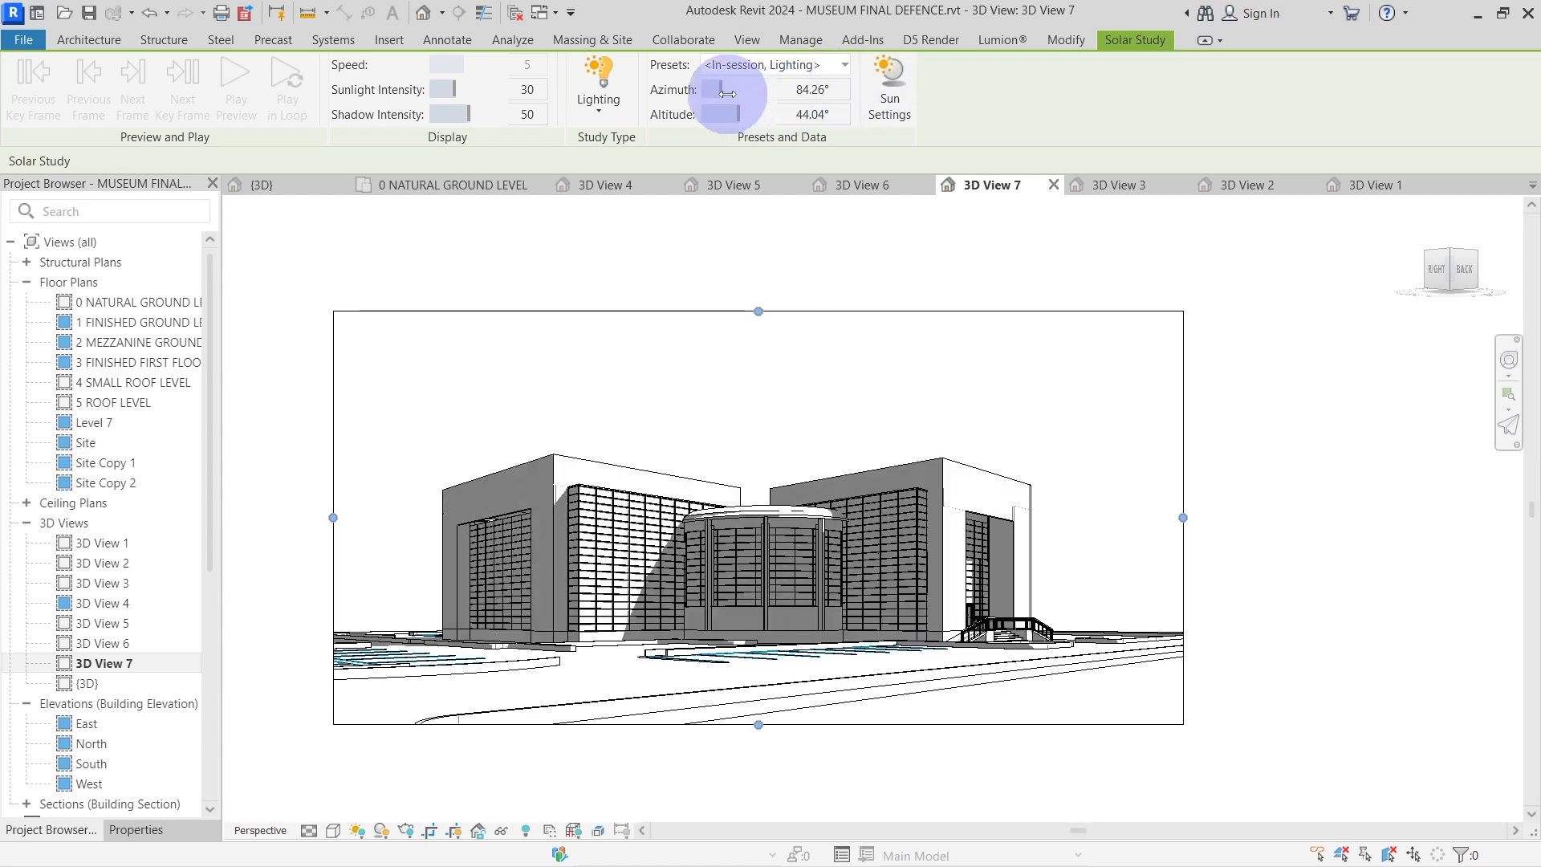
click(88, 40)
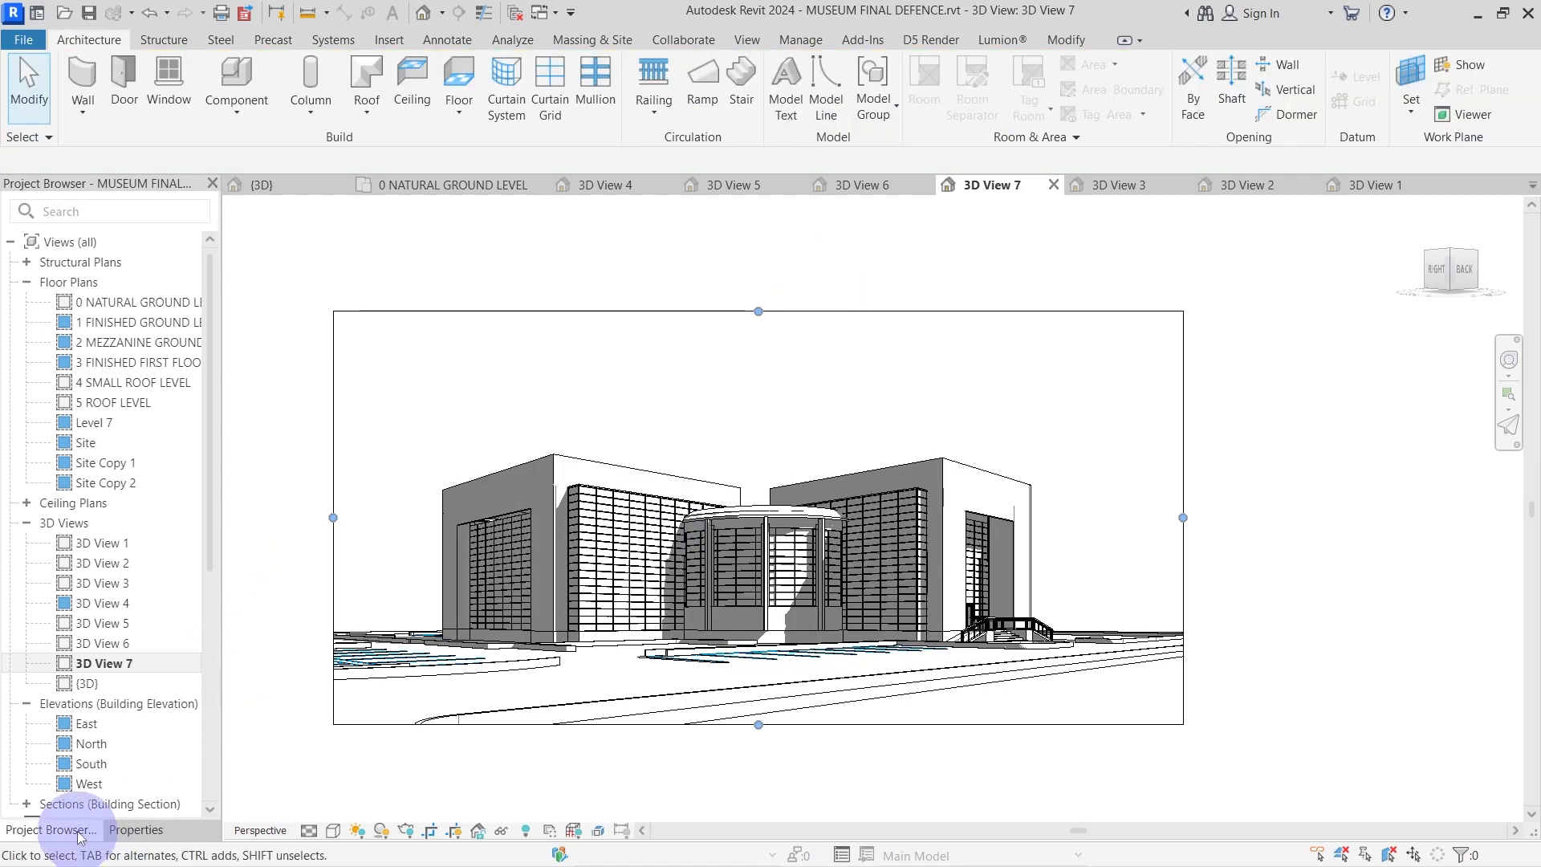
Set 3D View 7's camera Target Elevation to 3000.0 against the 2000.0 eye elevation.
click(135, 829)
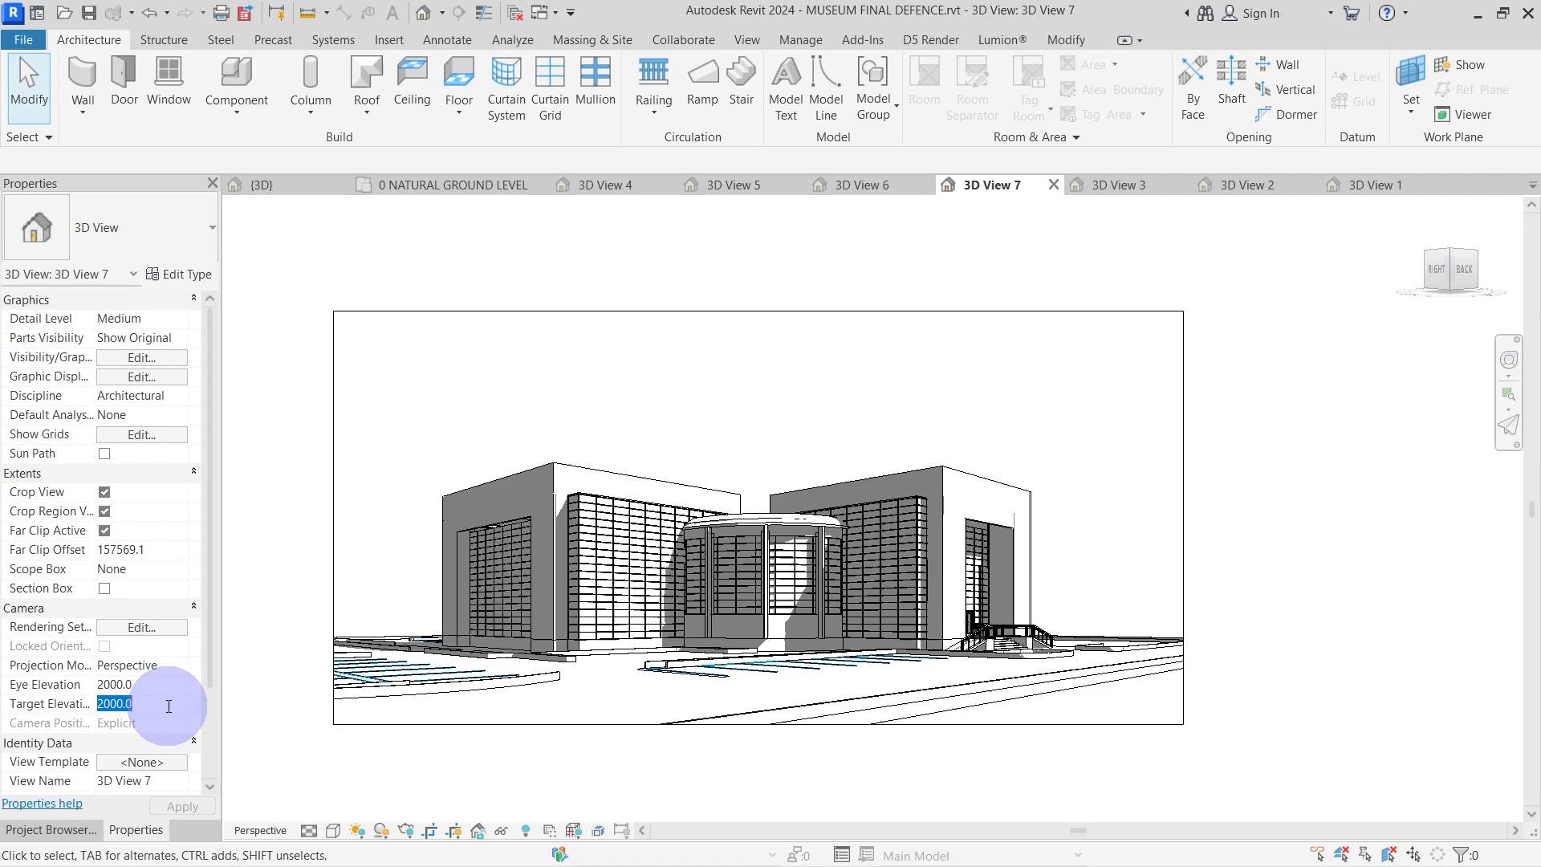
text(3000.0)
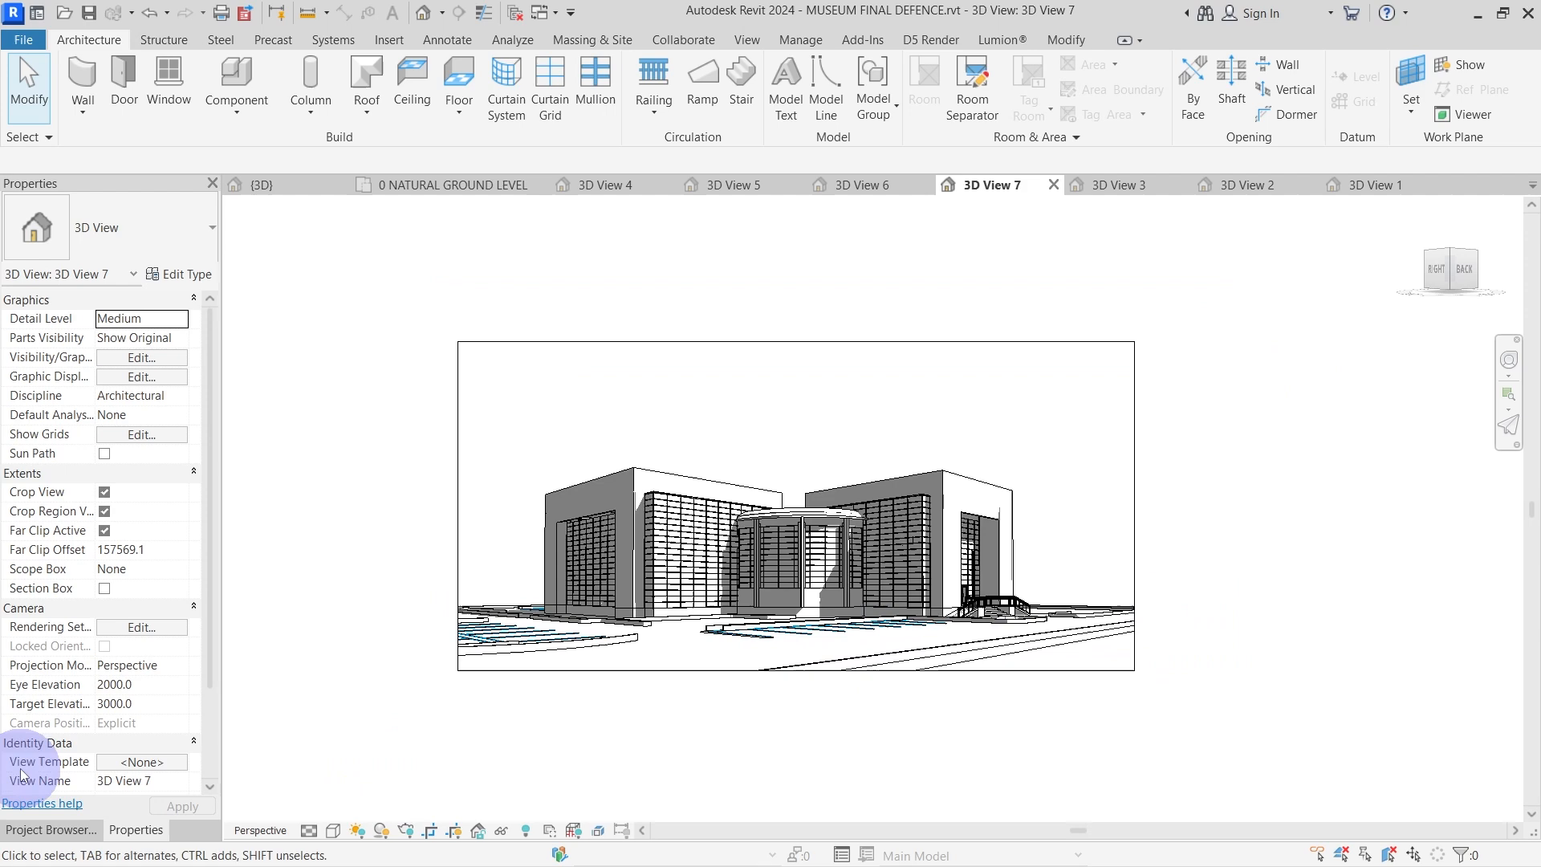
click(52, 828)
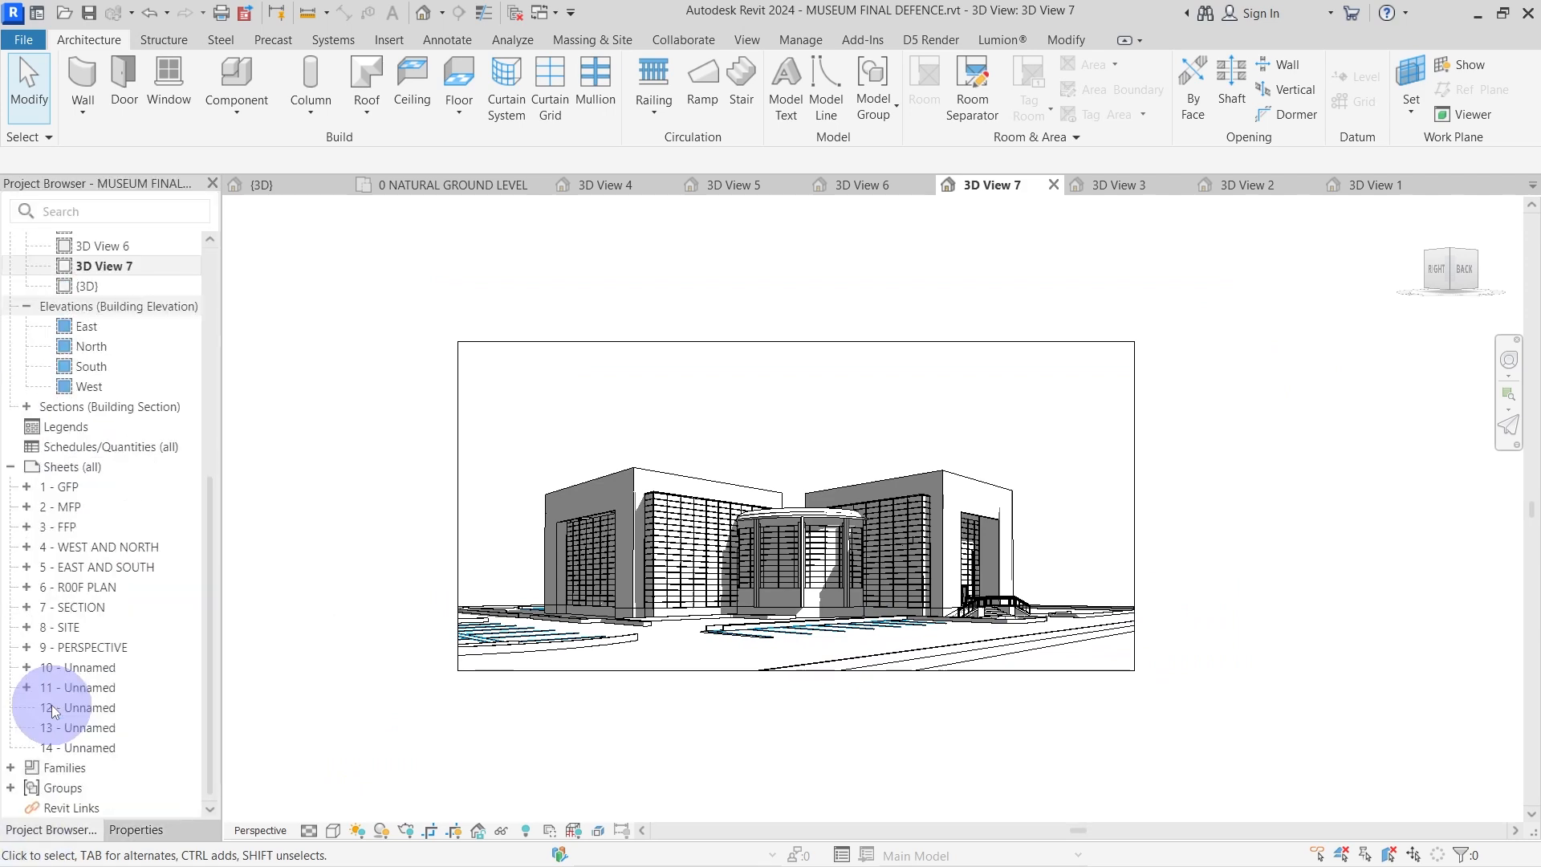
Create sheet 15 with a 3D View 7 viewport, its crop scaled proportionally to about 400 mm wide.
double_click(82, 708)
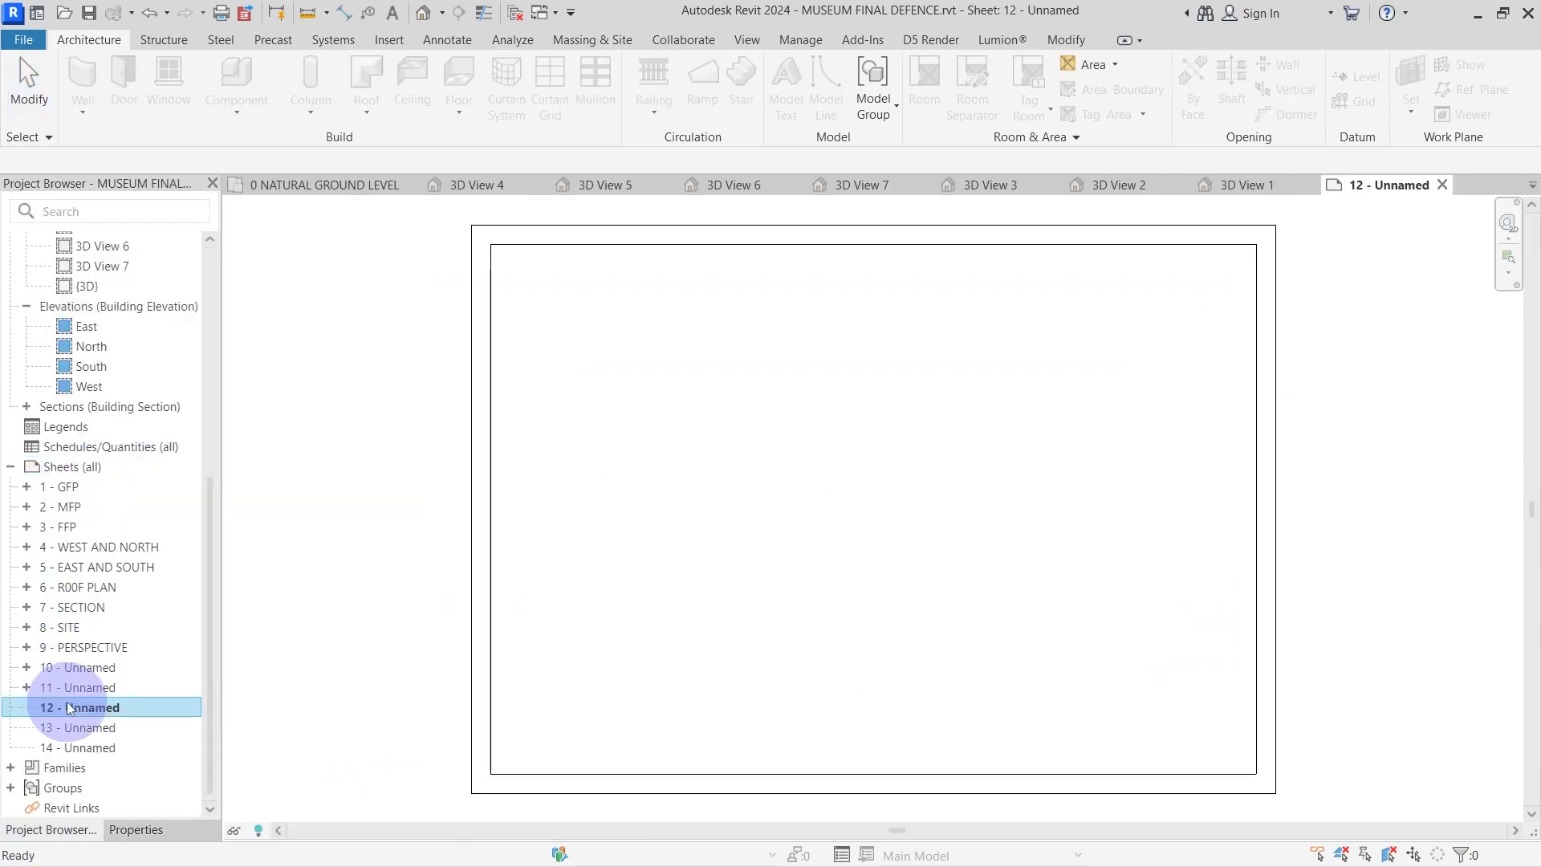
right_click(69, 527)
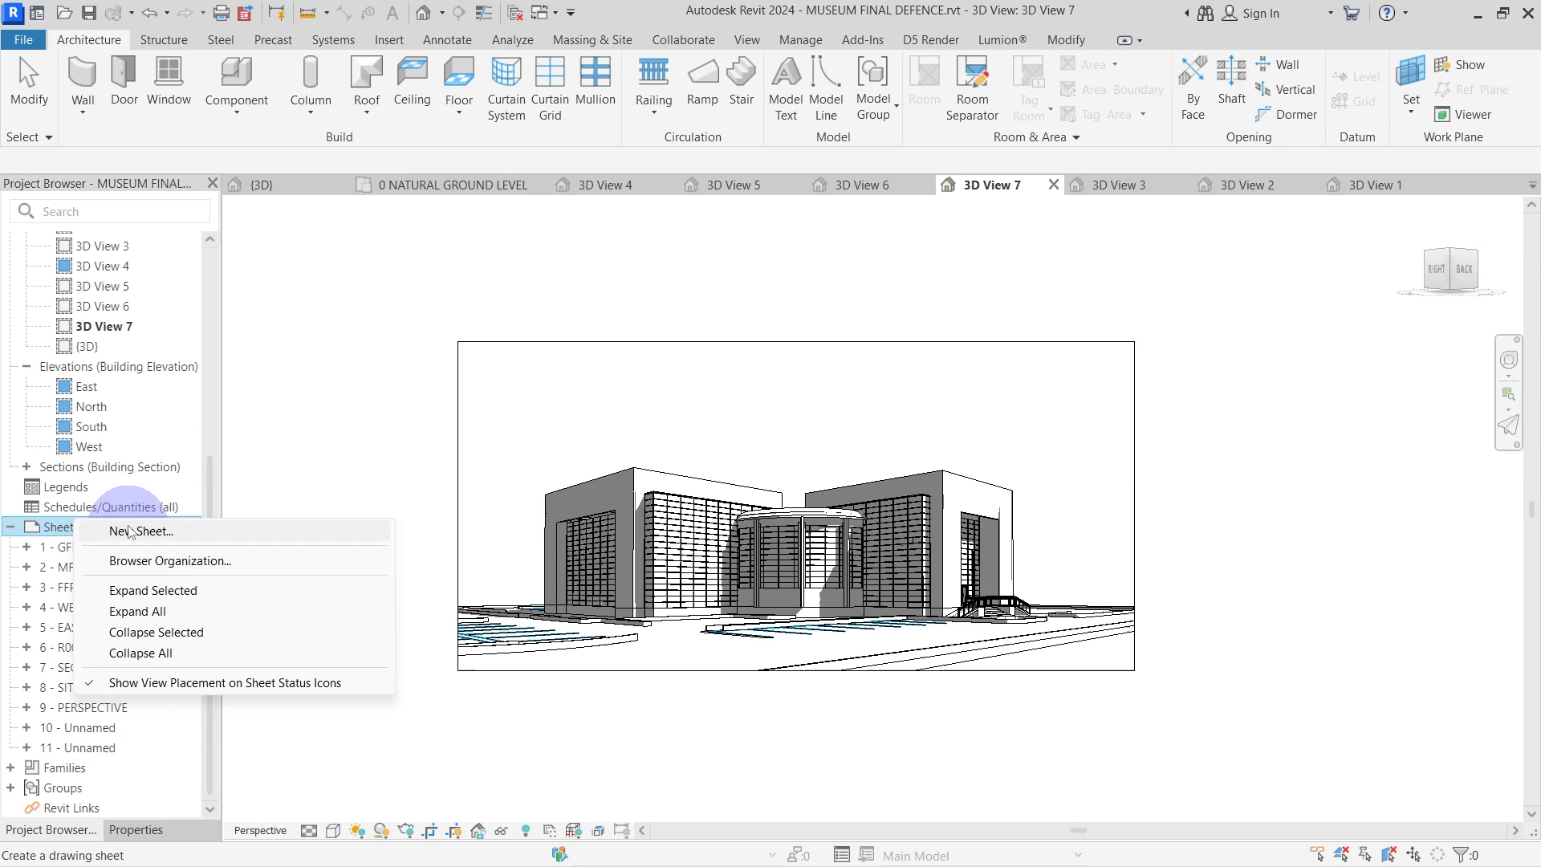
click(140, 530)
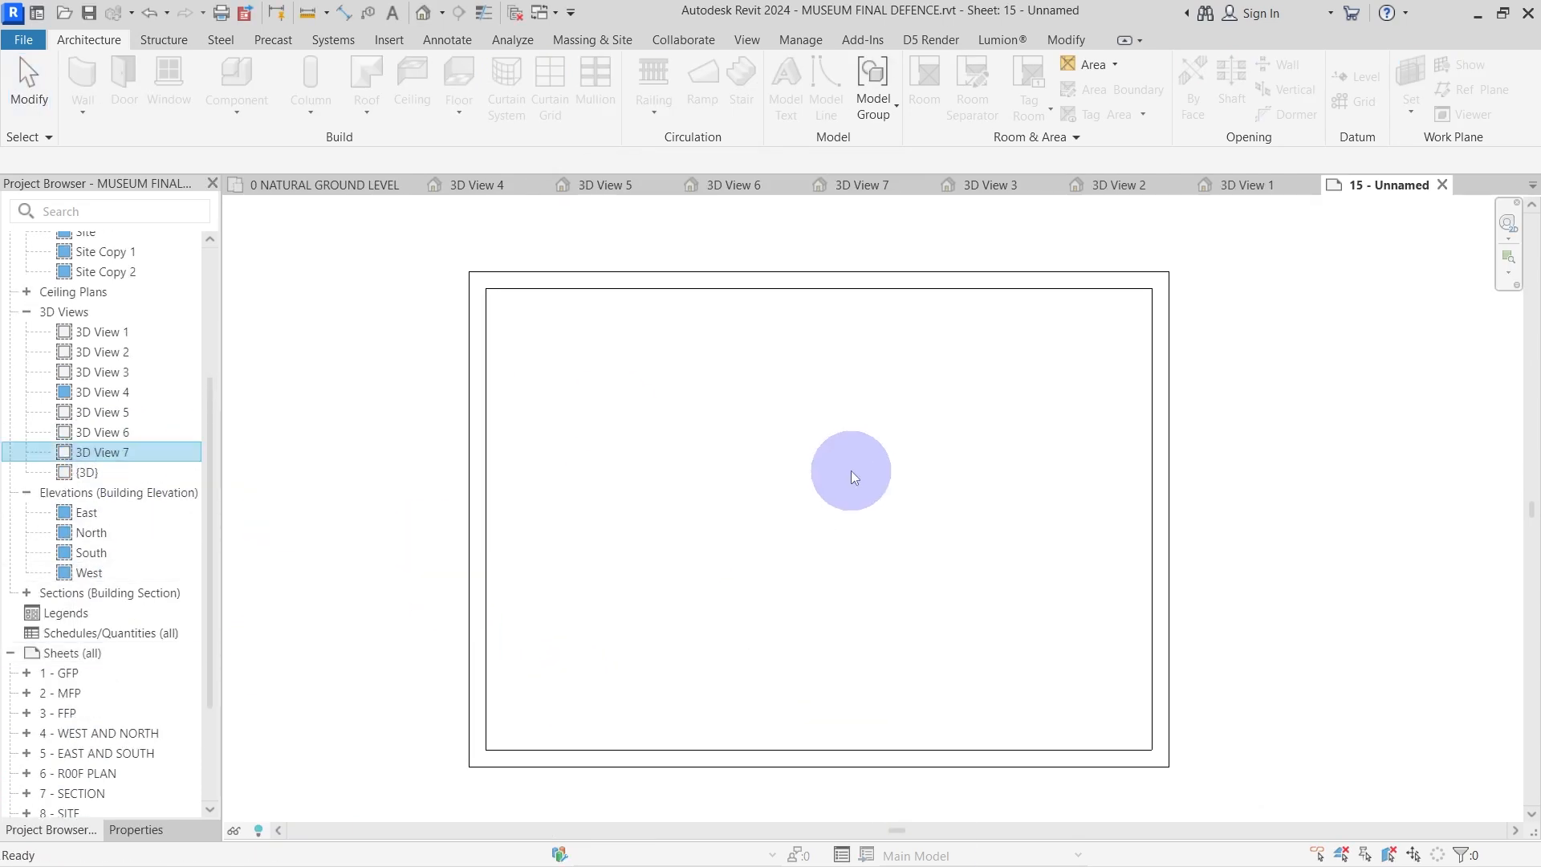
click(850, 468)
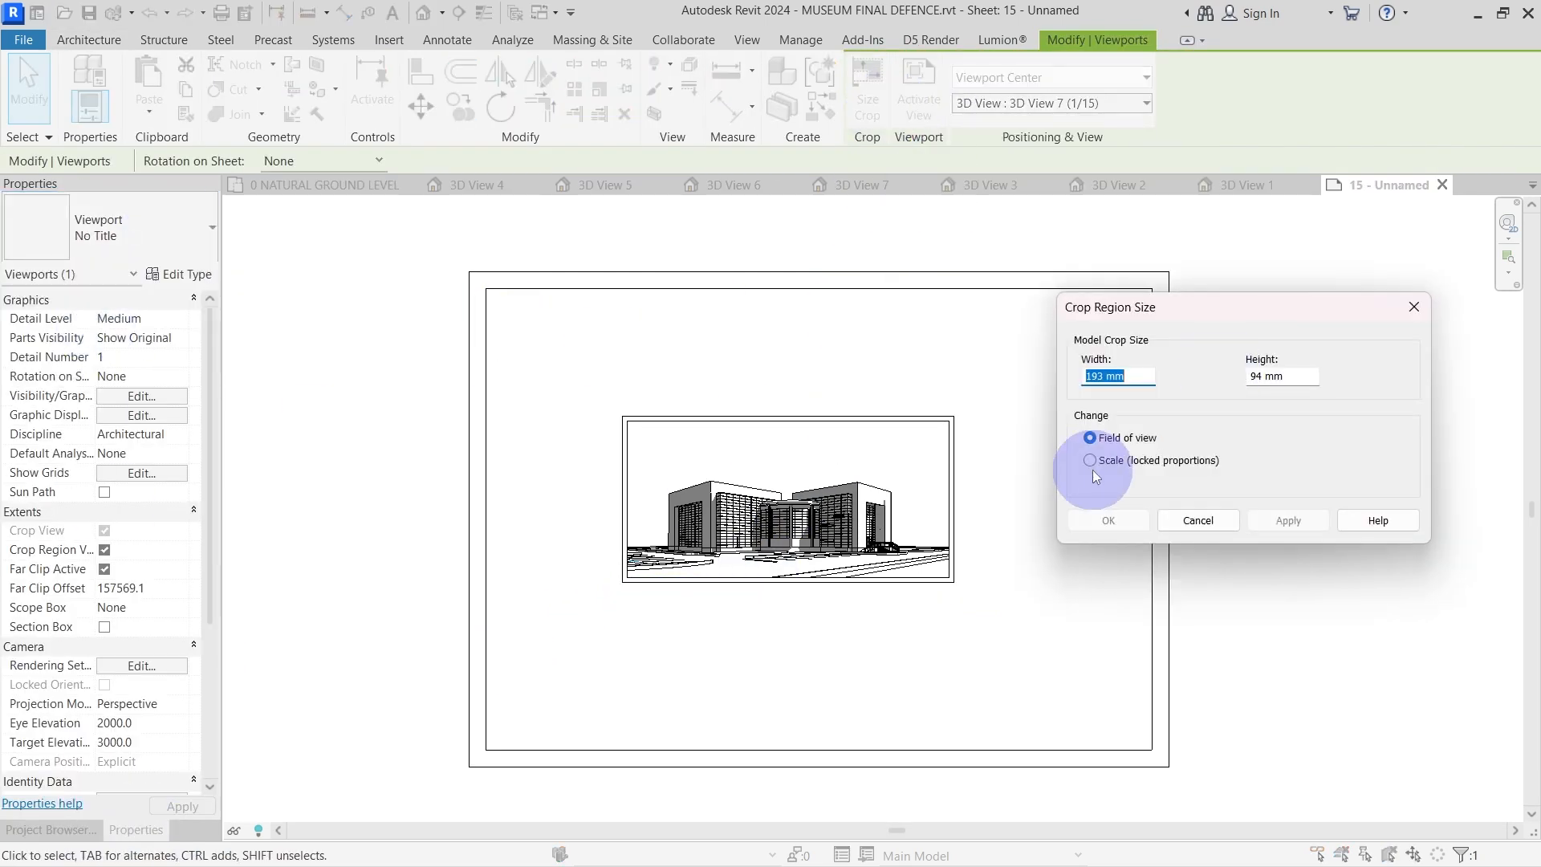
click(1091, 459)
text(400)
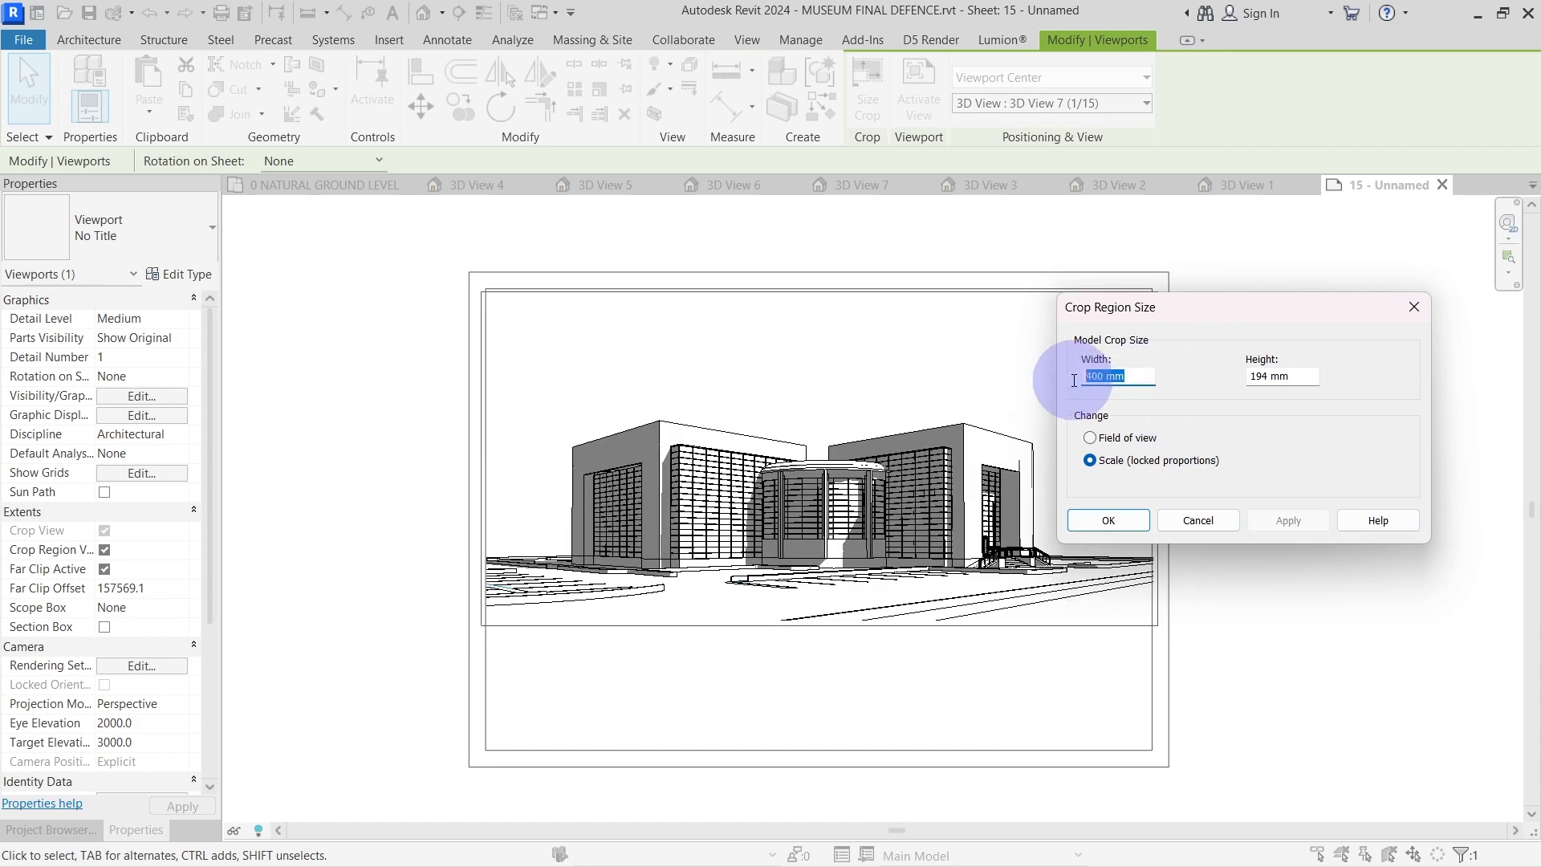
click(861, 184)
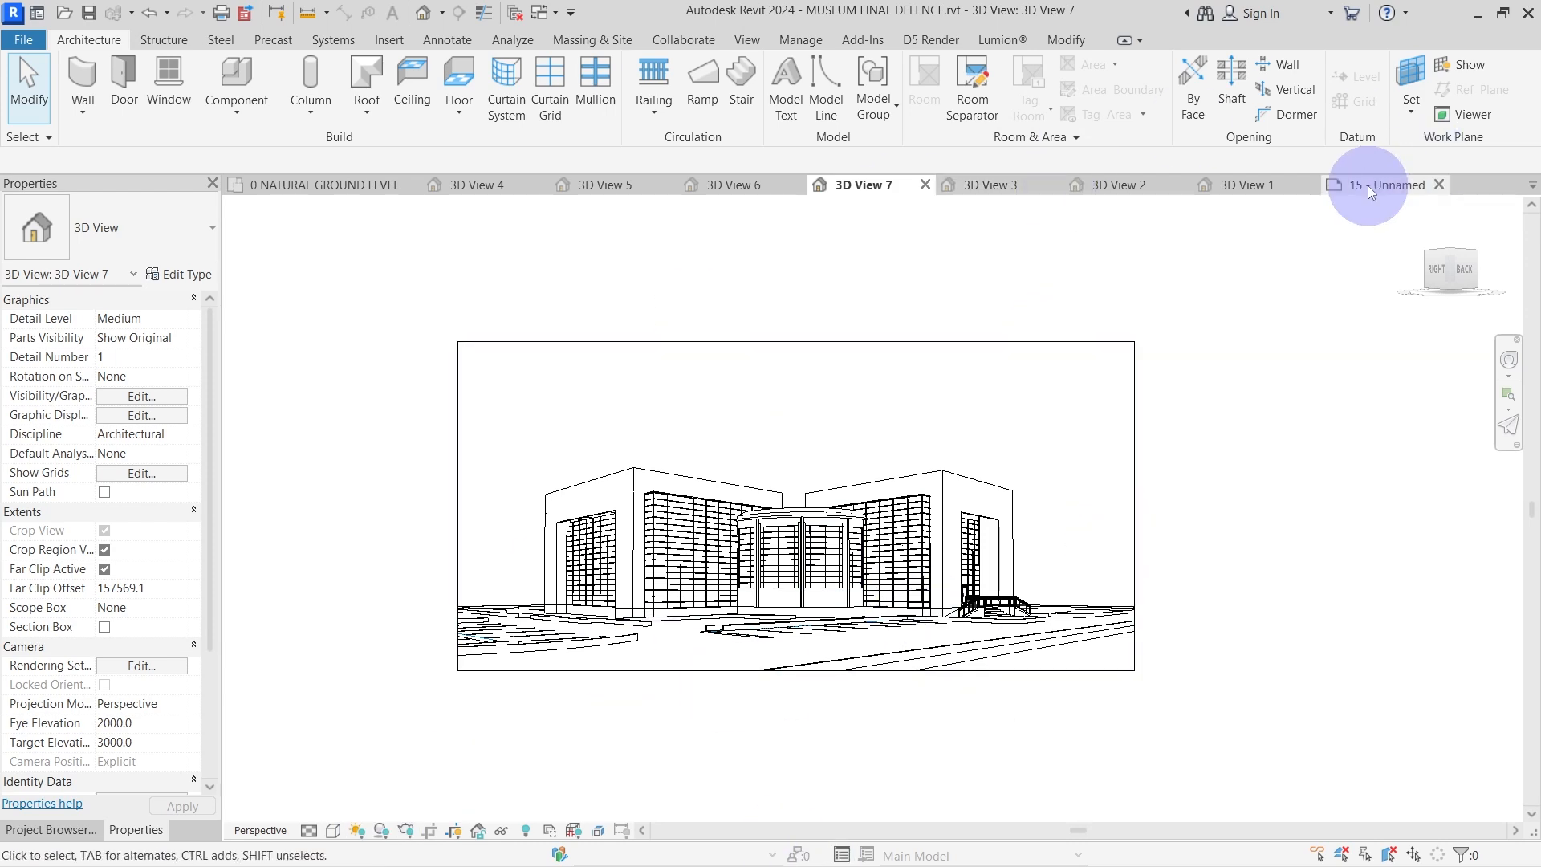
Export sheet 15 - Unnamed as a DWG with its PCP companion into a new folder.
click(22, 40)
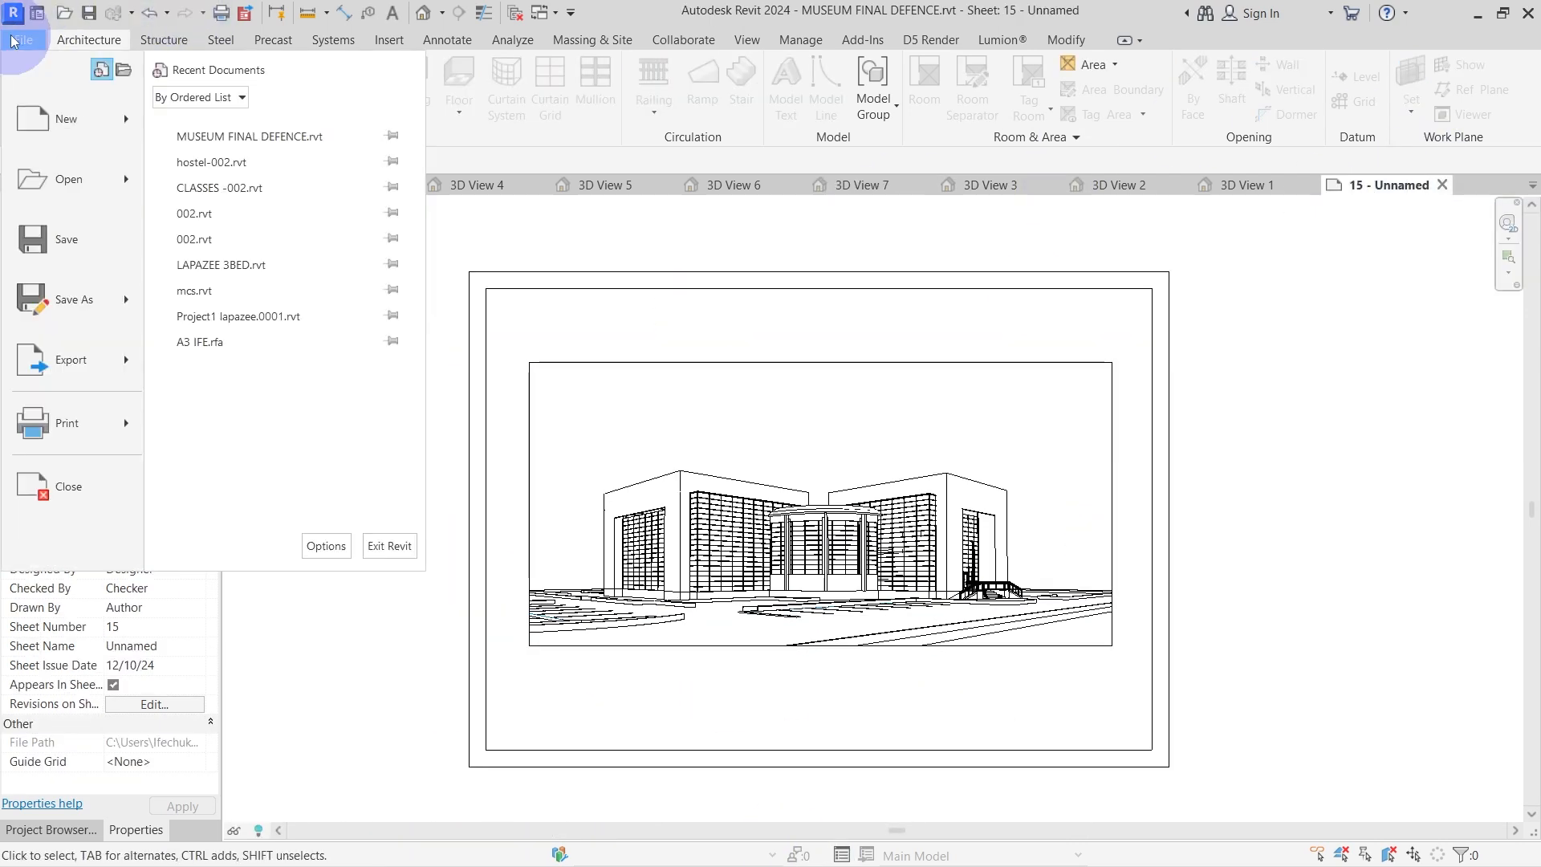
click(71, 359)
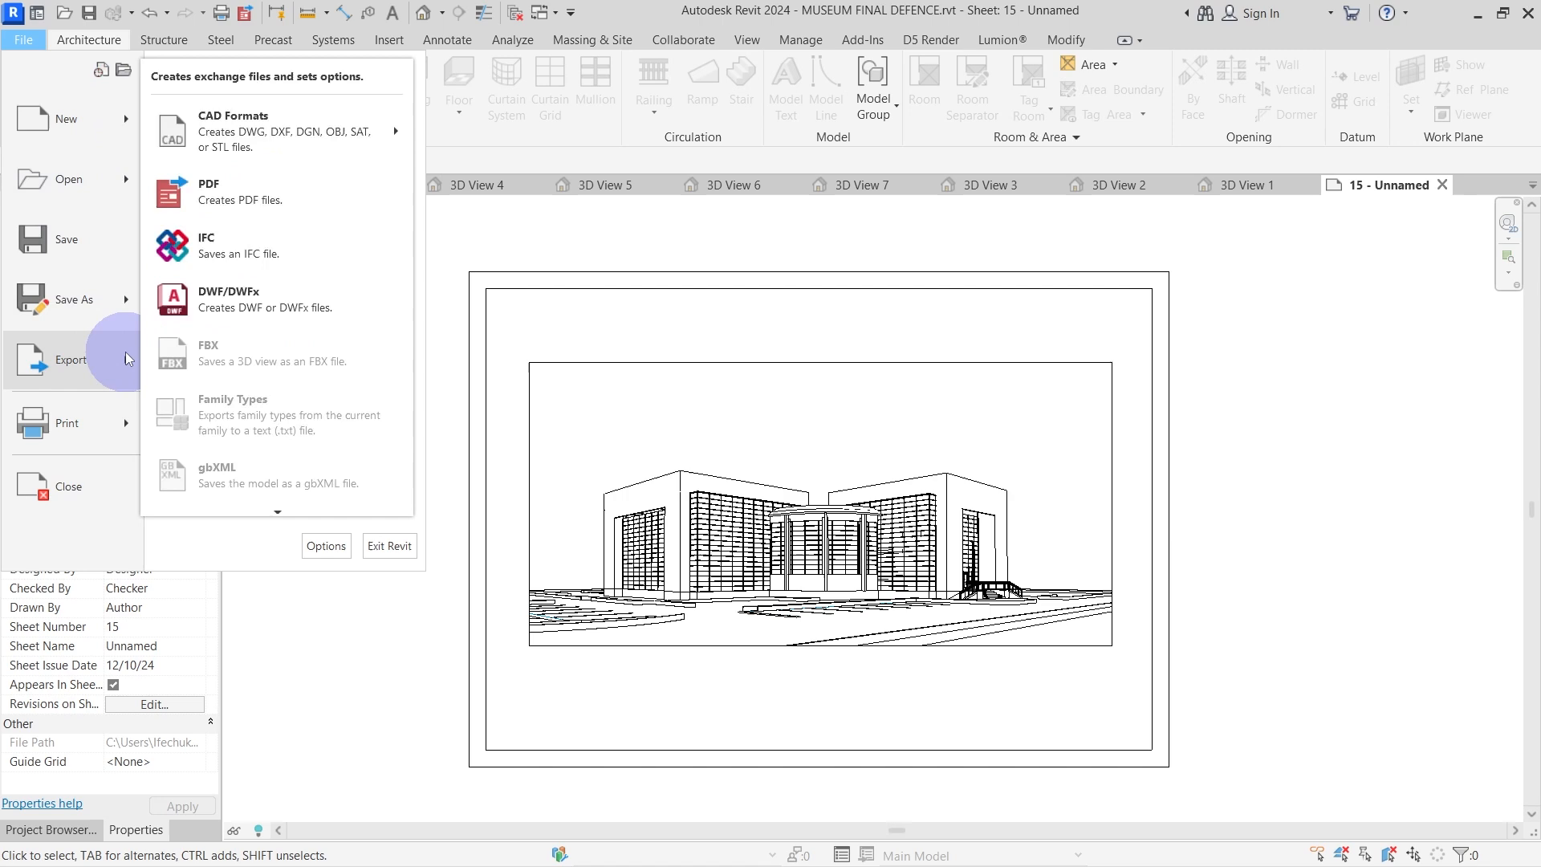
click(233, 131)
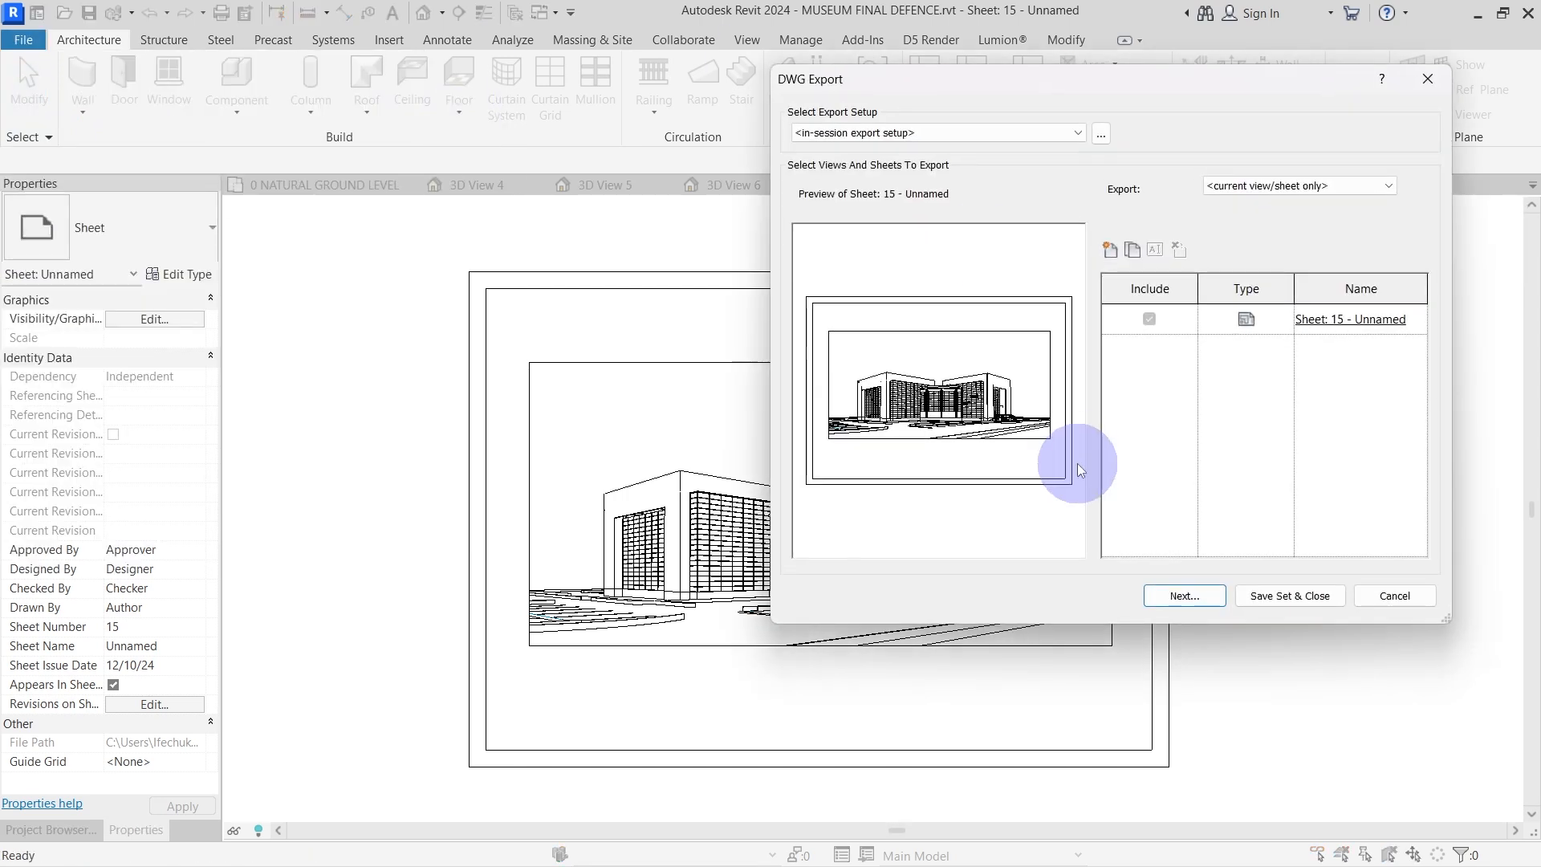
mouse_move(1282, 395)
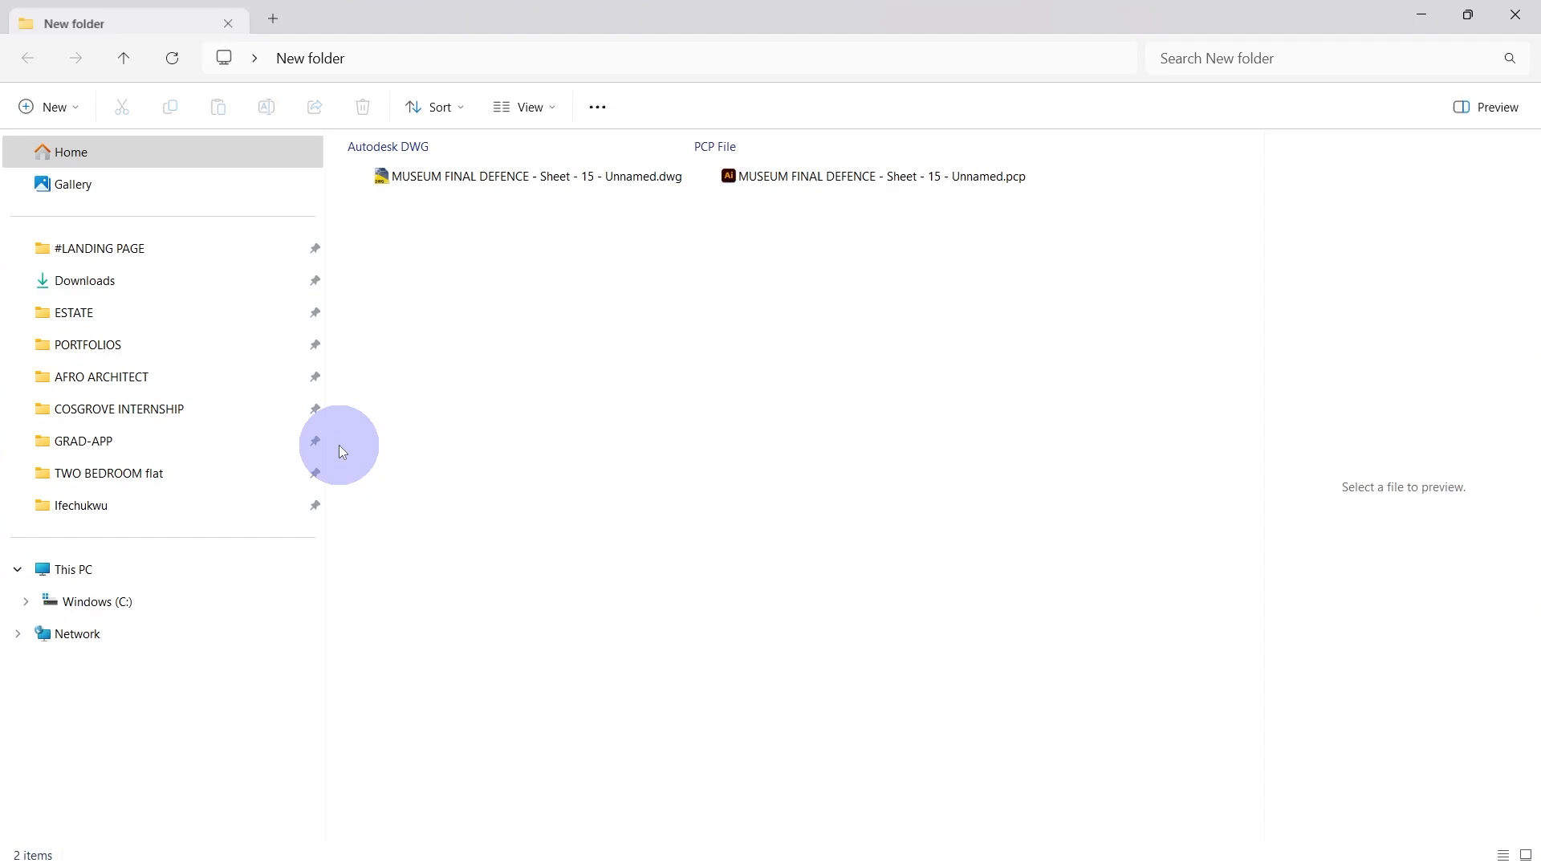
double_click(536, 175)
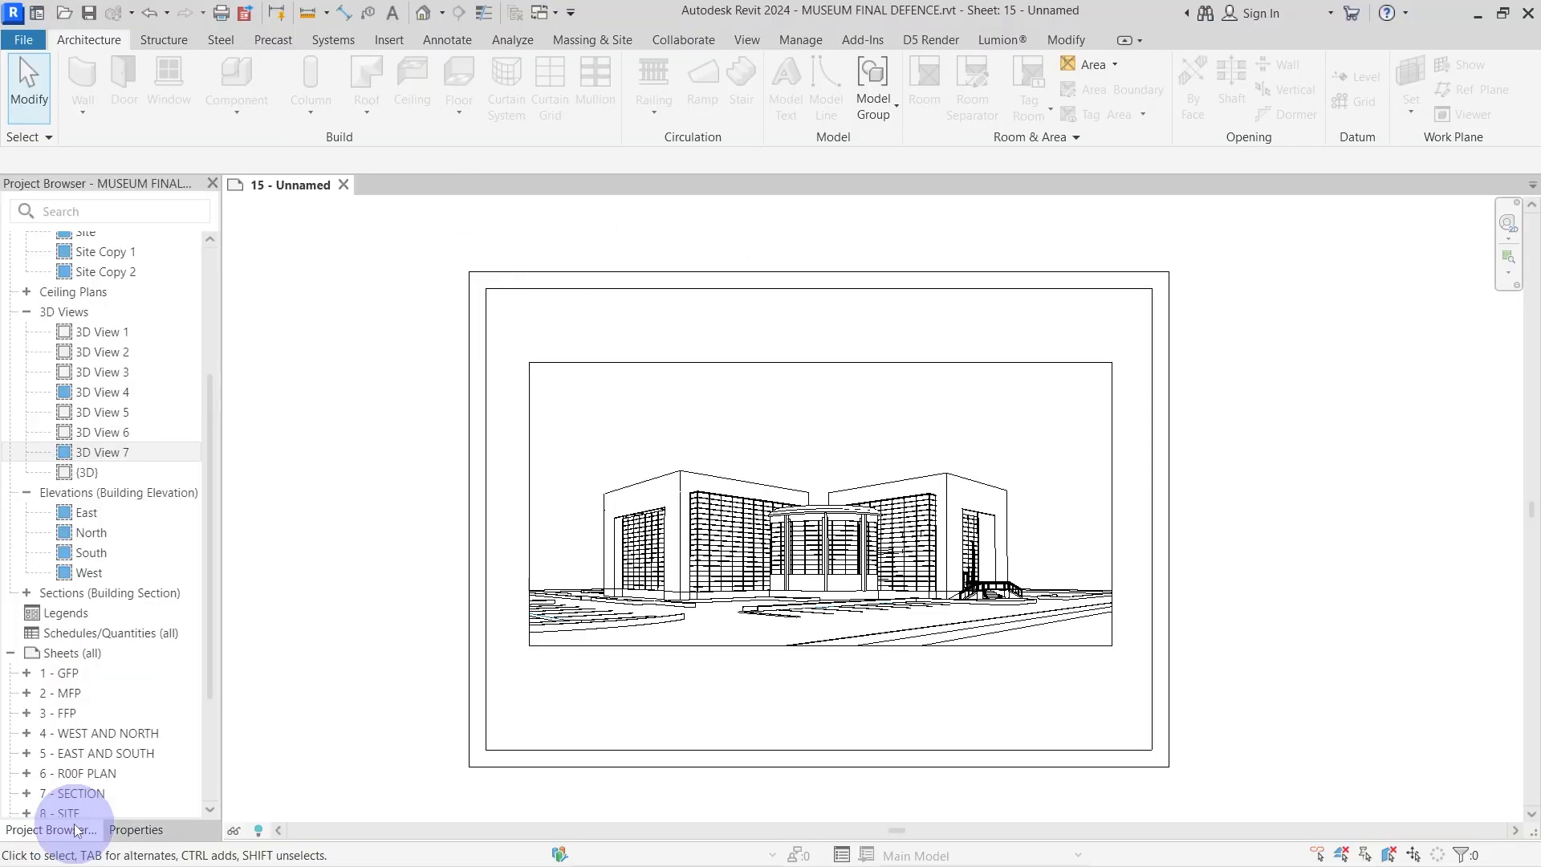
In 3D View 7, override the selected categories' surface pattern colour to White.
double_click(100, 451)
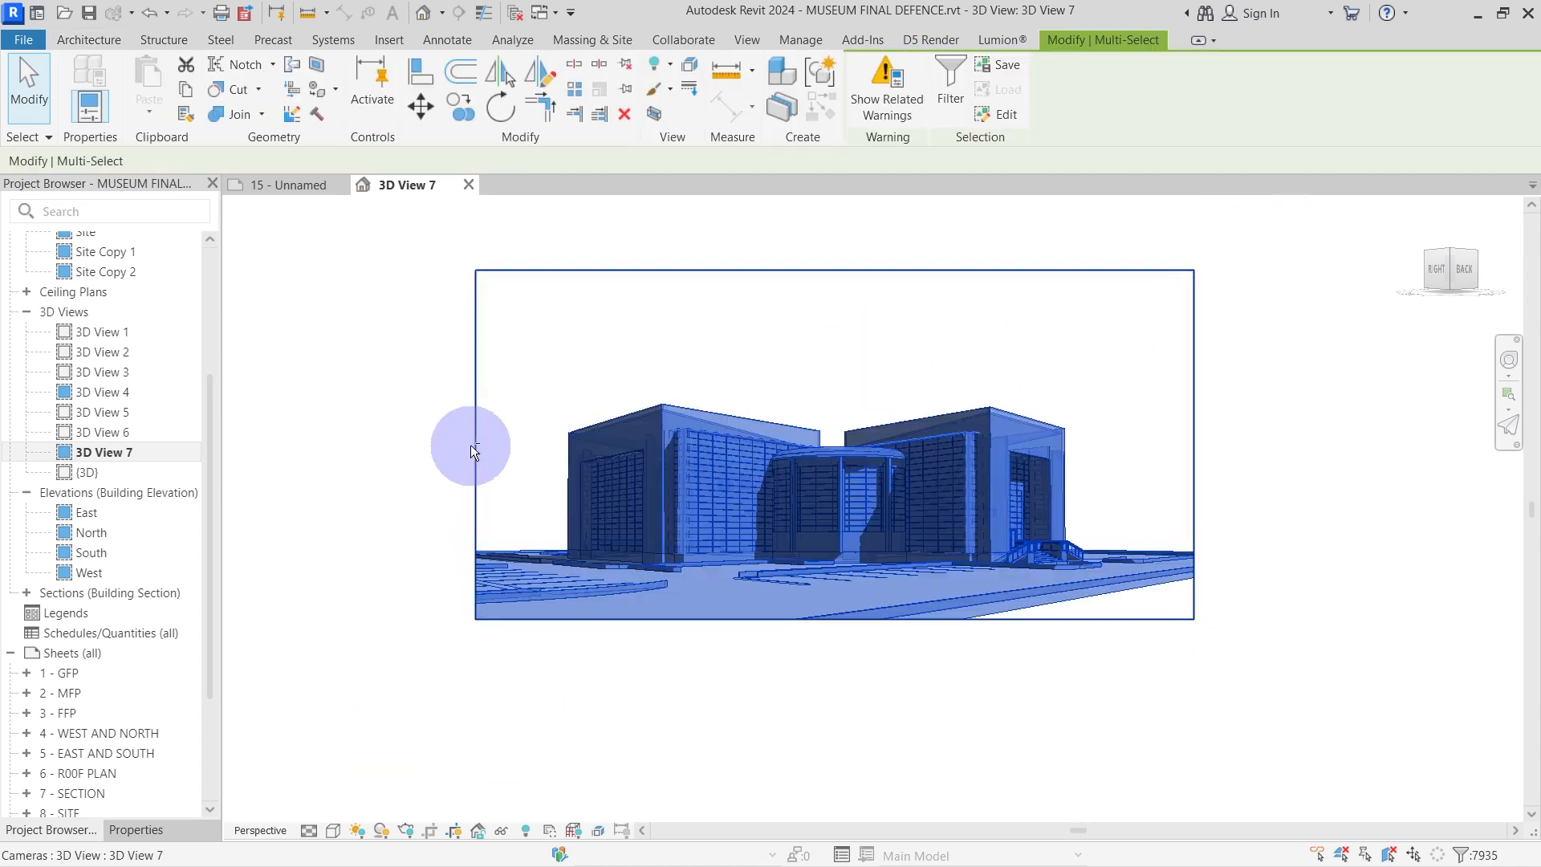
right_click(472, 446)
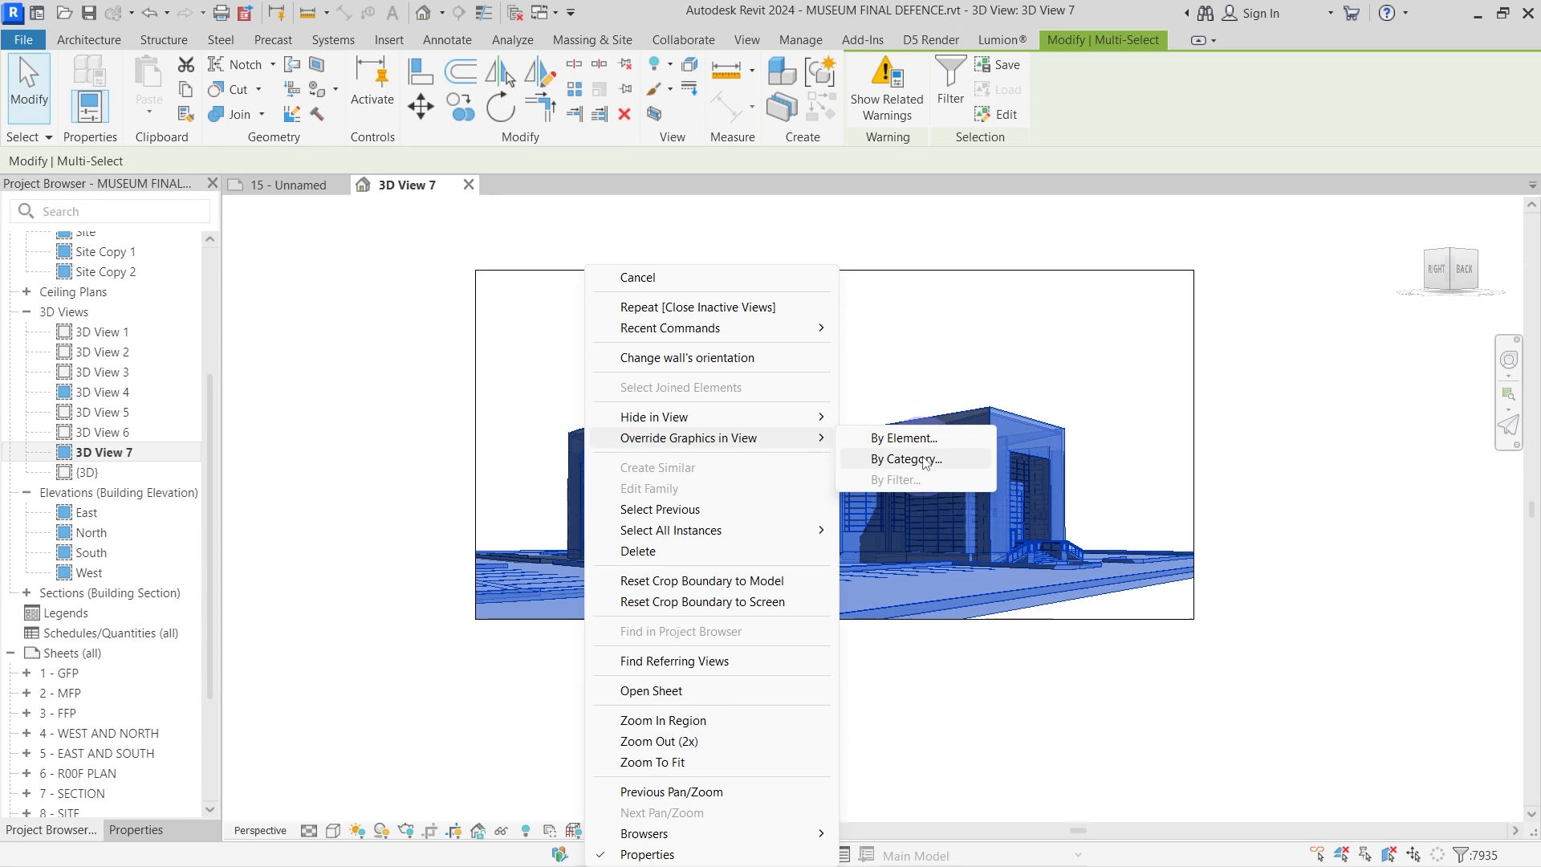
click(904, 459)
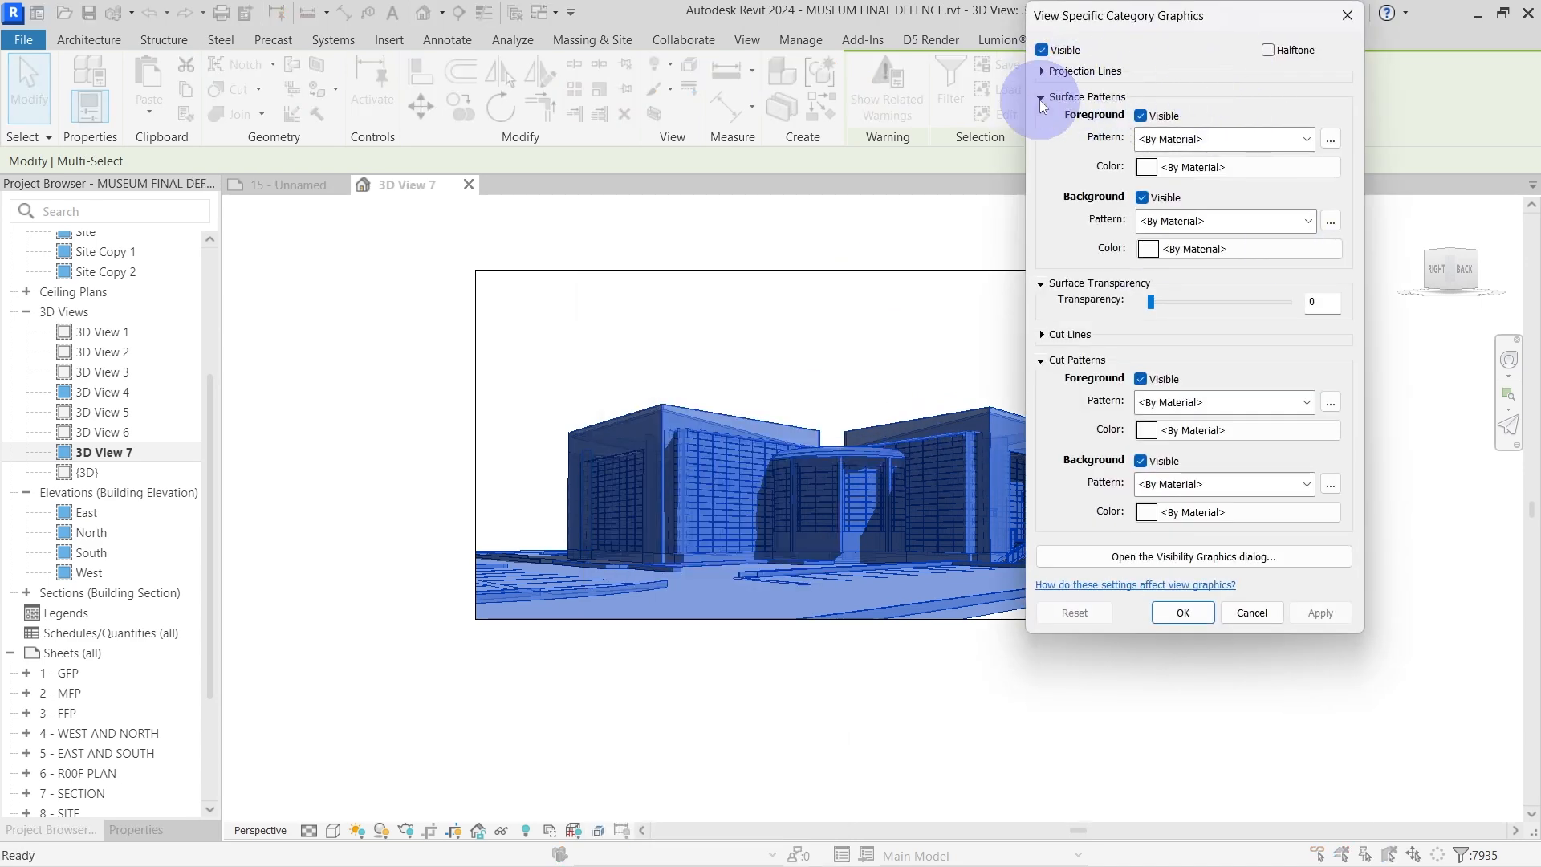
click(1146, 167)
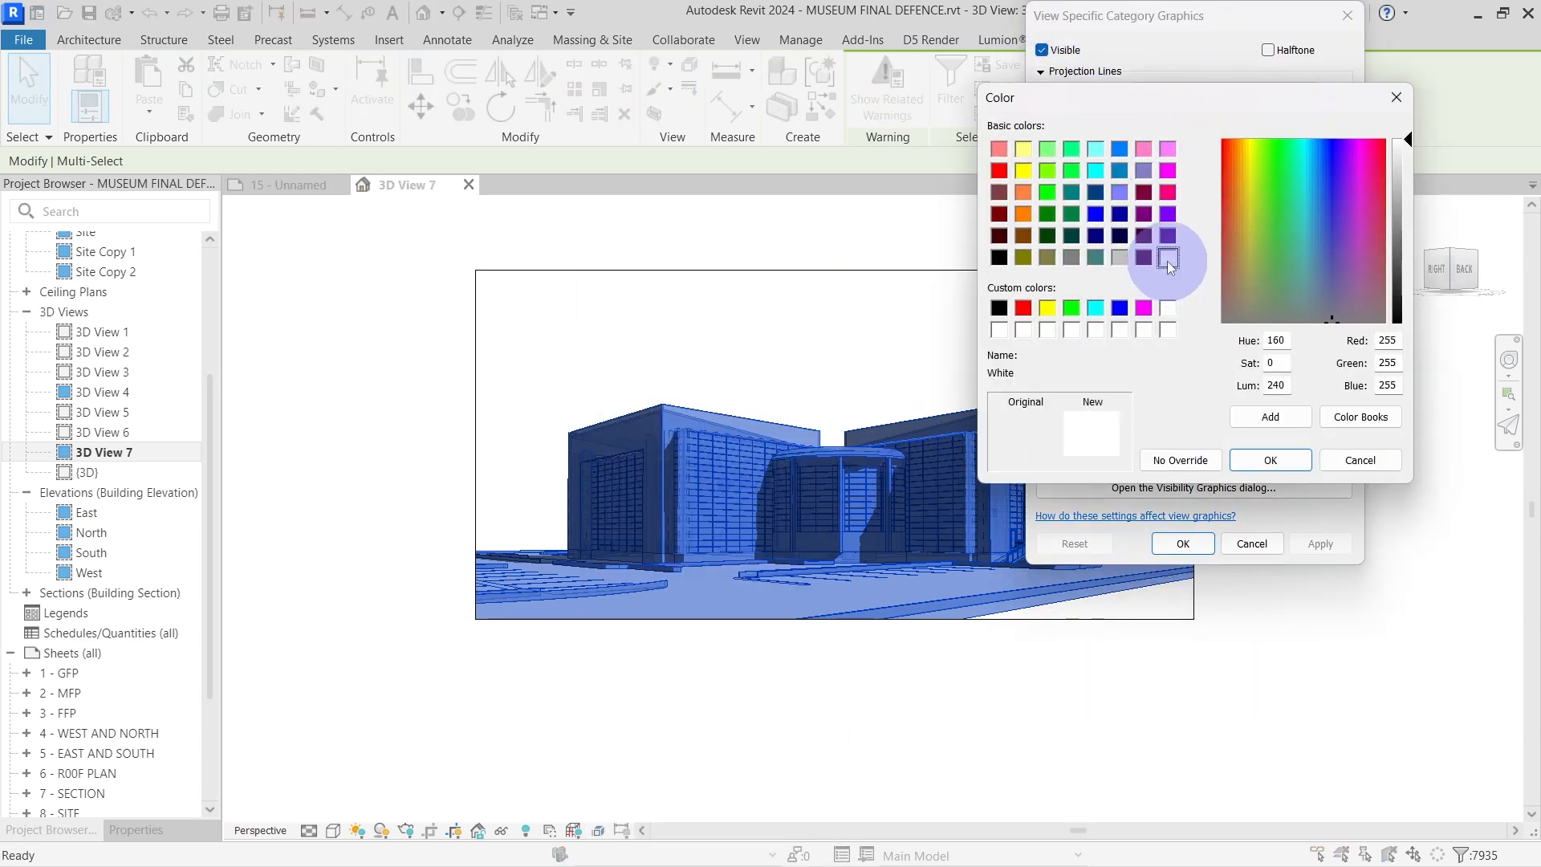
click(1268, 459)
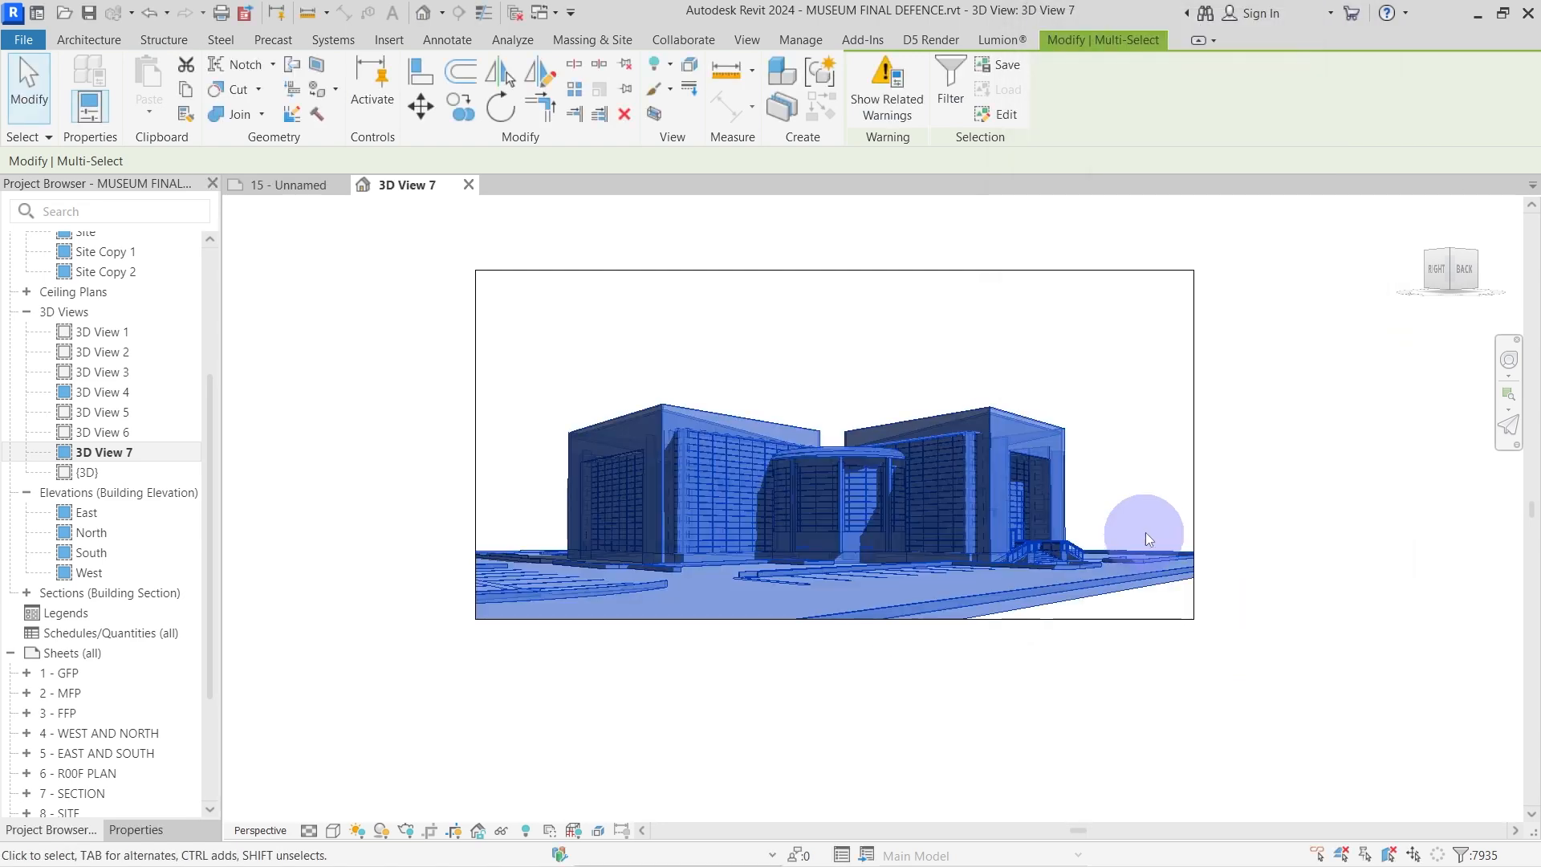
click(828, 364)
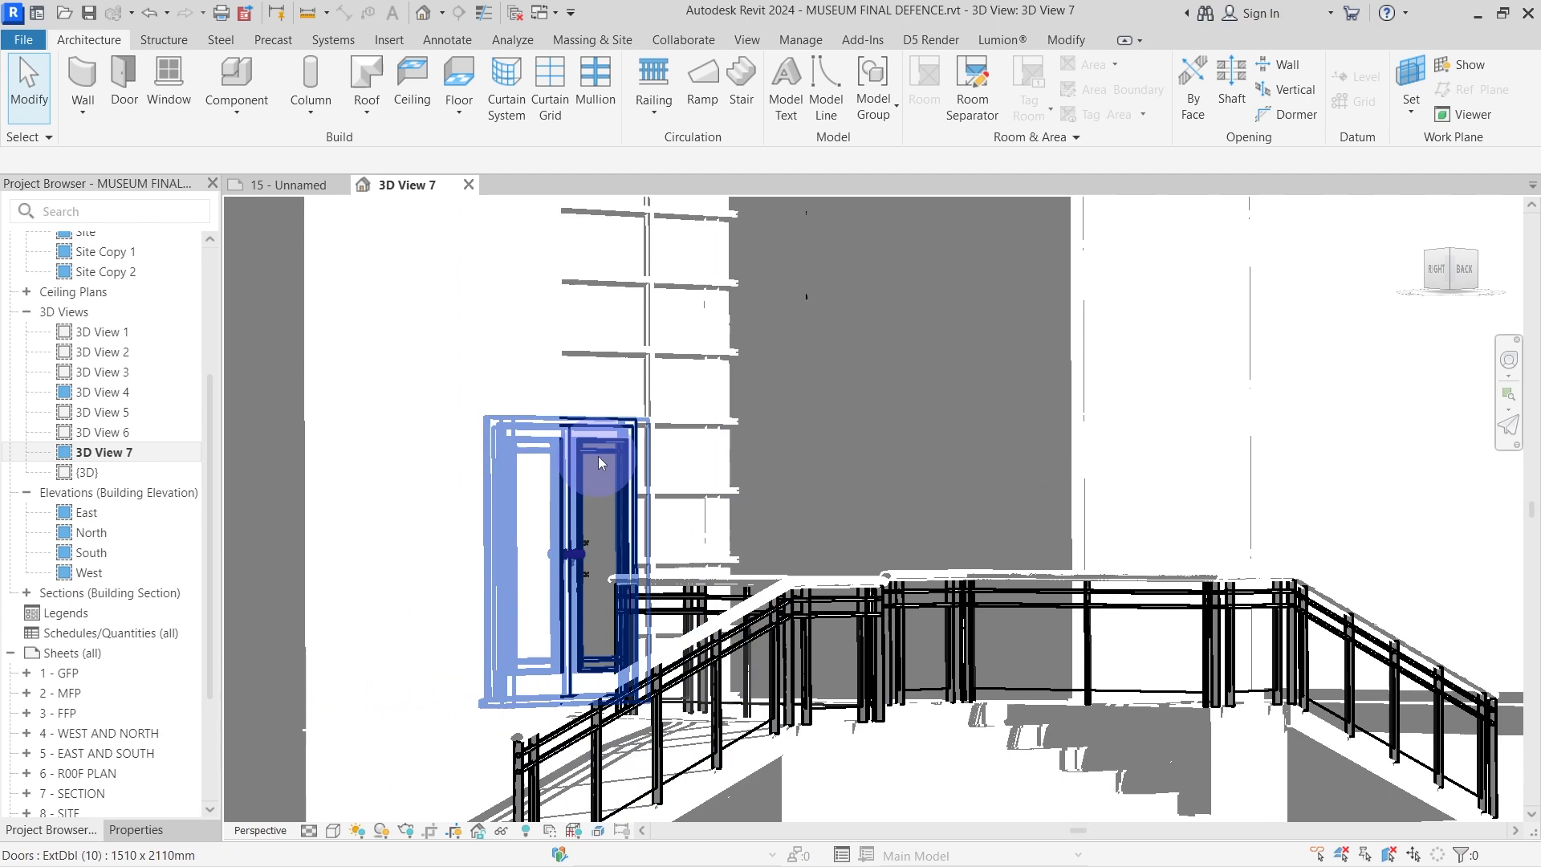
mouse_move(609, 432)
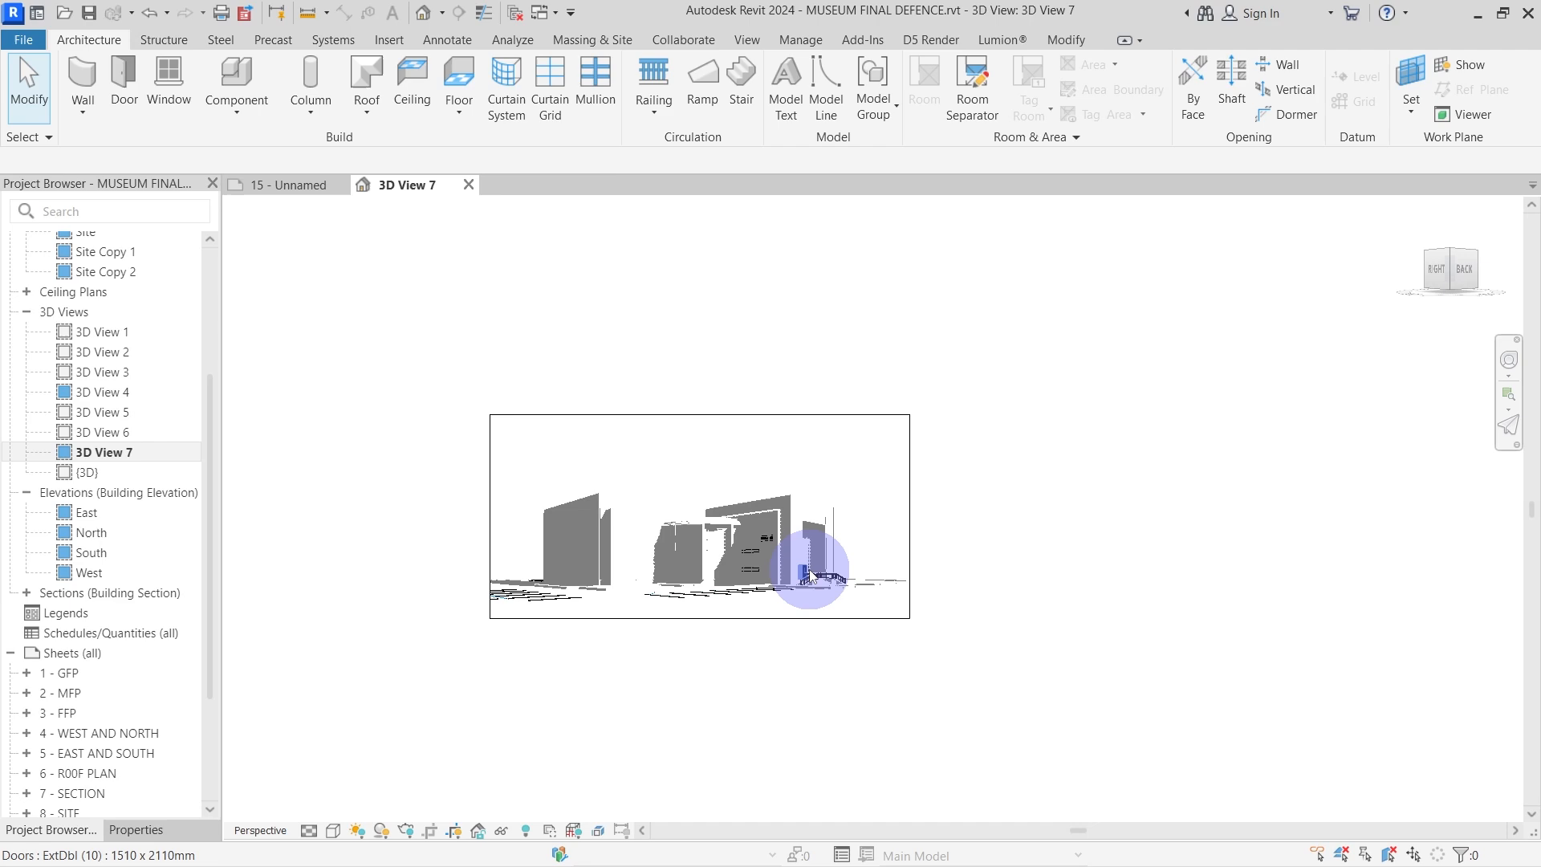
In Object Styles, set the Railings line colour, including subcategories, to White.
click(800, 40)
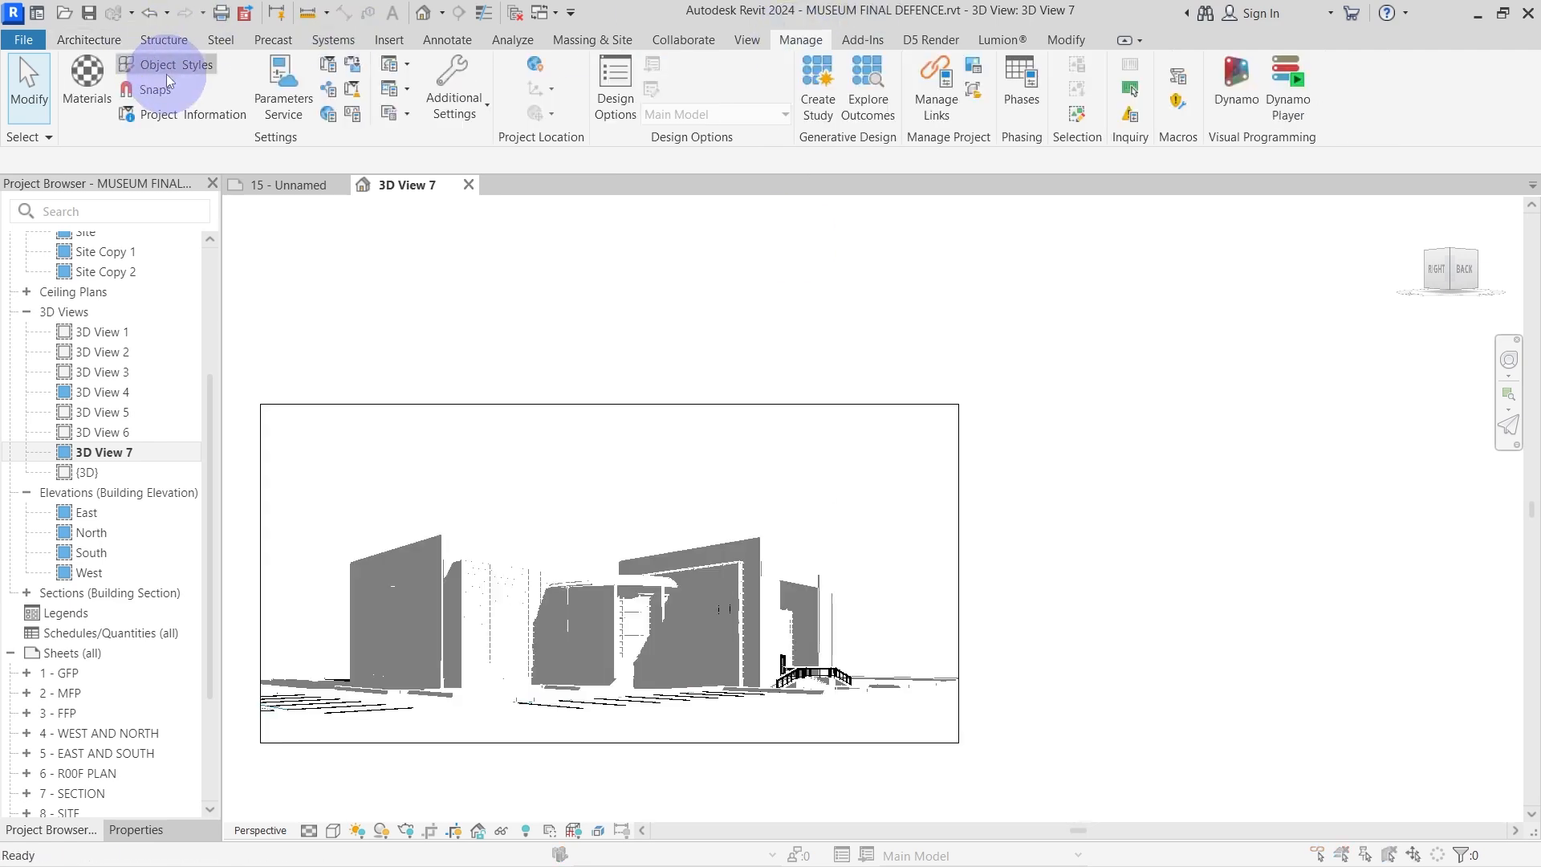
click(175, 64)
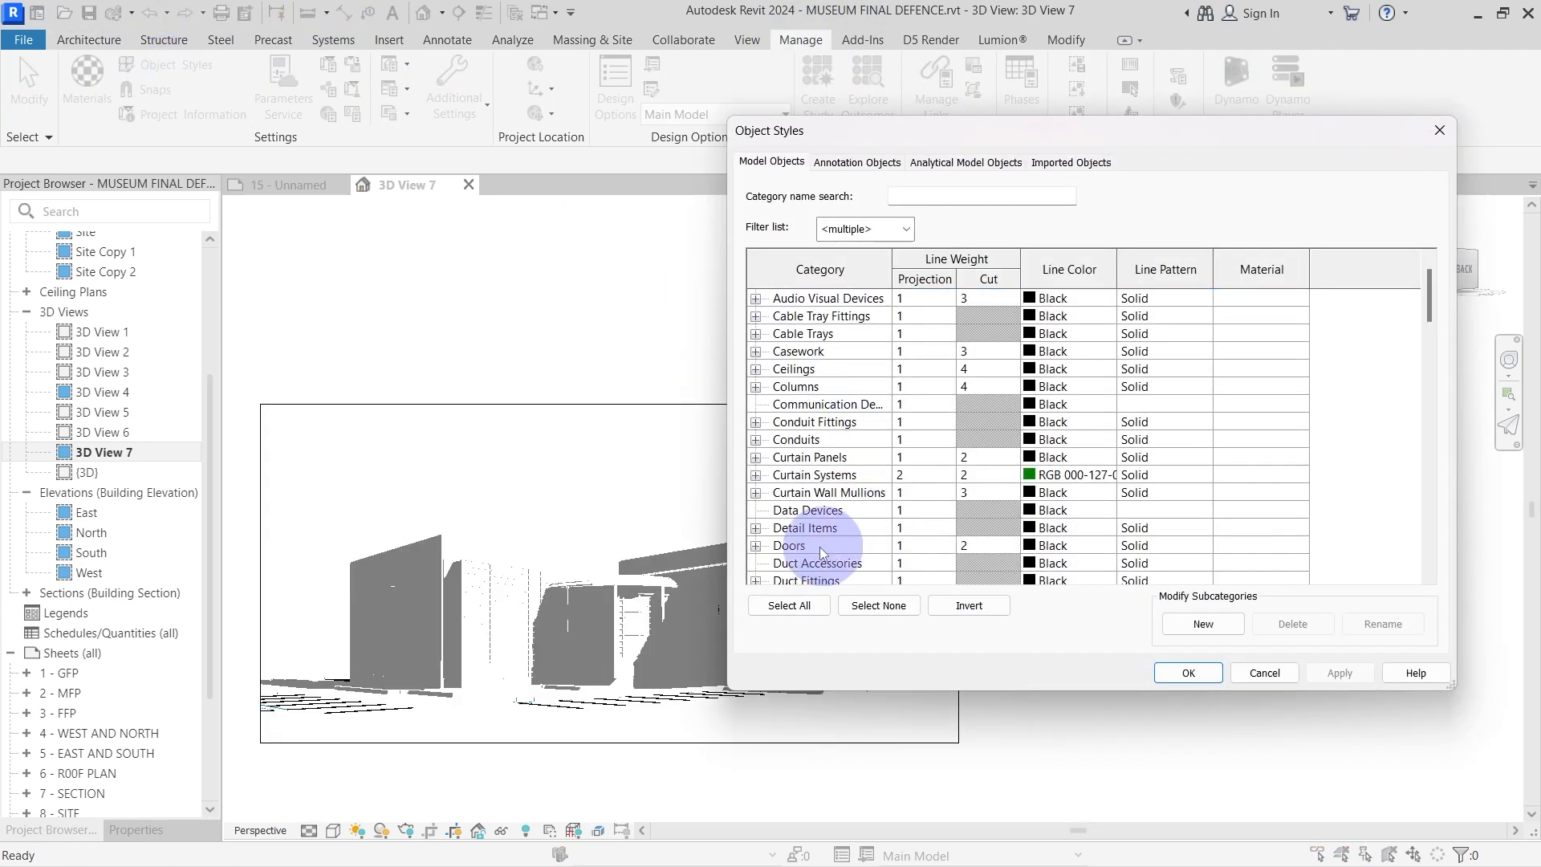
click(755, 546)
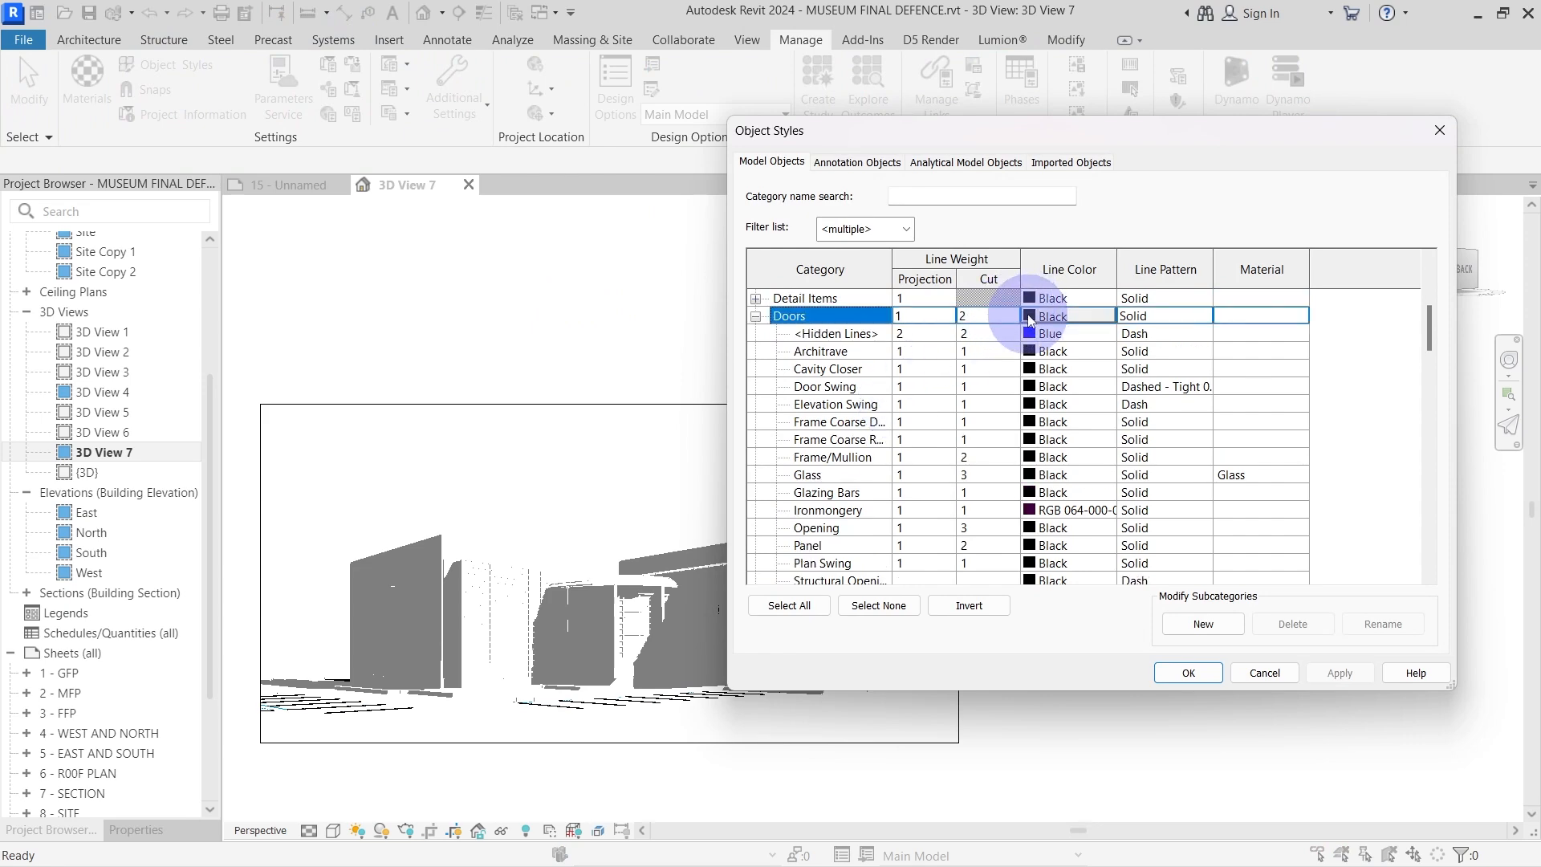
click(1050, 316)
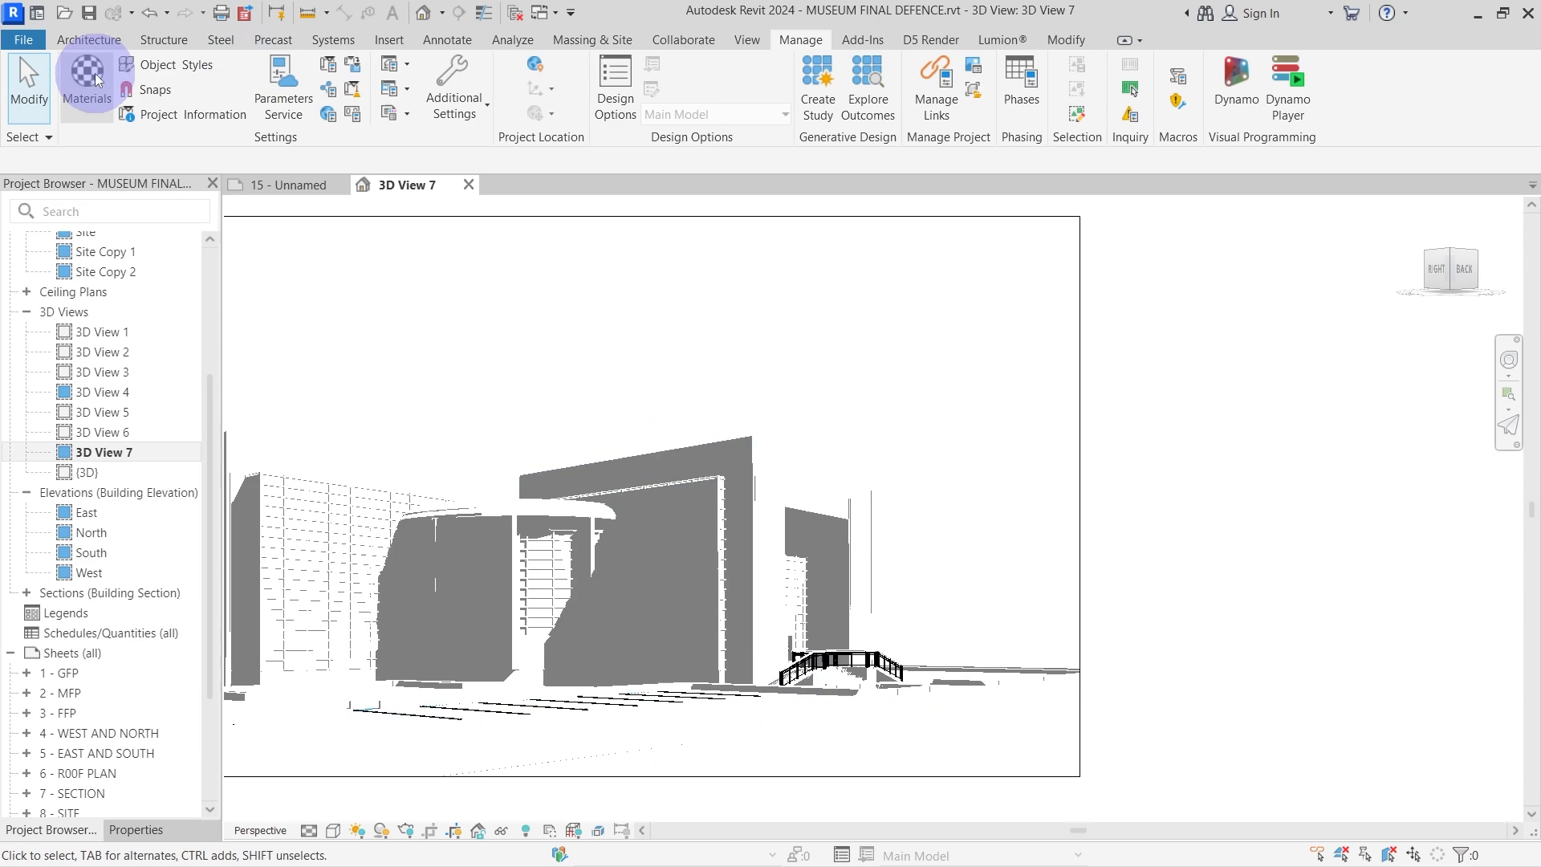
click(157, 65)
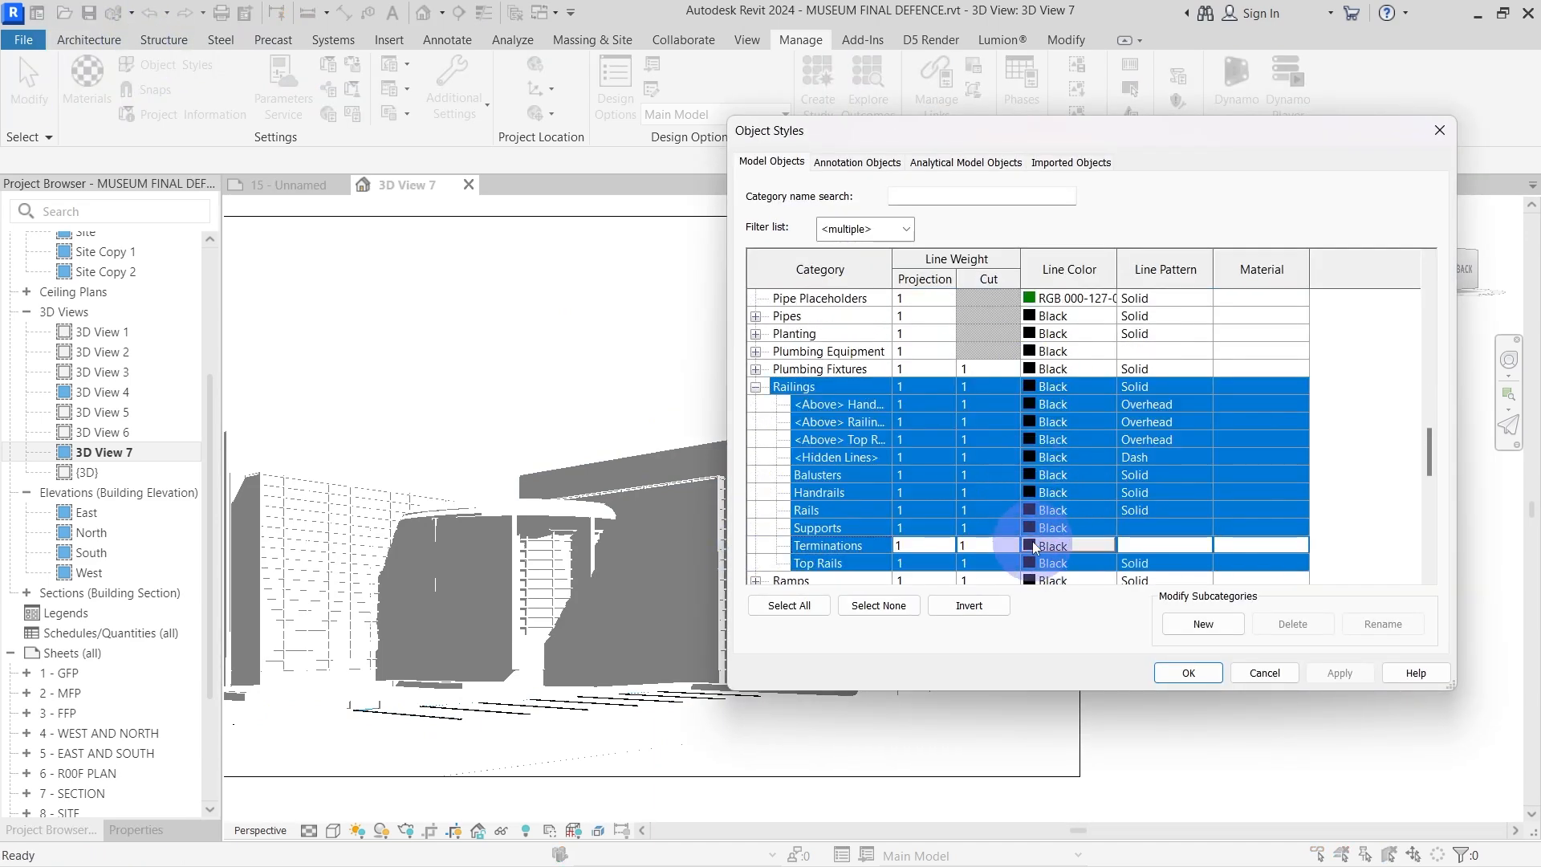
click(1051, 545)
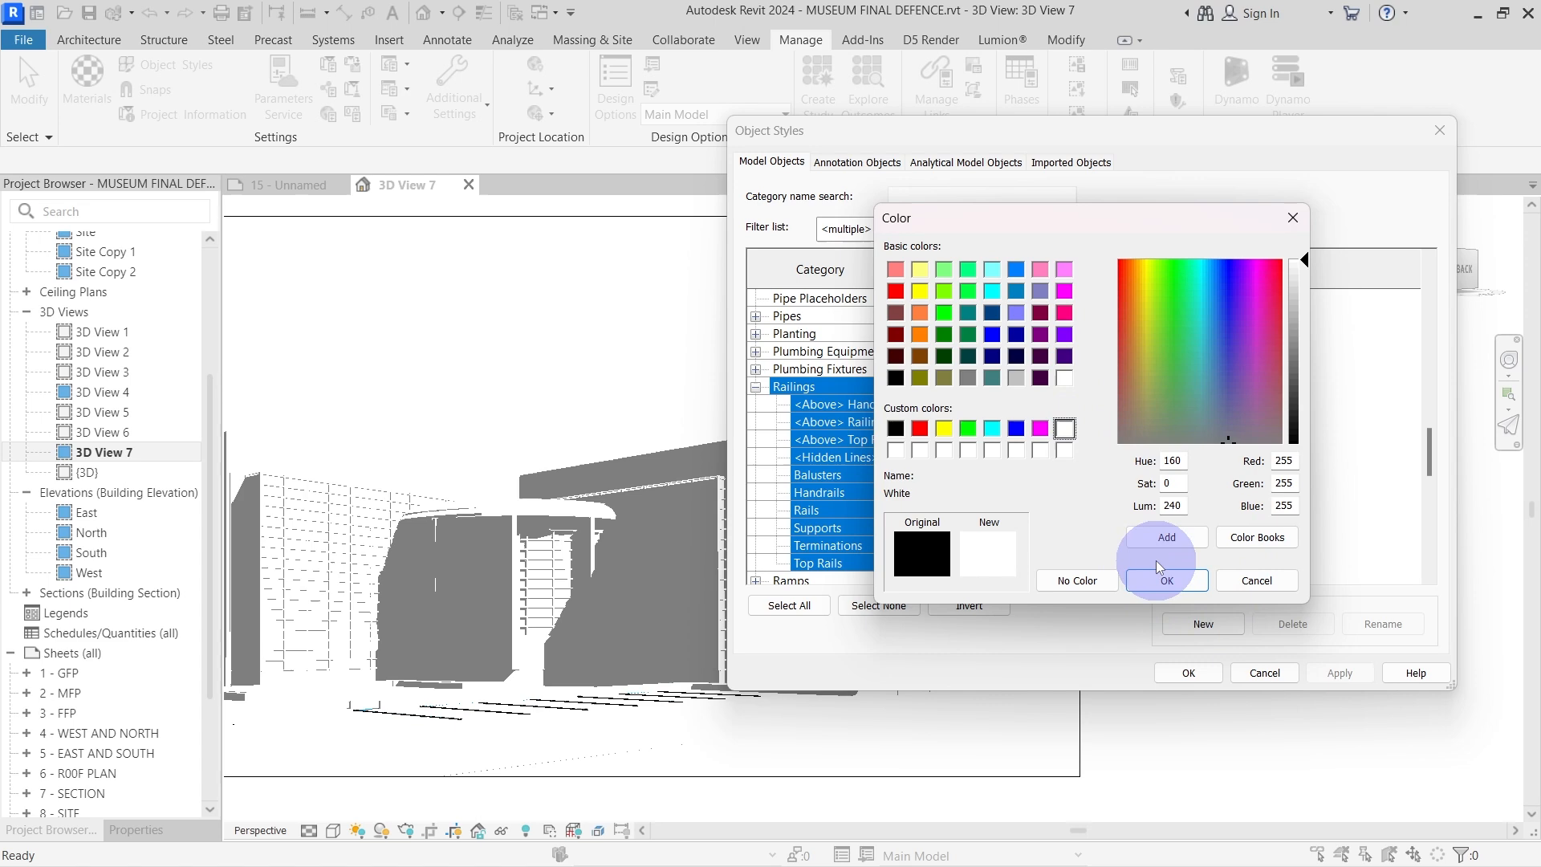
click(1165, 579)
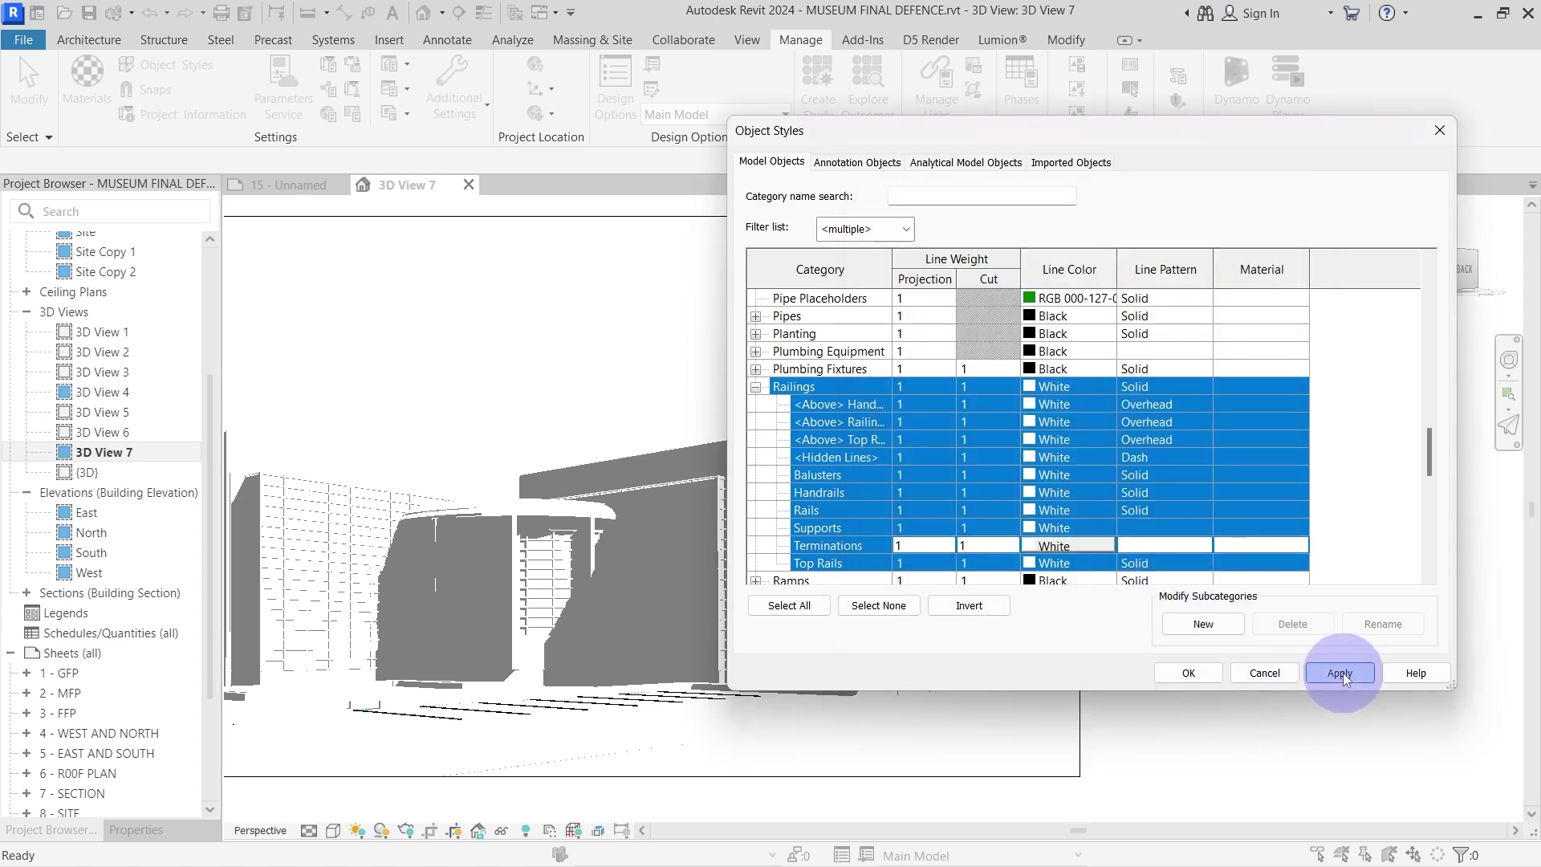
click(1338, 673)
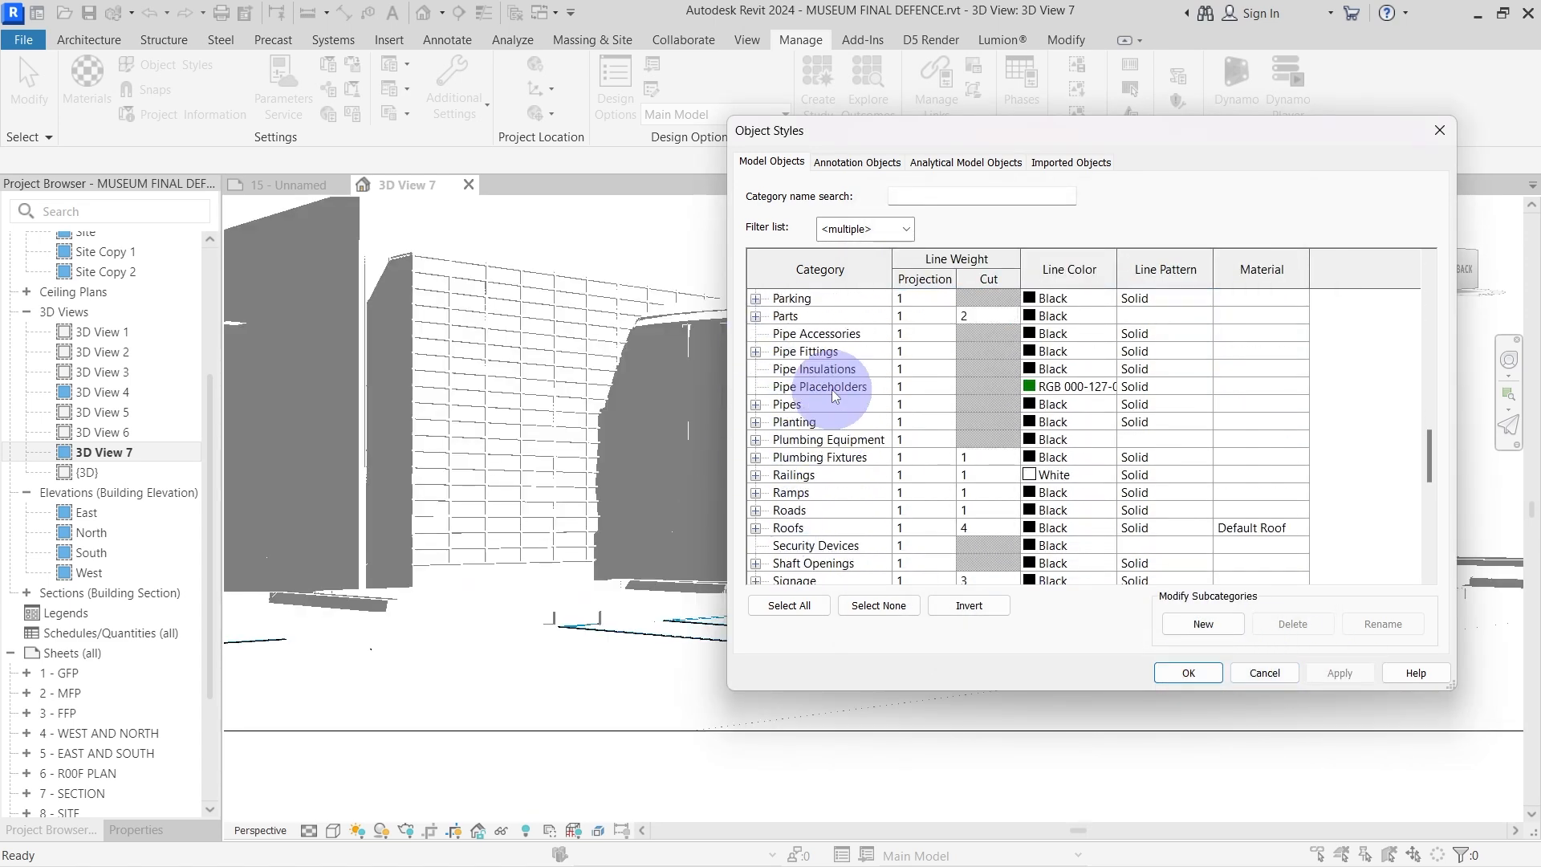
click(755, 315)
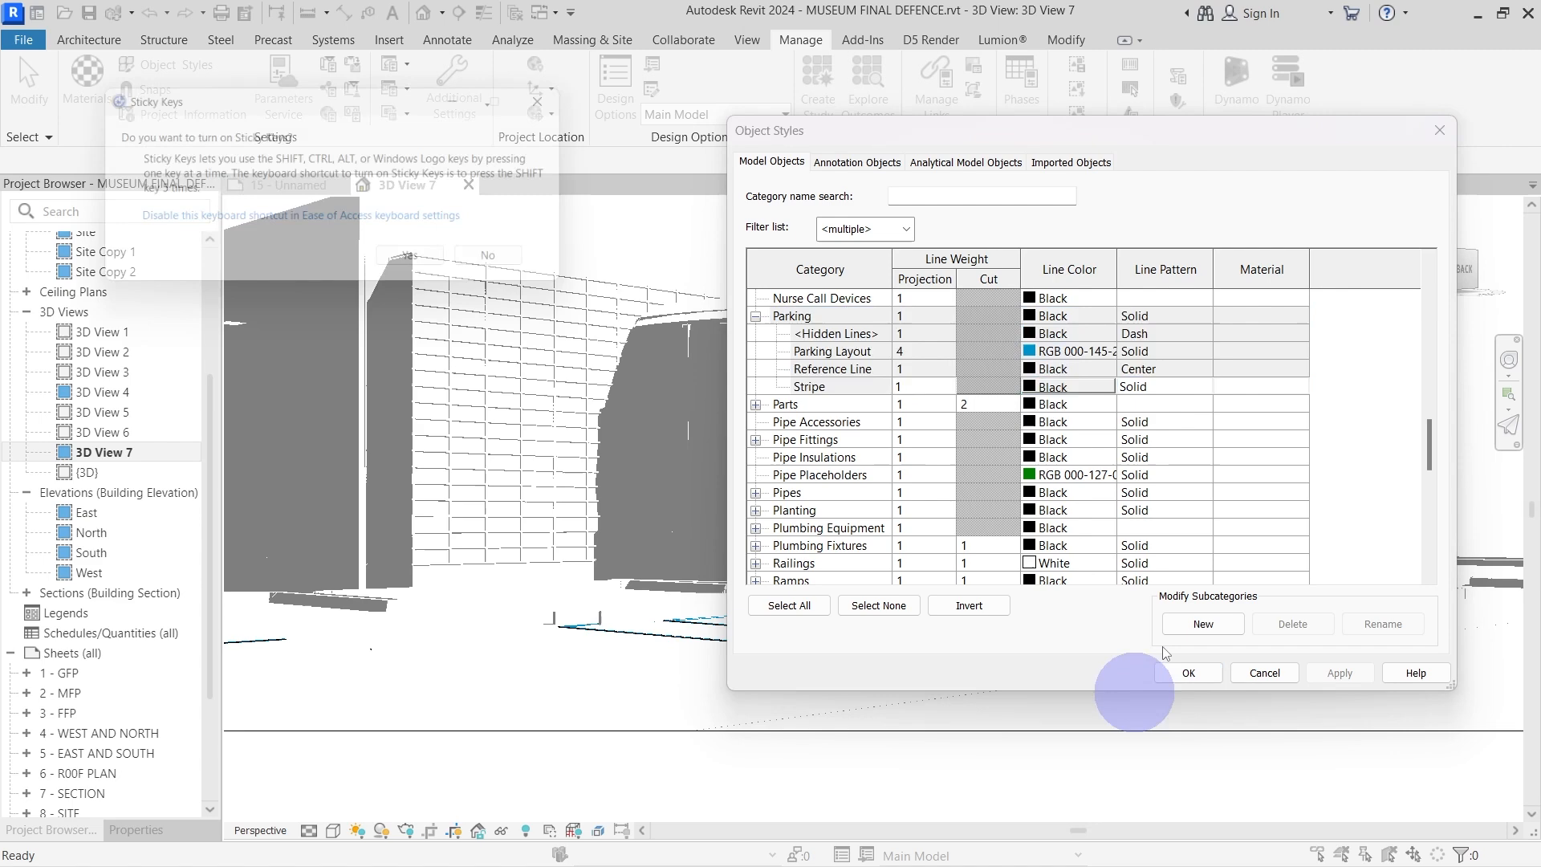
click(1050, 386)
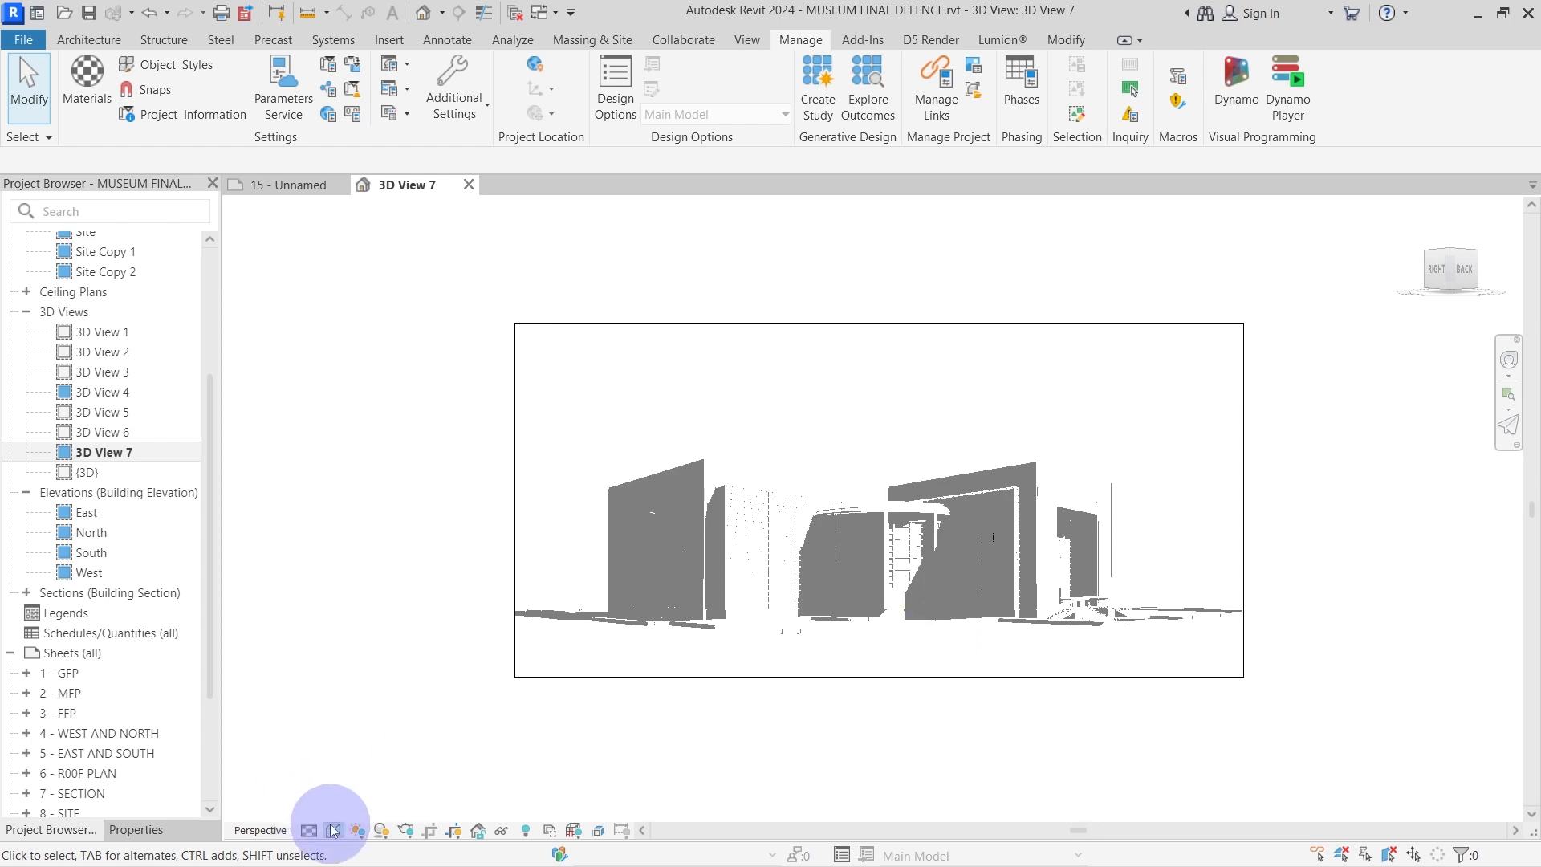
mouse_move(356, 828)
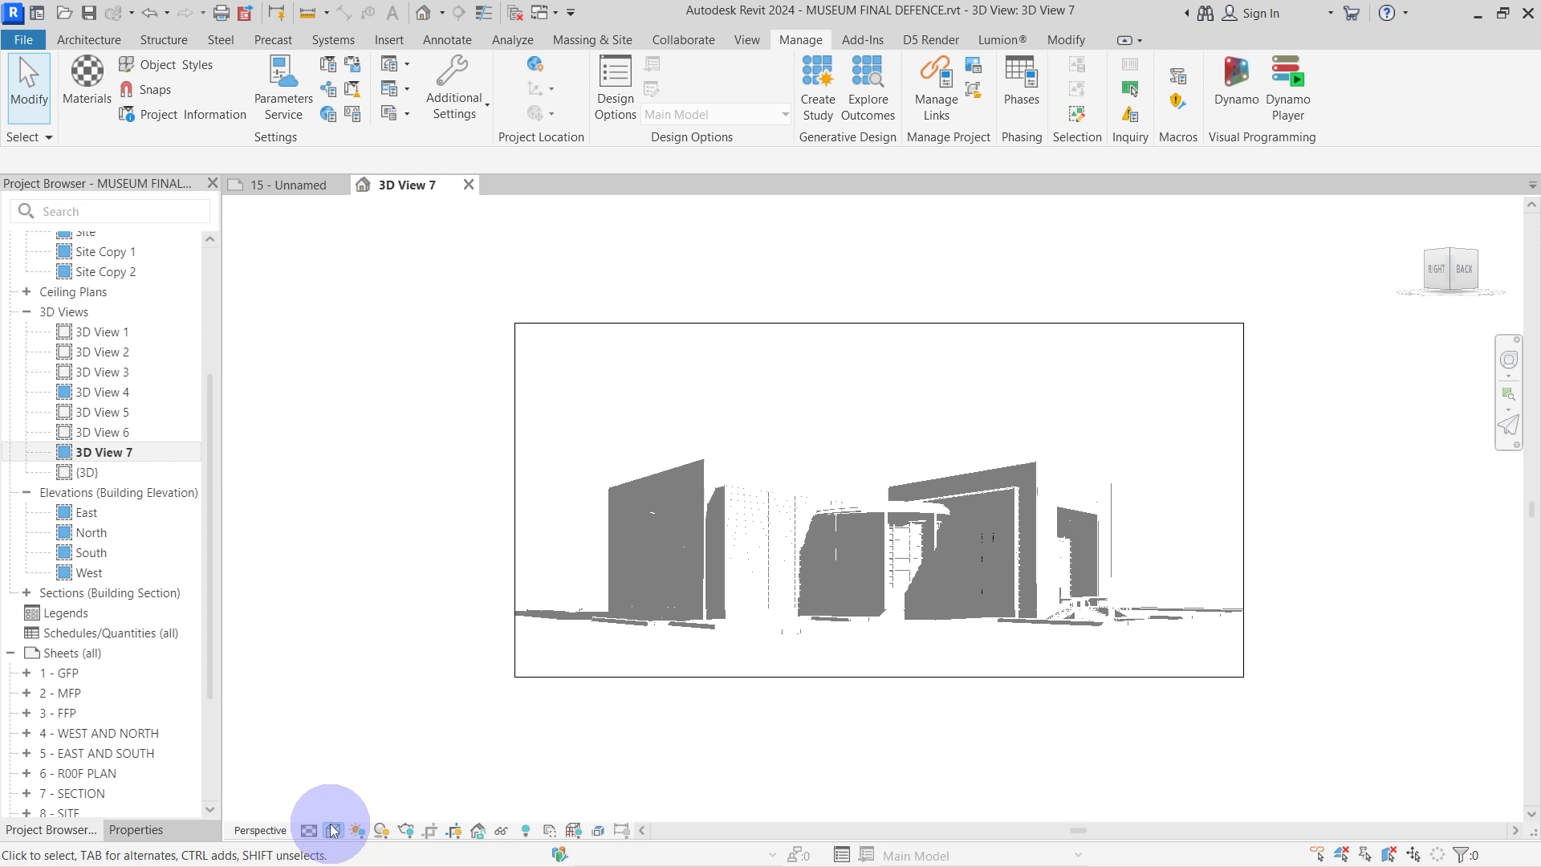
Set 3D View 7 lighting to Sun 30, Ambient Light 0 and Shadows 100.
click(334, 831)
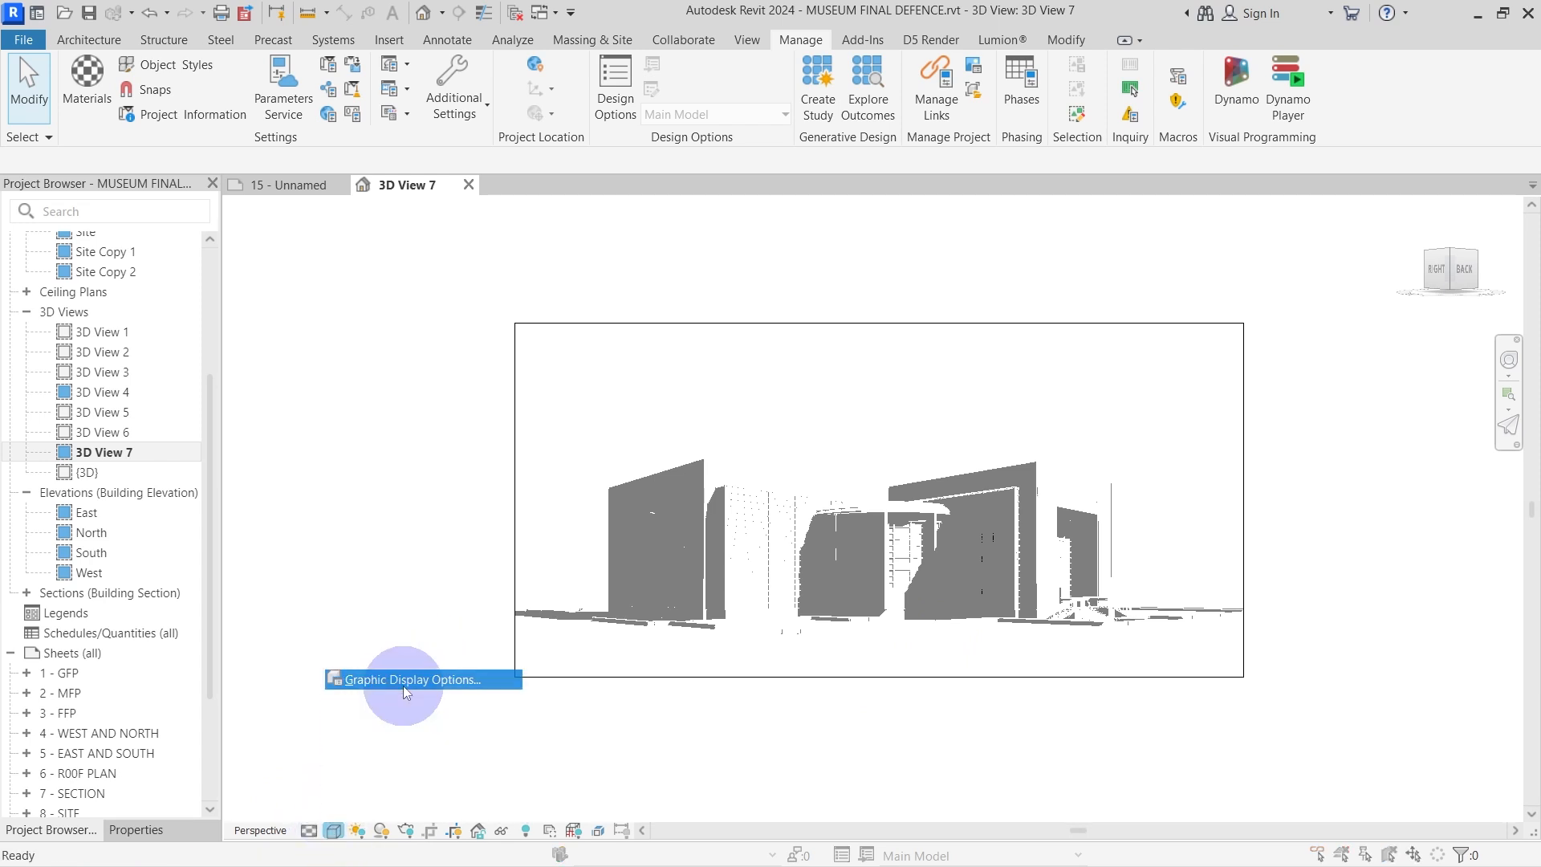
click(404, 679)
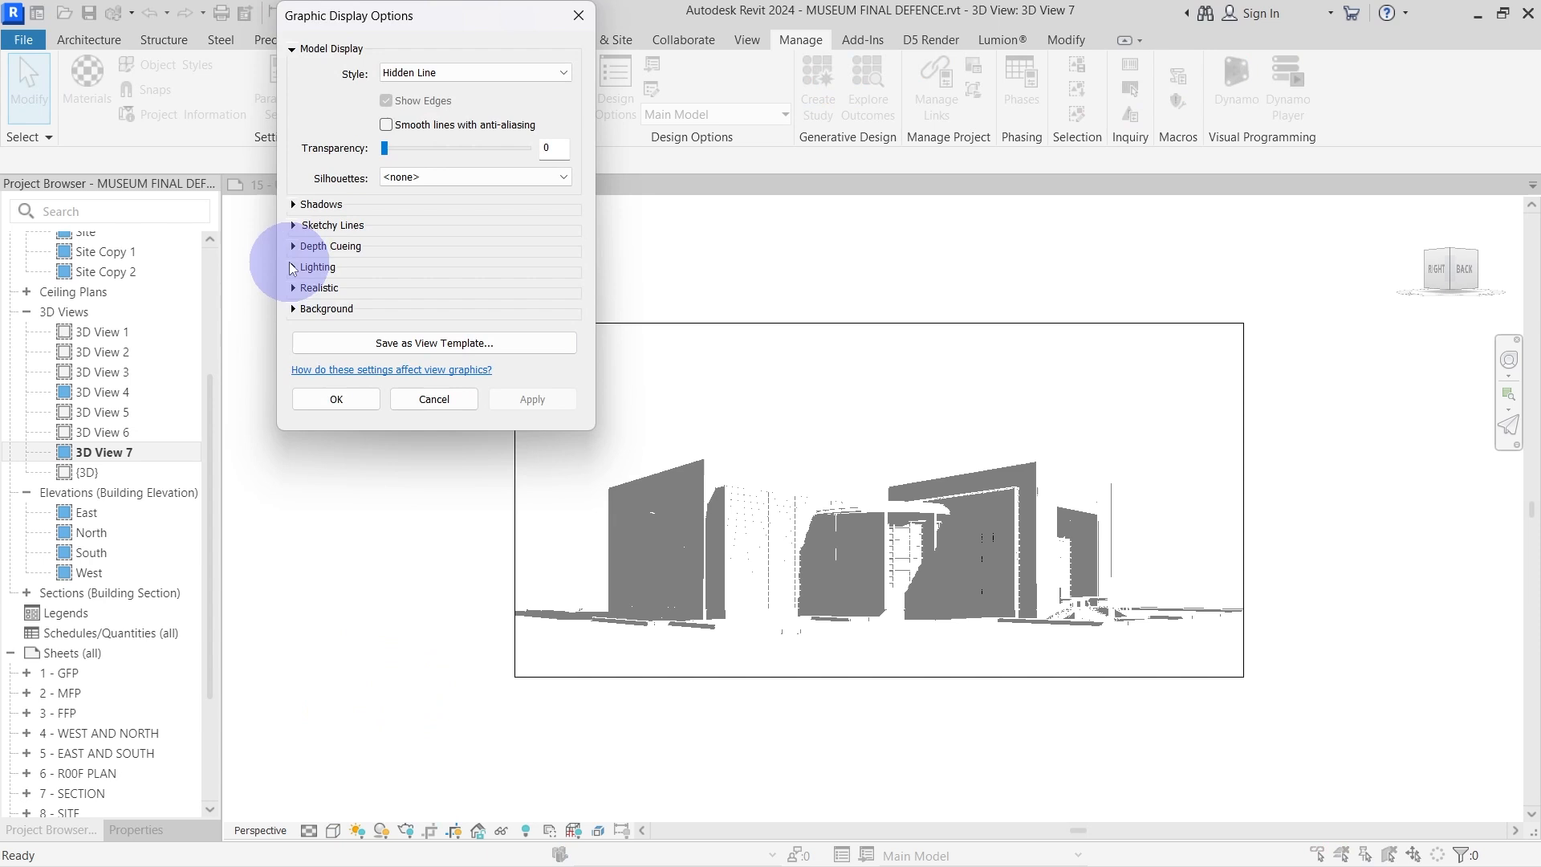
click(316, 266)
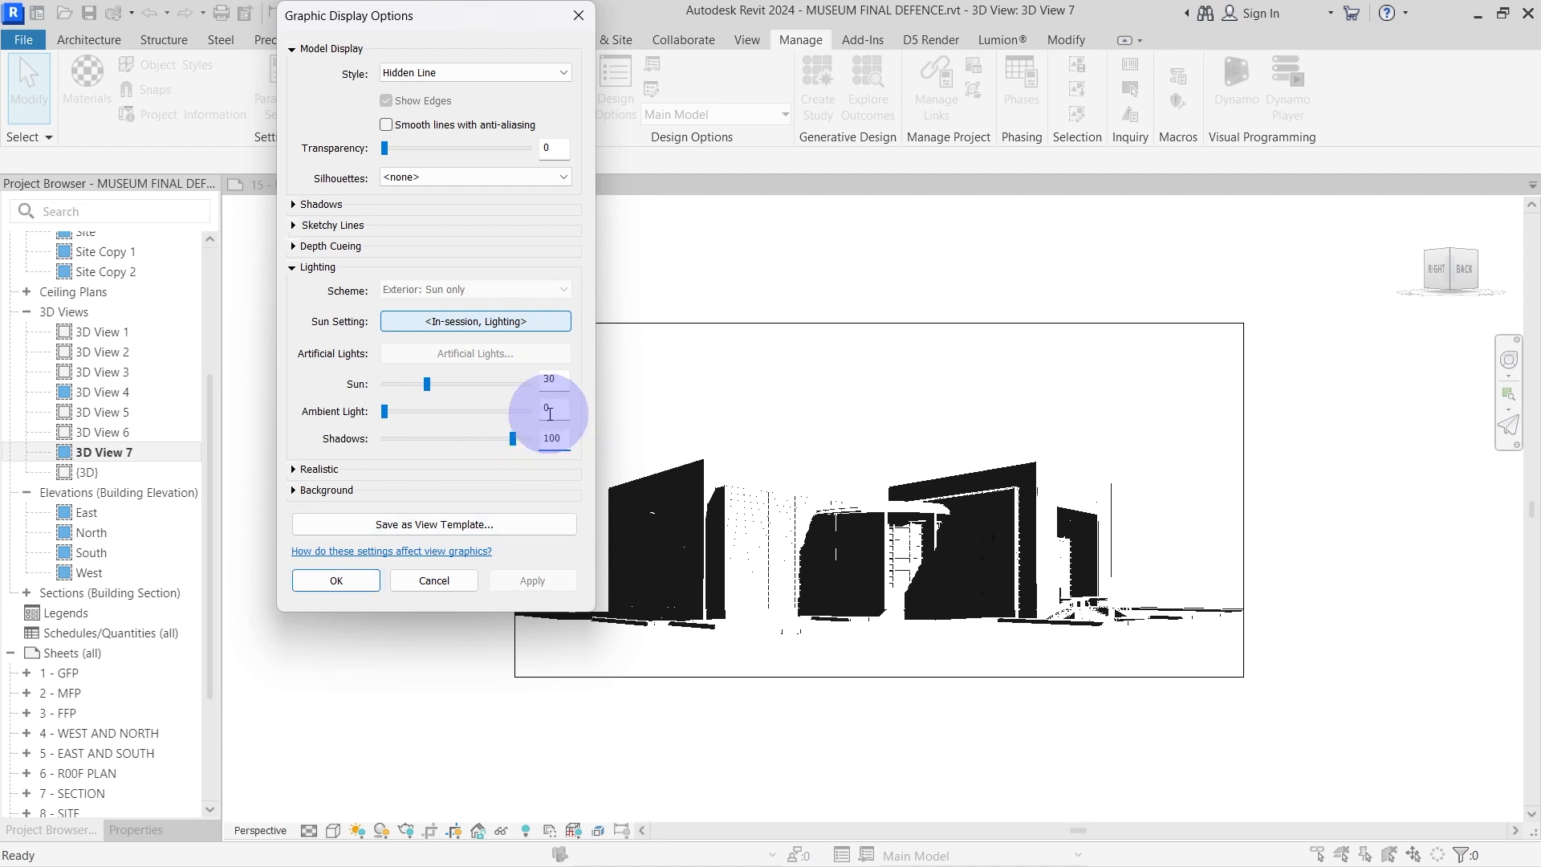
click(336, 580)
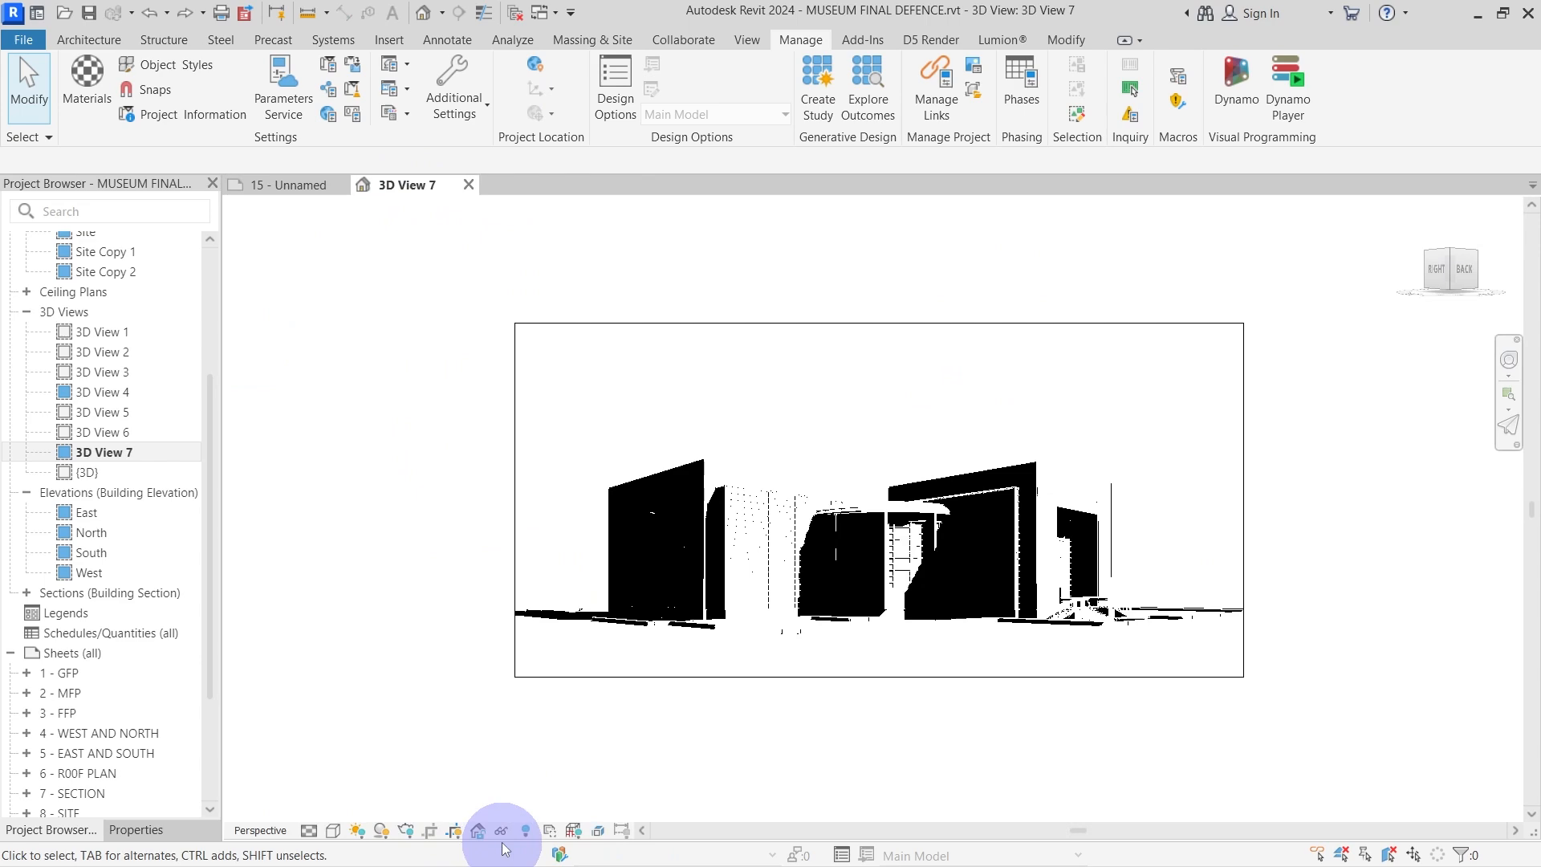
click(272, 184)
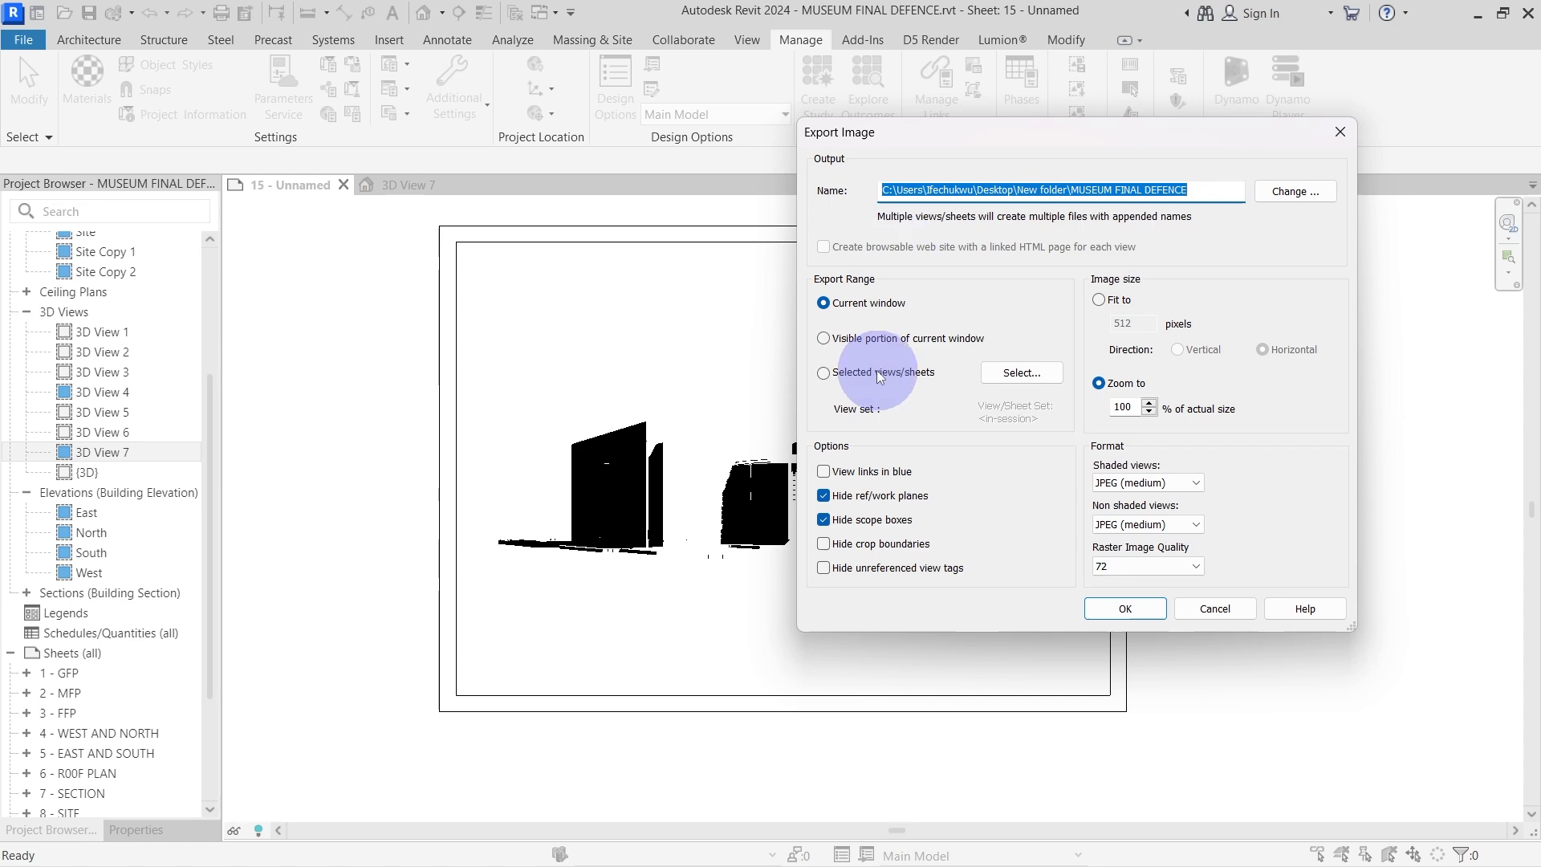
Export only sheet 15 as the JPEG 'cast shadow' and view it in the photo viewer.
click(823, 371)
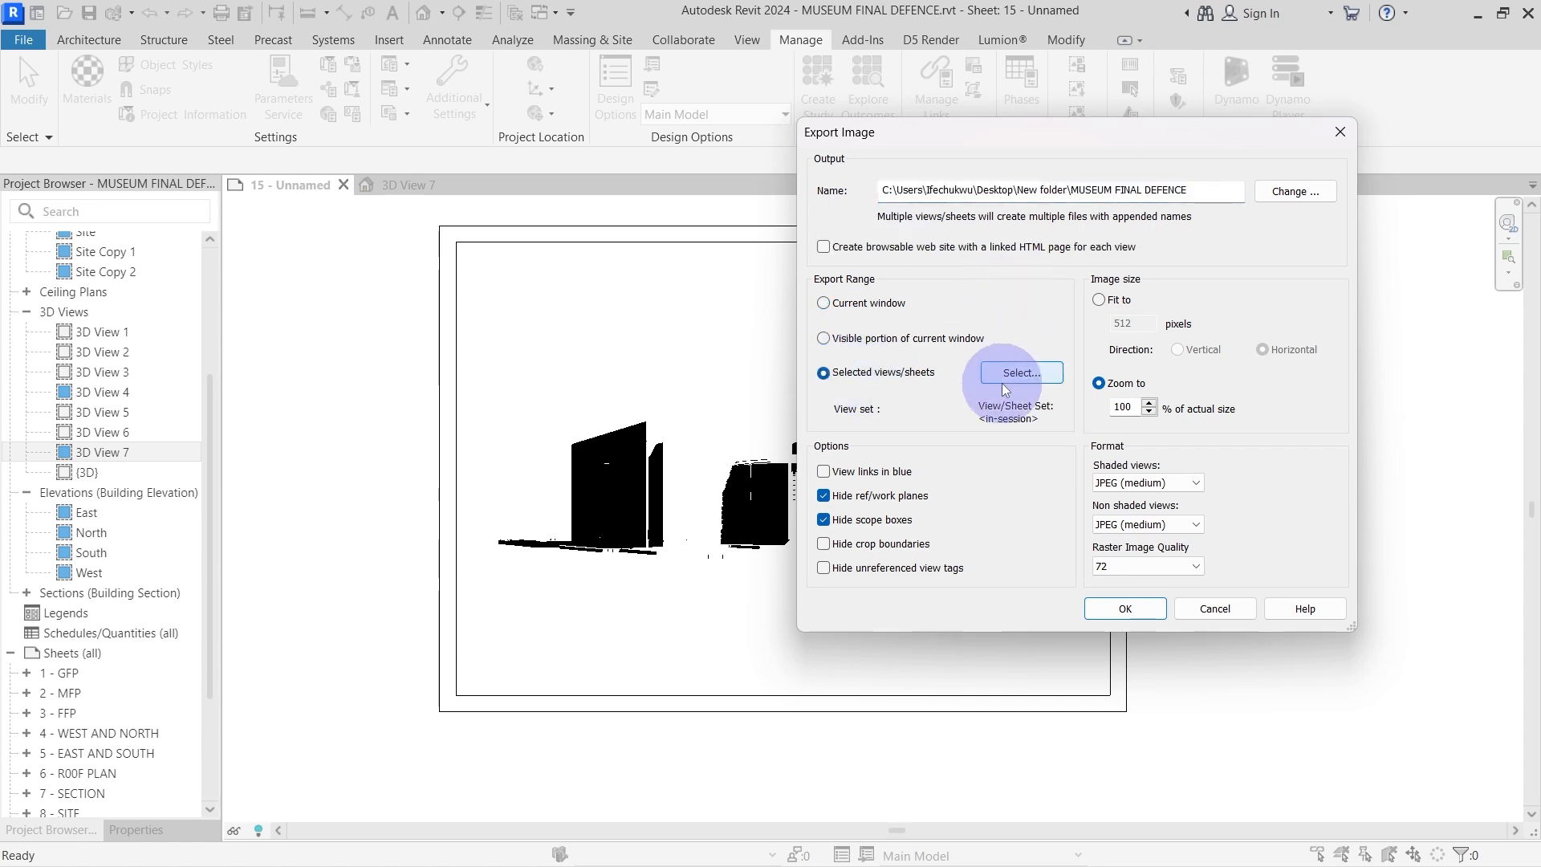
click(1020, 373)
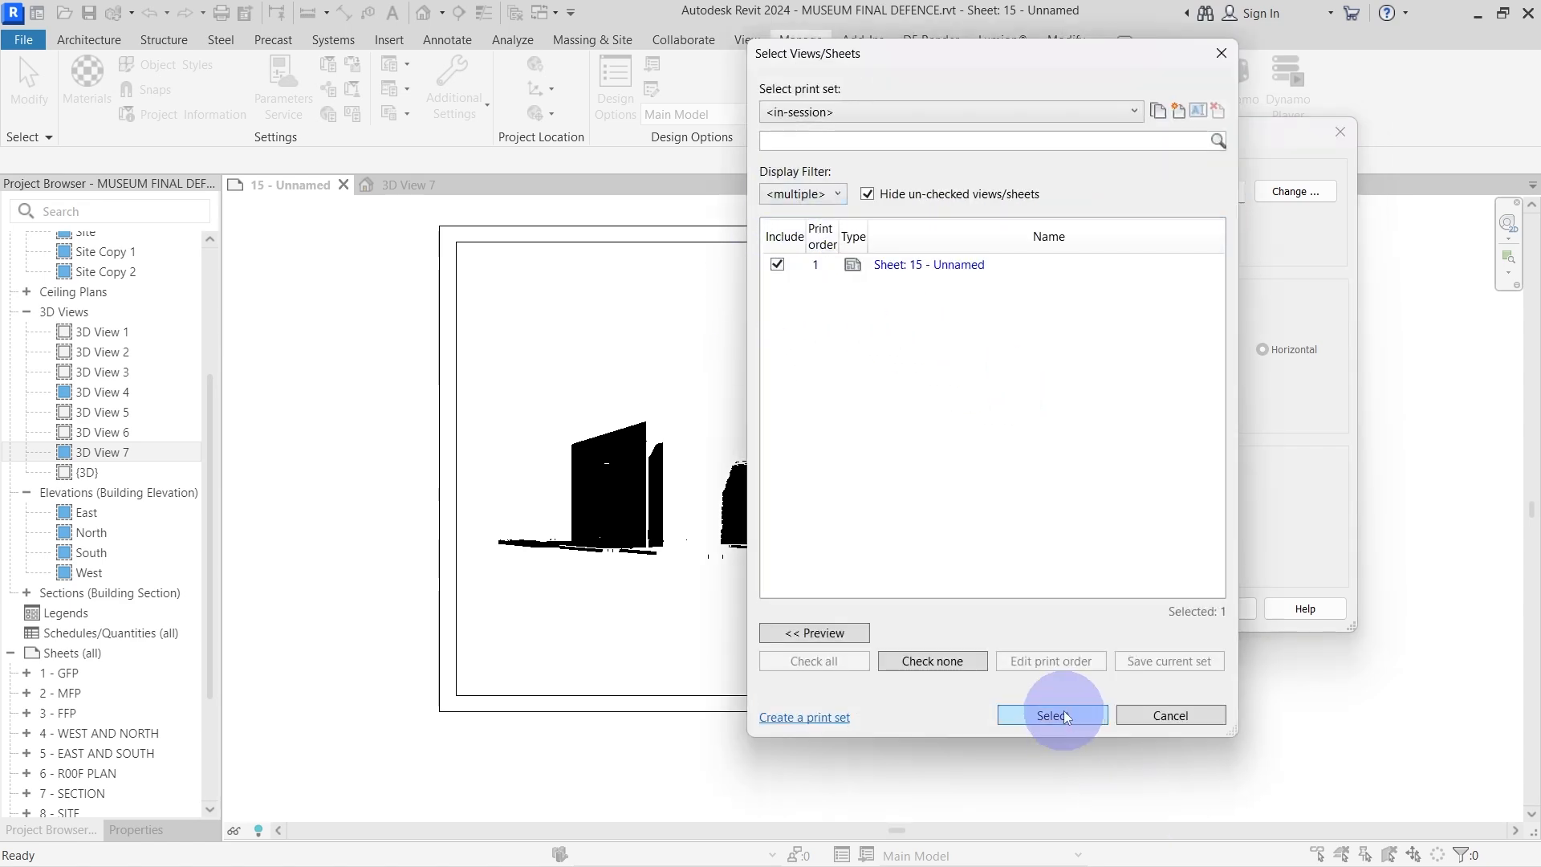
click(1050, 715)
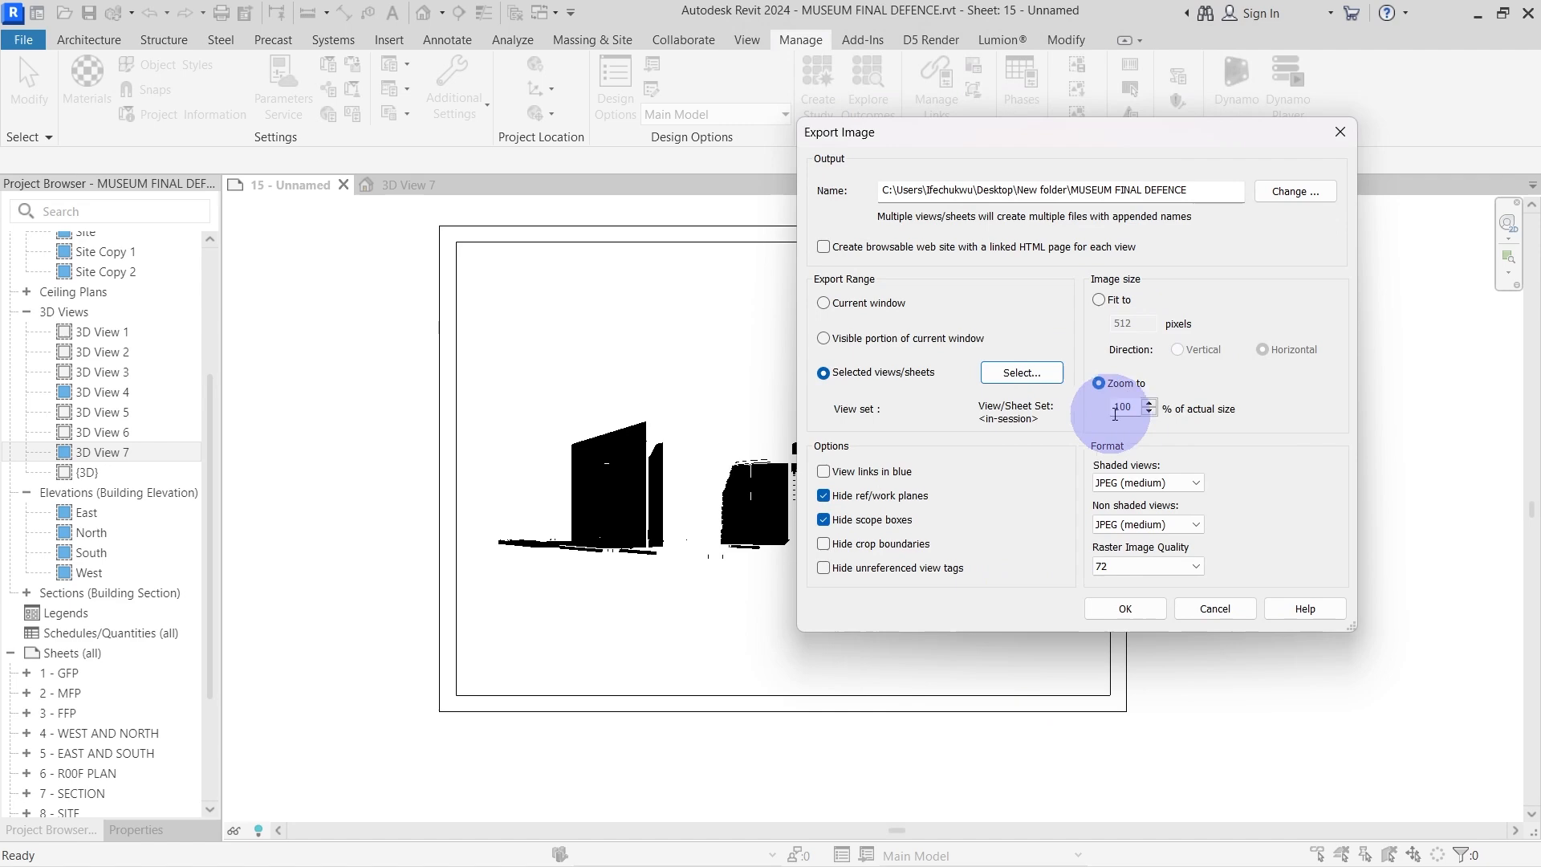
click(1294, 191)
text(cast)
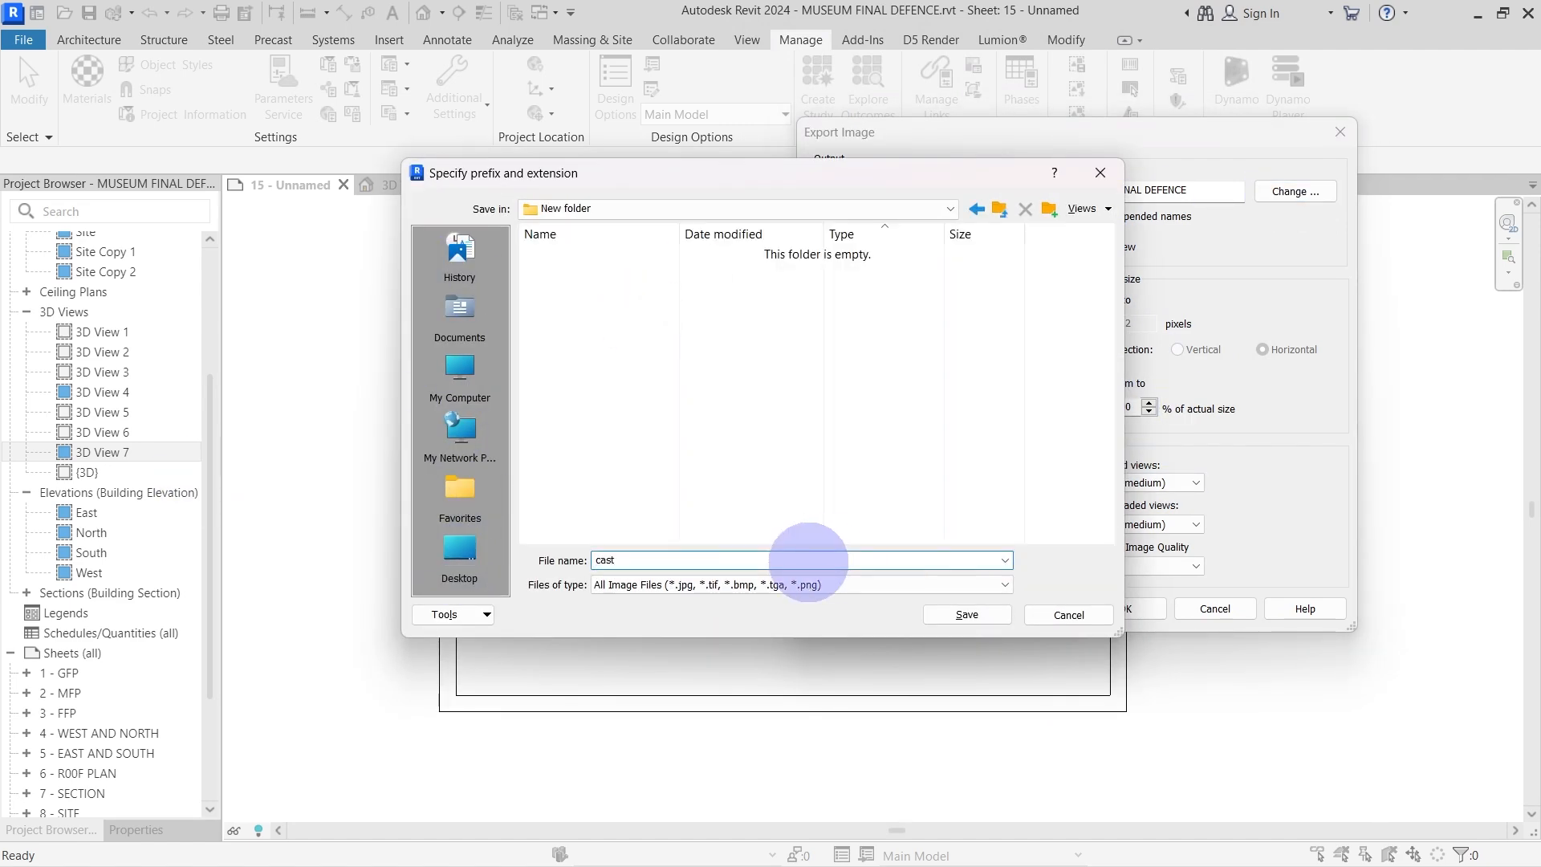
text(shad)
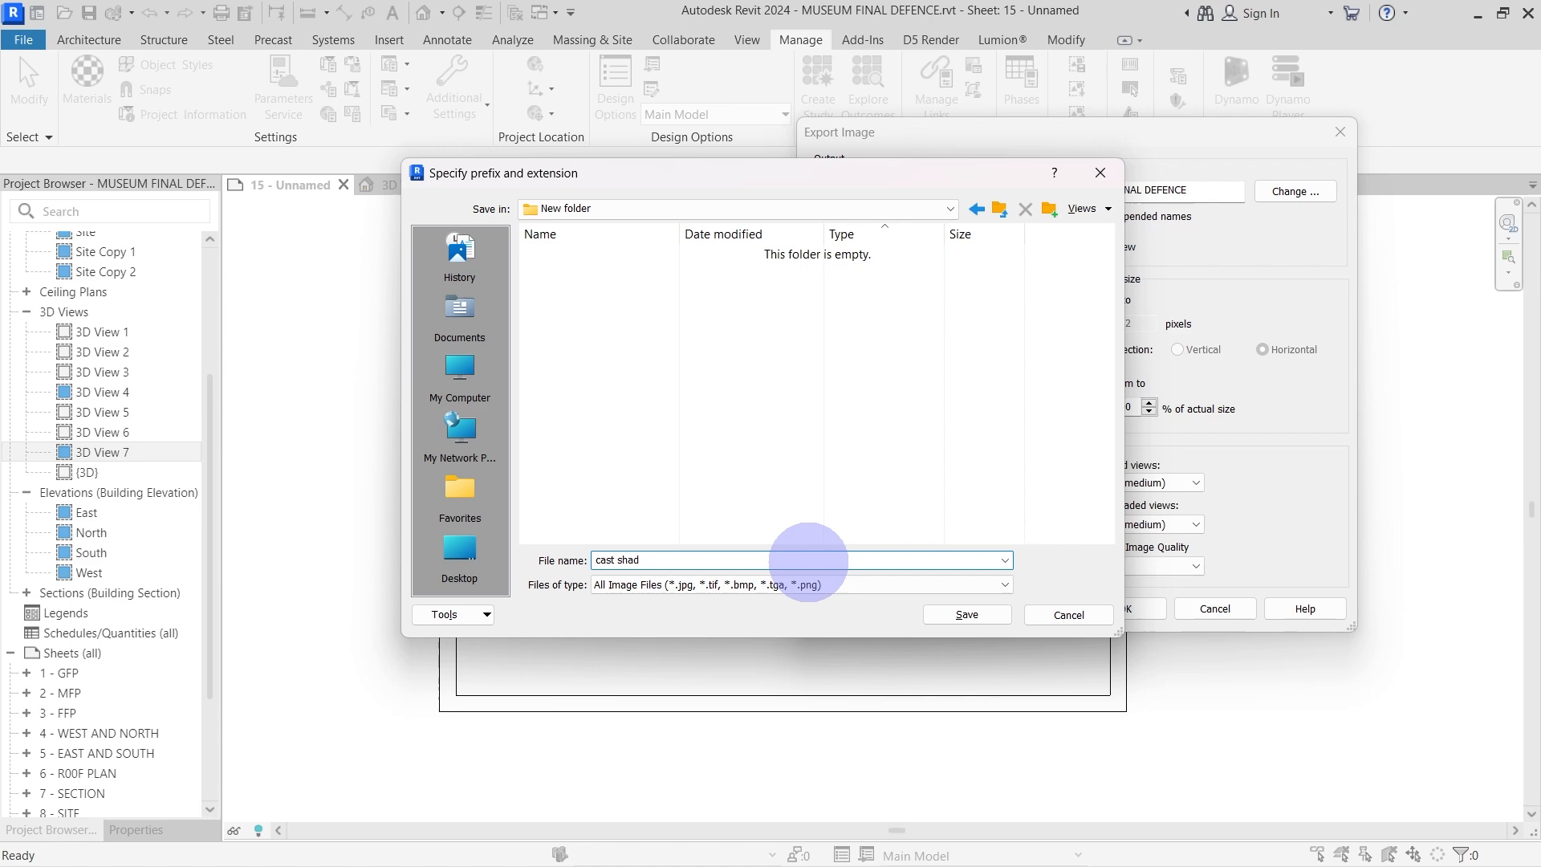
click(963, 613)
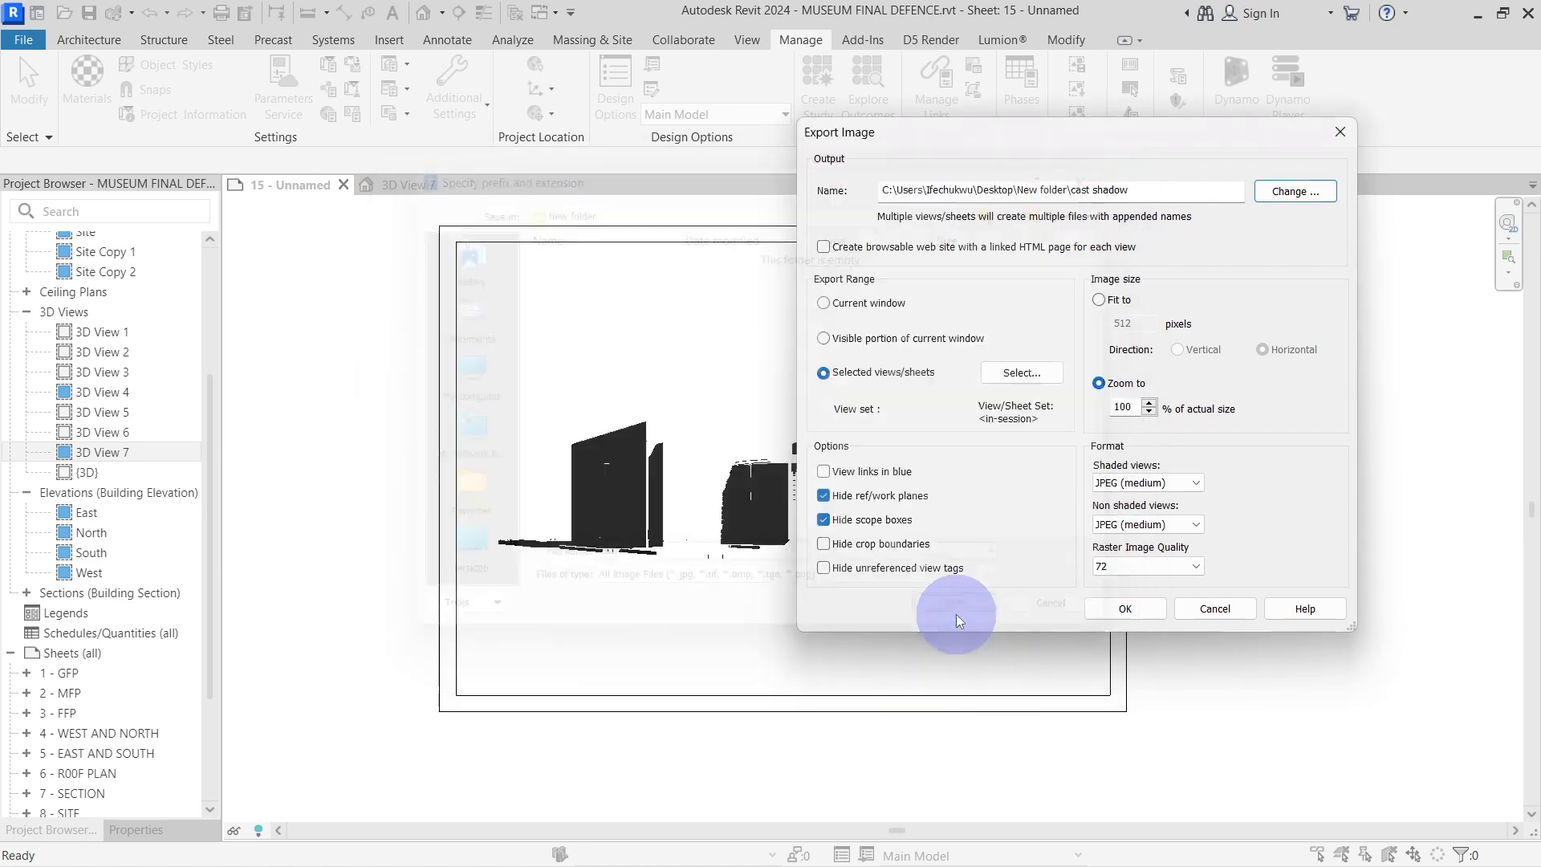
click(1124, 608)
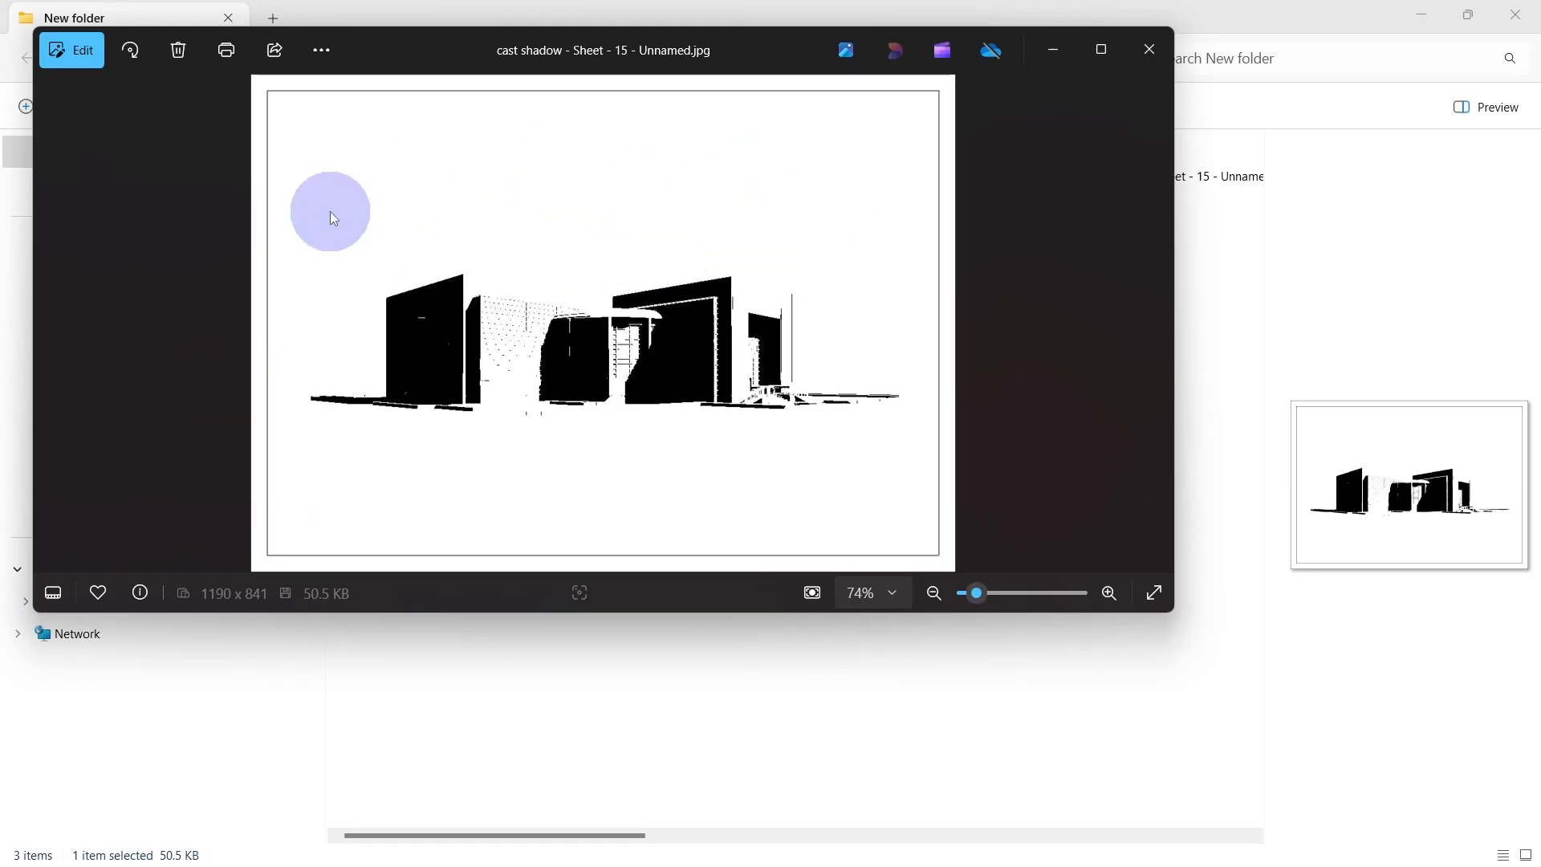
mouse_move(828, 203)
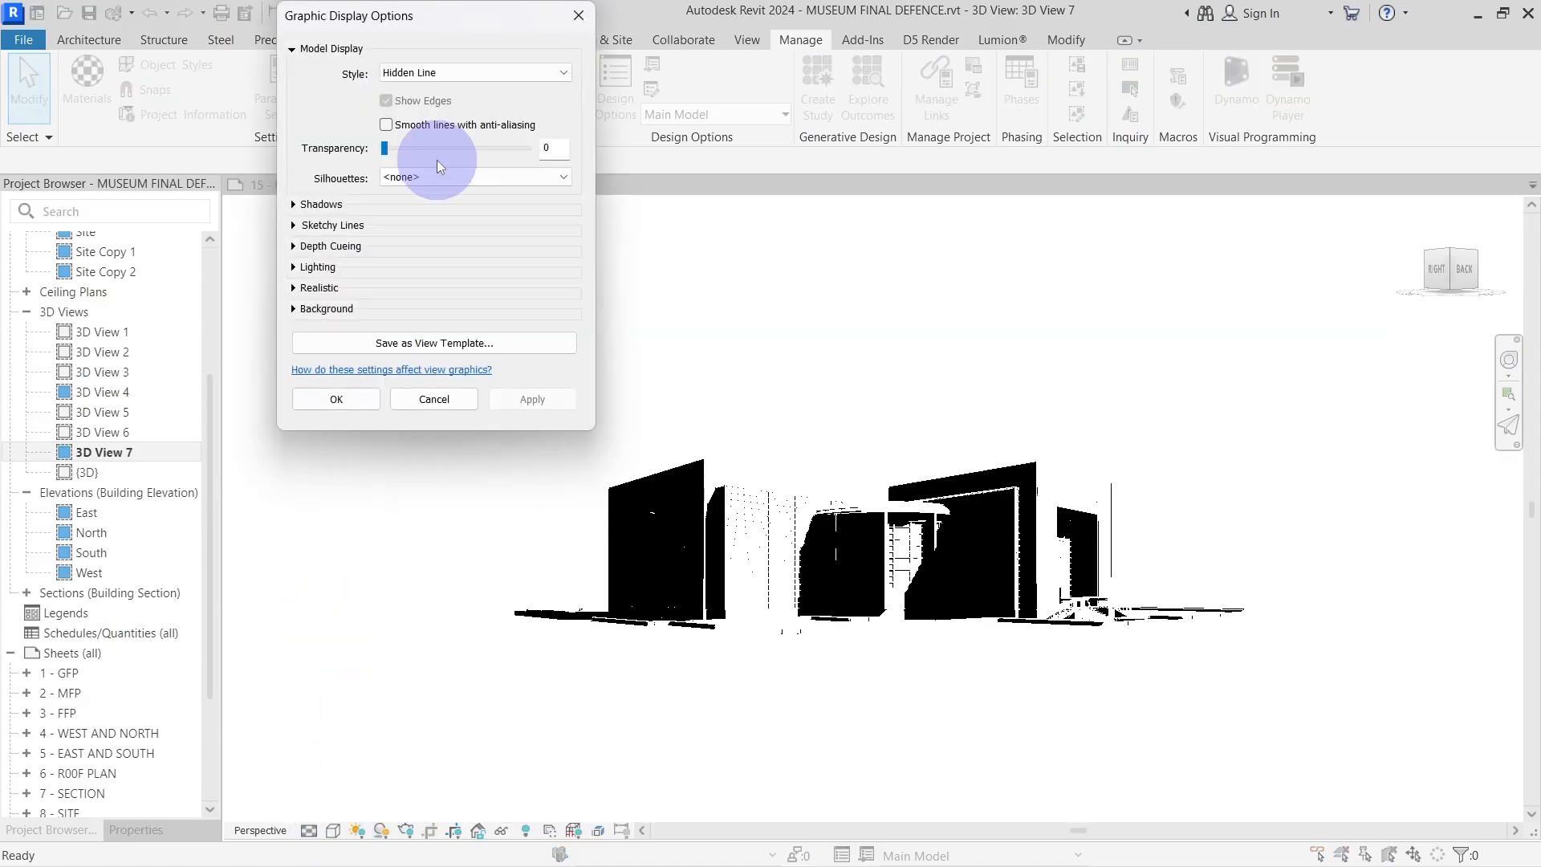
Enable ambient shadows and disable cast shadows in Graphic Display Options, then apply.
click(318, 205)
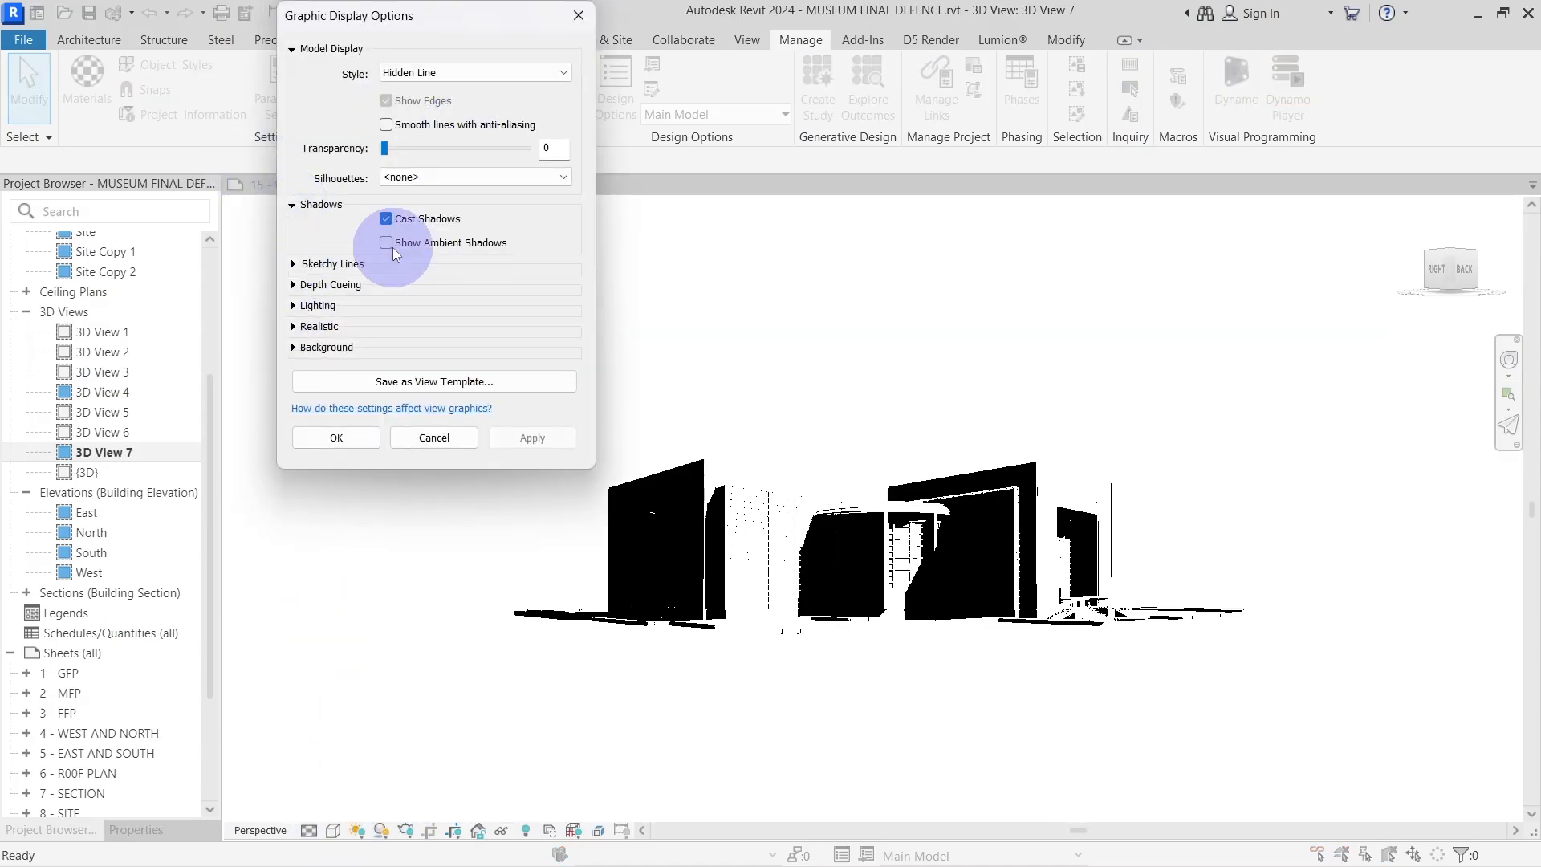
click(385, 242)
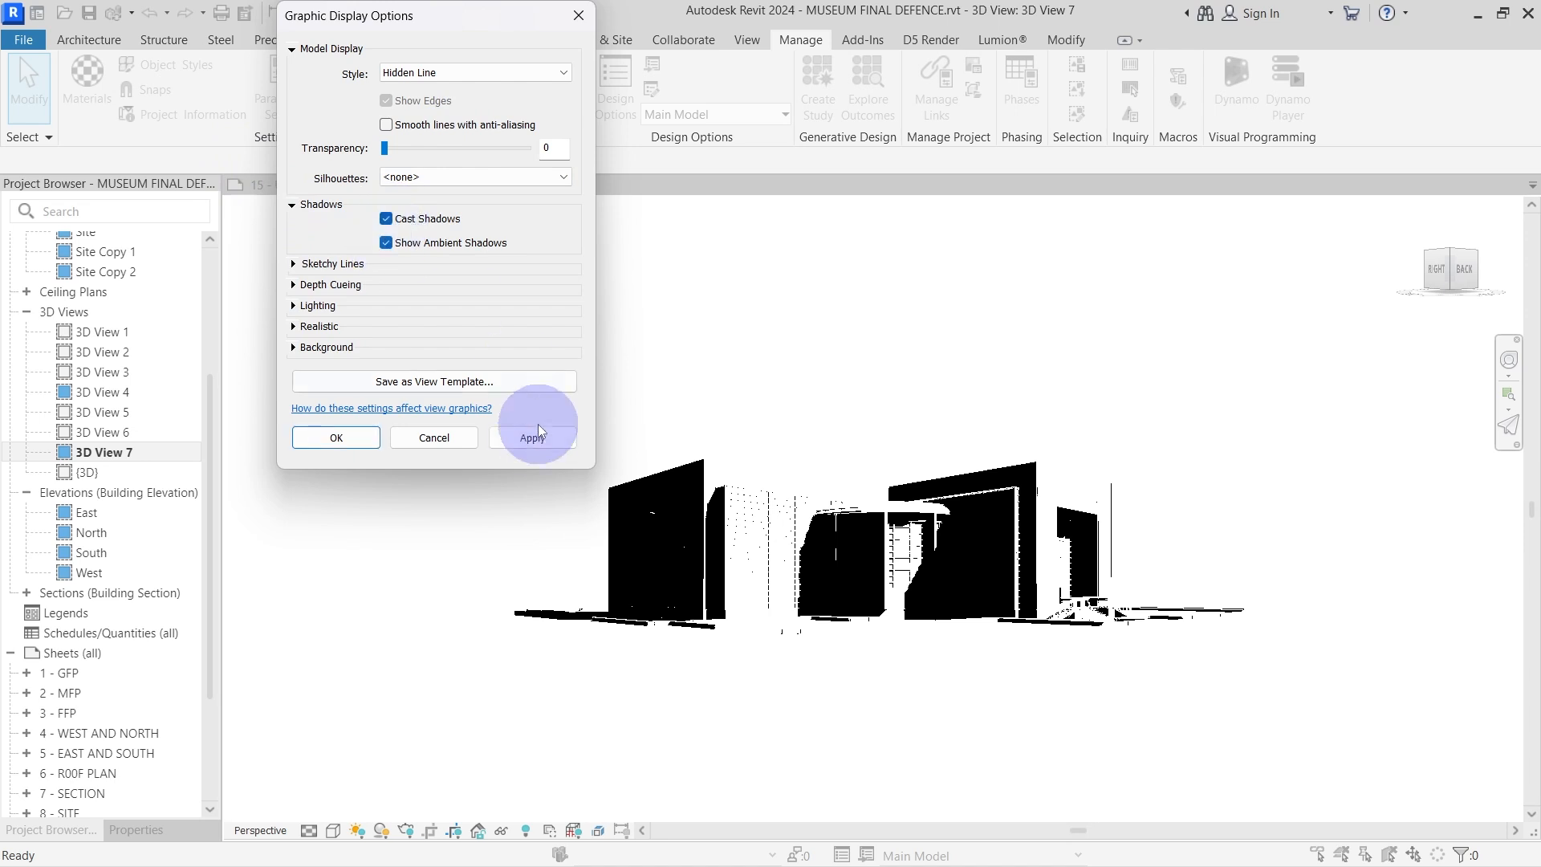
click(385, 218)
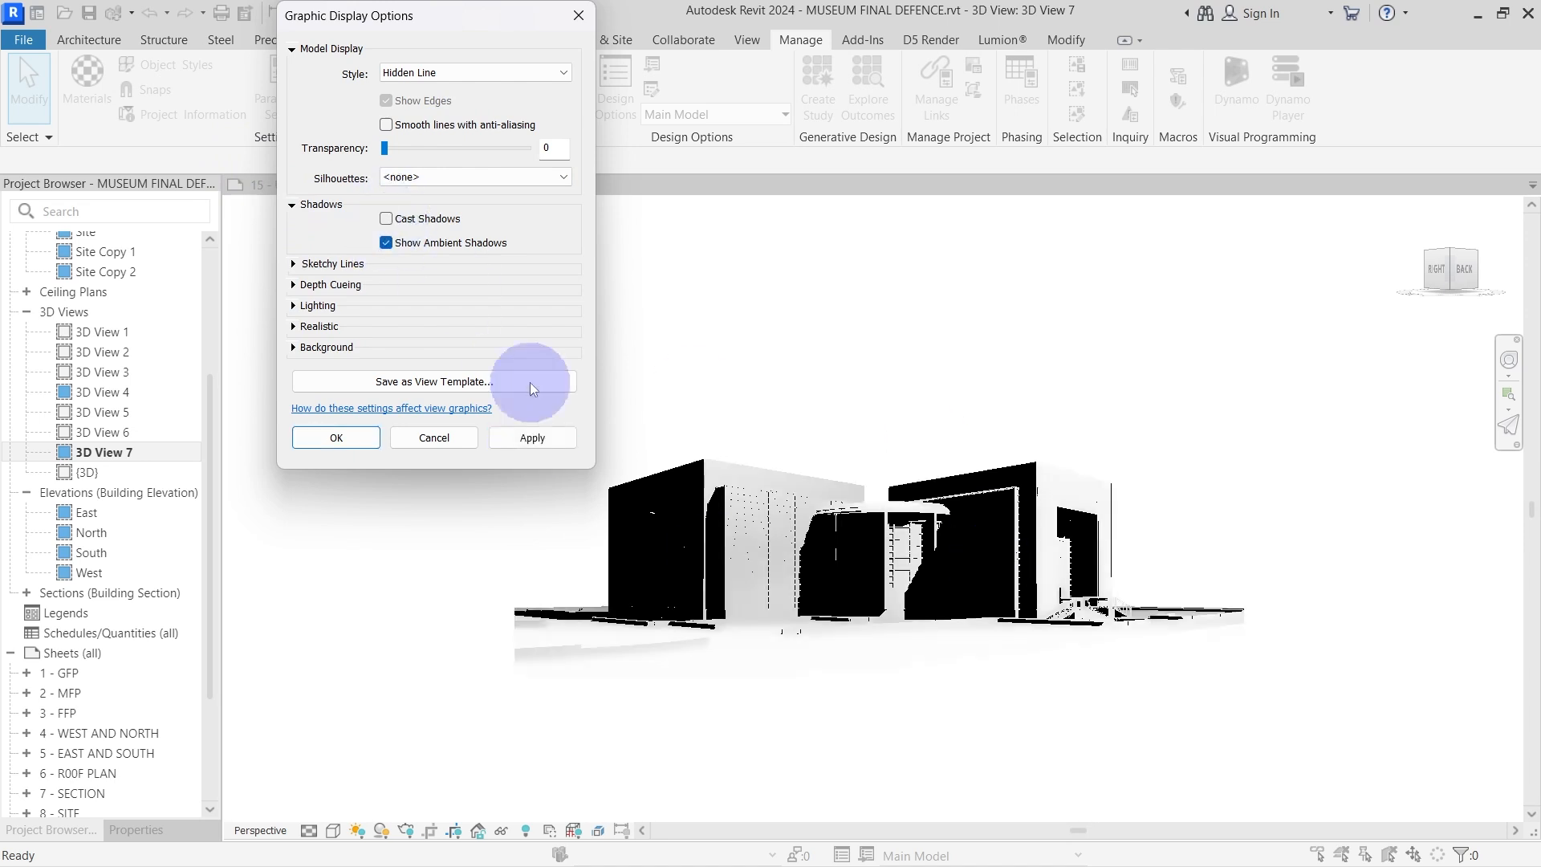
click(531, 437)
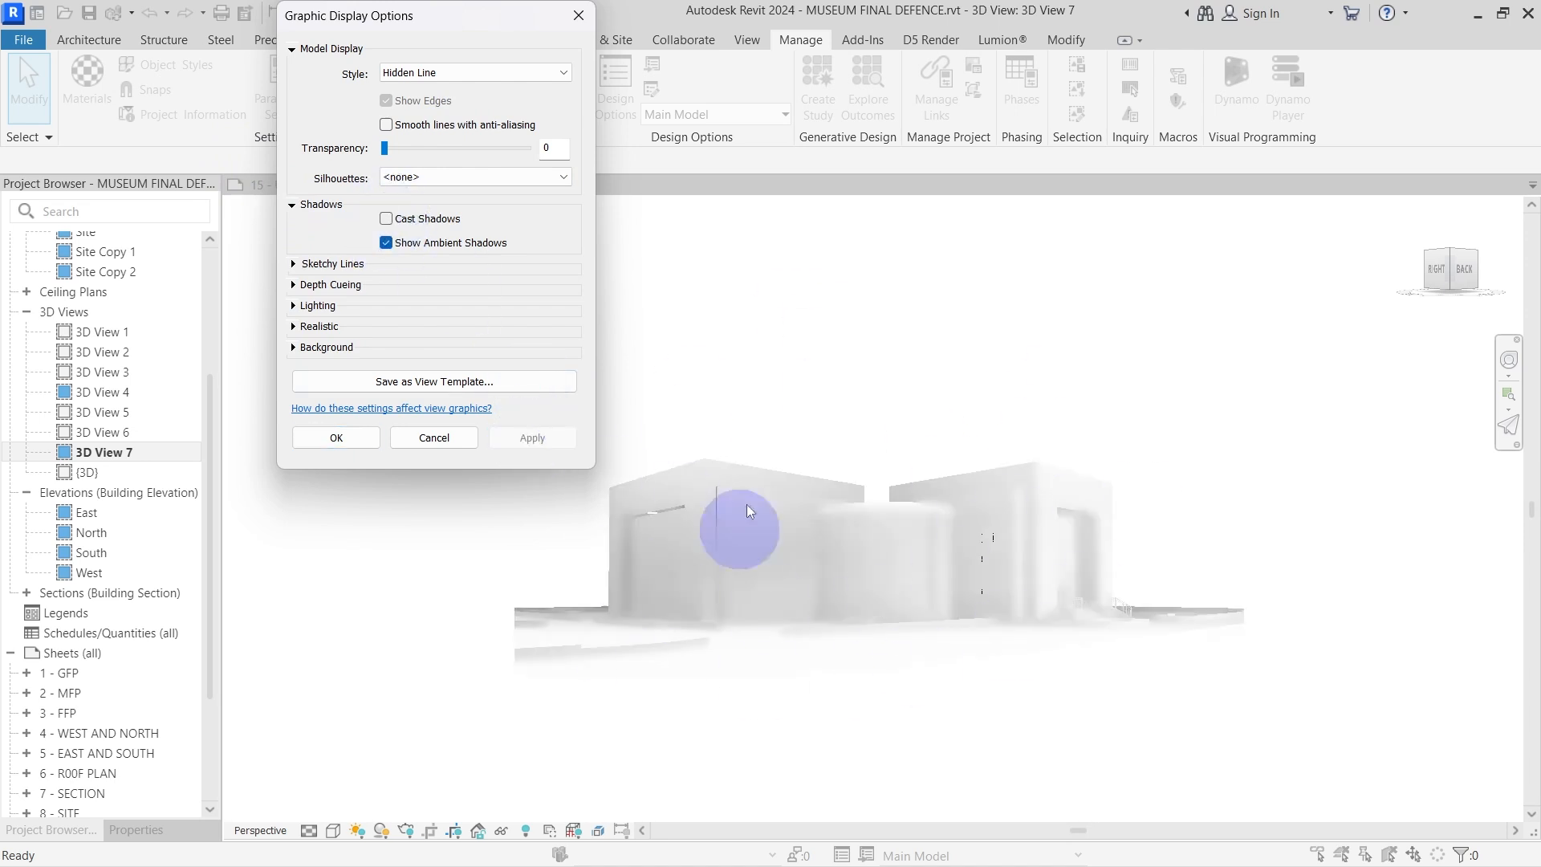
click(335, 437)
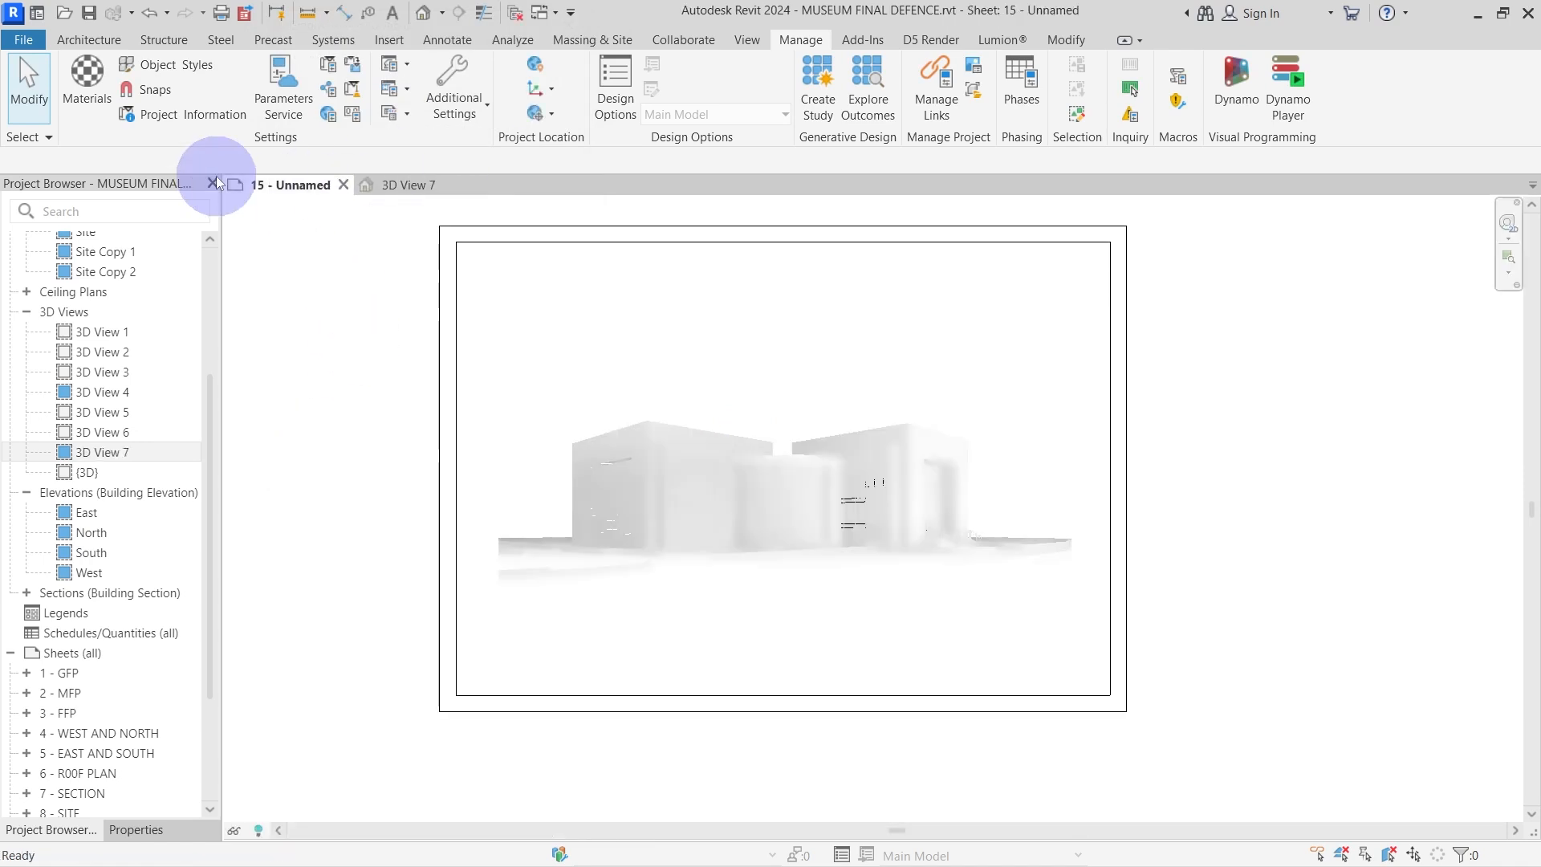
click(70, 359)
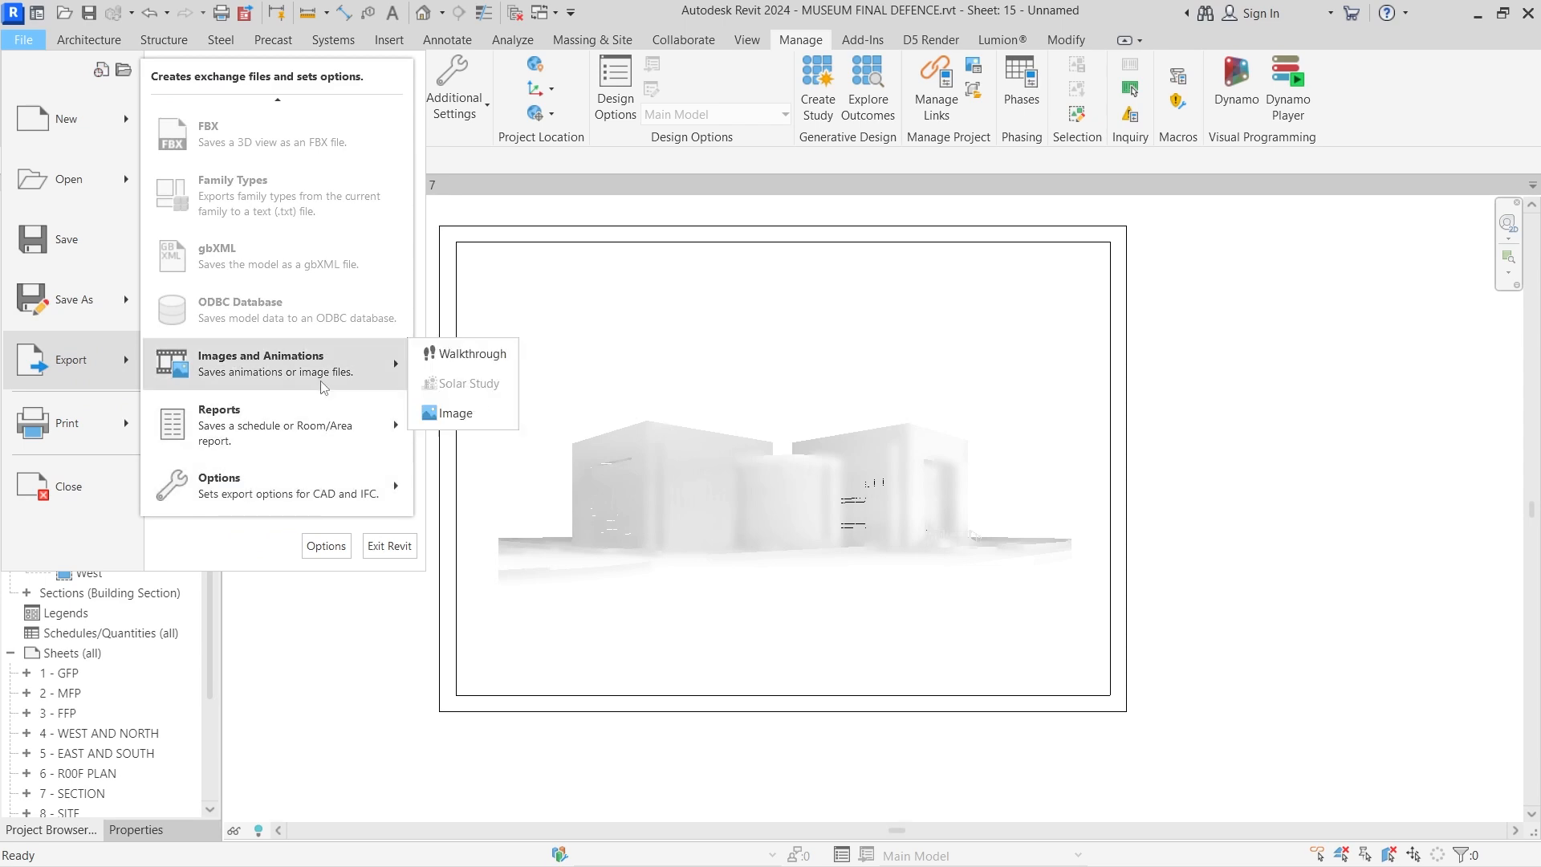
Export sheet 15 as the JPEG image 'ambiance shadow'.
click(456, 413)
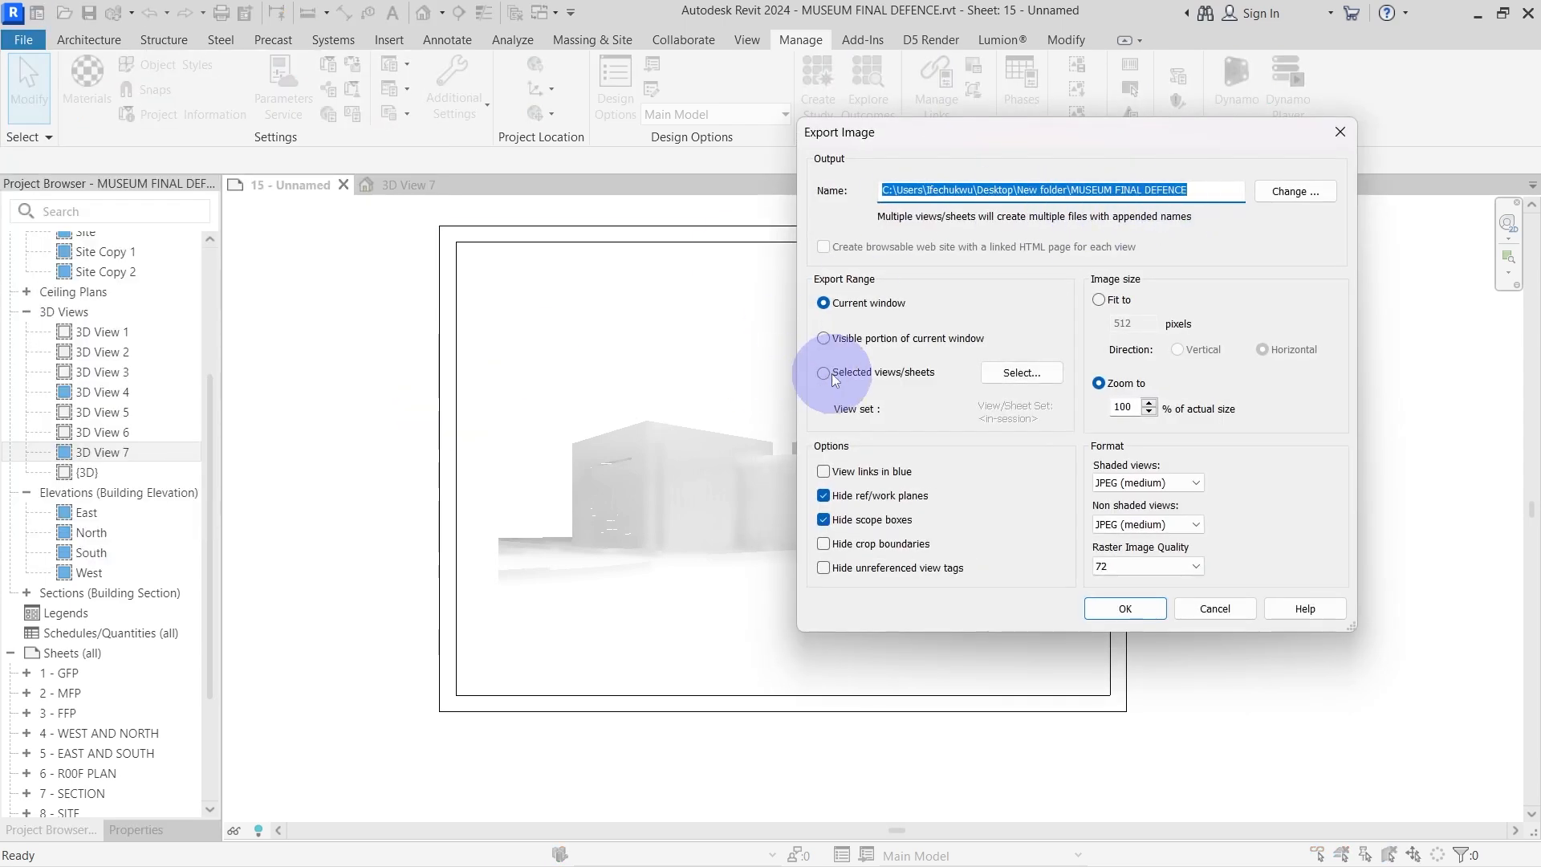
click(1021, 372)
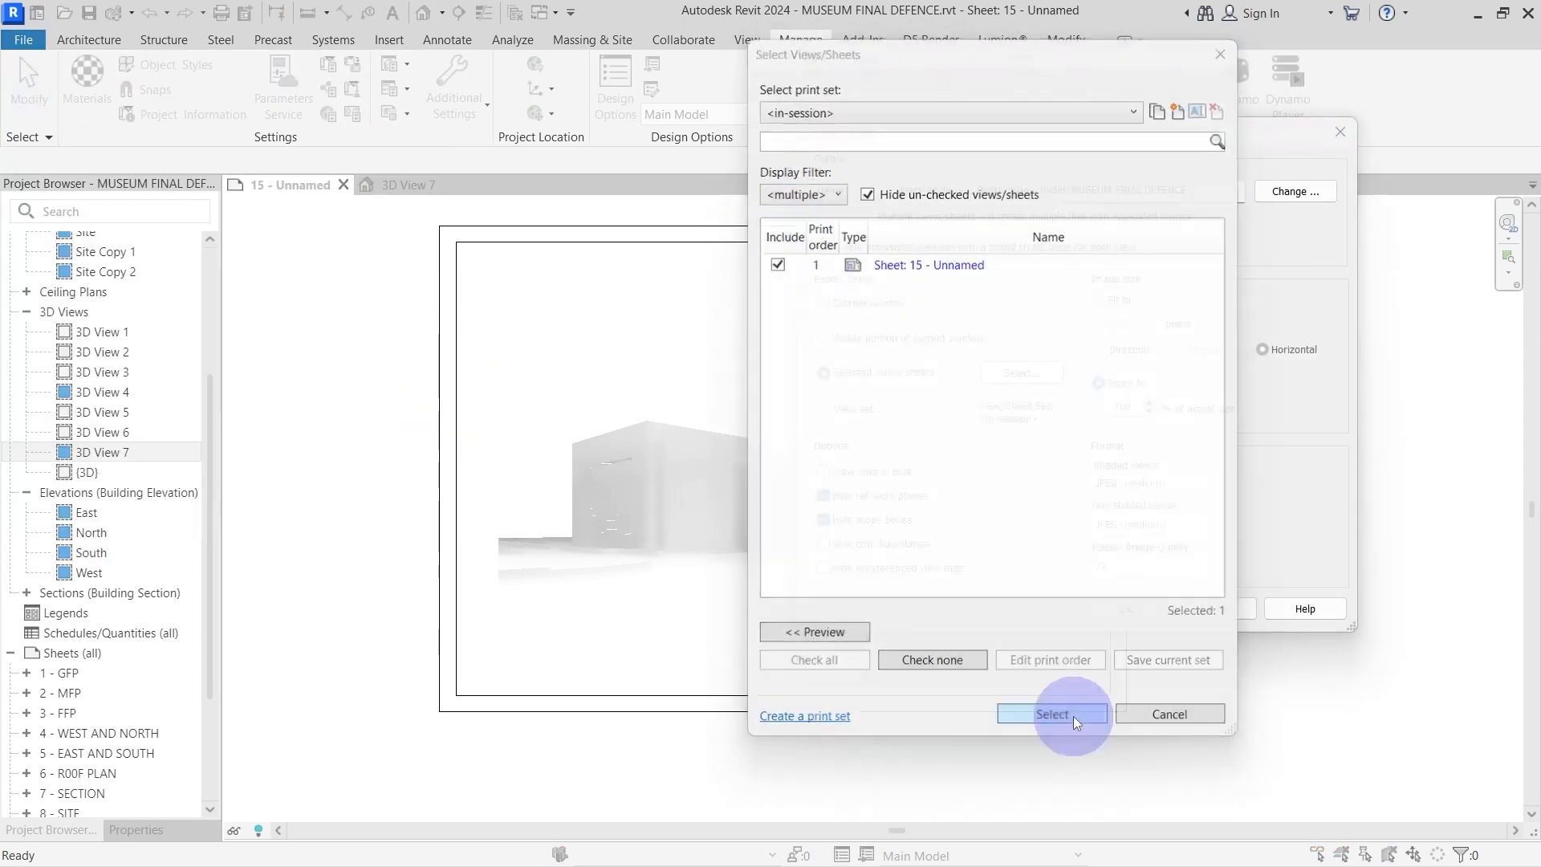
click(1051, 713)
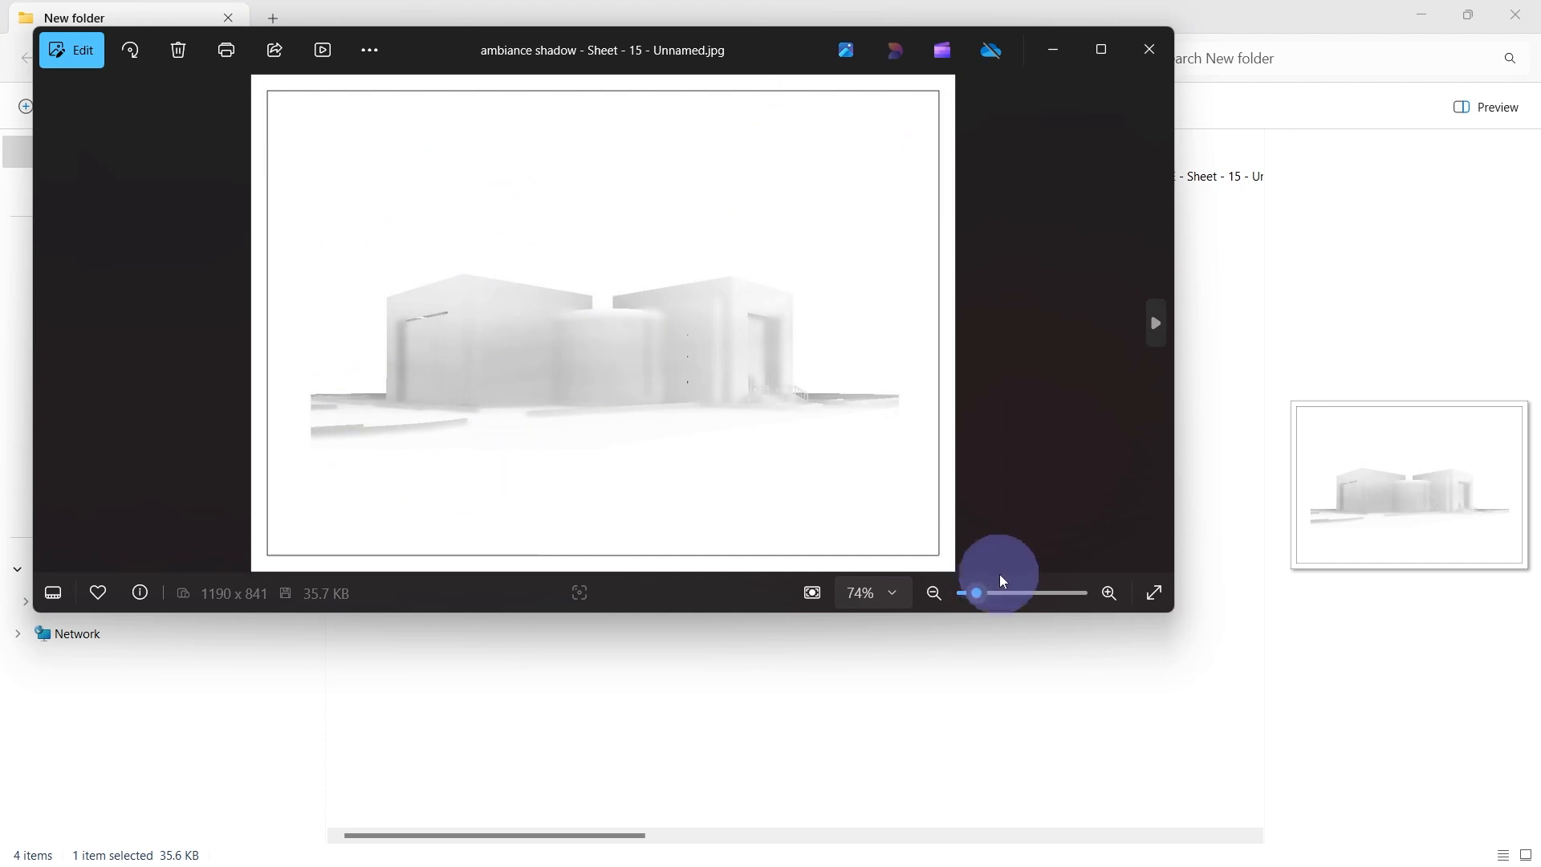
Close the image preview and open the MUSEUM FINAL DEFENCE DWG with Illustrator 2022.
click(1147, 49)
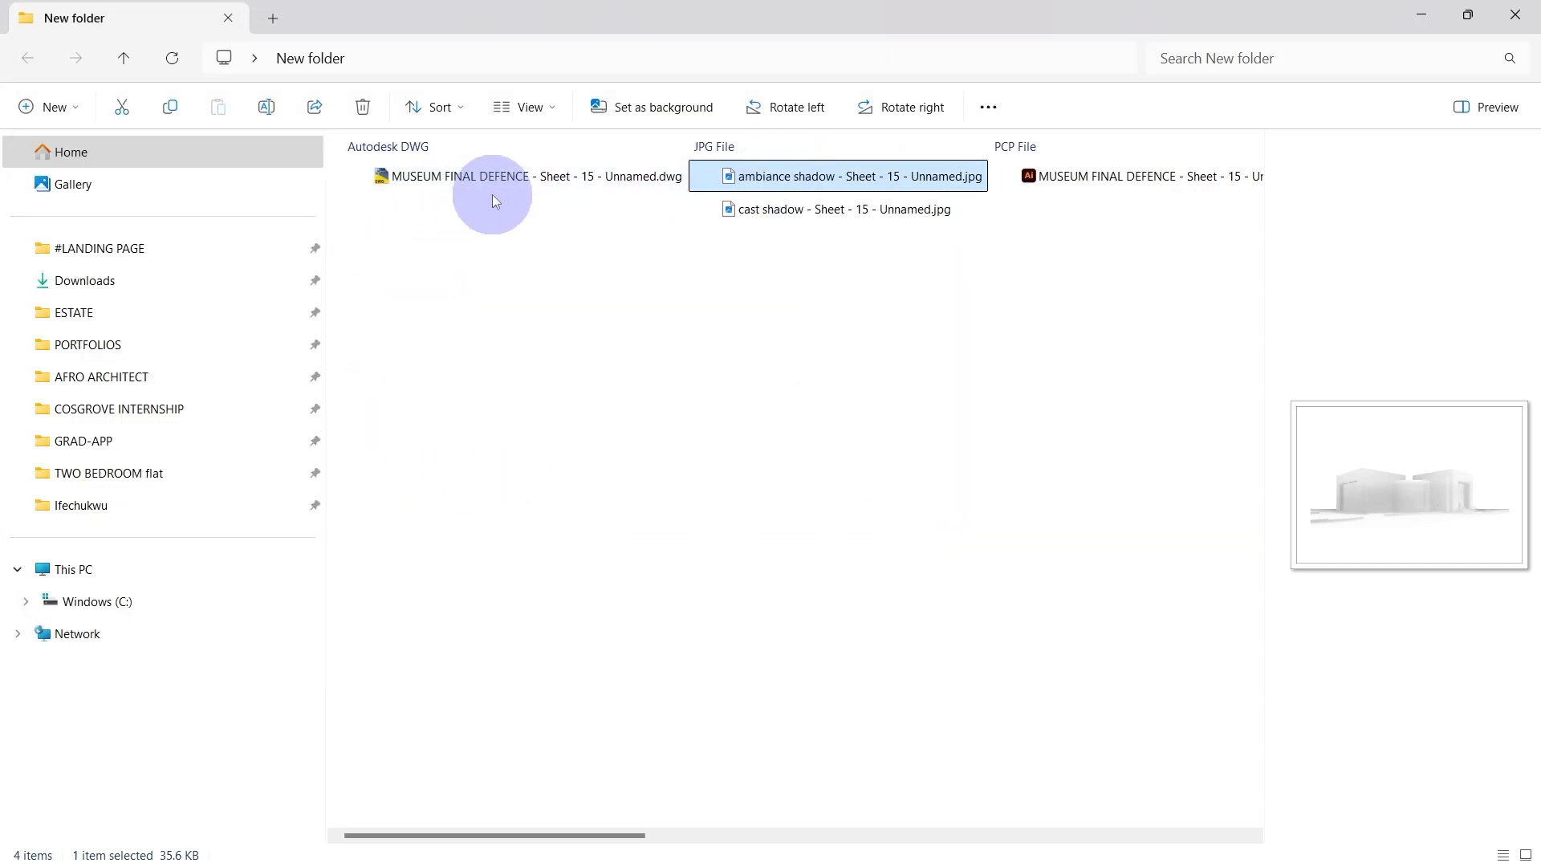
right_click(529, 176)
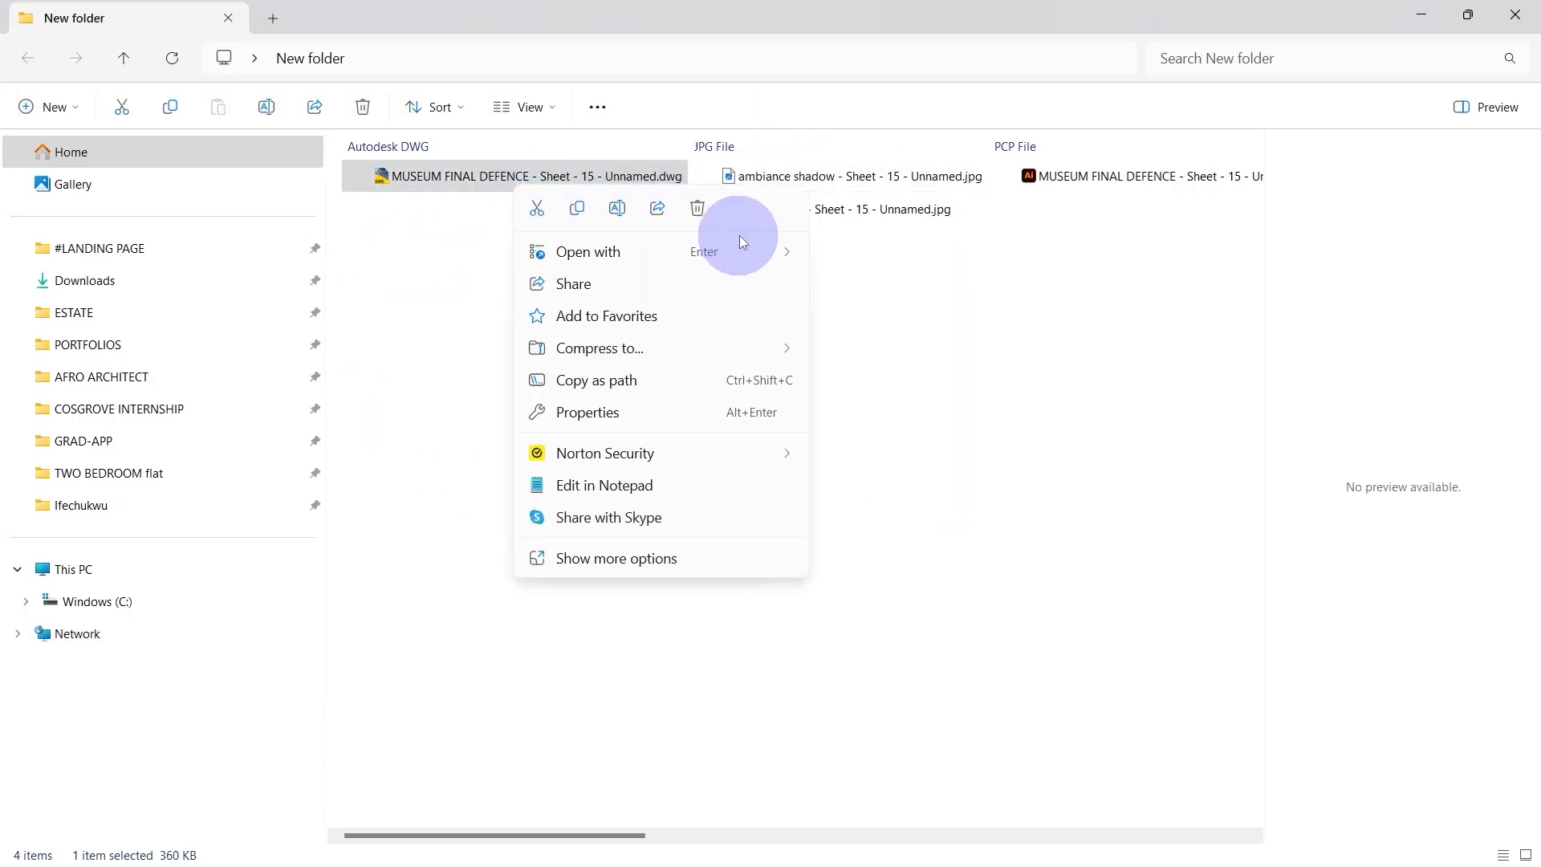
click(587, 251)
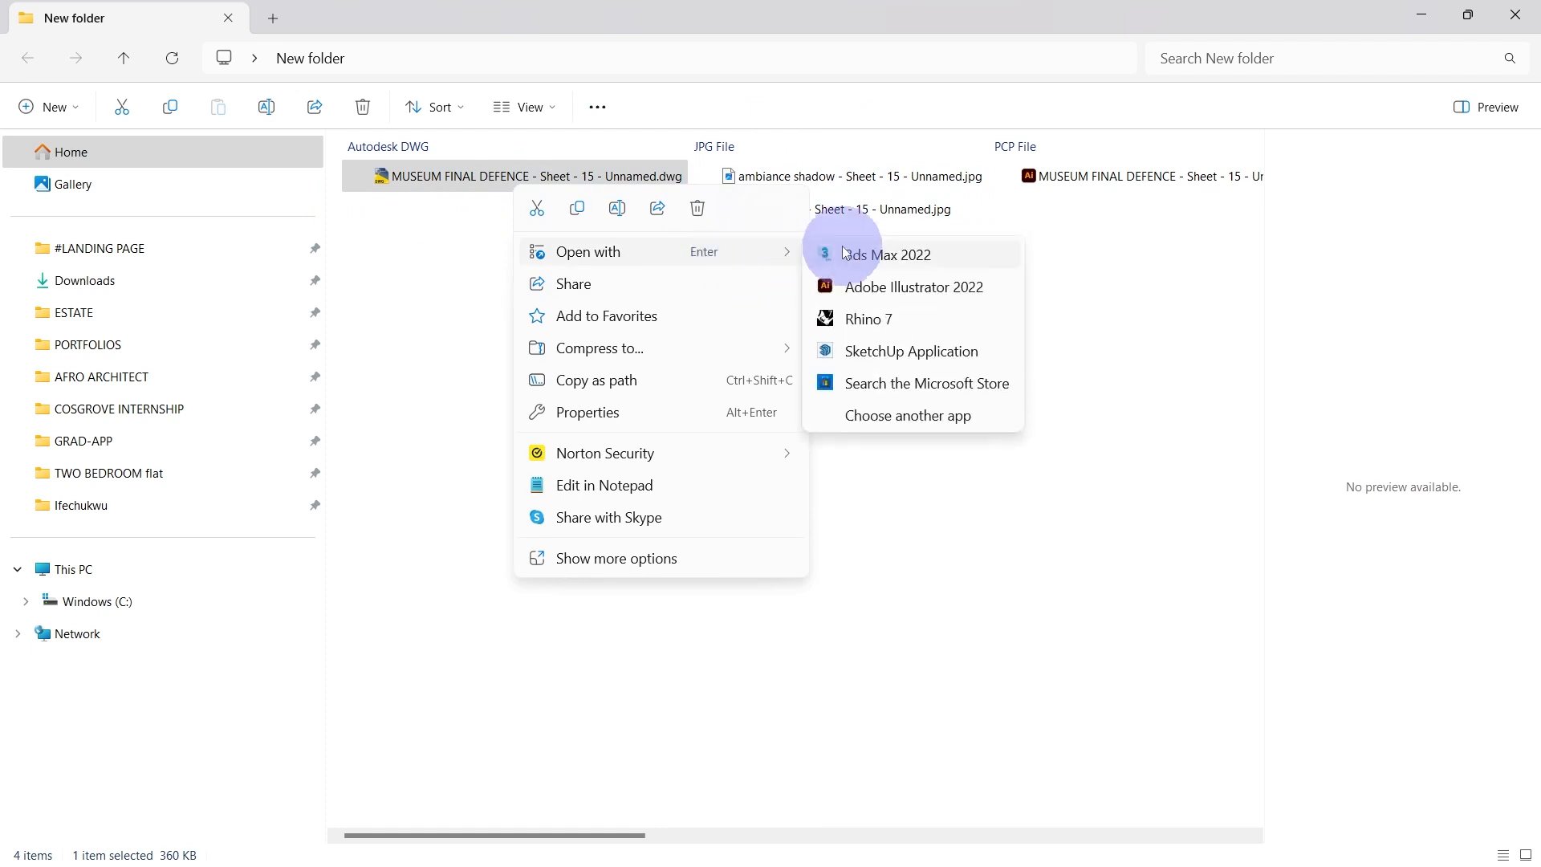
click(911, 285)
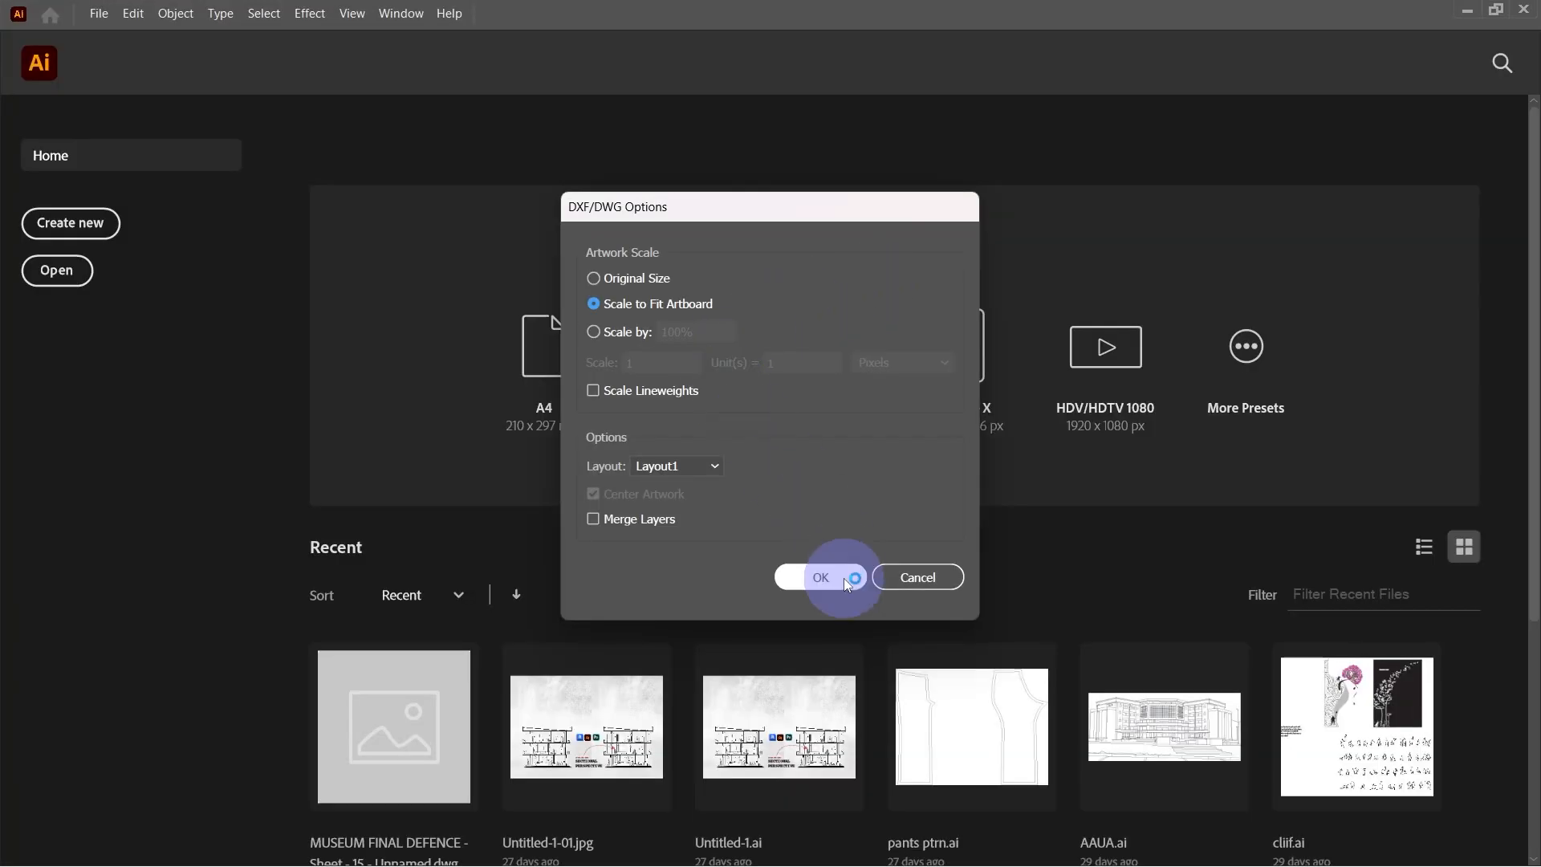
Accept the DWG import options and review the imported CAD layers in the Layers panel.
click(820, 577)
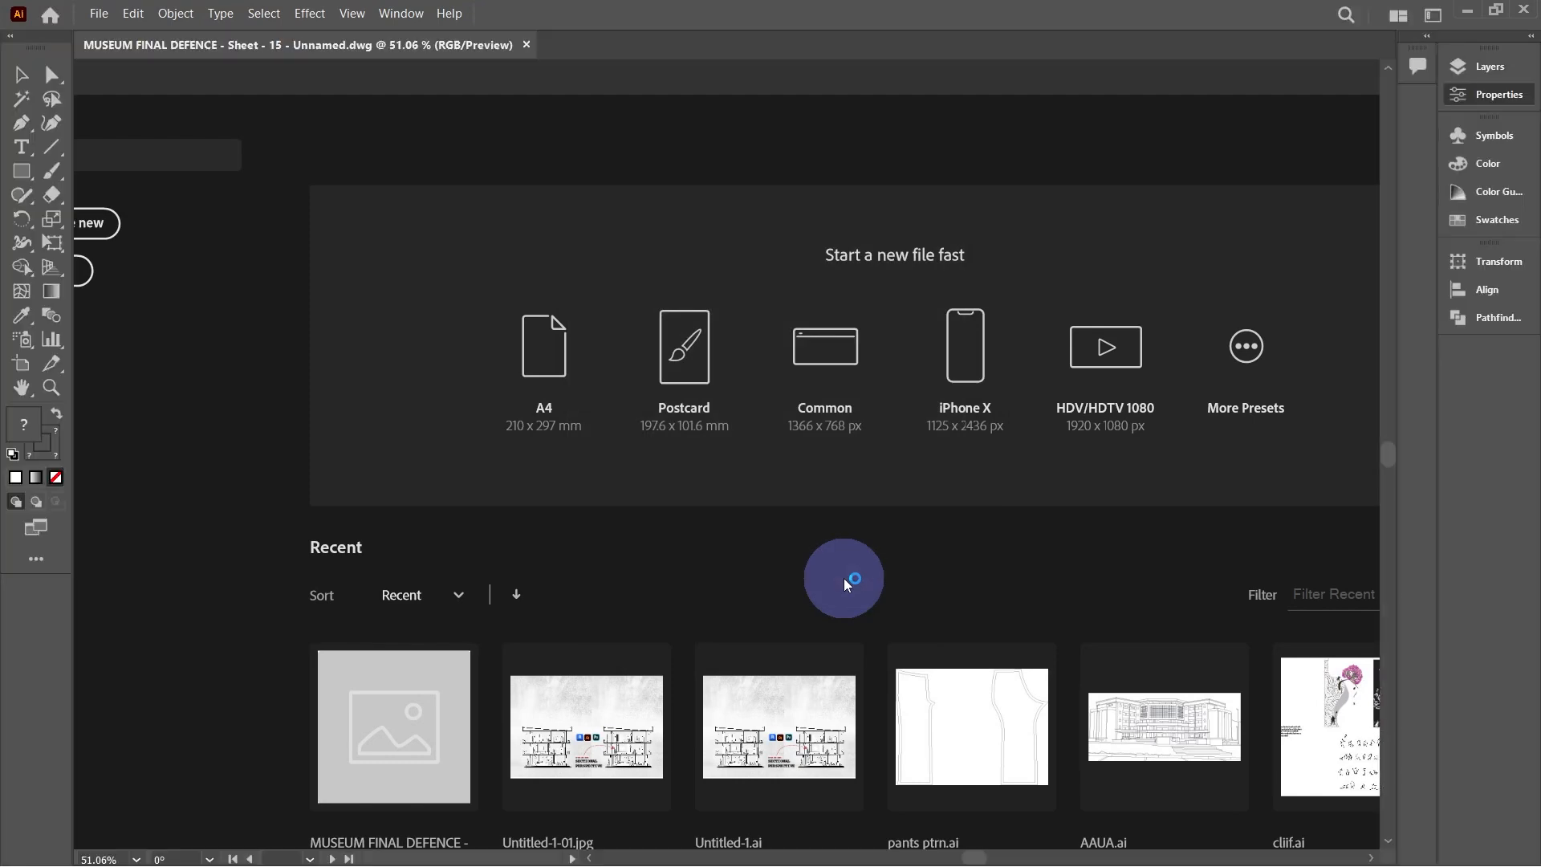
double_click(392, 726)
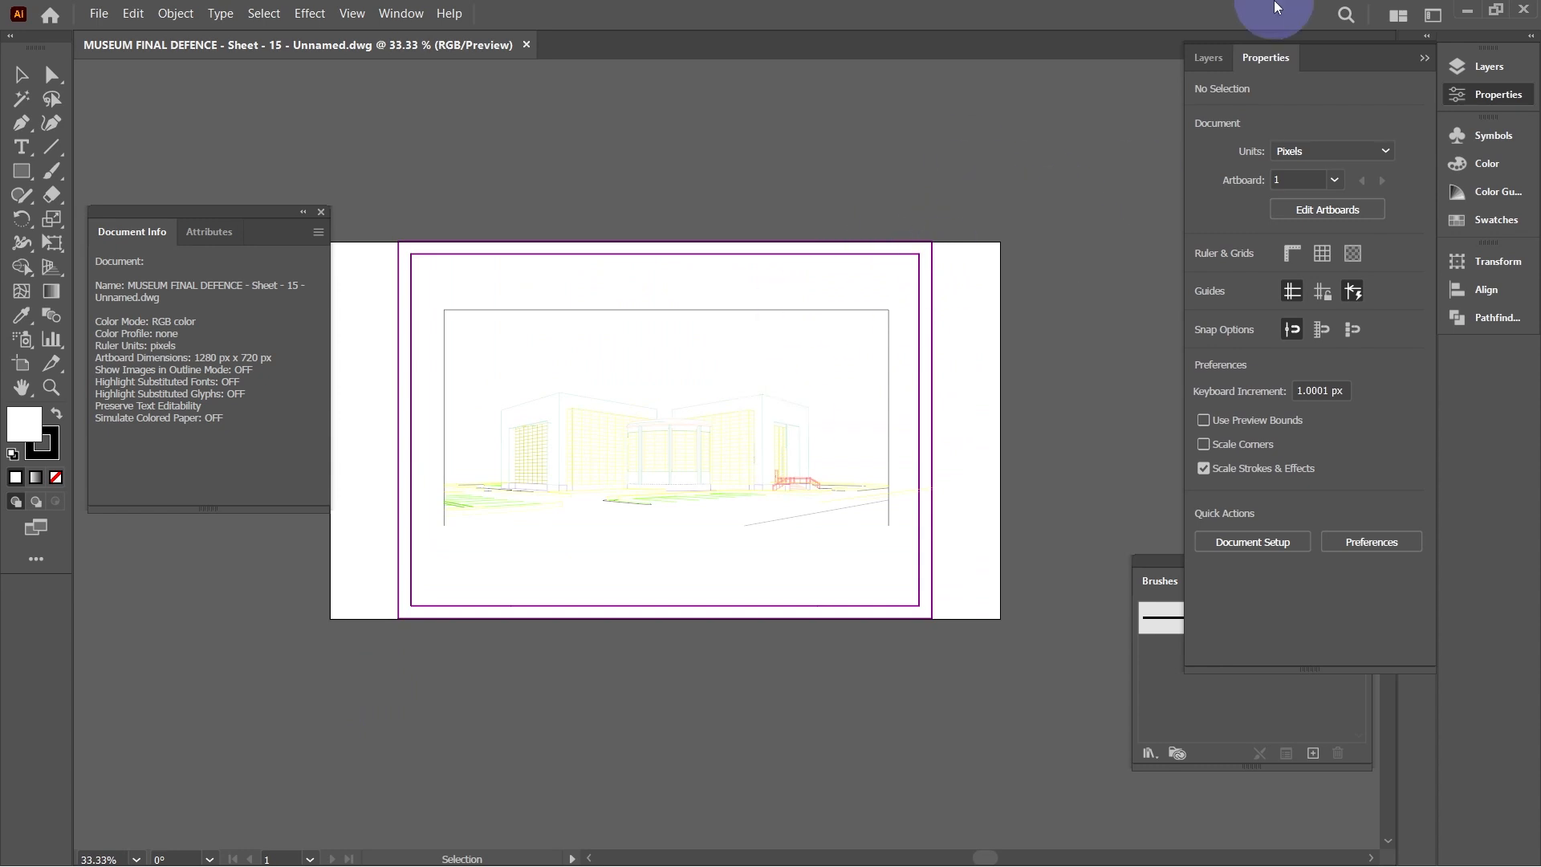
click(1208, 57)
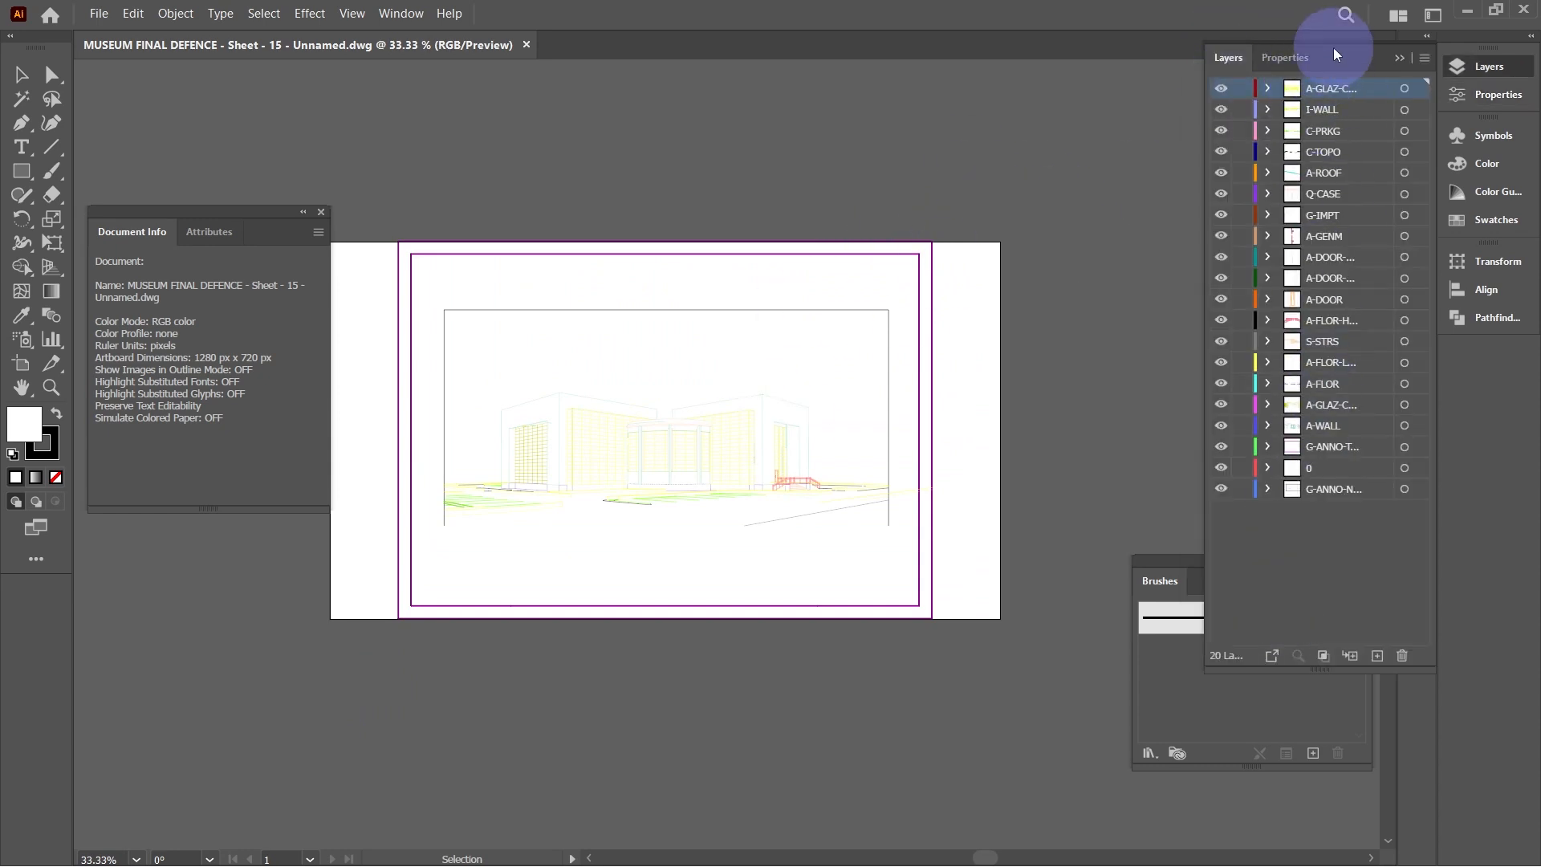
mouse_move(565, 197)
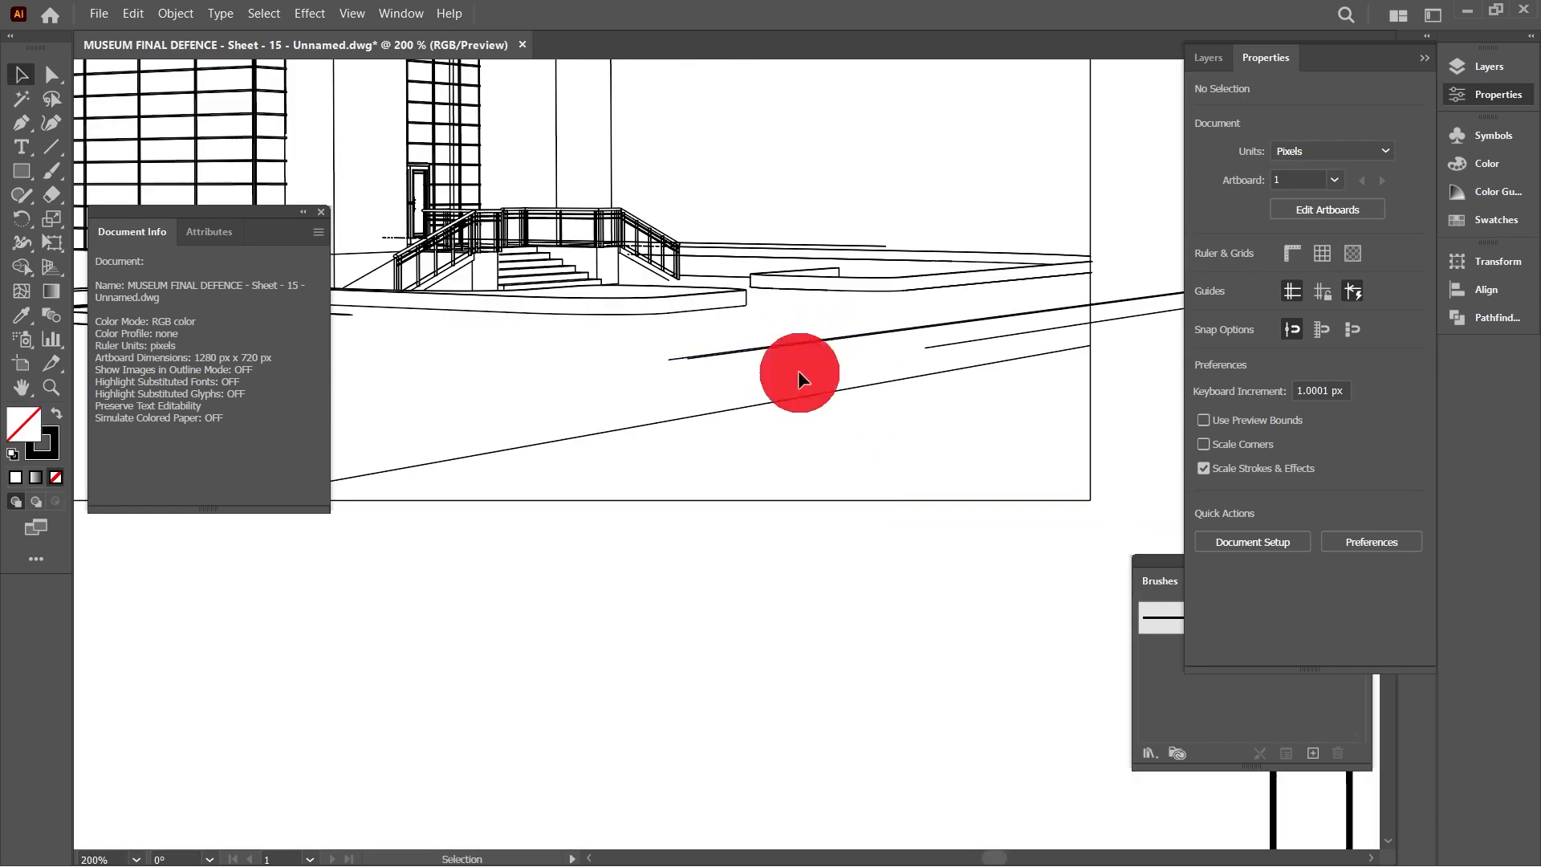
mouse_move(899, 329)
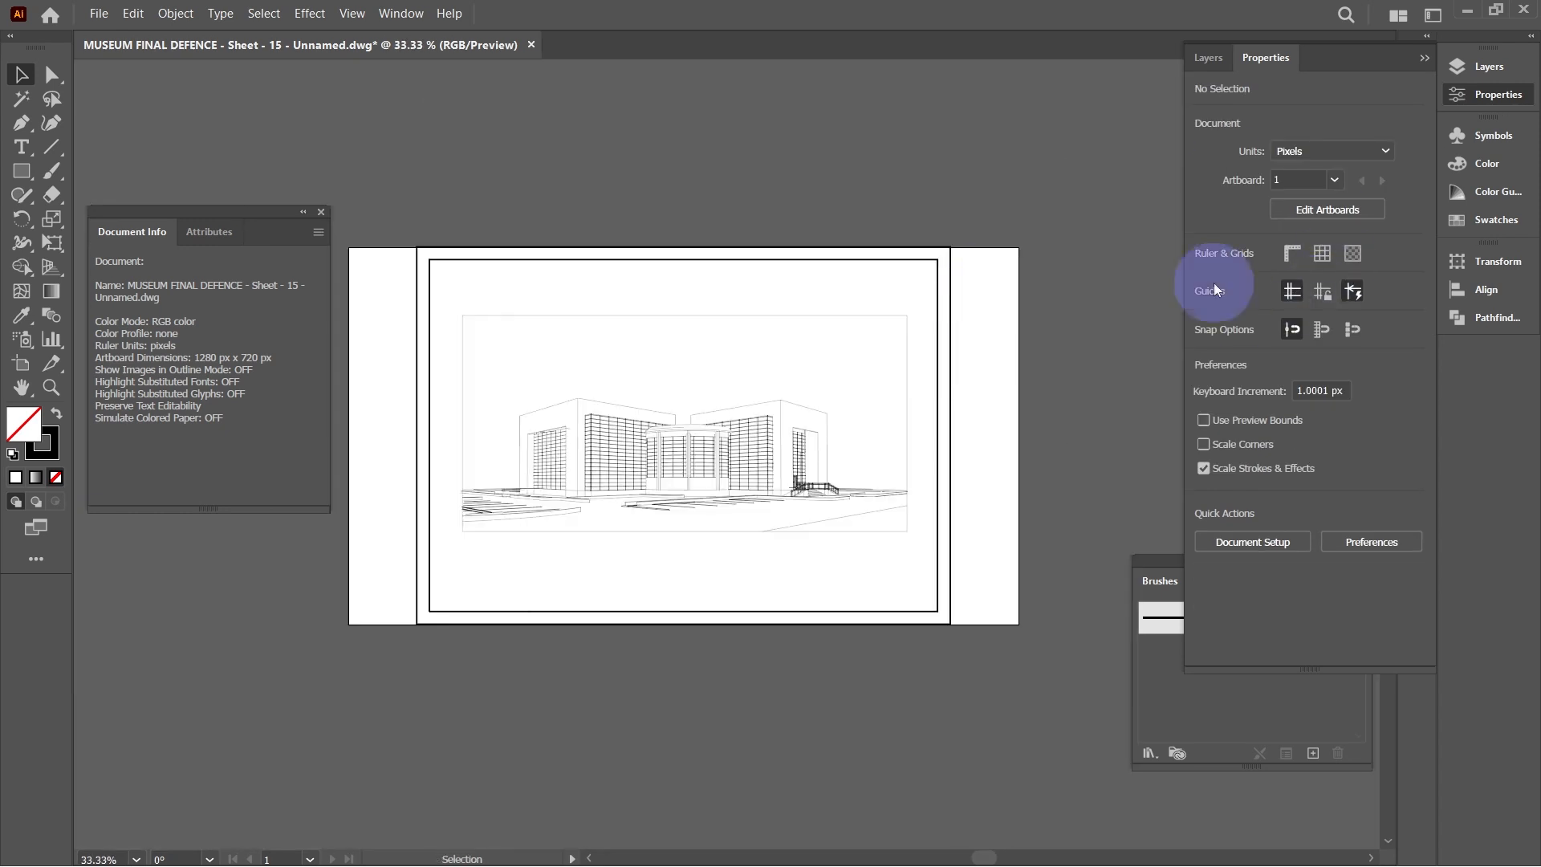
Enter artboard editing to narrow the artboard to about 1018 × 720 px.
click(1325, 210)
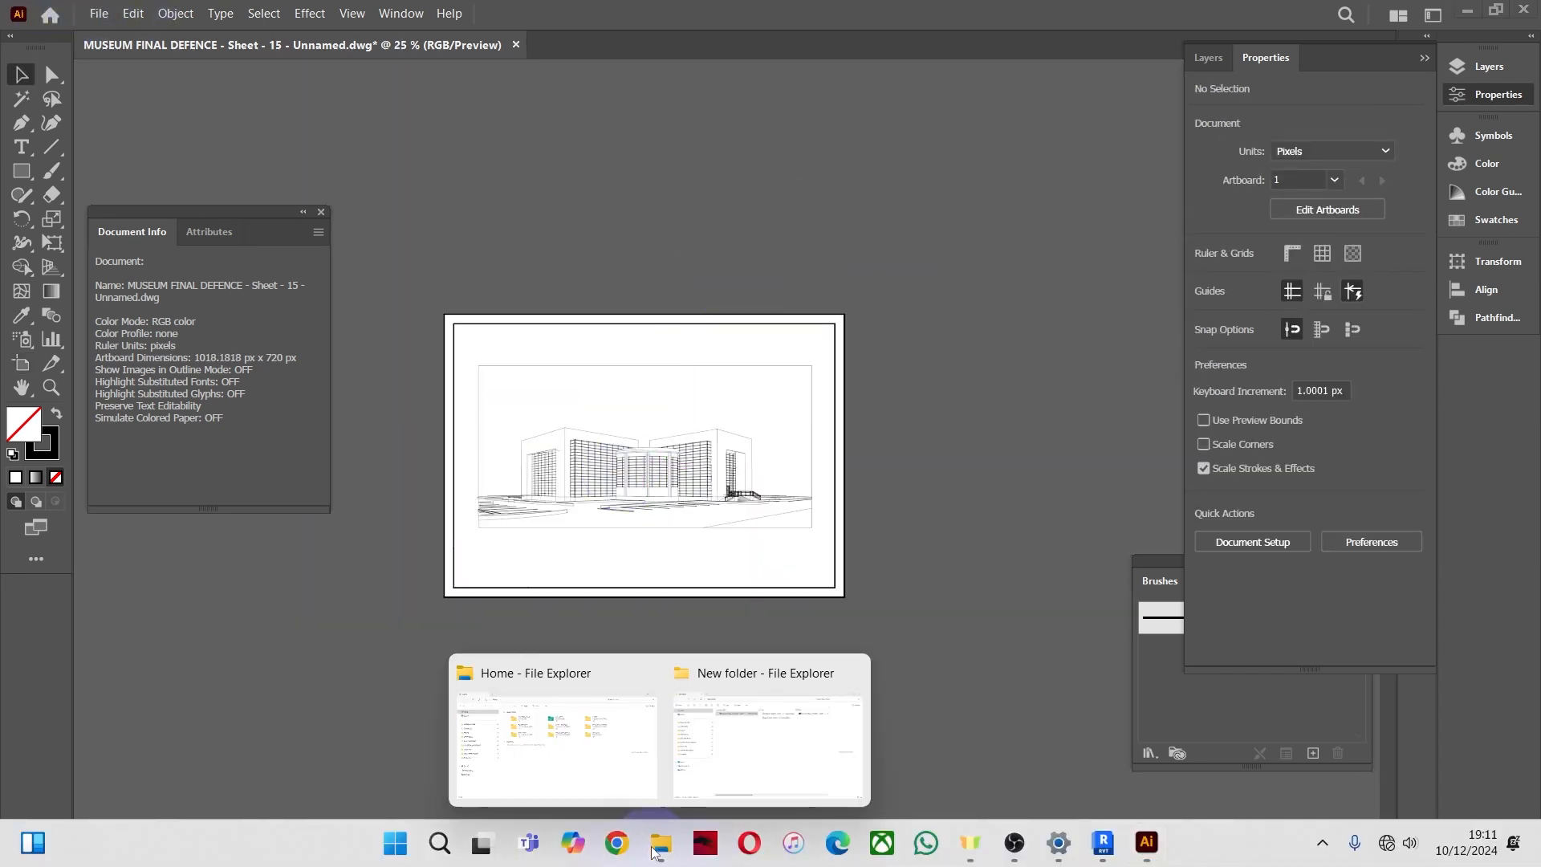
Place the shadow images and add two new layers above the drawing layers.
click(765, 731)
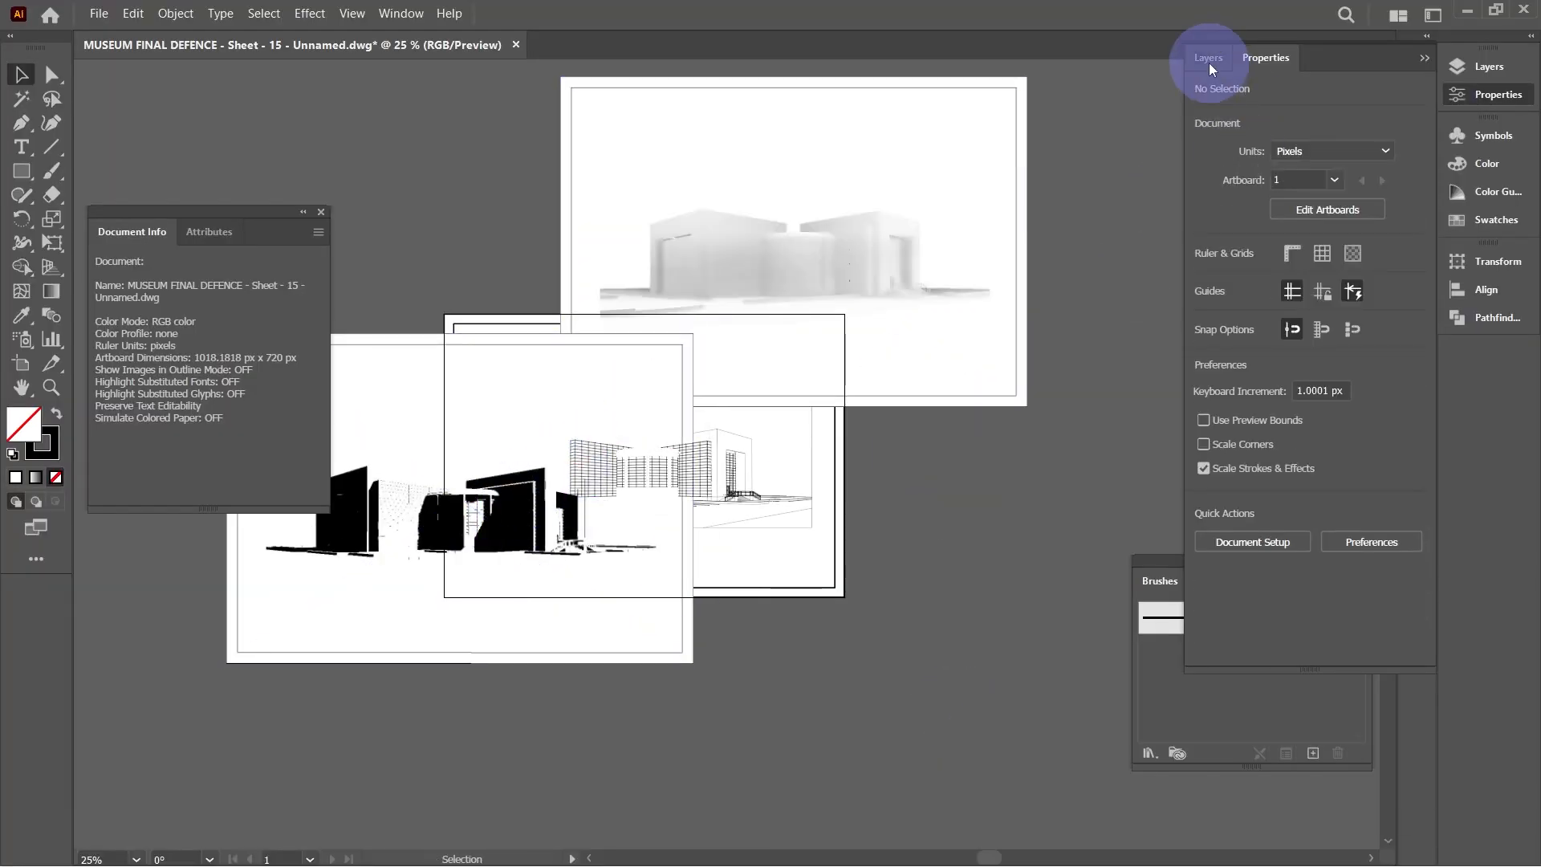
click(1208, 57)
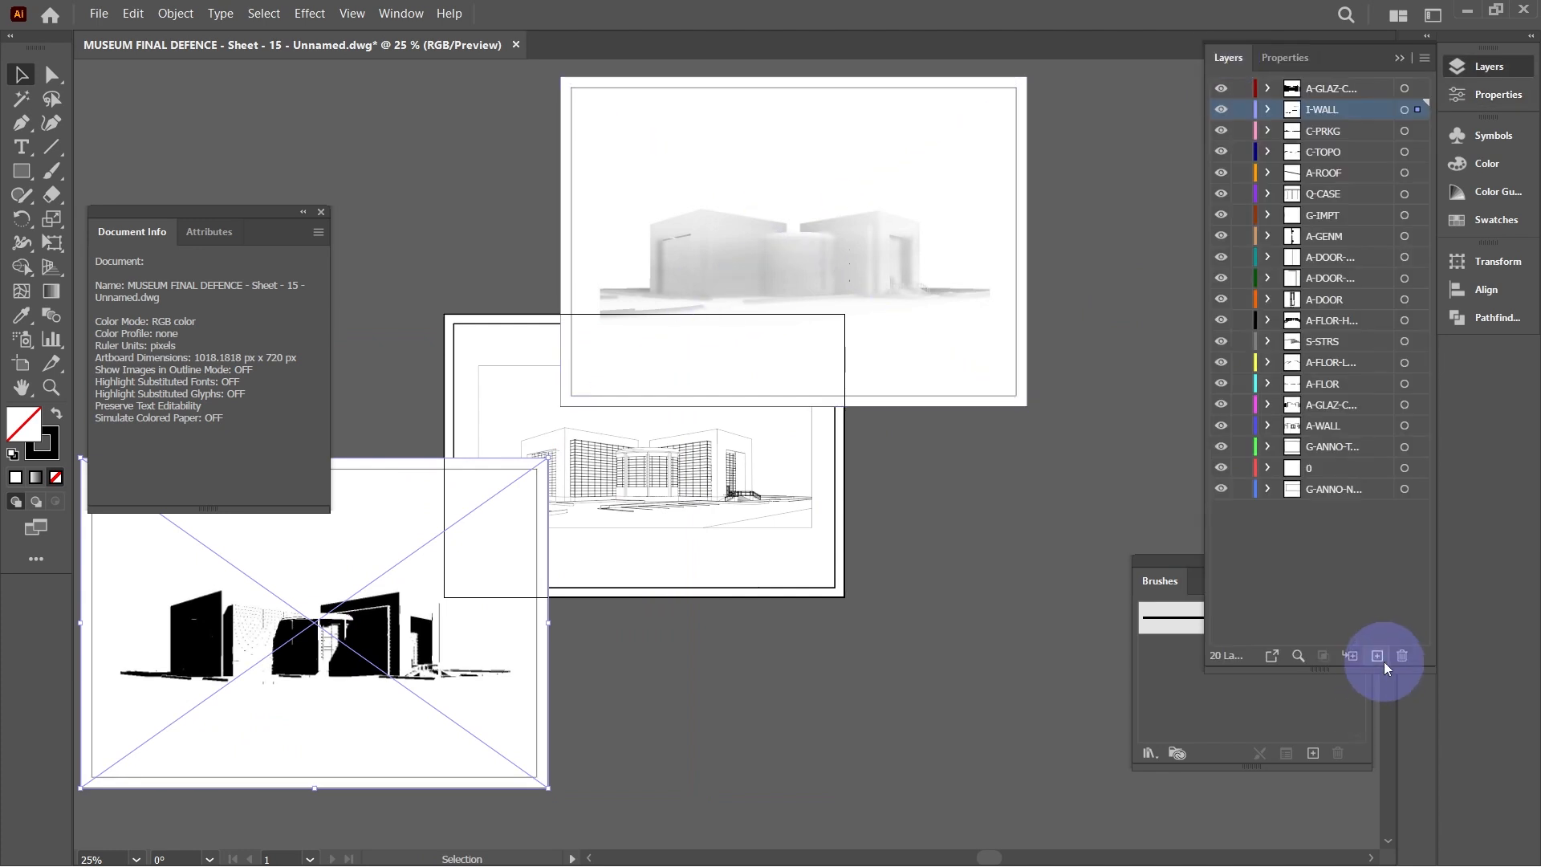
click(1376, 655)
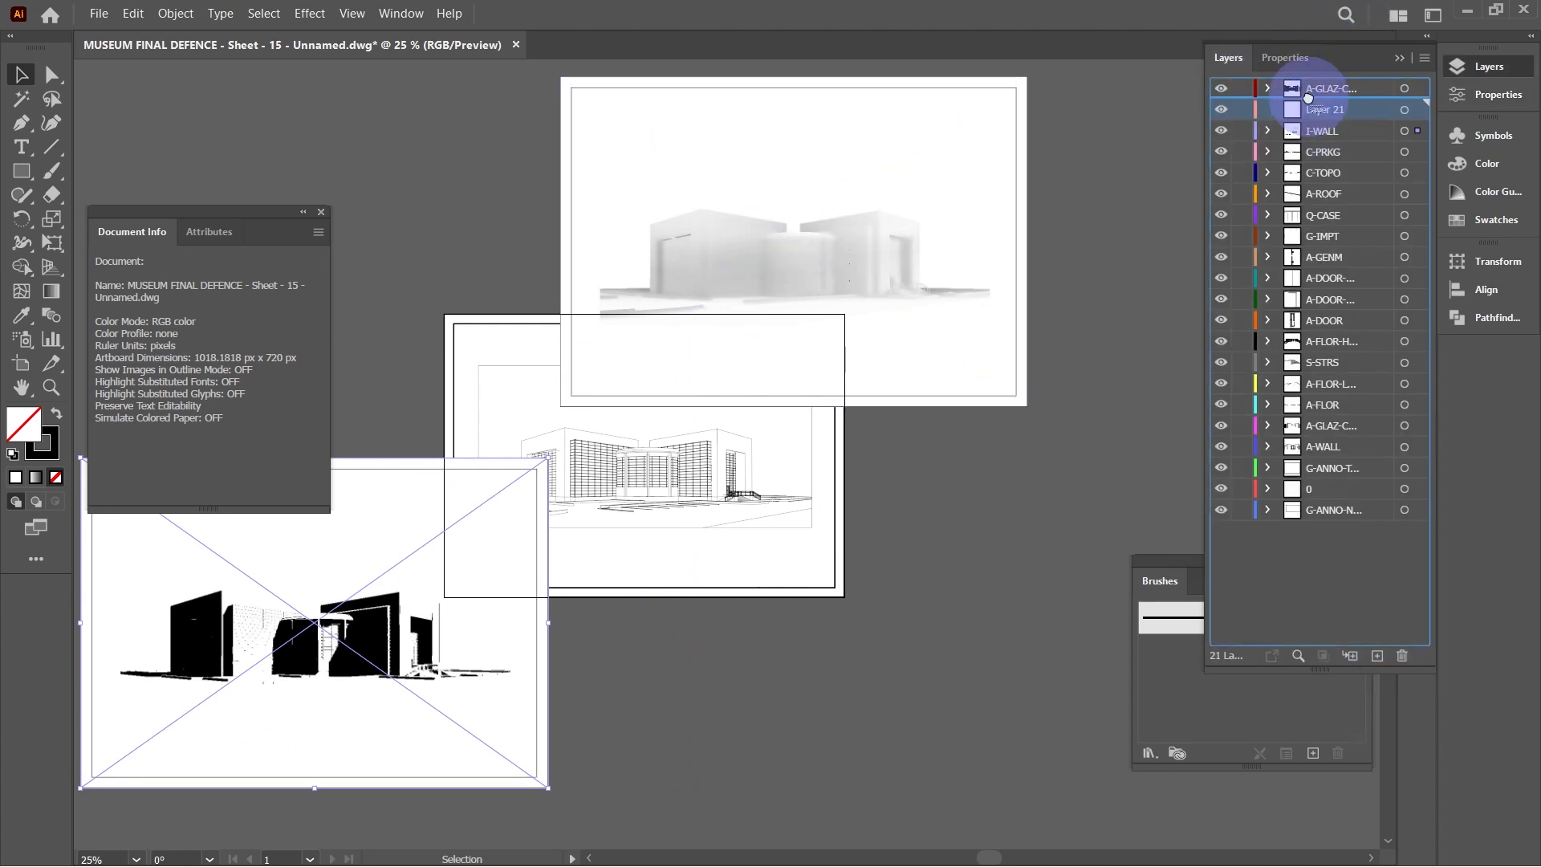
click(1321, 130)
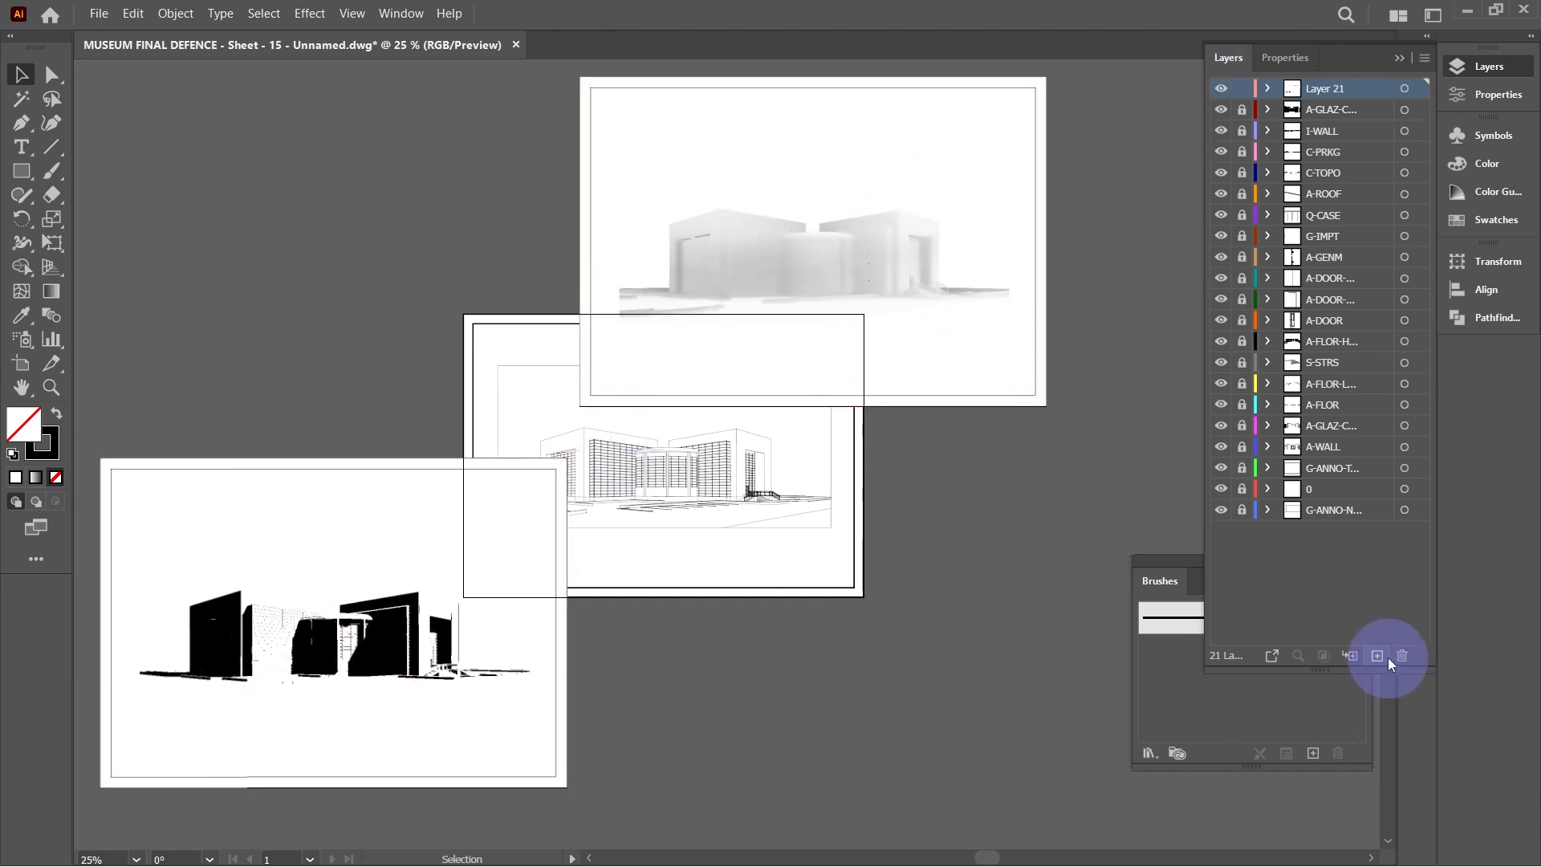
click(1377, 656)
text(cast)
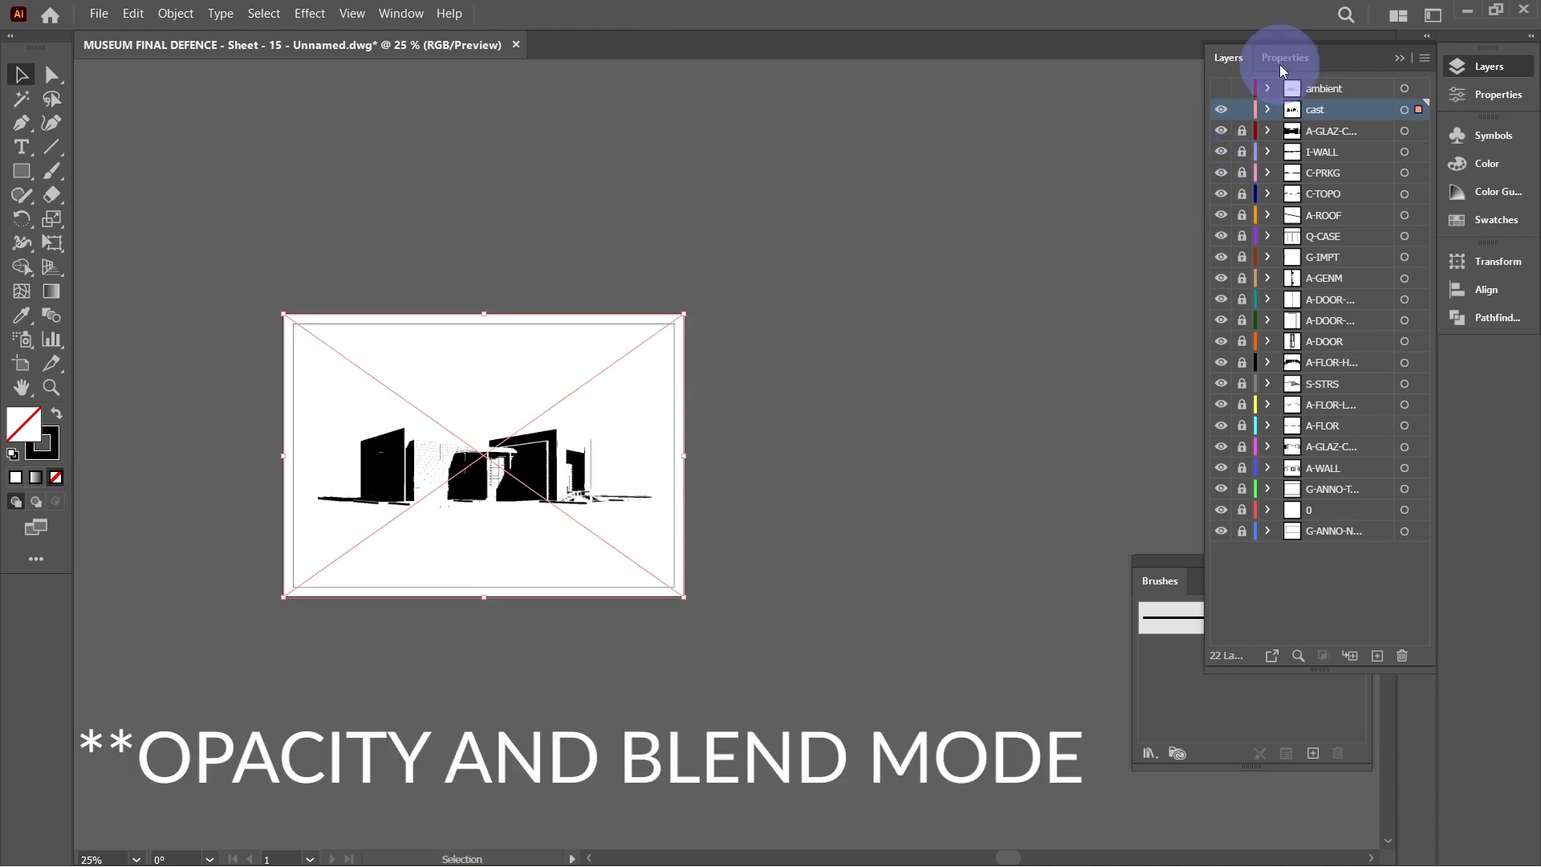
Set the cast shadow image's blending mode to Darken, then deselect to review.
click(1080, 372)
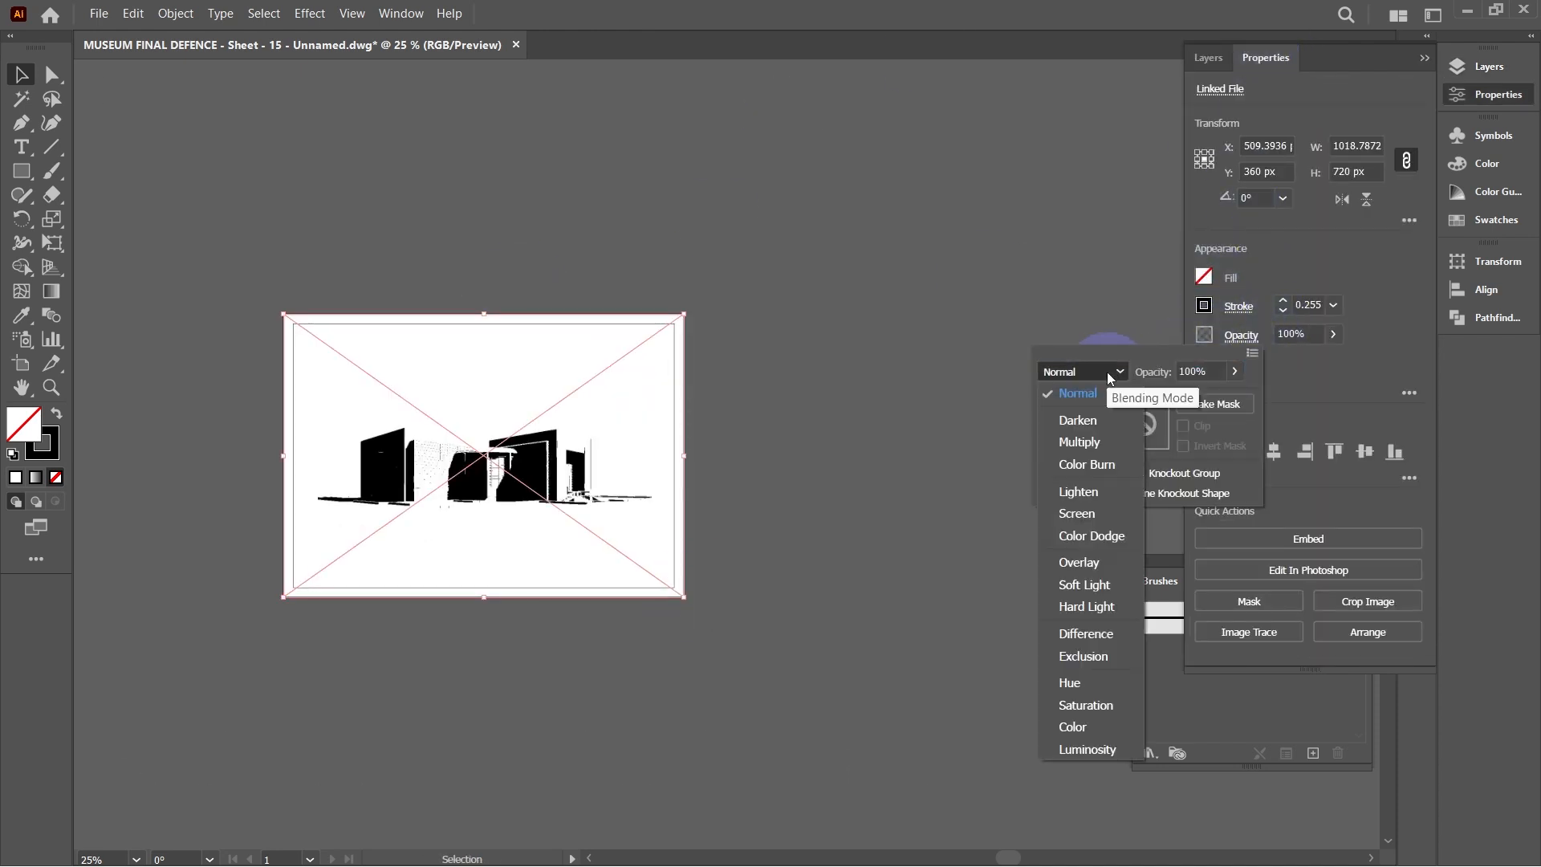
click(1077, 420)
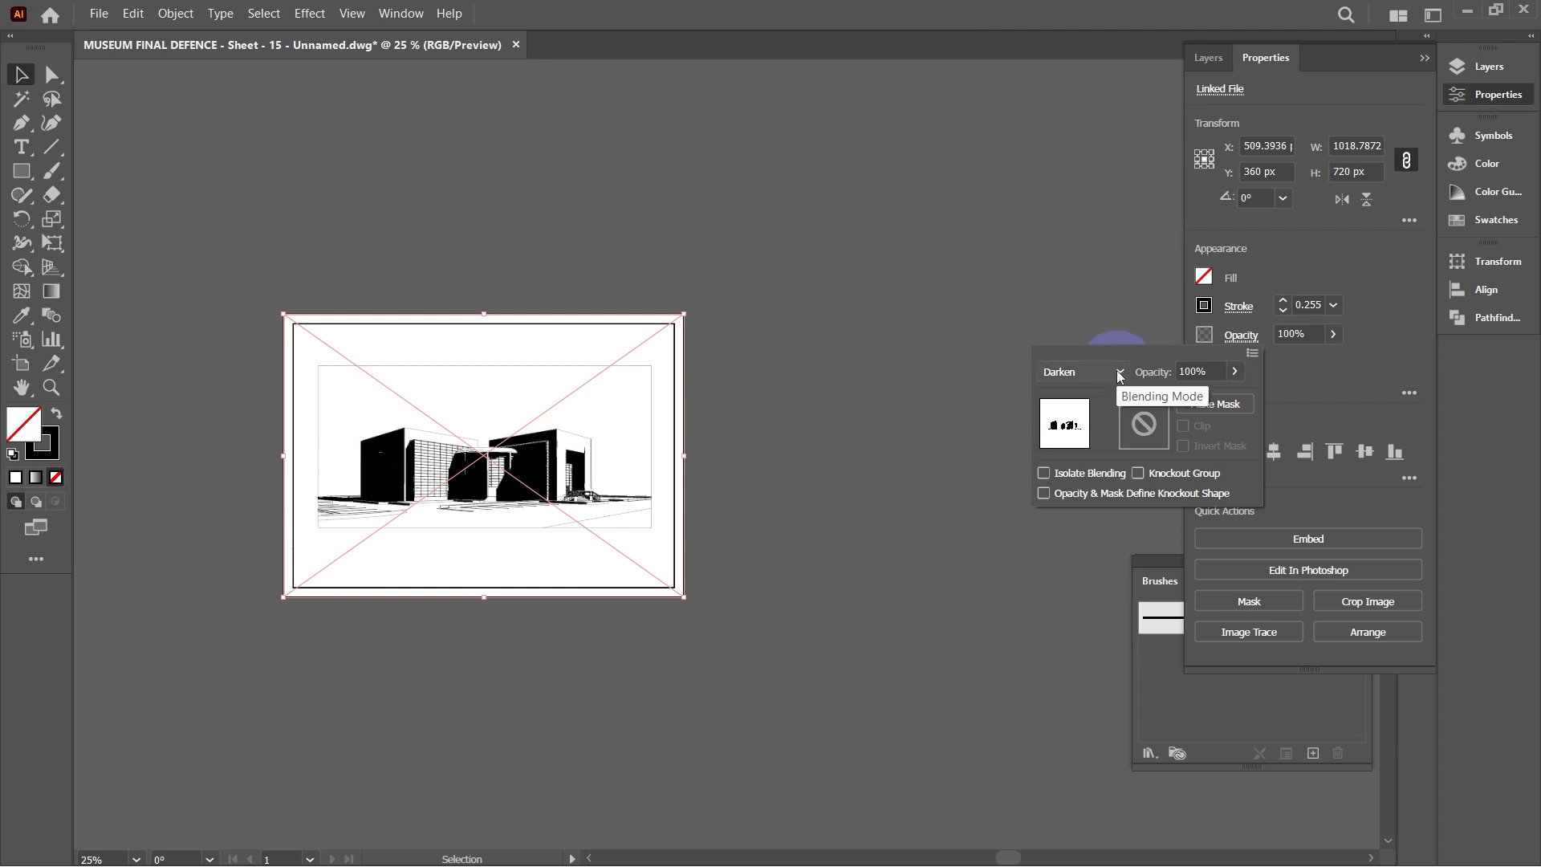
mouse_move(801, 438)
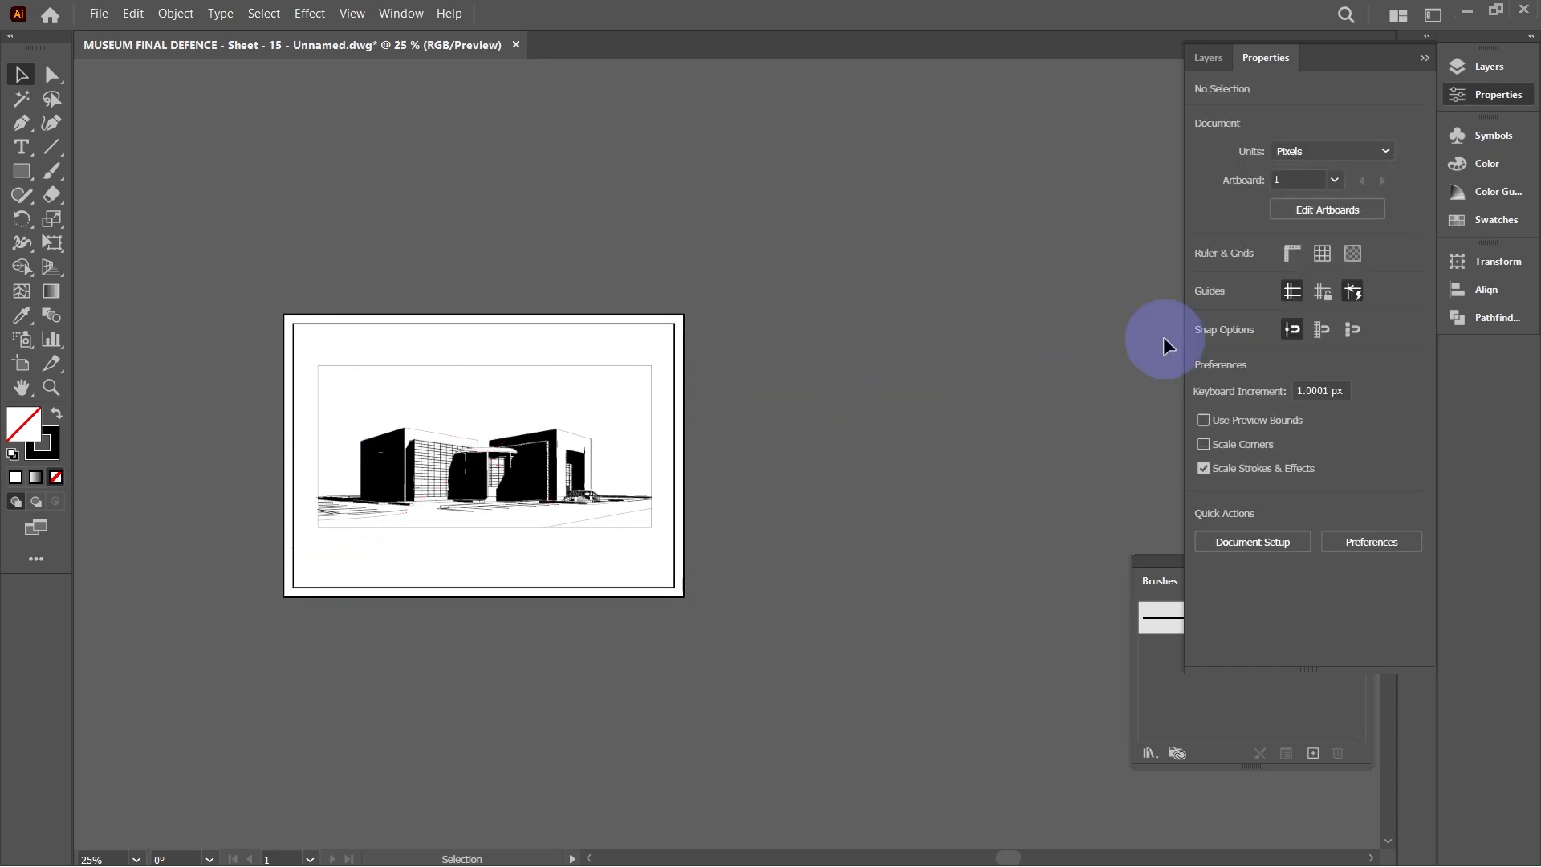
click(580, 450)
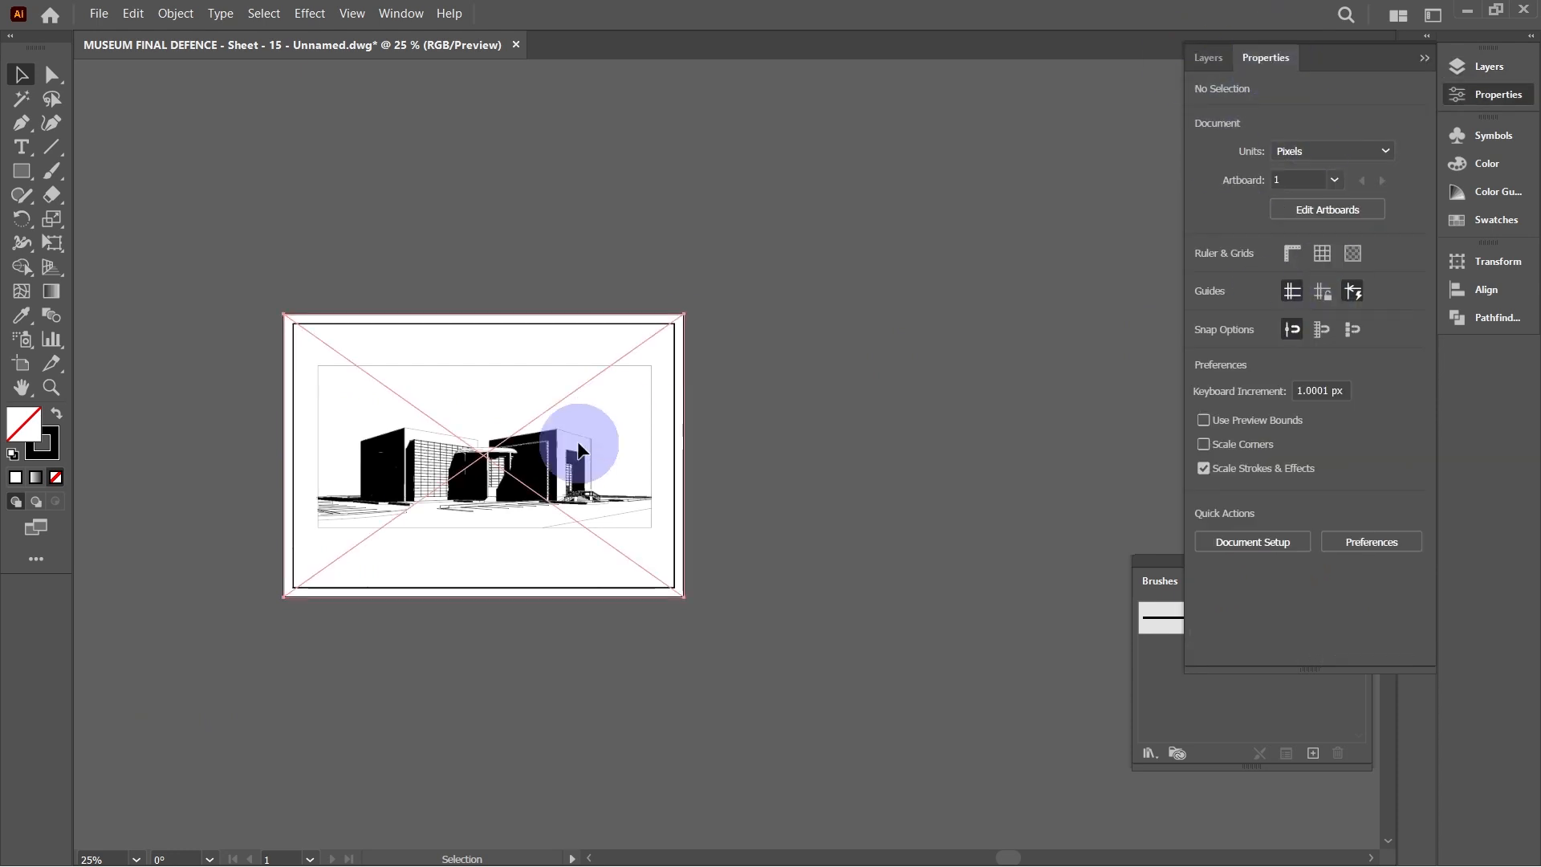
Blend the ambient image over the linework and deselect to check the grey shading.
click(482, 454)
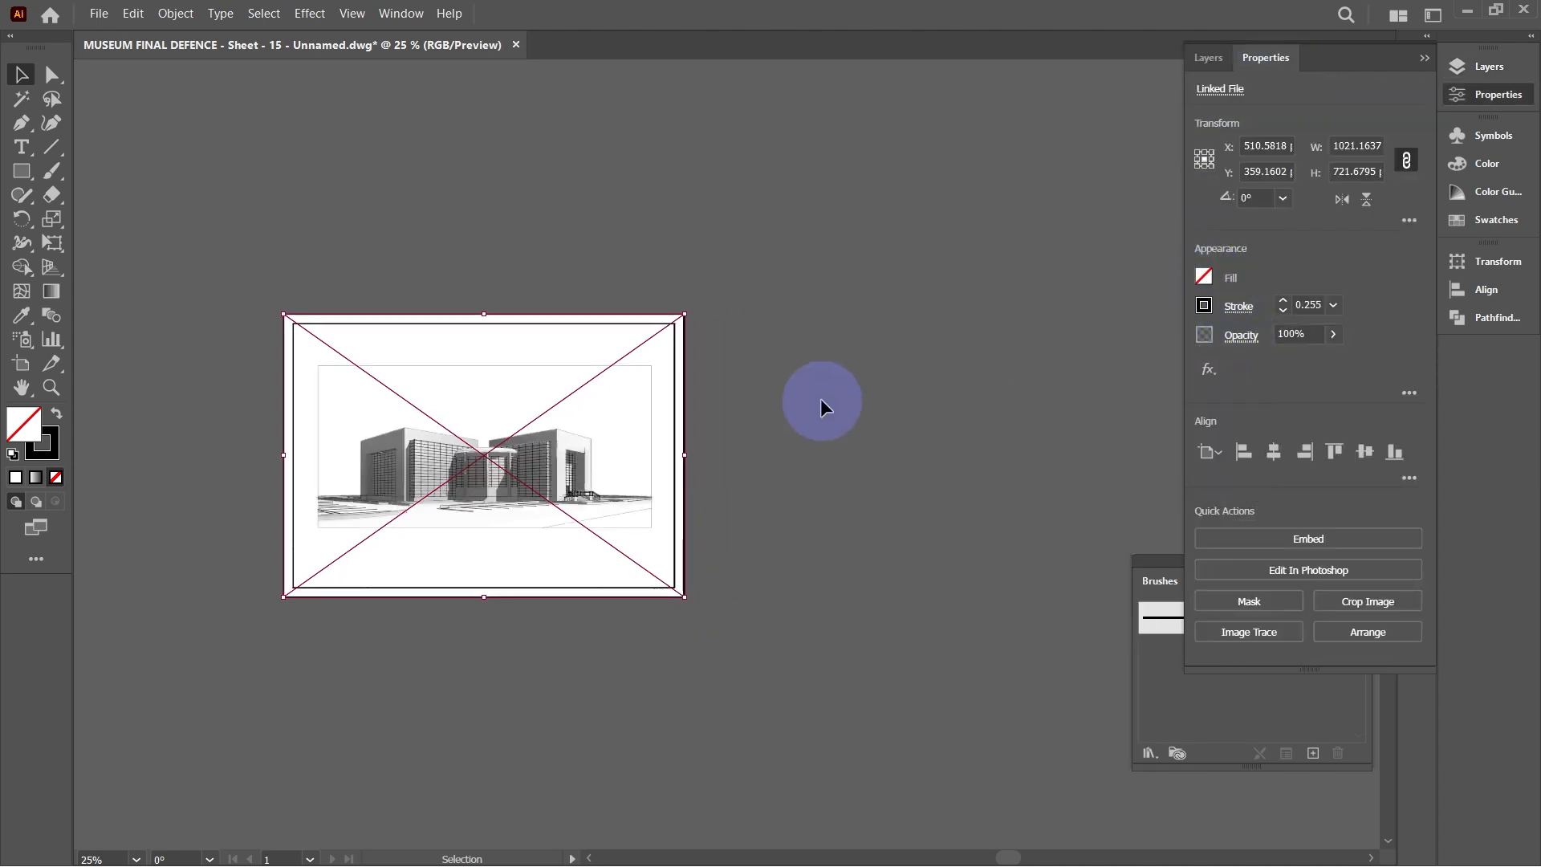
click(1334, 333)
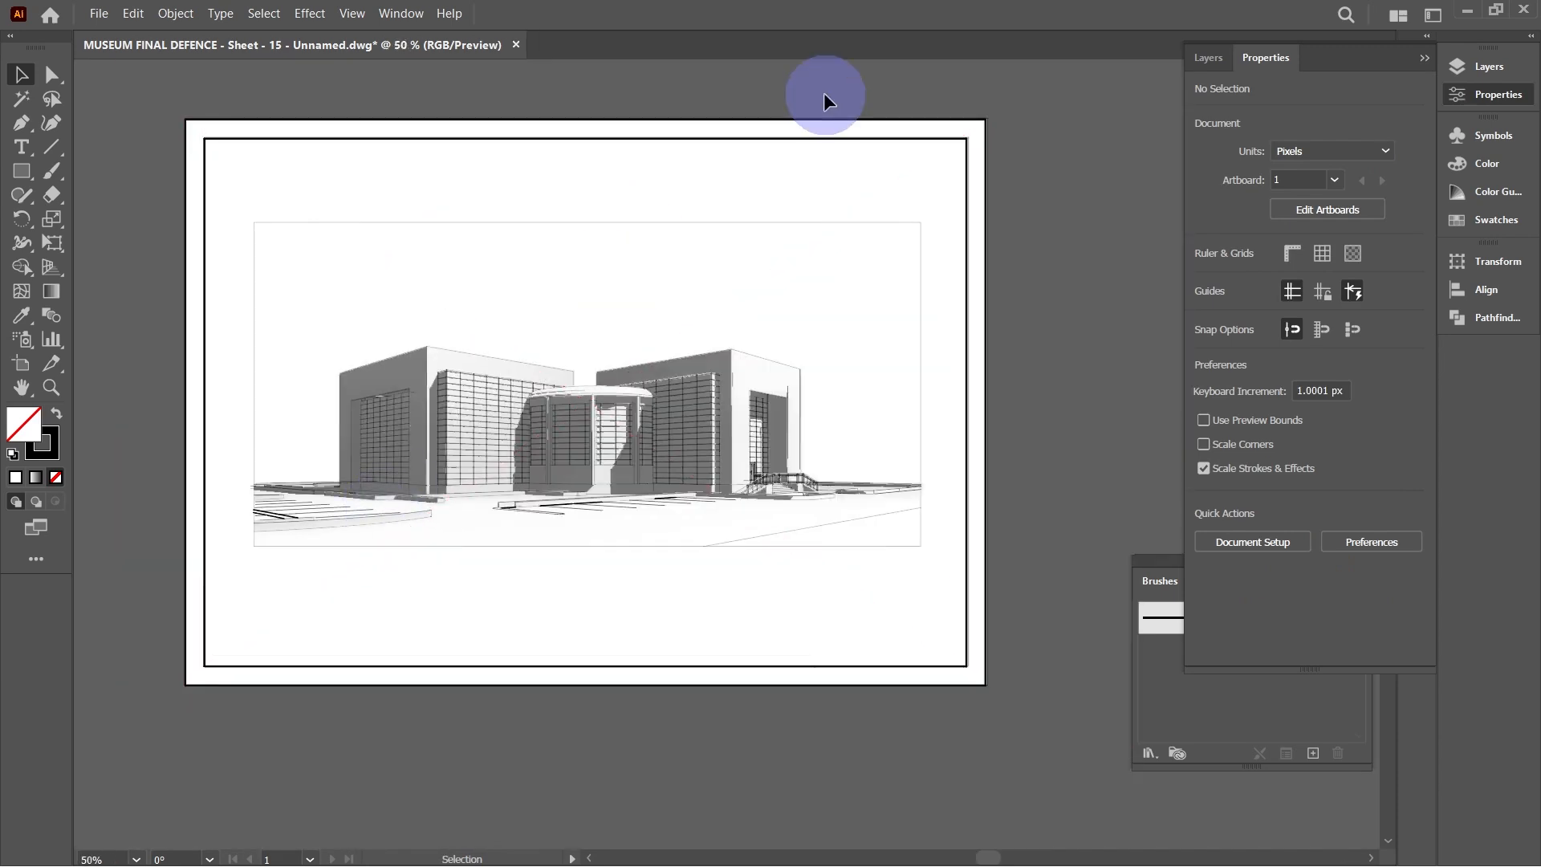
click(1207, 57)
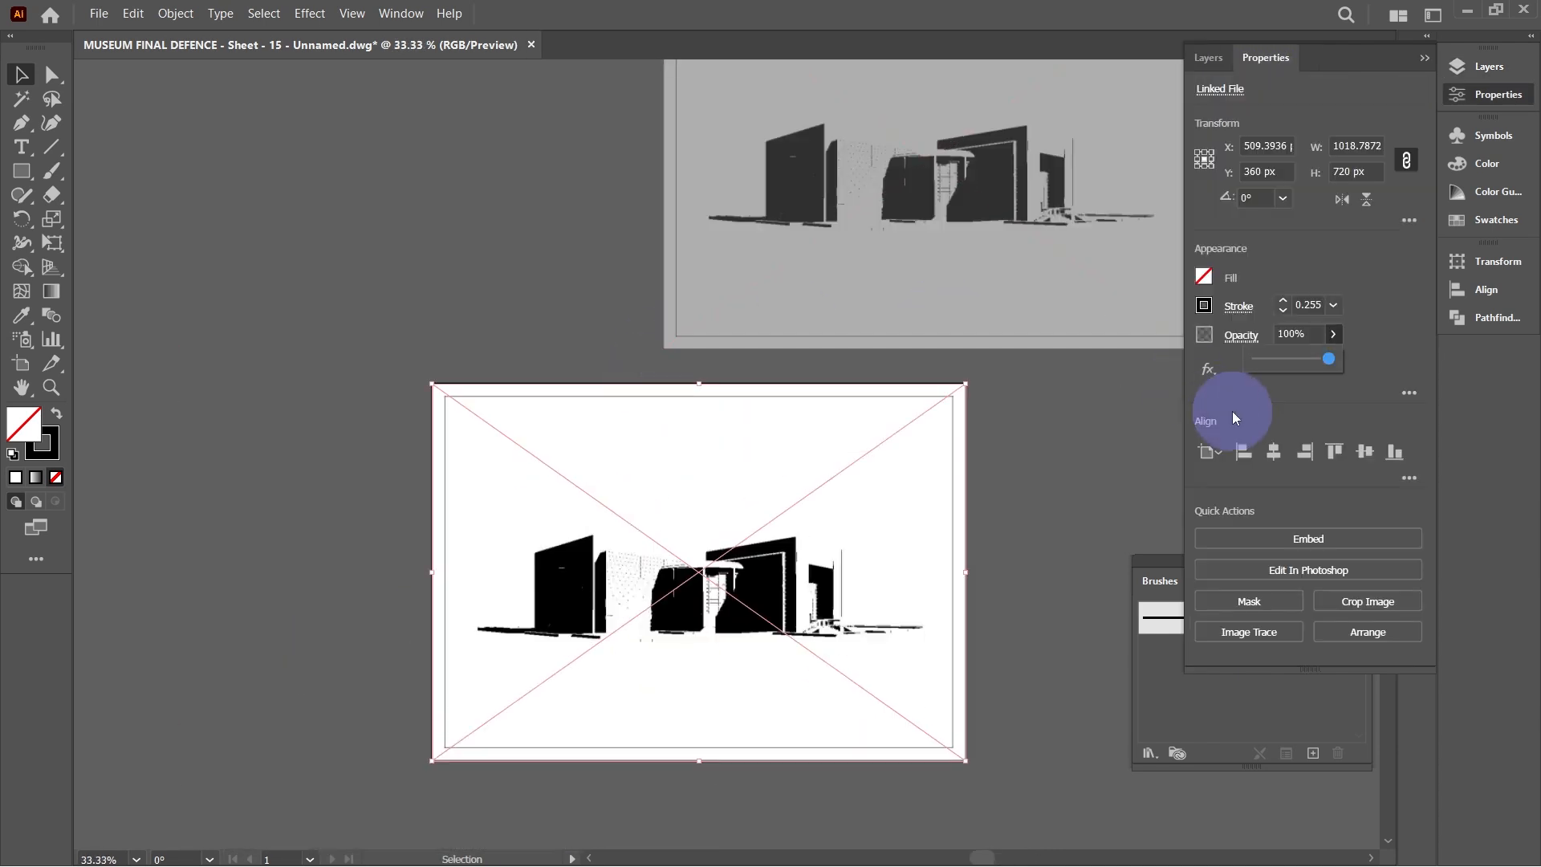
mouse_move(1247, 631)
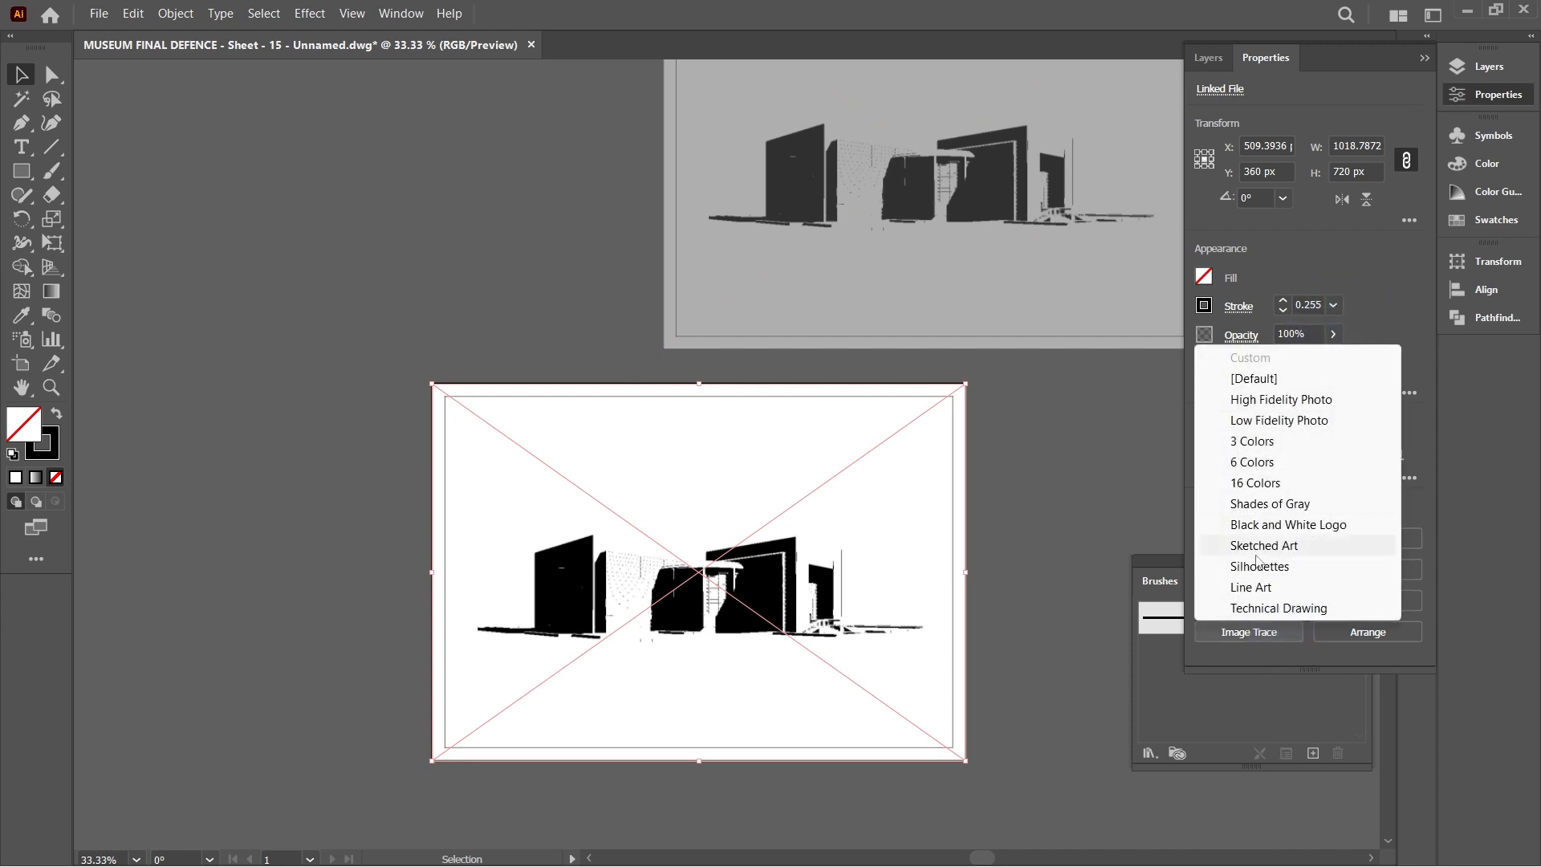
Trace the cast image with the Silhouettes preset and ungroup the resulting shapes.
click(1259, 565)
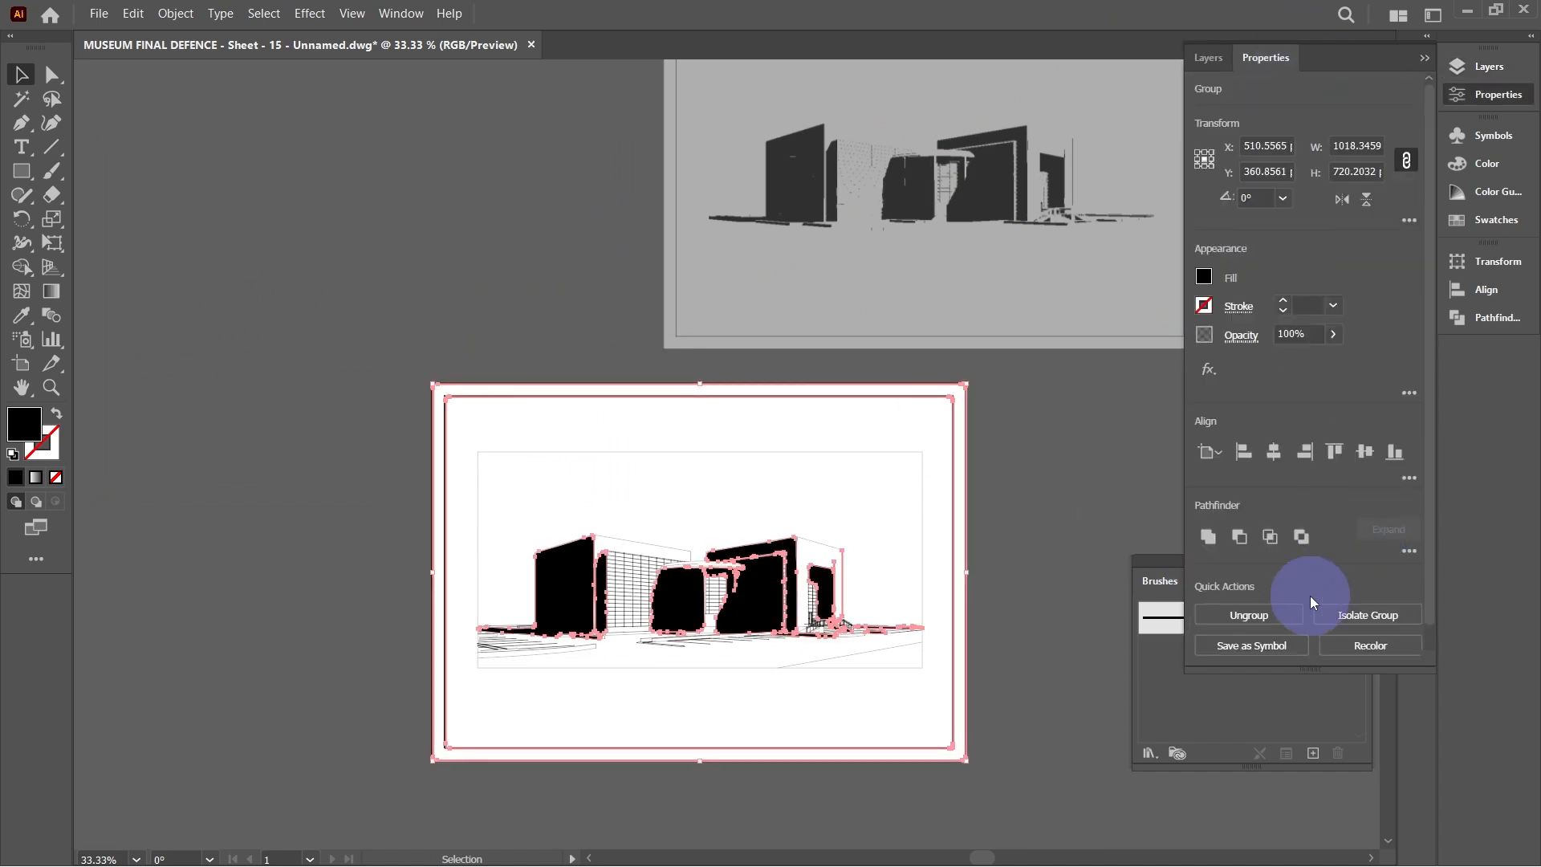
click(493, 395)
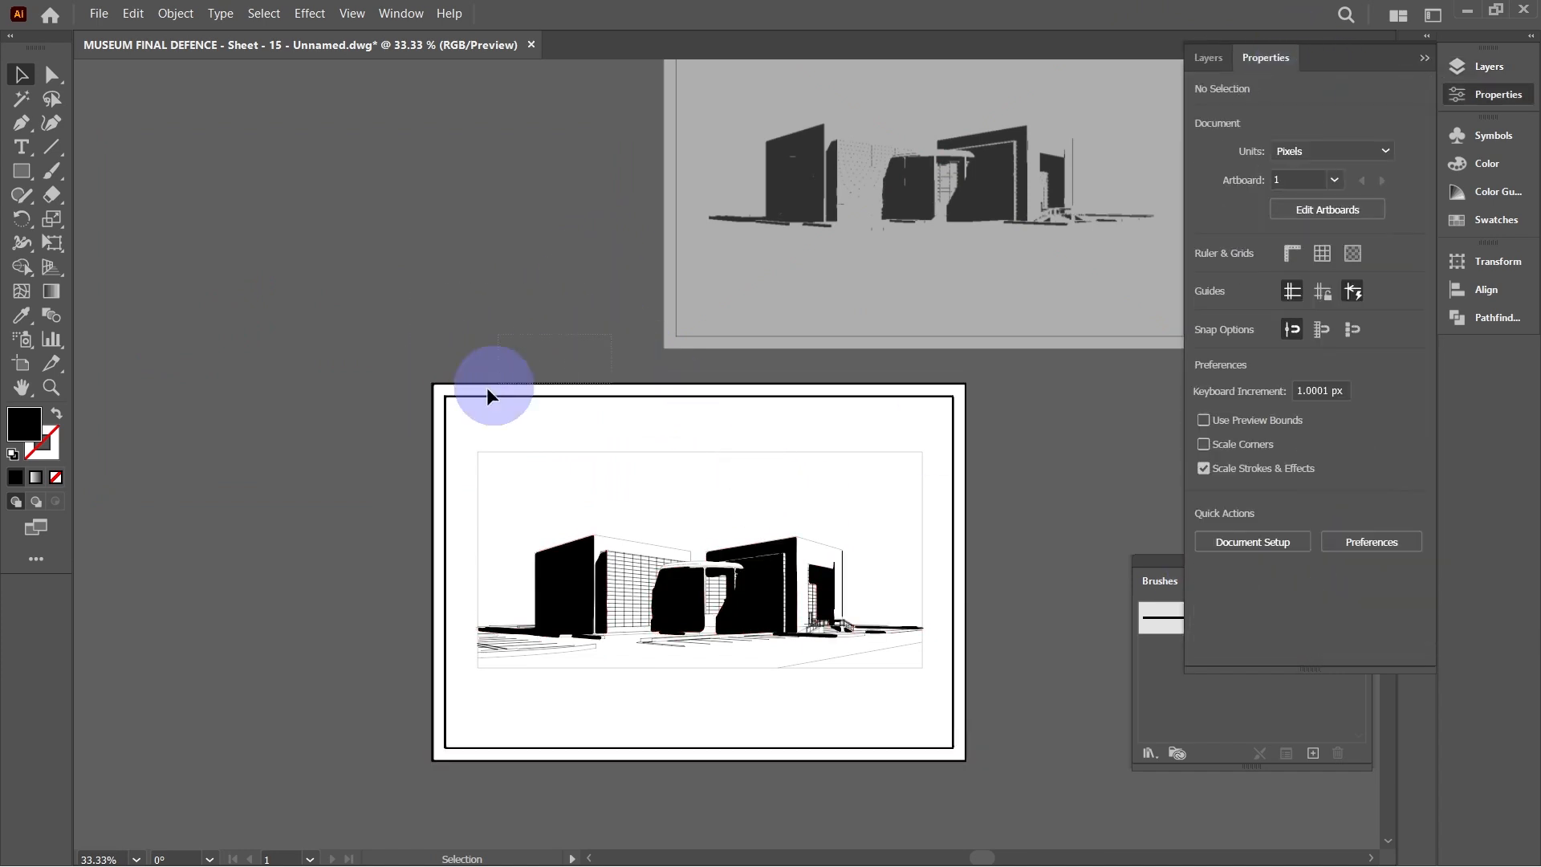
mouse_move(337, 464)
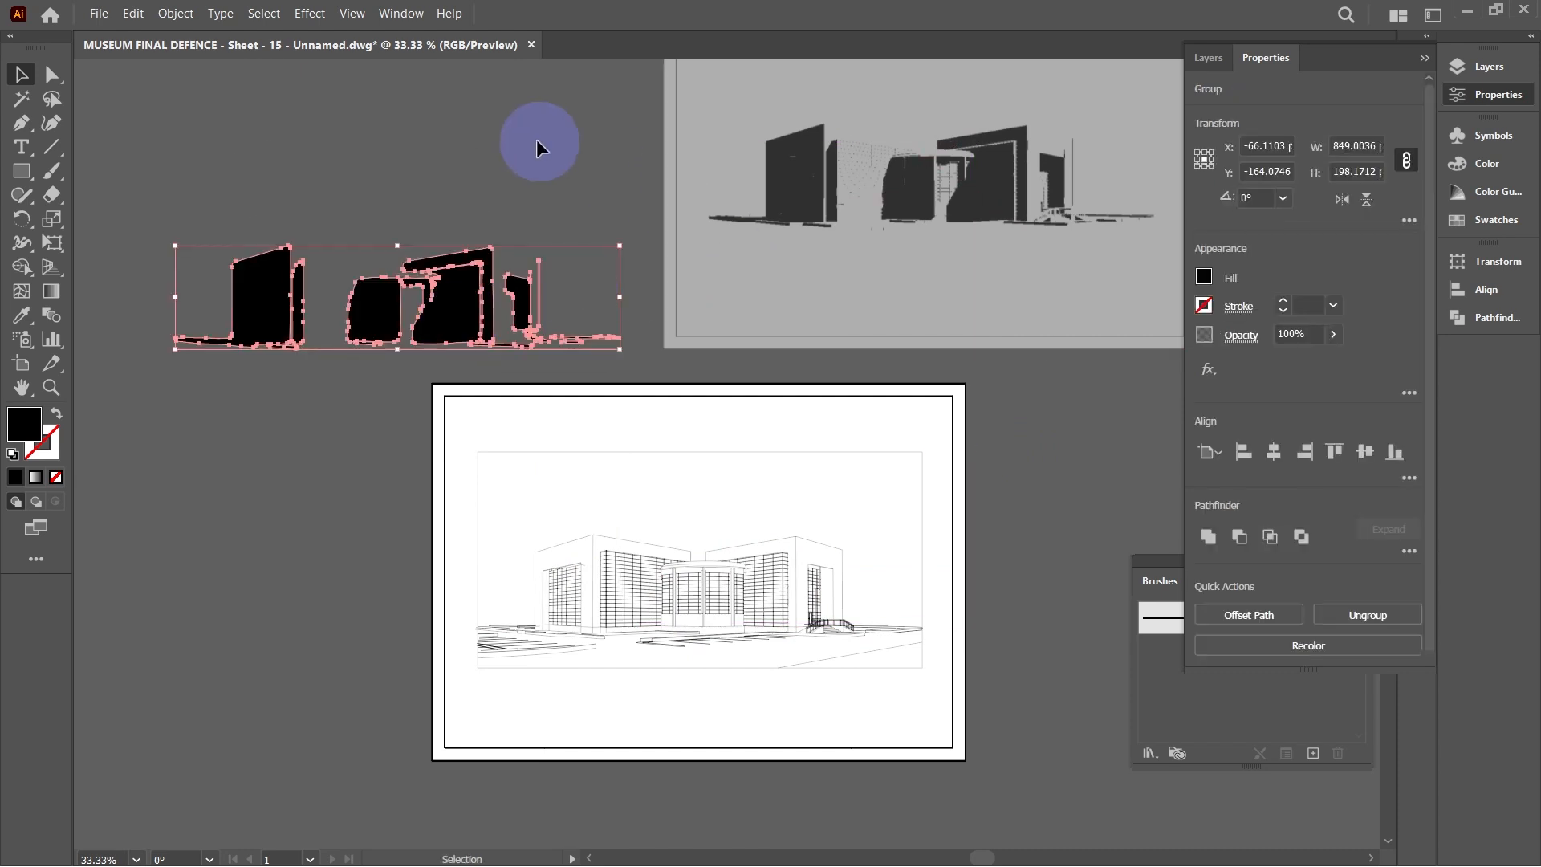
Move the traced shadow shapes off the artboard, deselect, then reselect them.
click(520, 275)
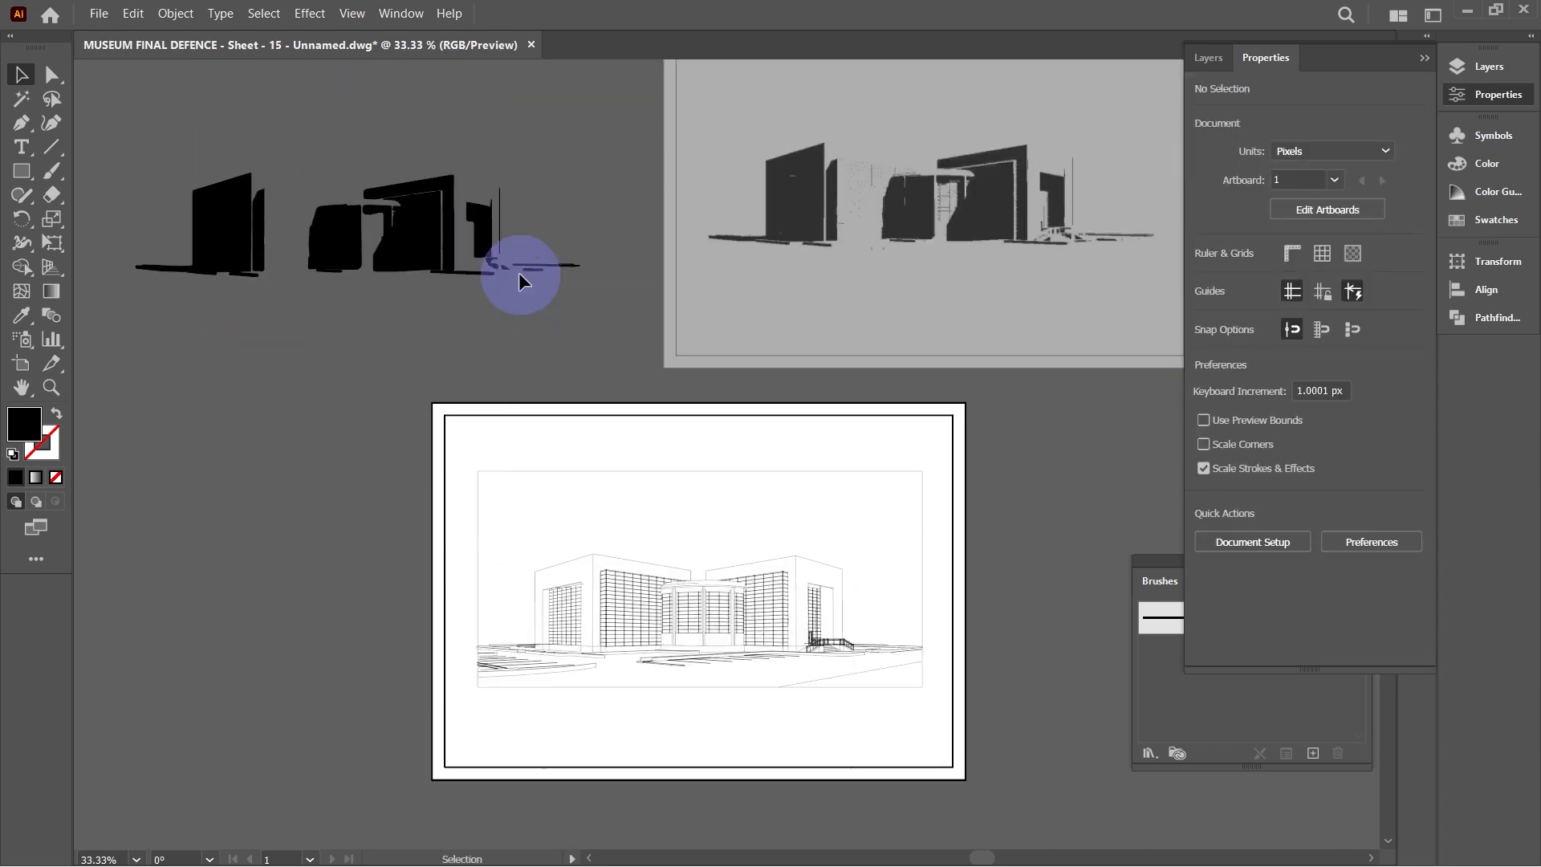
mouse_move(300, 160)
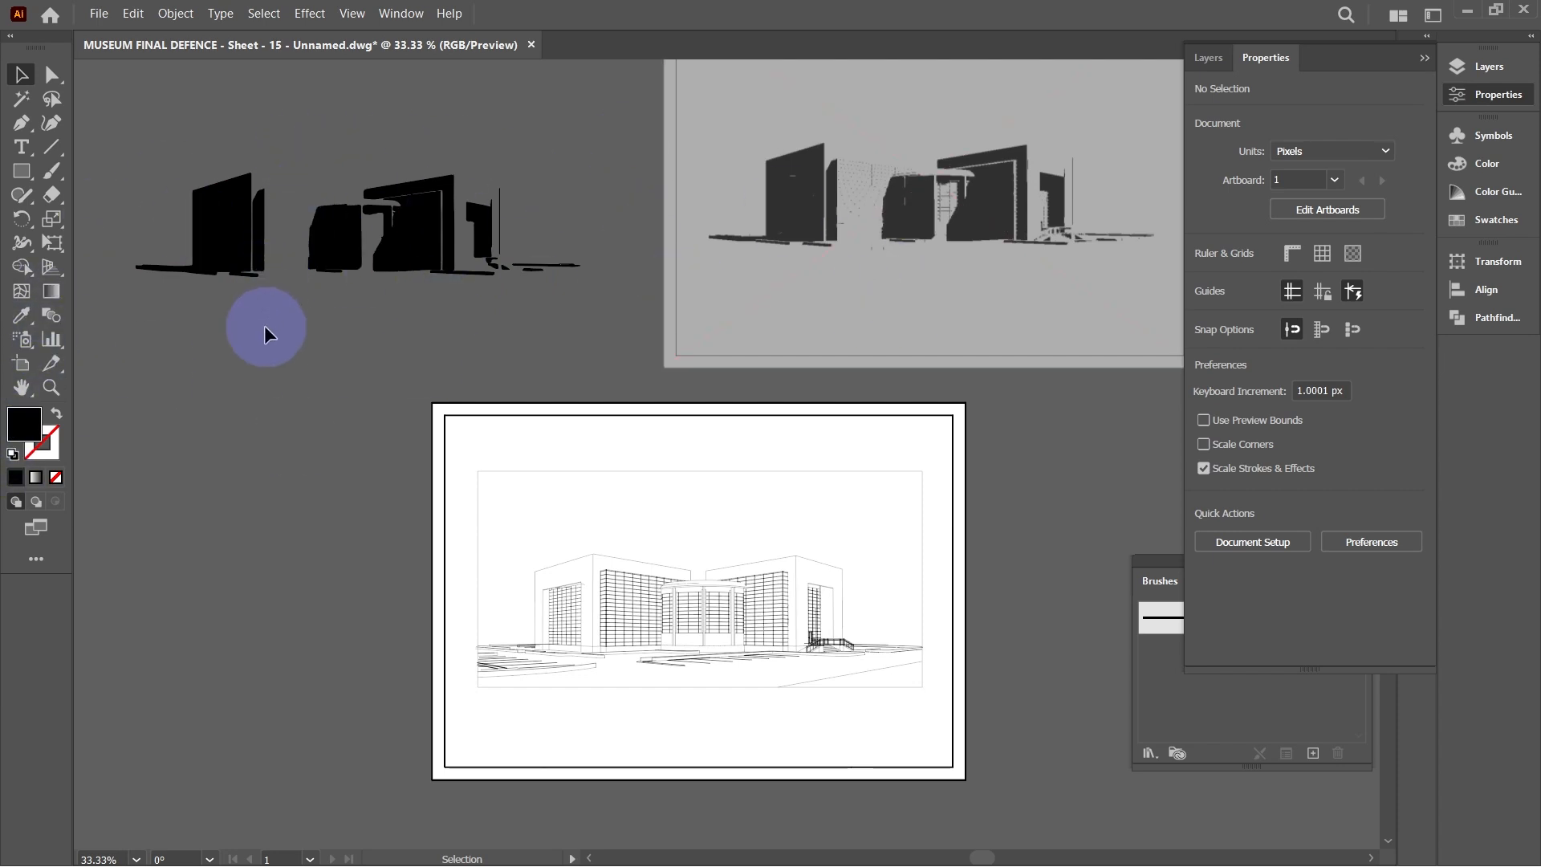
click(649, 44)
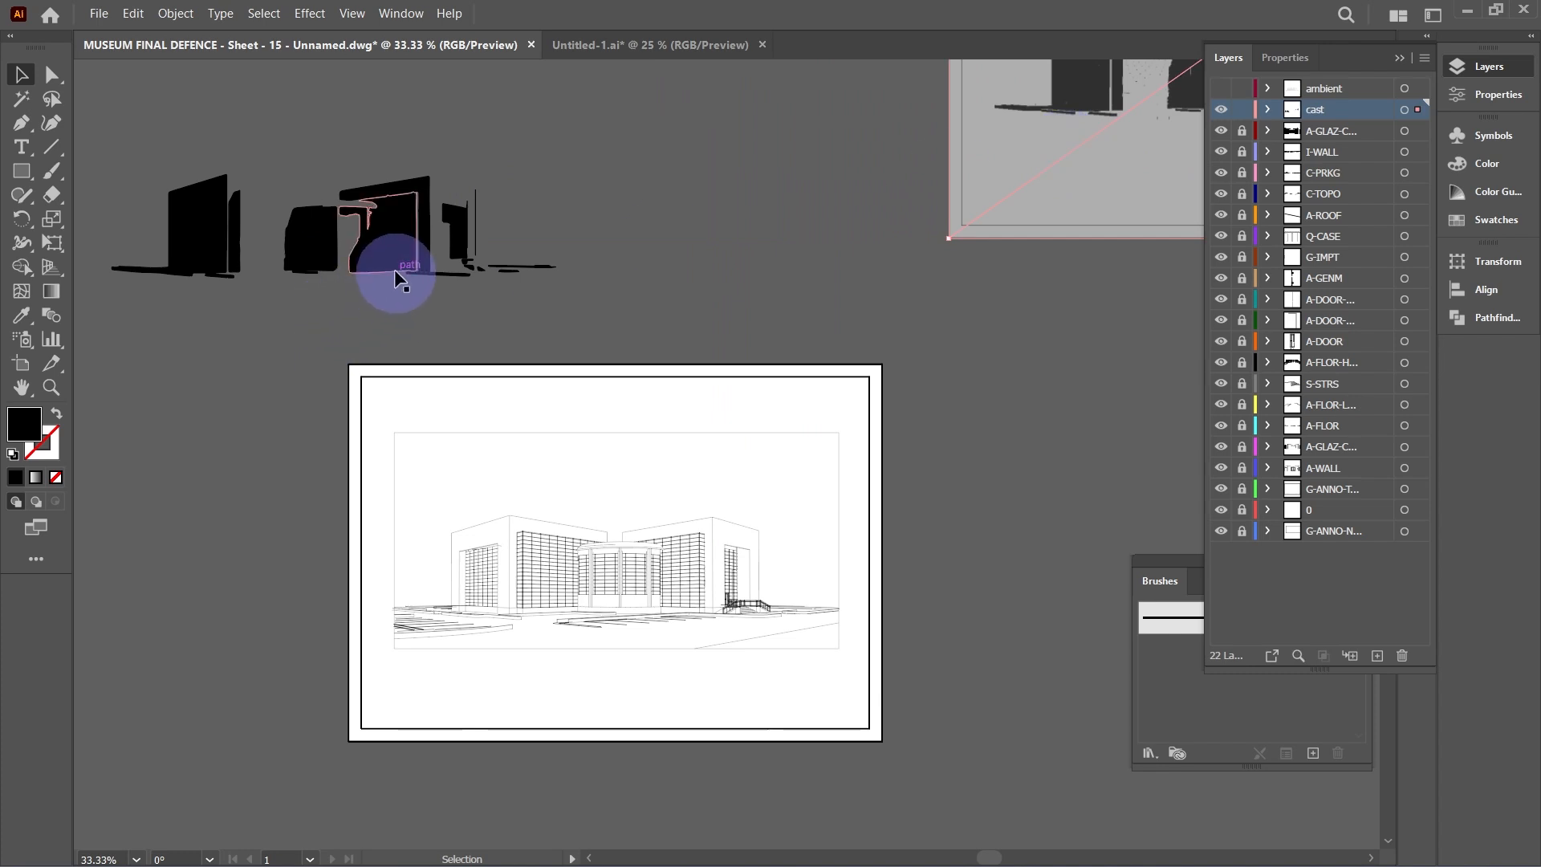
click(398, 260)
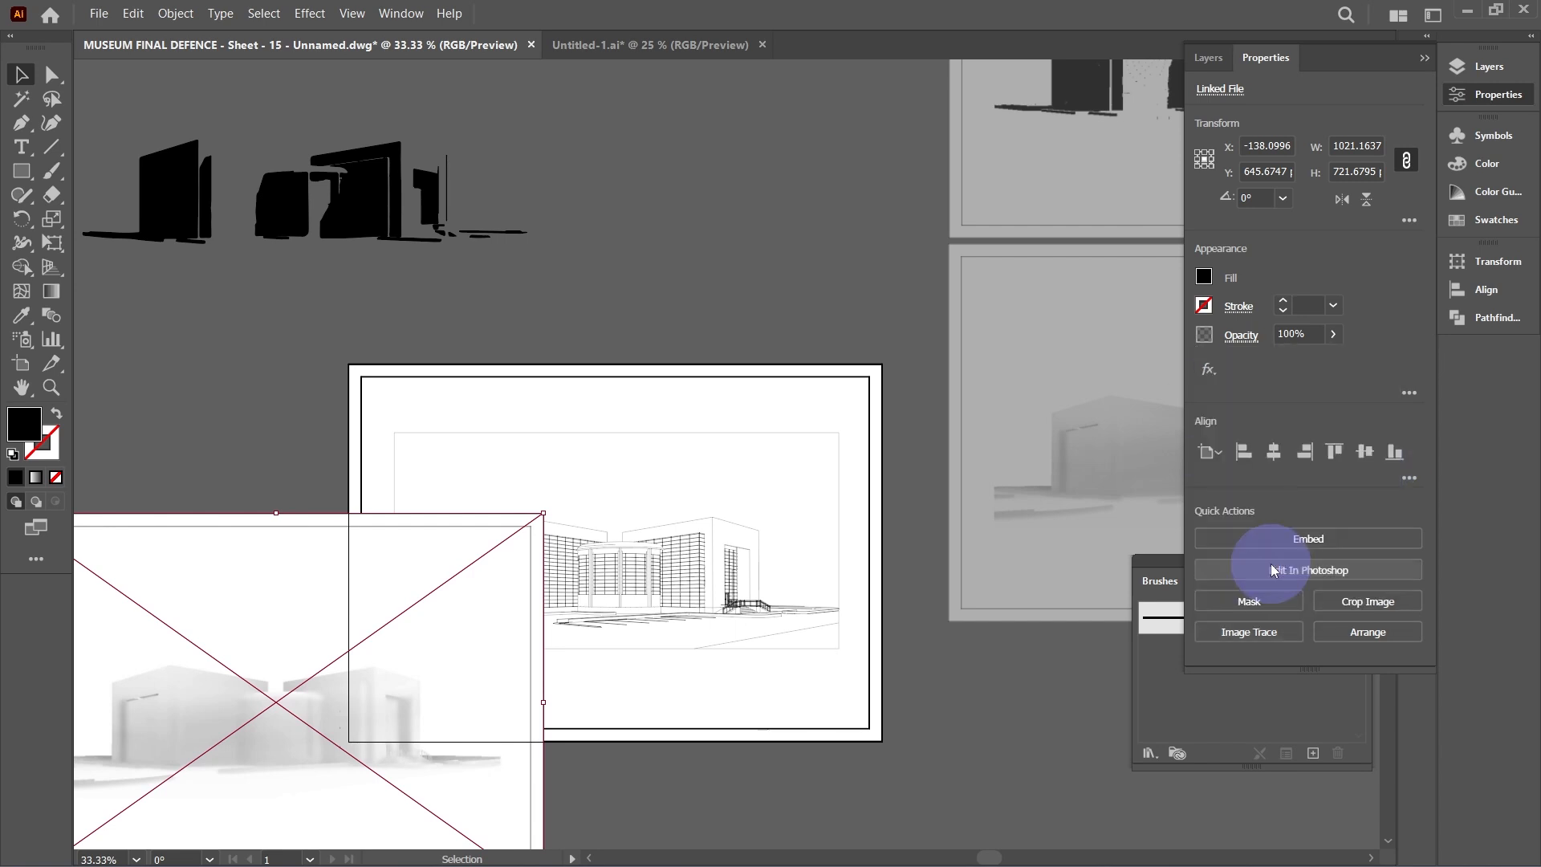
Image-trace the ambient shadow image, trying High Fidelity Photo before settling on Shades of Gray, then expand and group the paths.
click(1247, 631)
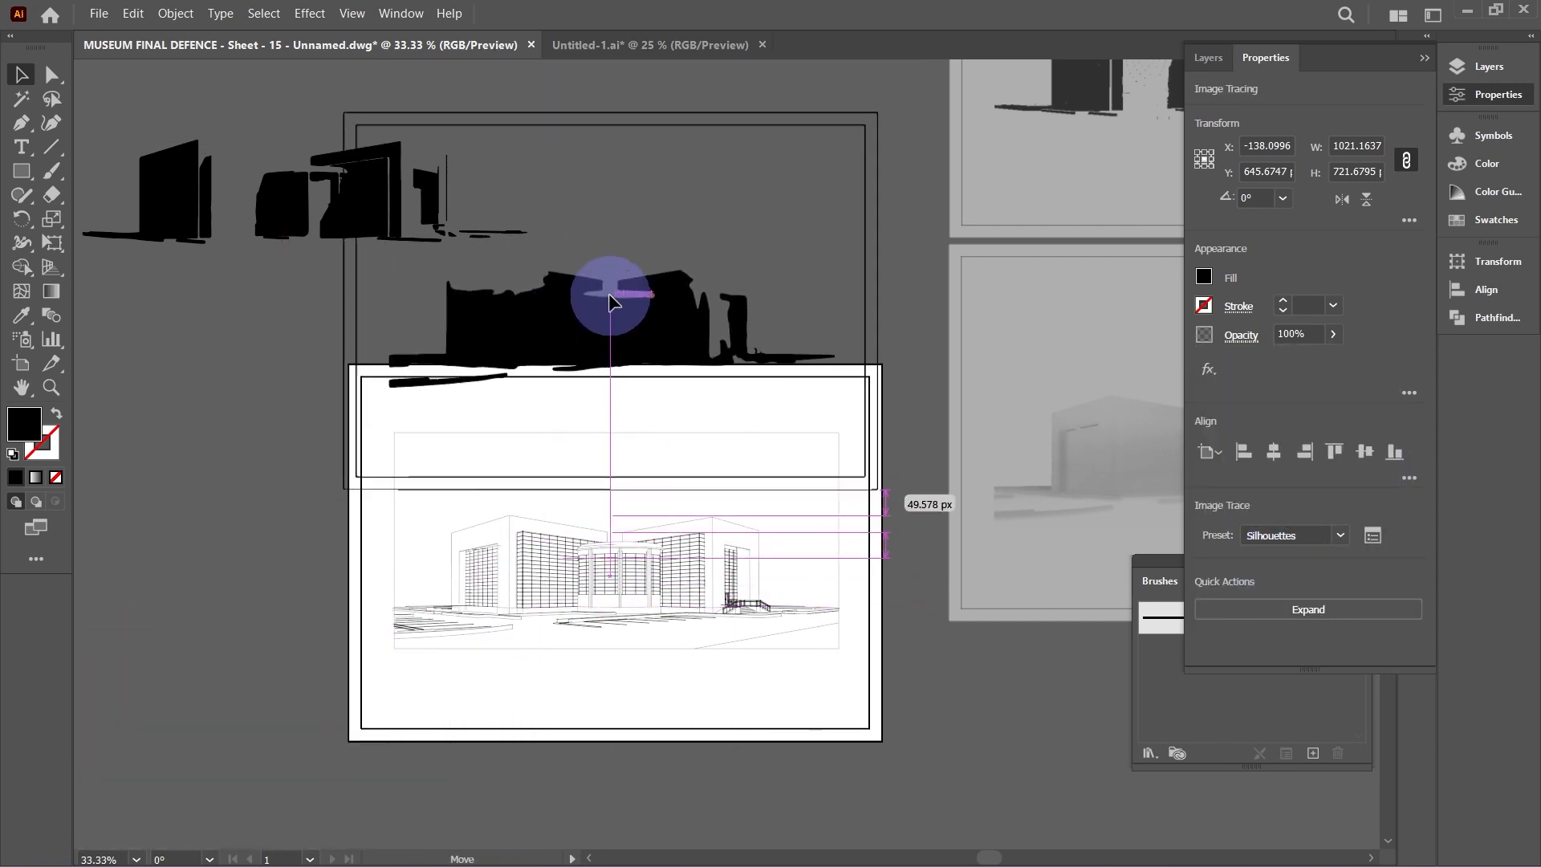
click(1339, 534)
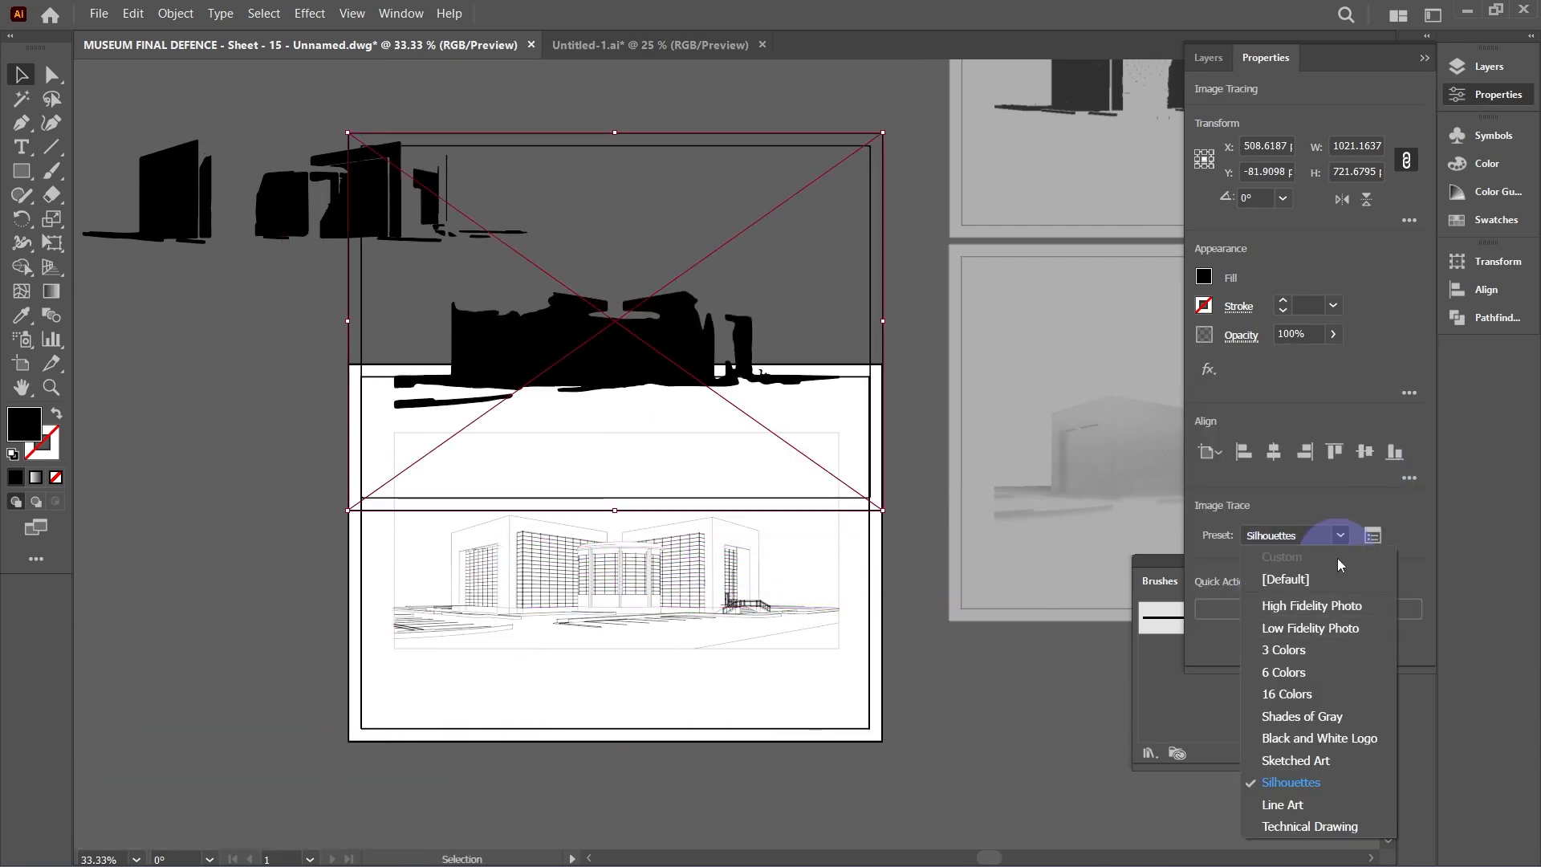
click(1310, 605)
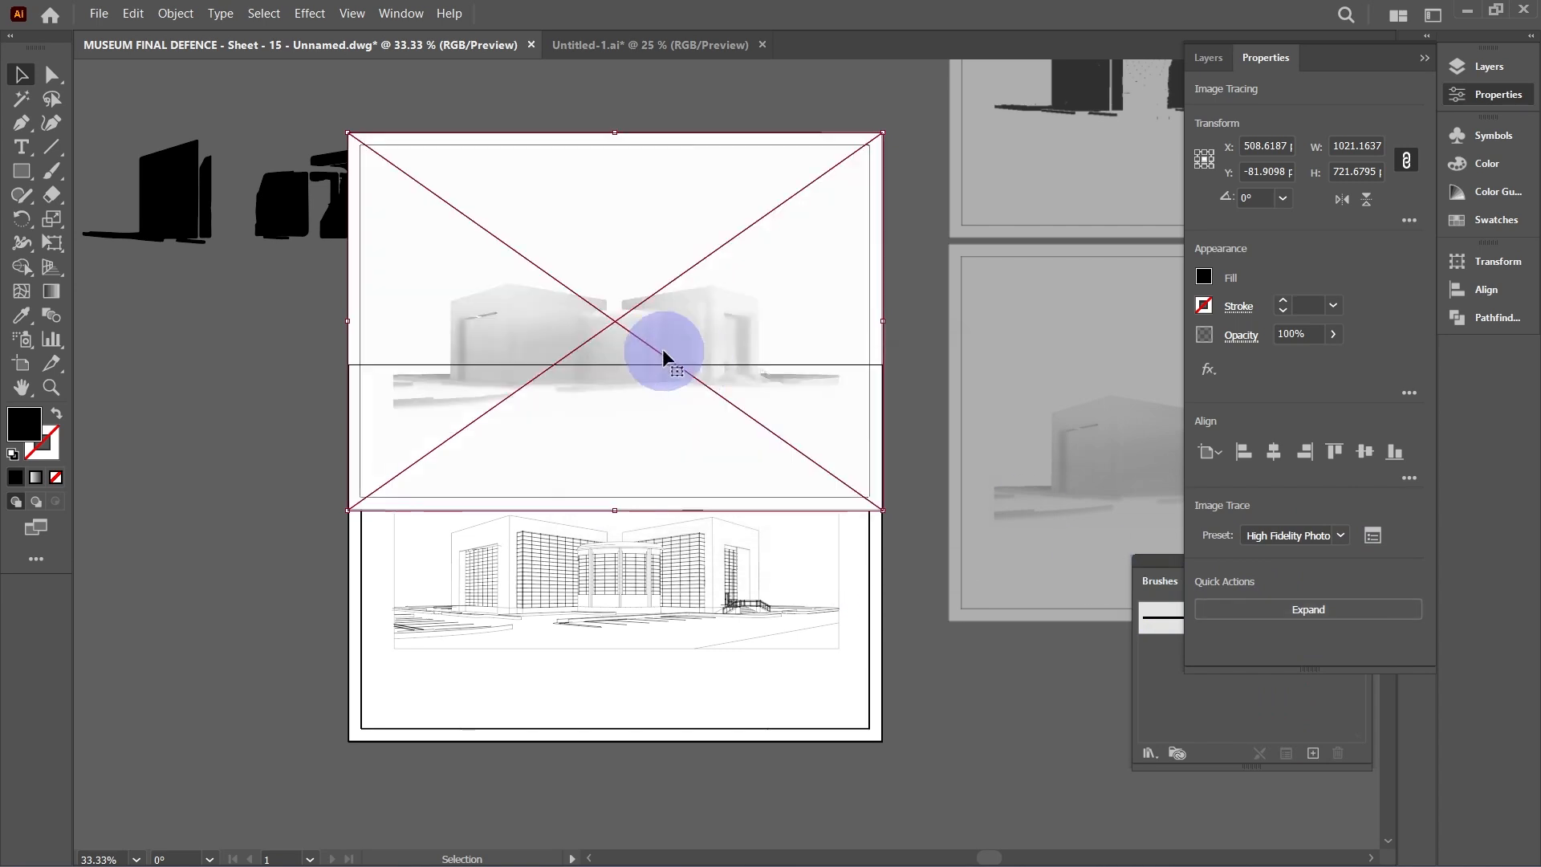
click(1339, 534)
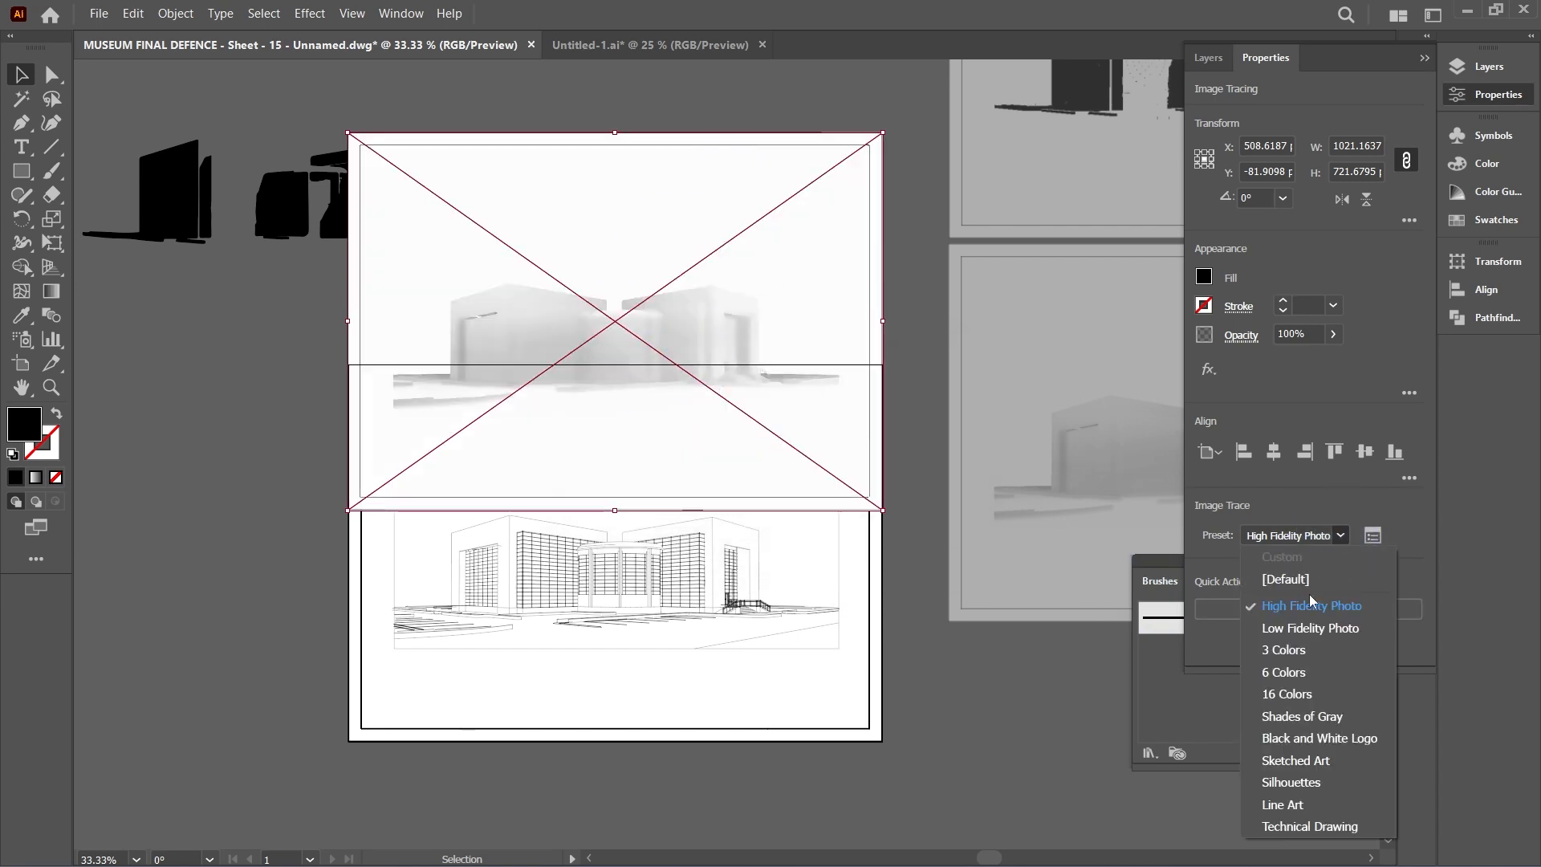
click(1300, 715)
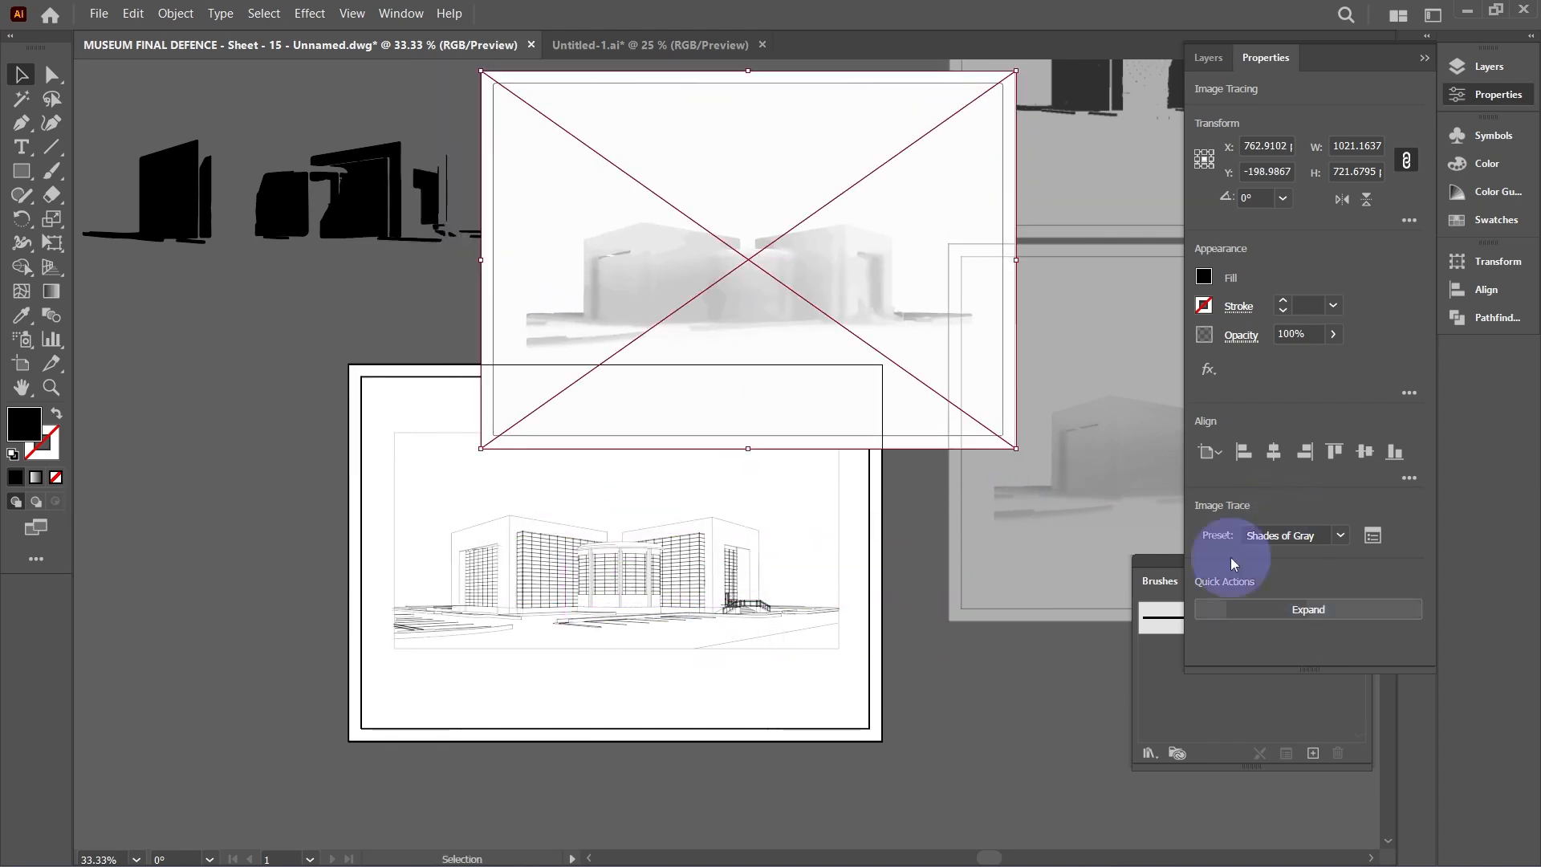
click(1307, 609)
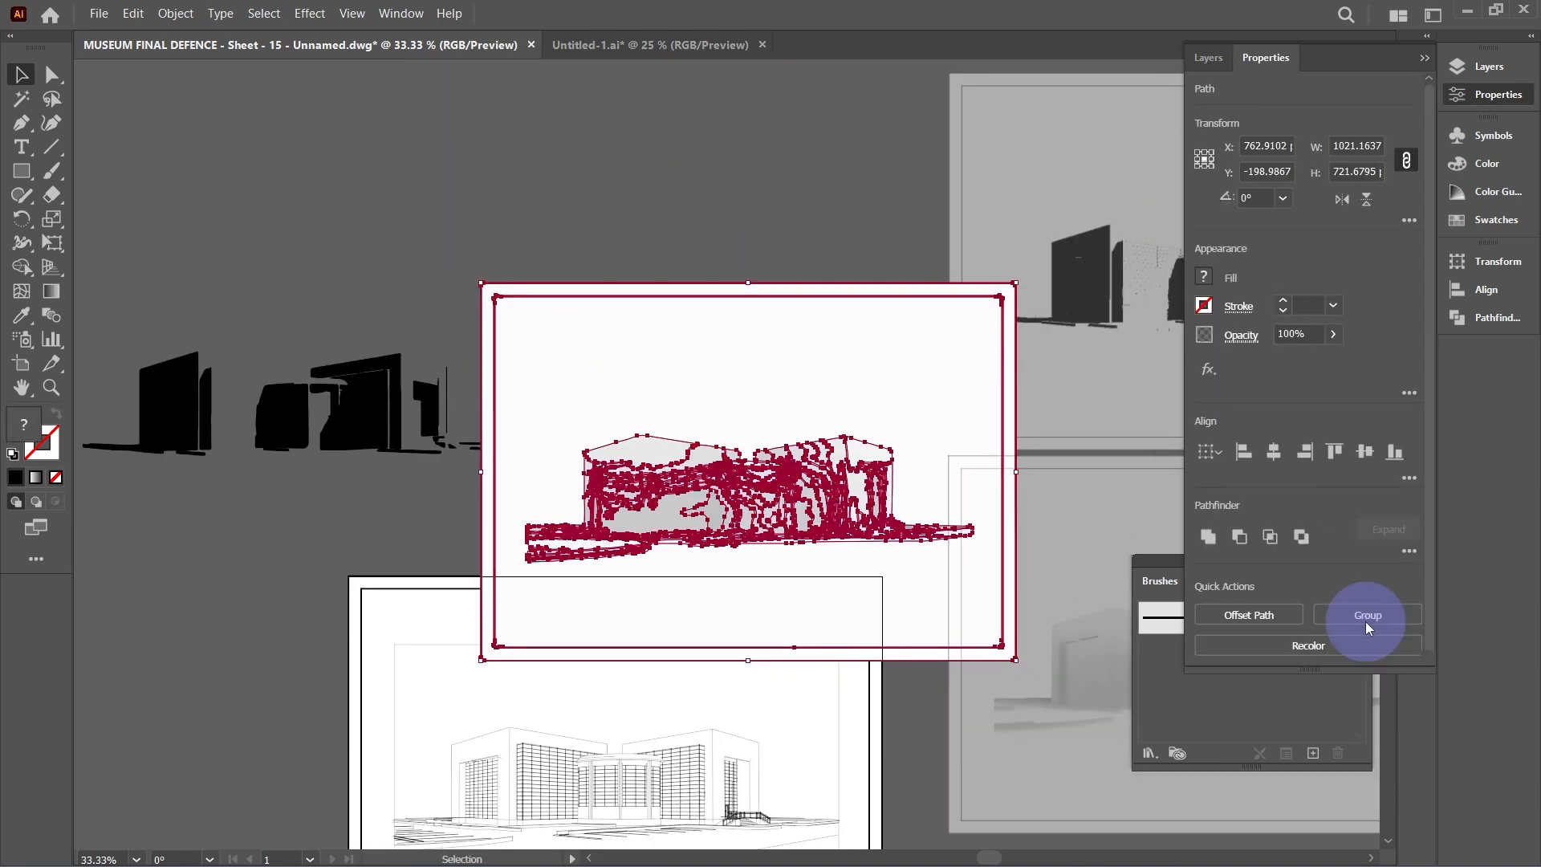
click(703, 408)
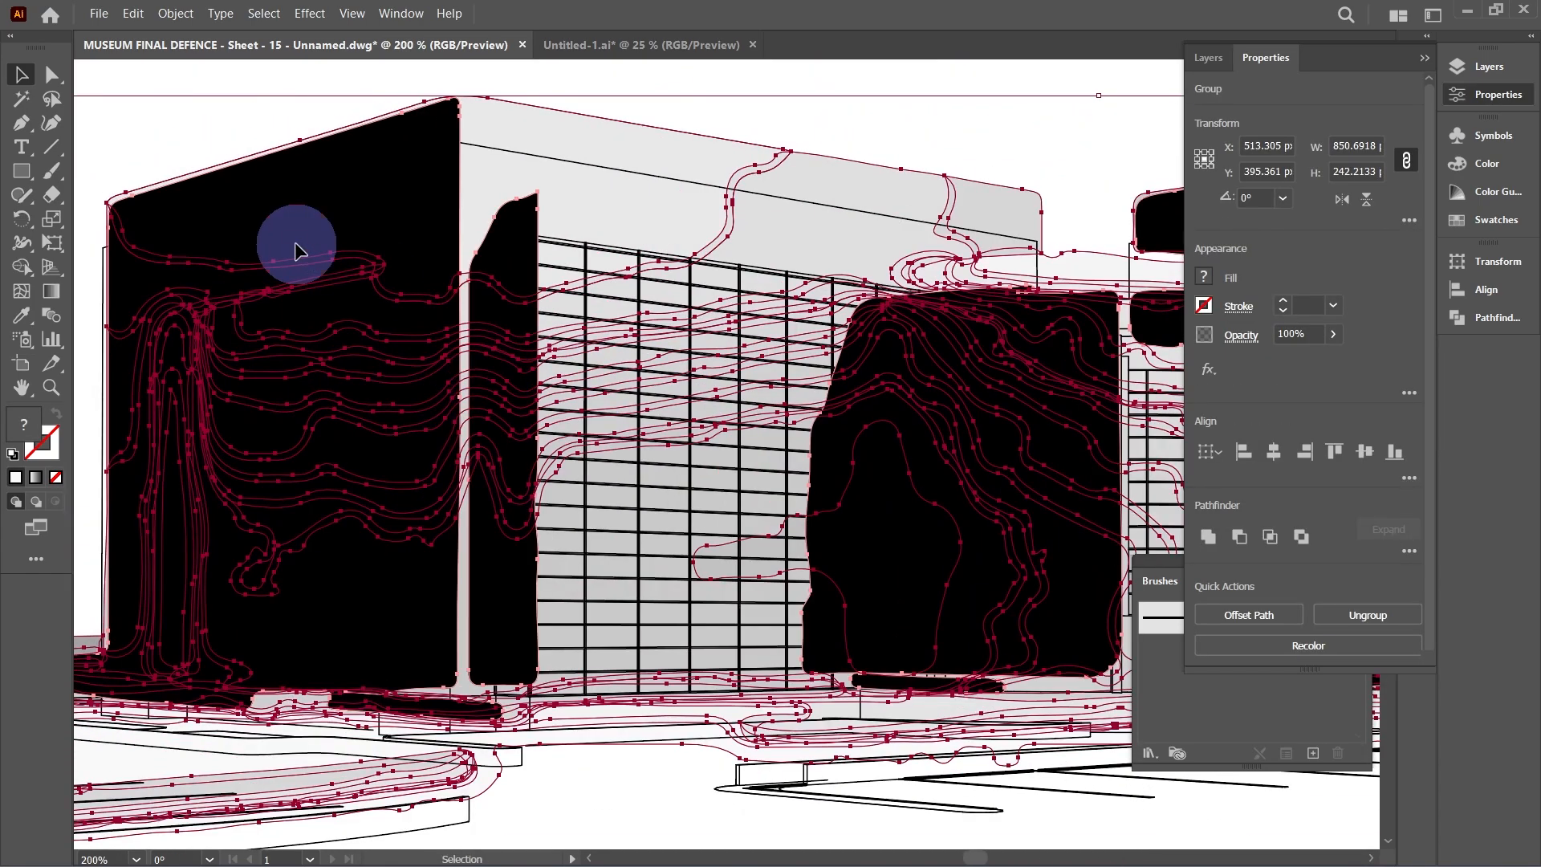
Align the grey shading group over the museum linework and lower its opacity.
drag(299, 250, 289, 294)
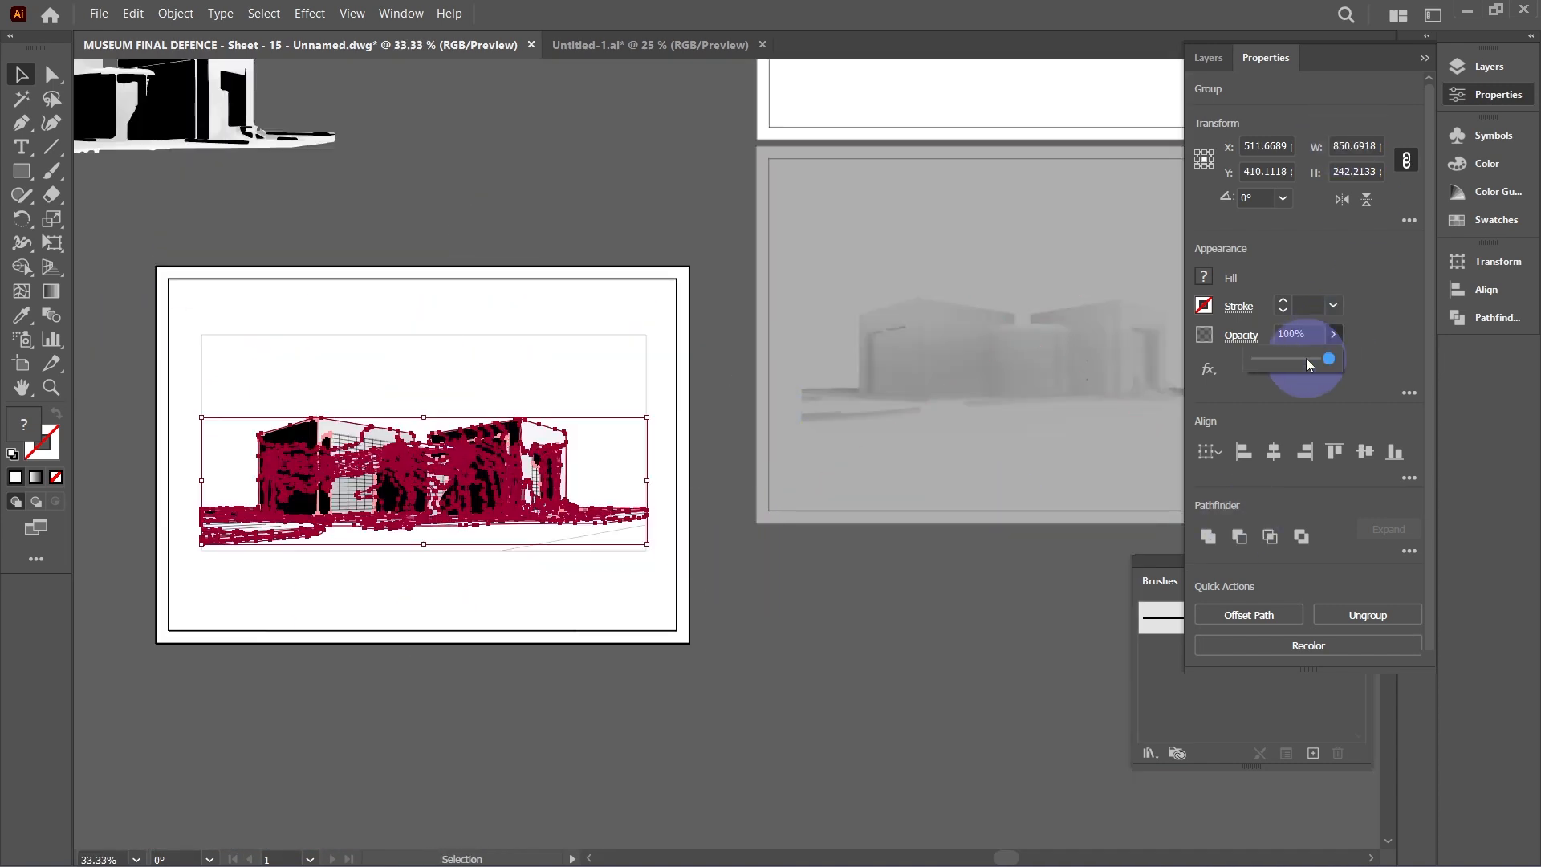
click(364, 566)
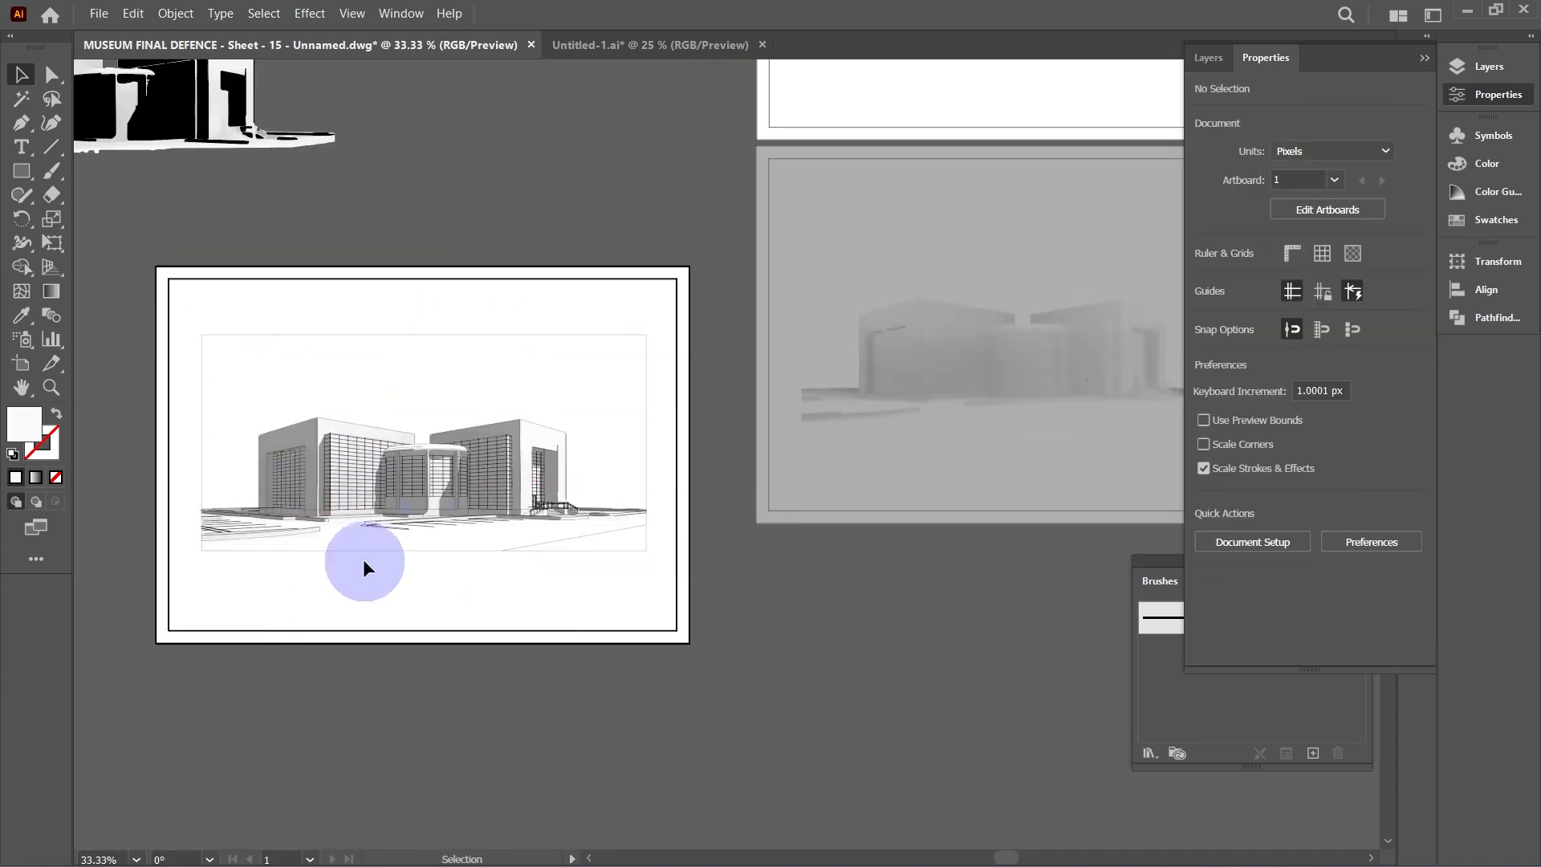